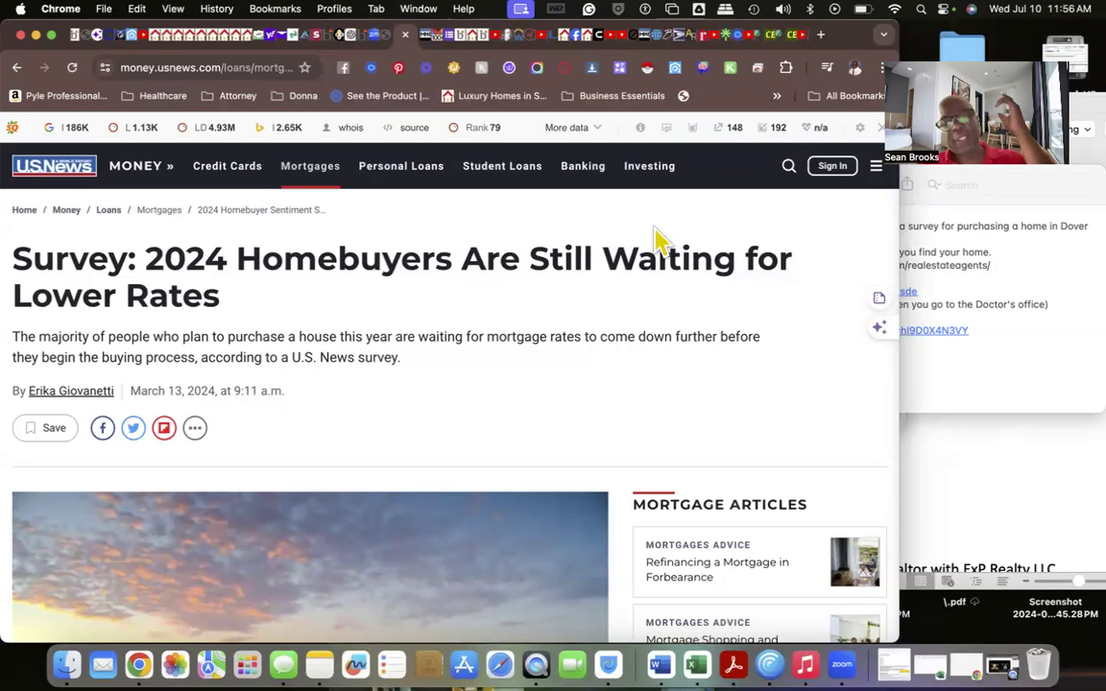
mouse_move(656, 234)
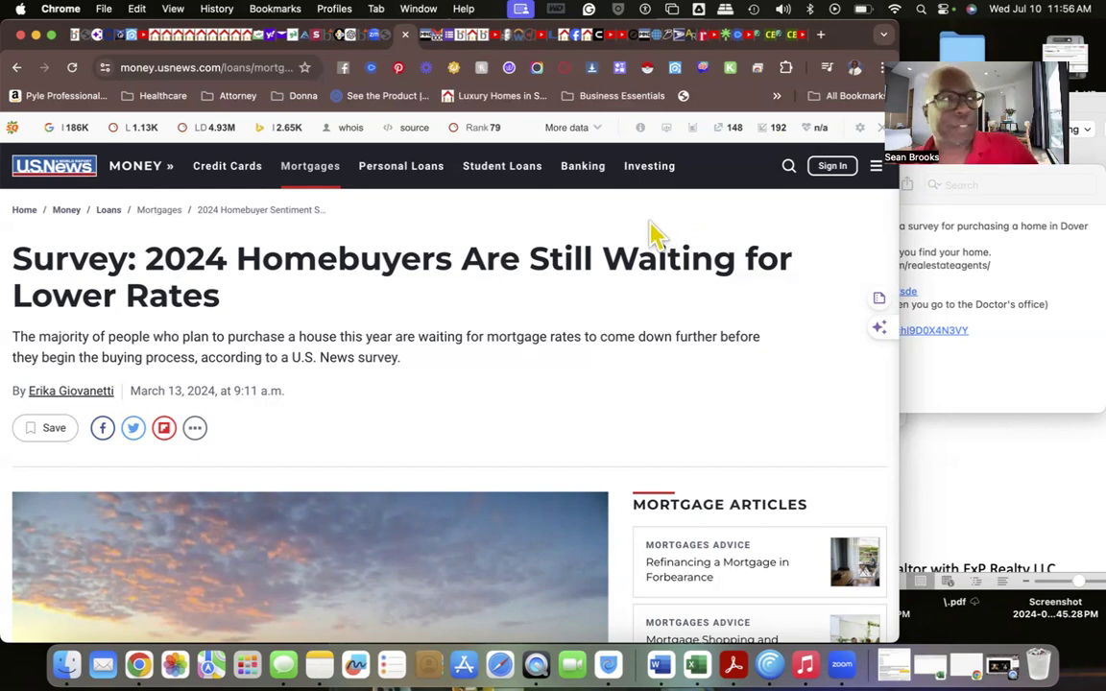
mouse_move(636, 278)
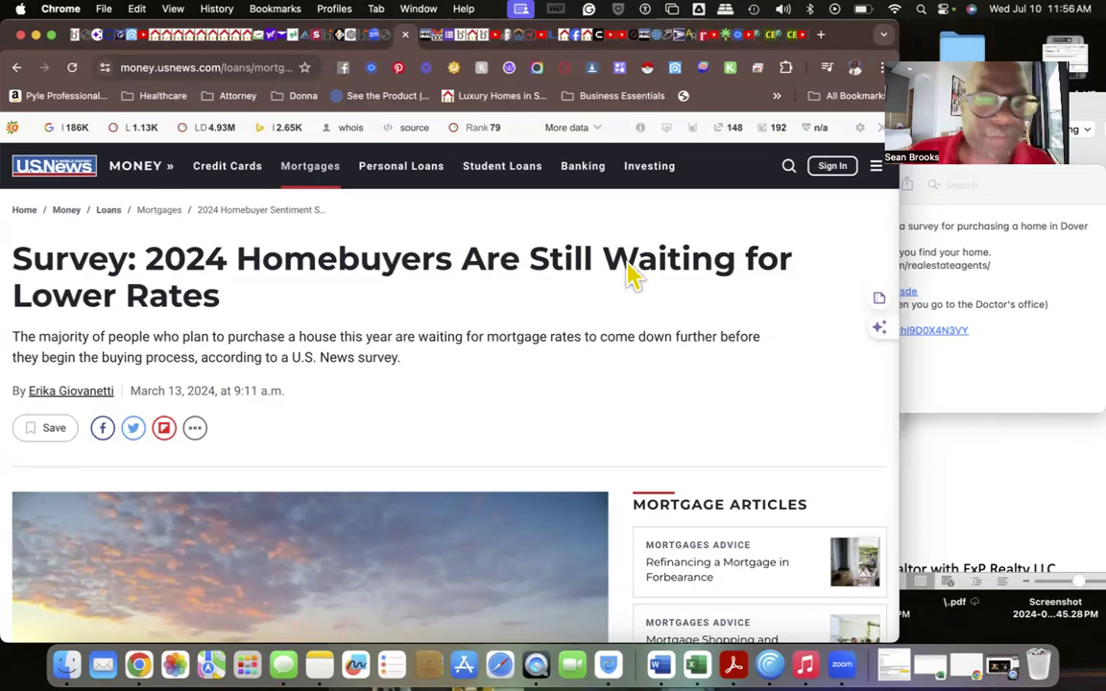
mouse_move(592, 273)
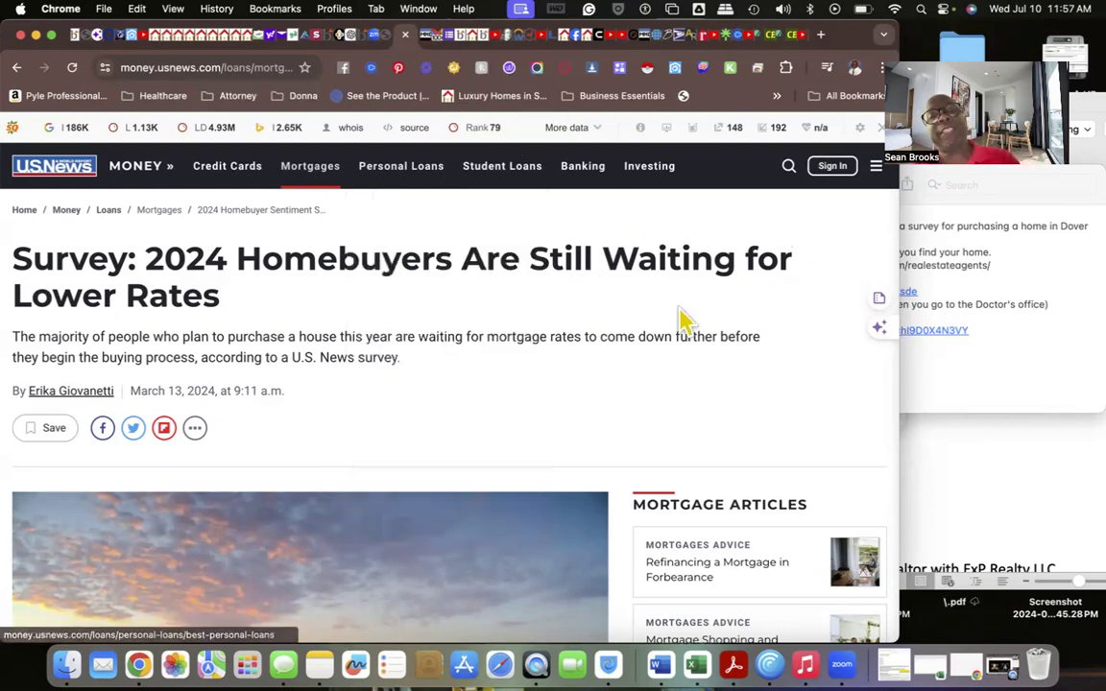
mouse_move(542, 317)
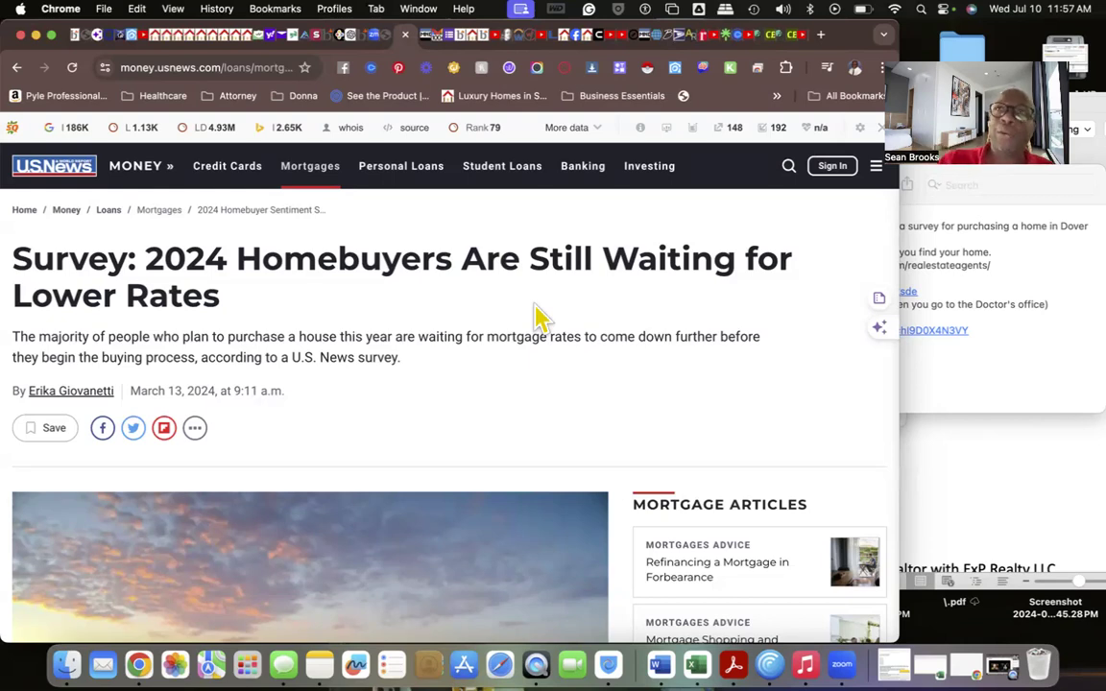
mouse_move(637, 17)
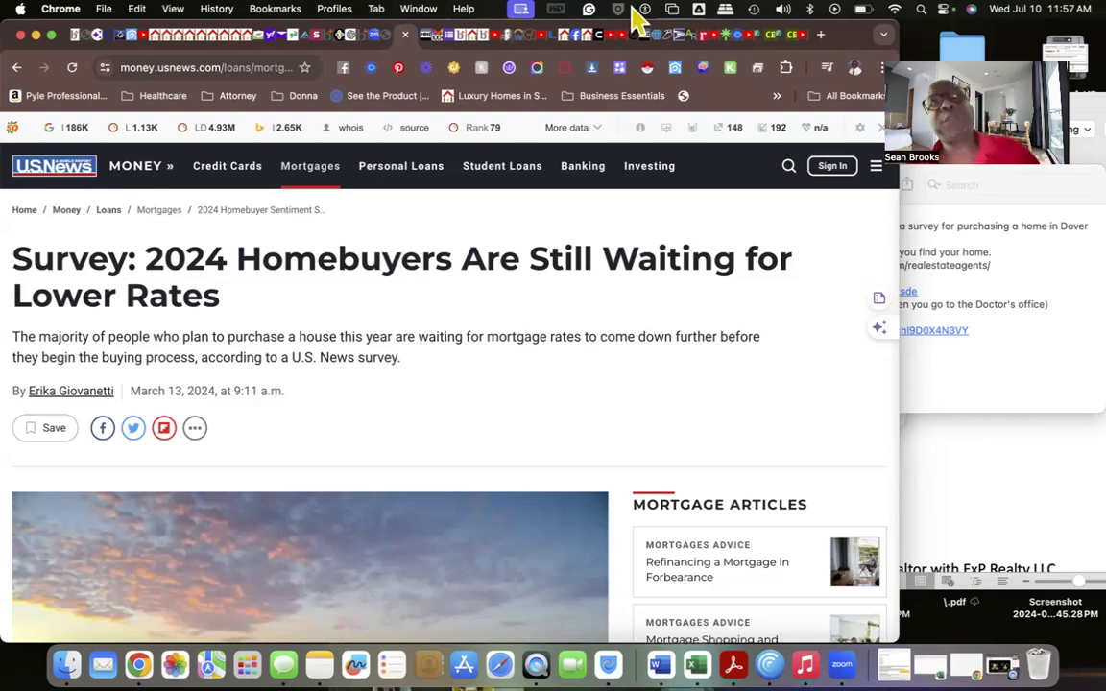
mouse_move(619, 152)
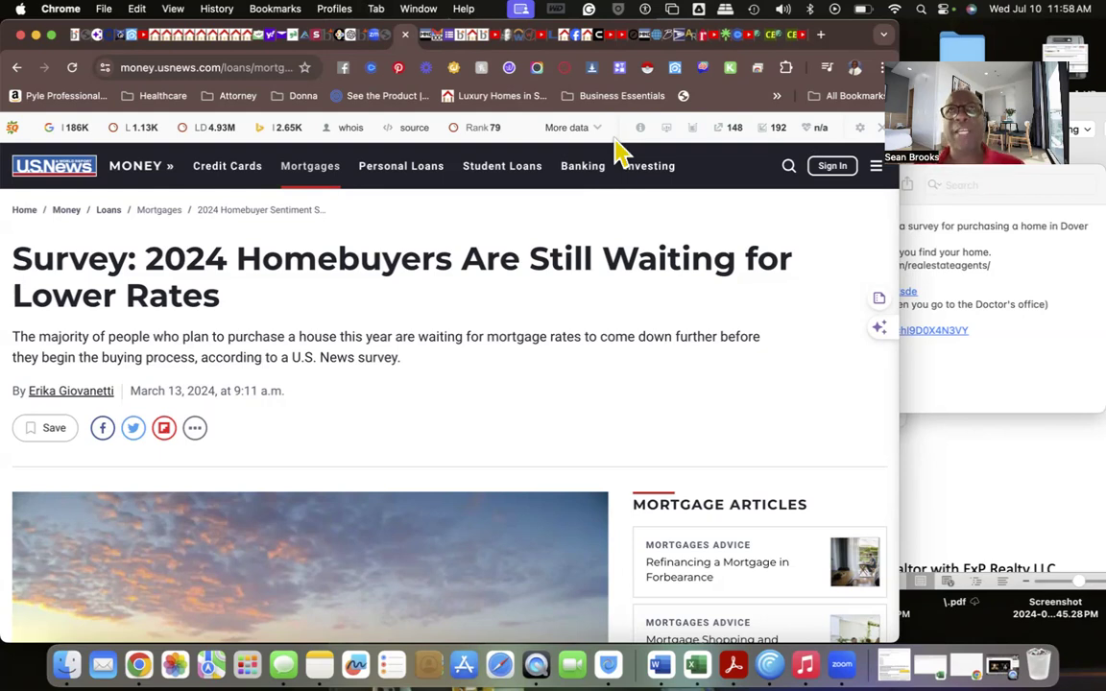
Move down the U.S. News survey article past the lead photo to the opening paragraphs on rate hikes.
left_click(649, 165)
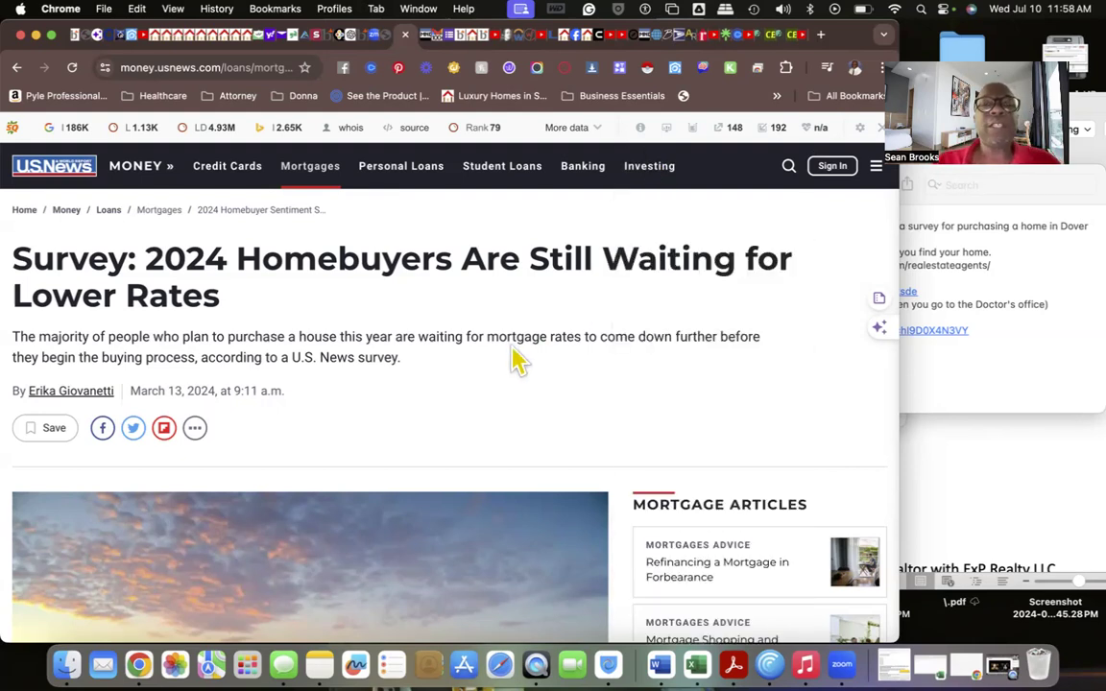
scroll("down", 3)
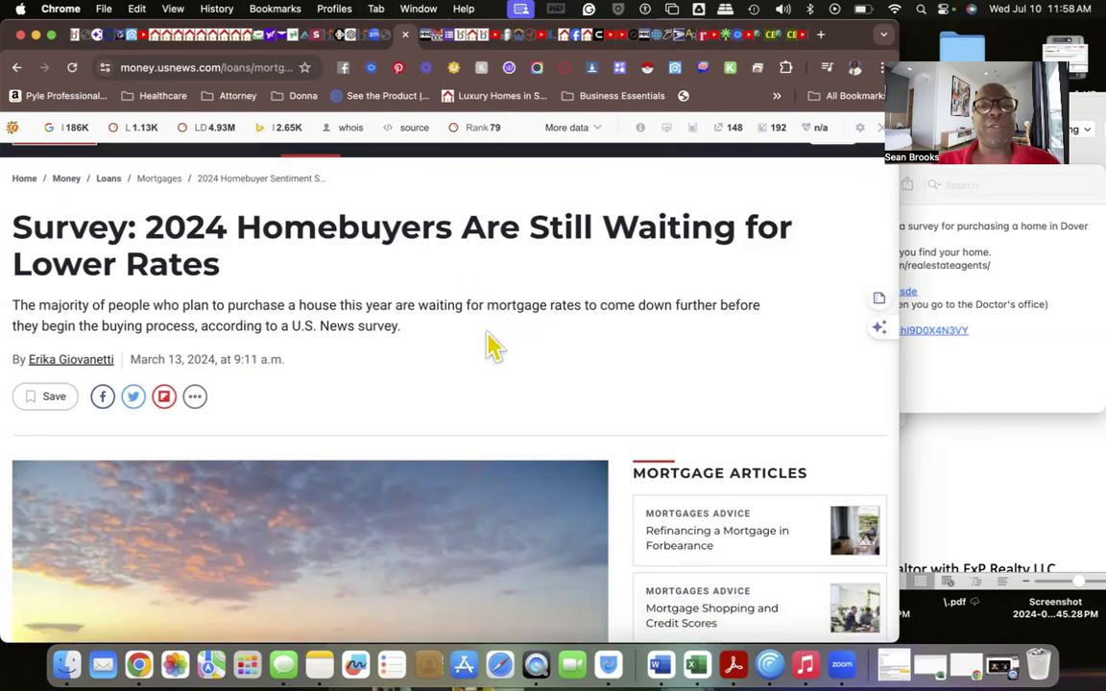
scroll("down", 3)
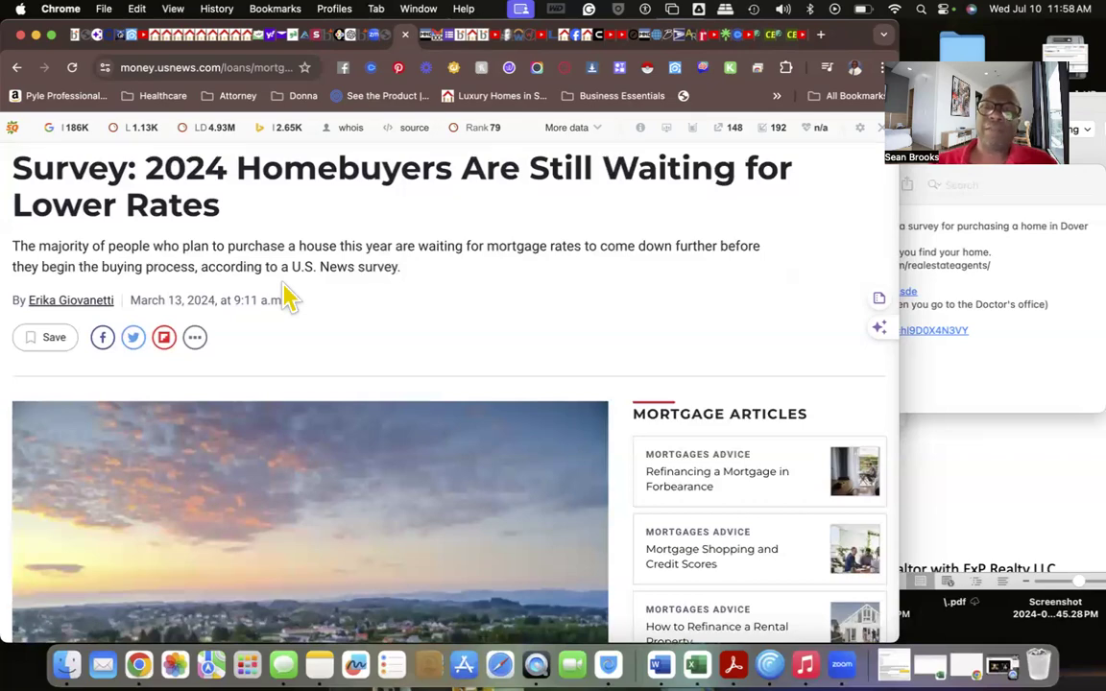
scroll("down", 3)
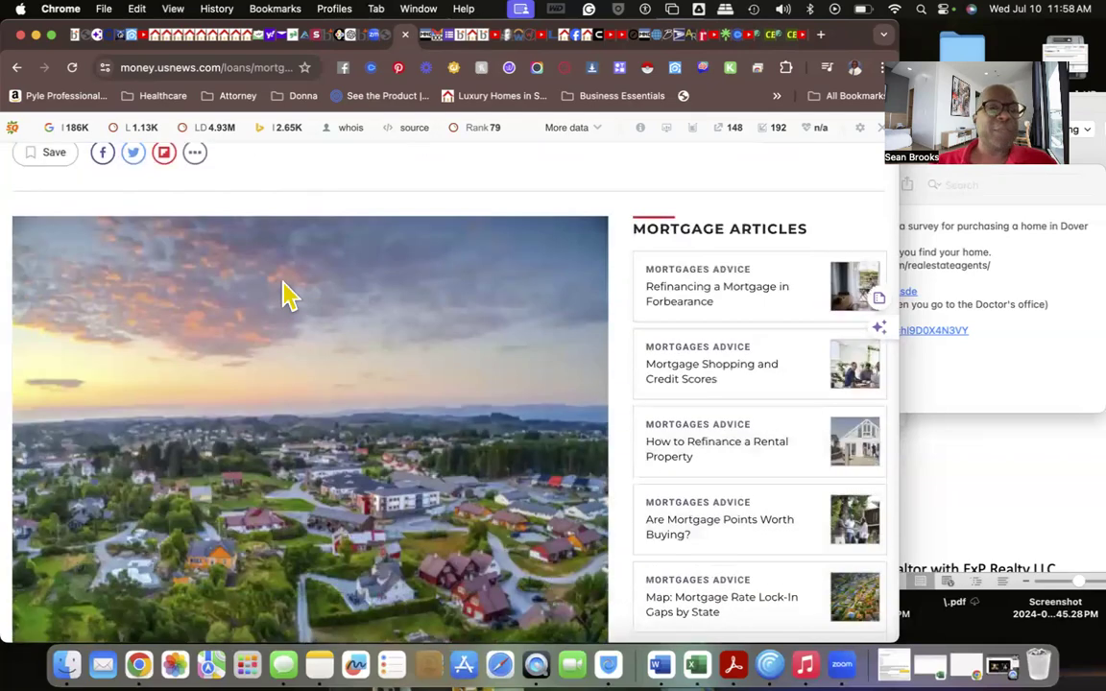
scroll("down", 3)
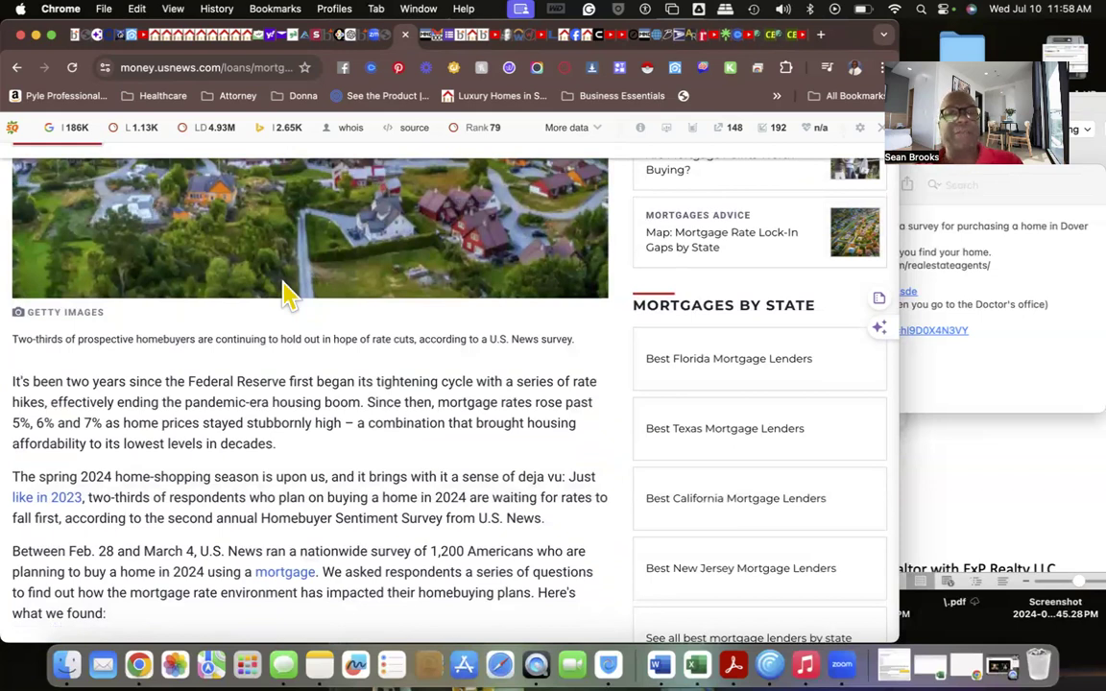
mouse_move(96, 438)
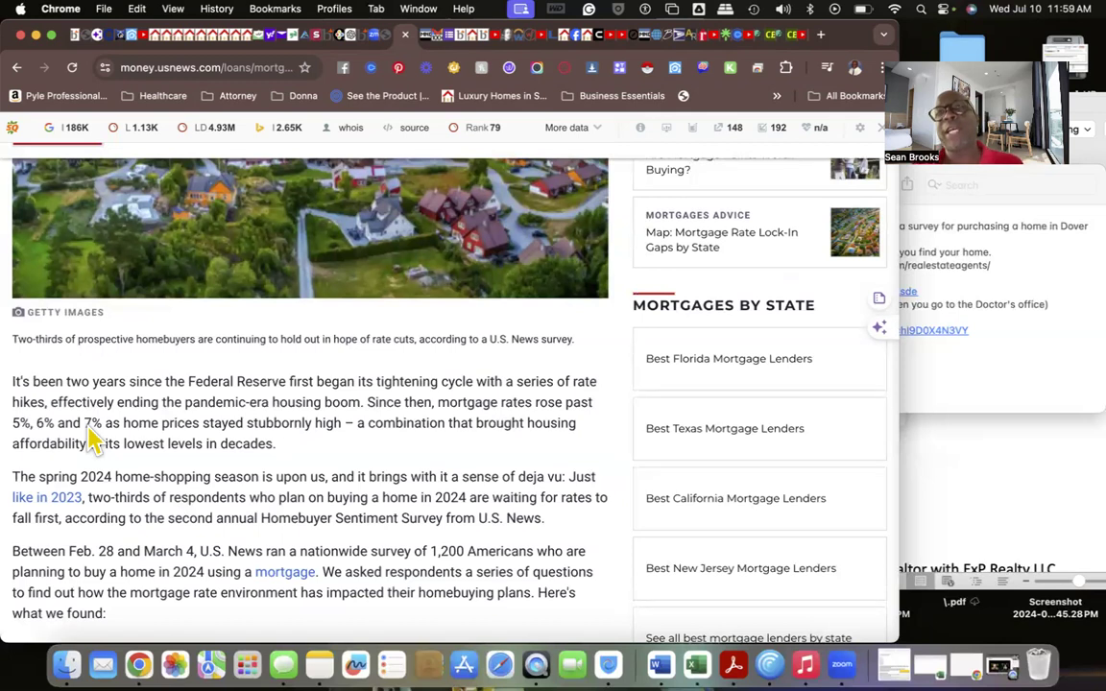
mouse_move(223, 444)
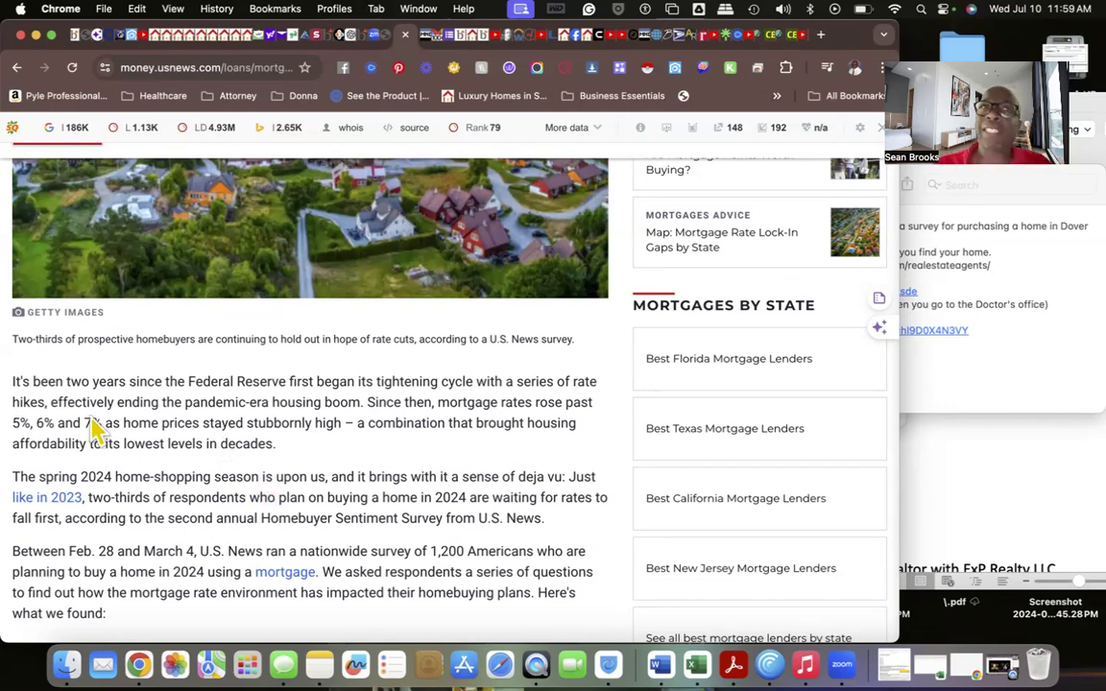
mouse_move(279, 427)
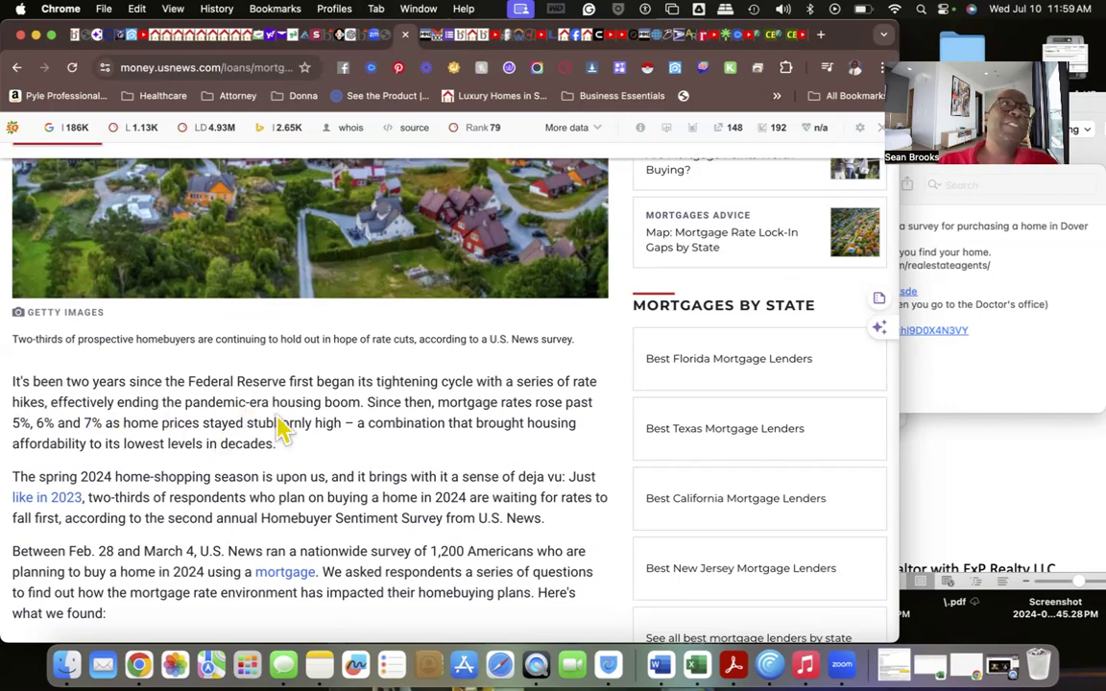
mouse_move(250, 438)
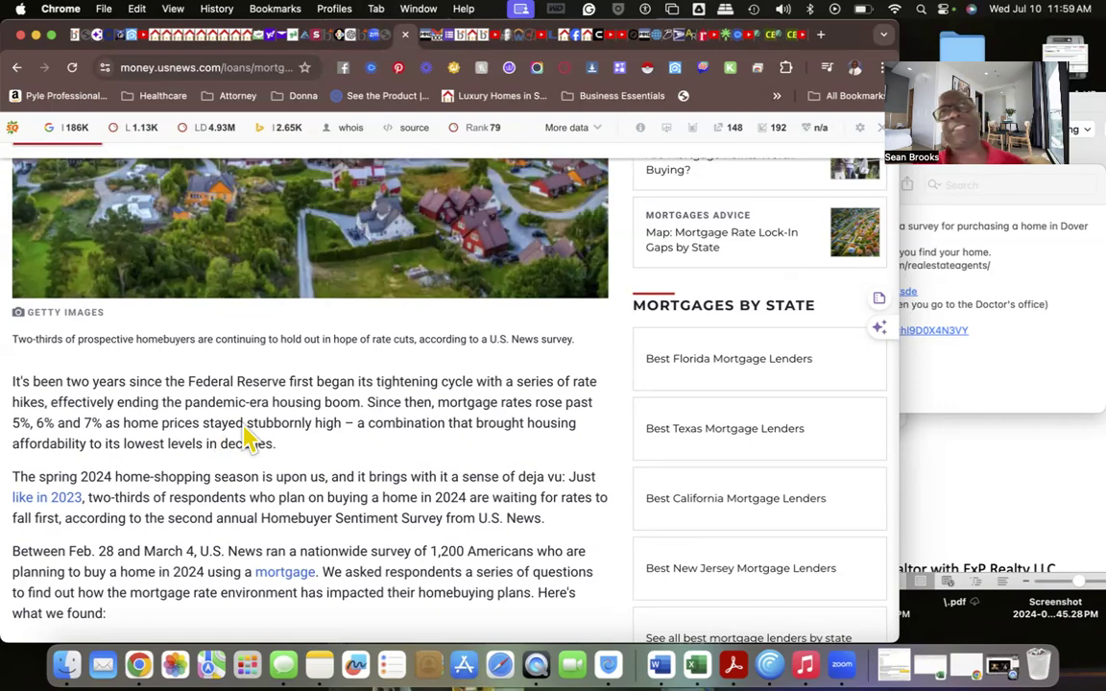
mouse_move(346, 335)
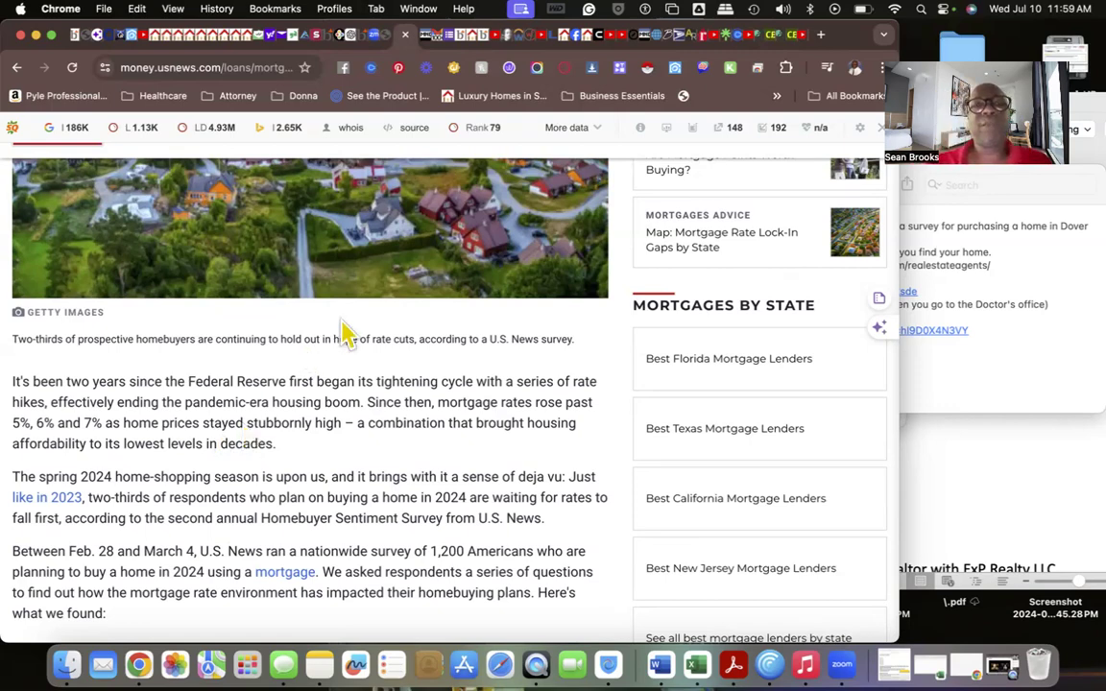
Bring the paragraph on rates climbing past 5%, 6% and 7% back into view.
scroll("up", 3)
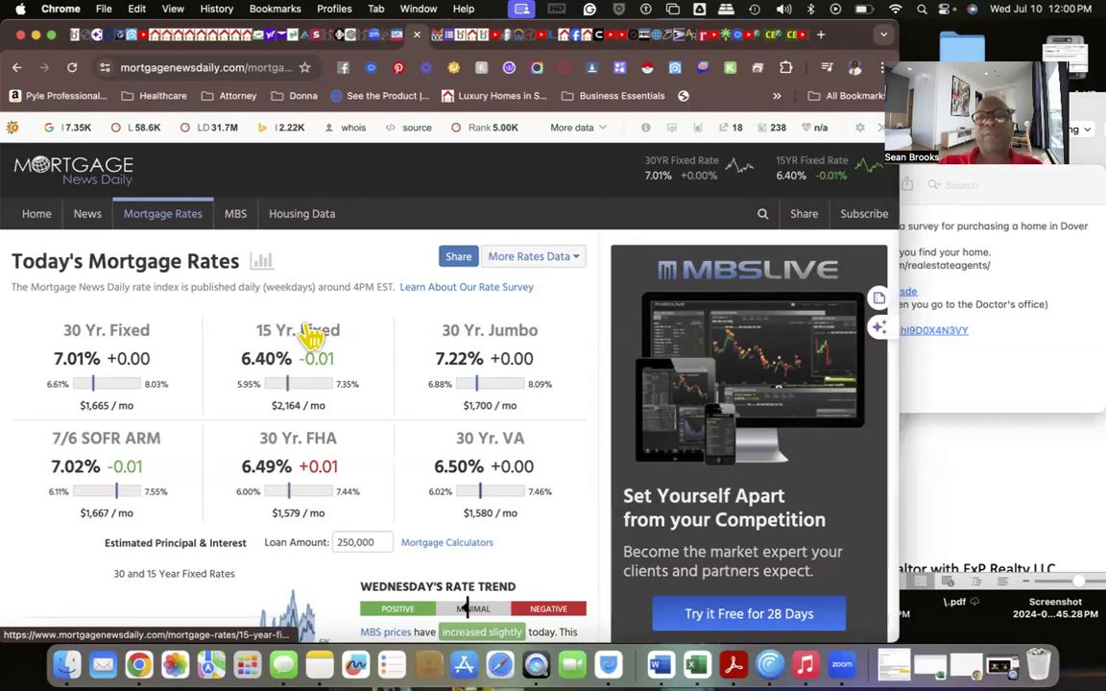
mouse_move(651, 213)
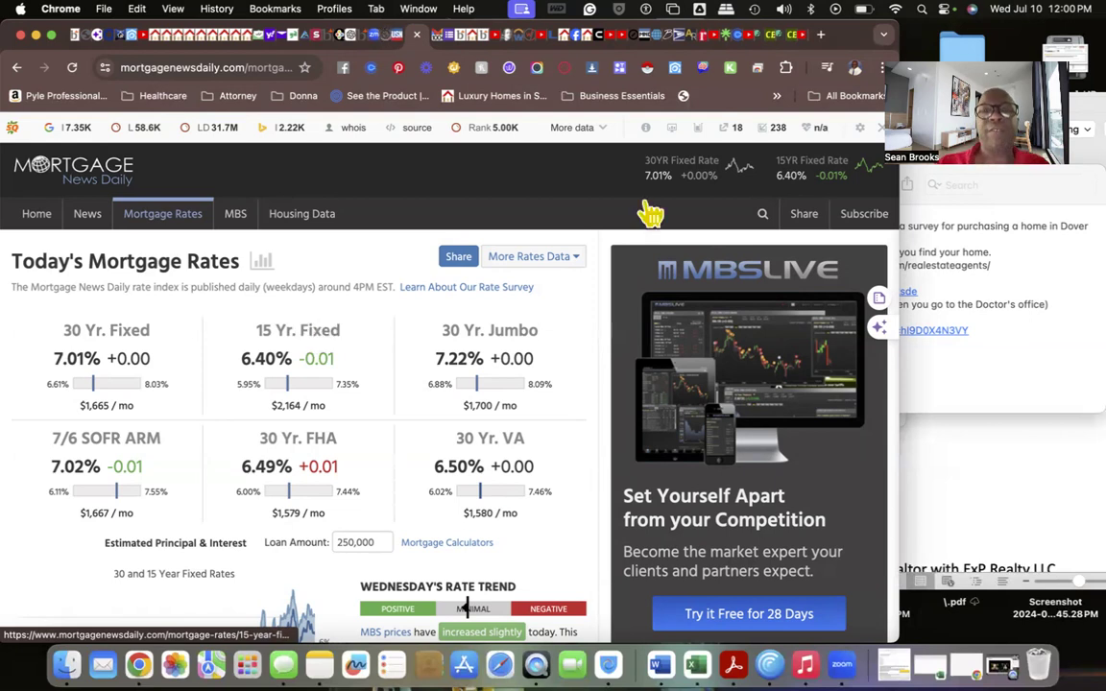
mouse_move(643, 226)
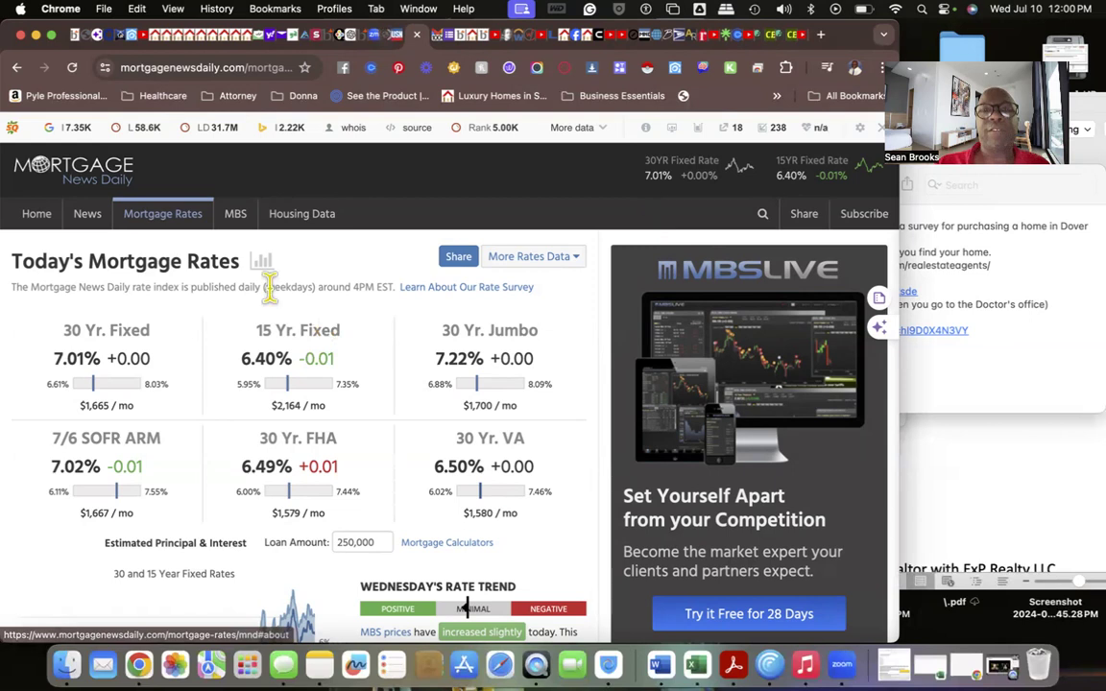
mouse_move(538, 490)
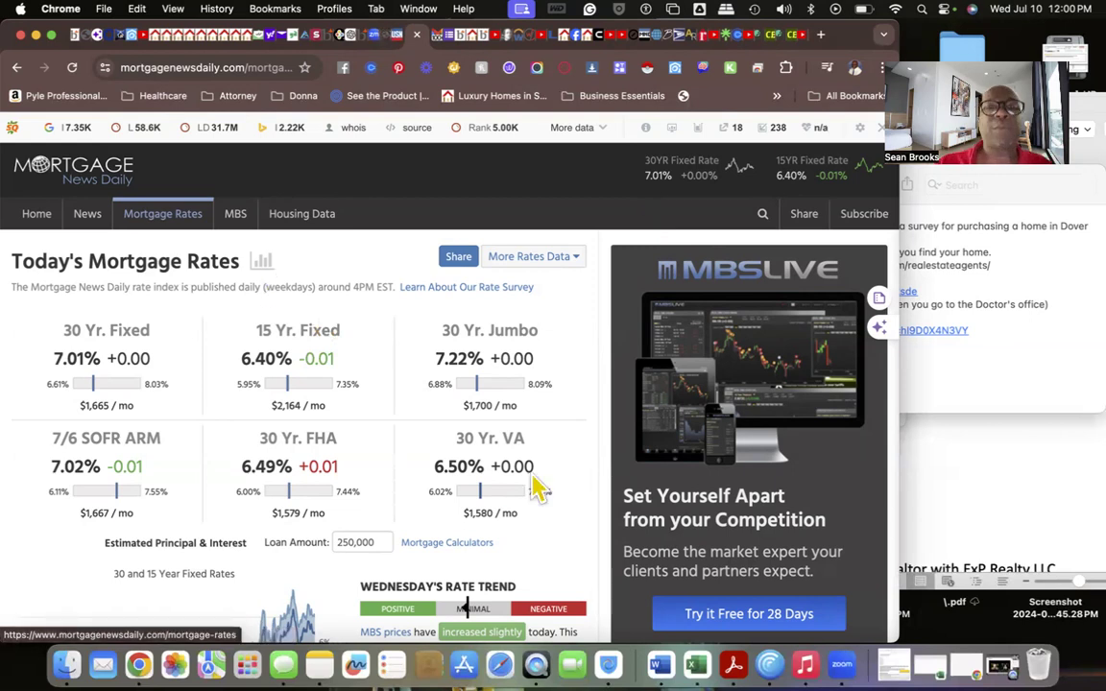
mouse_move(496, 344)
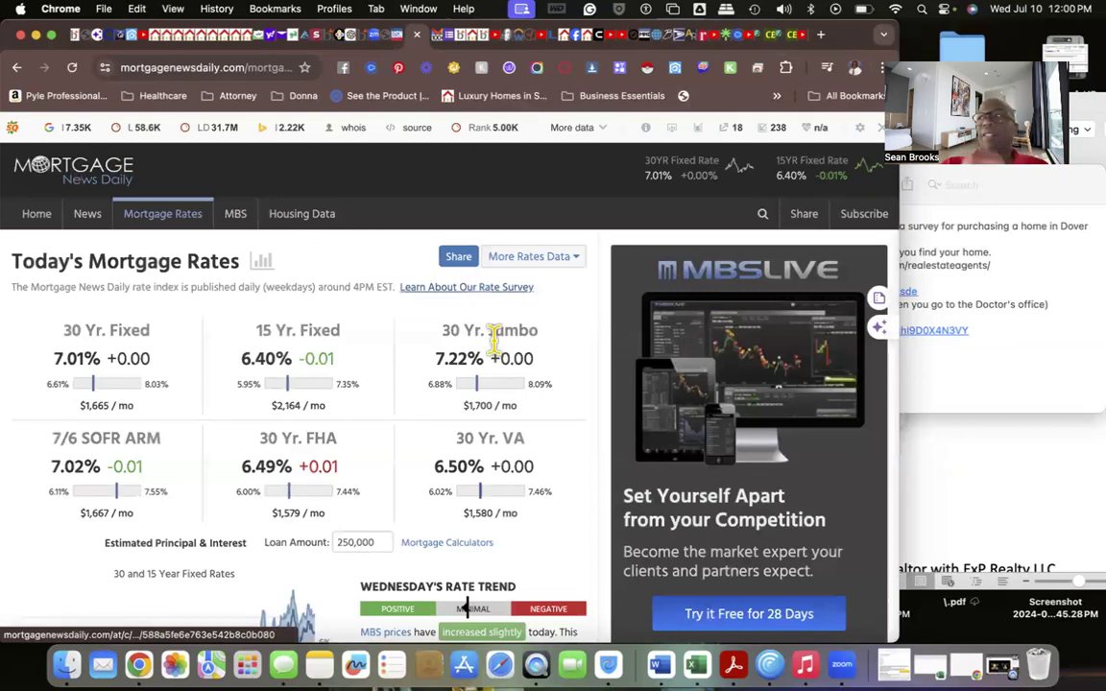
mouse_move(503, 355)
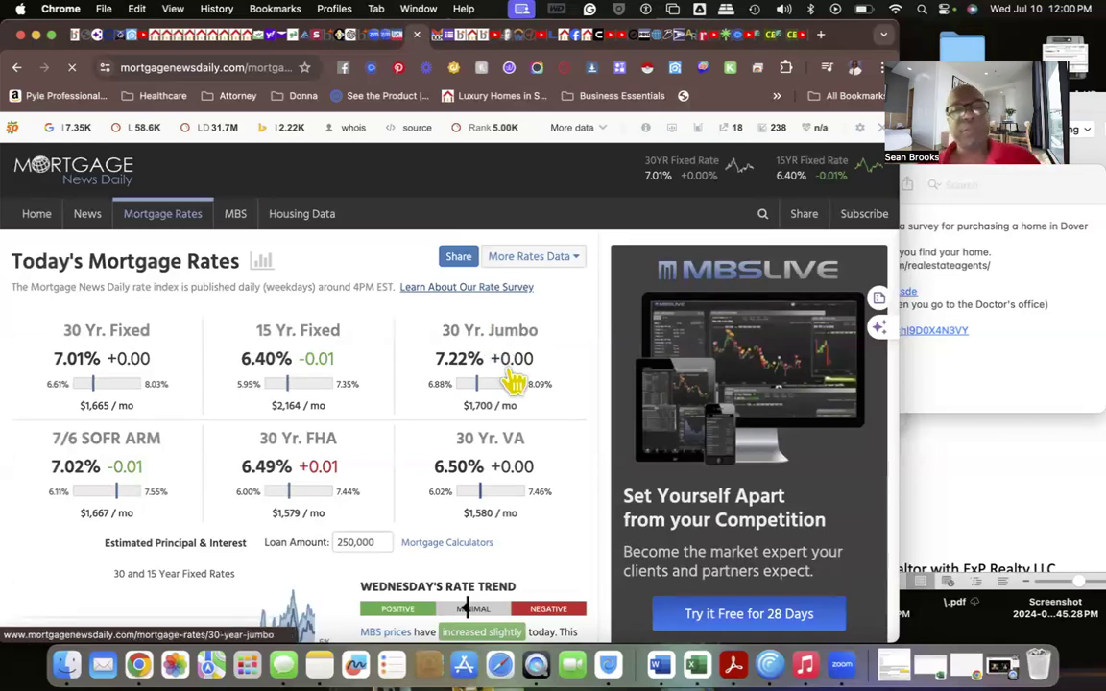
Reveal the Rate Index table with daily, weekly, monthly and yearly changes per loan type.
scroll("down", 3)
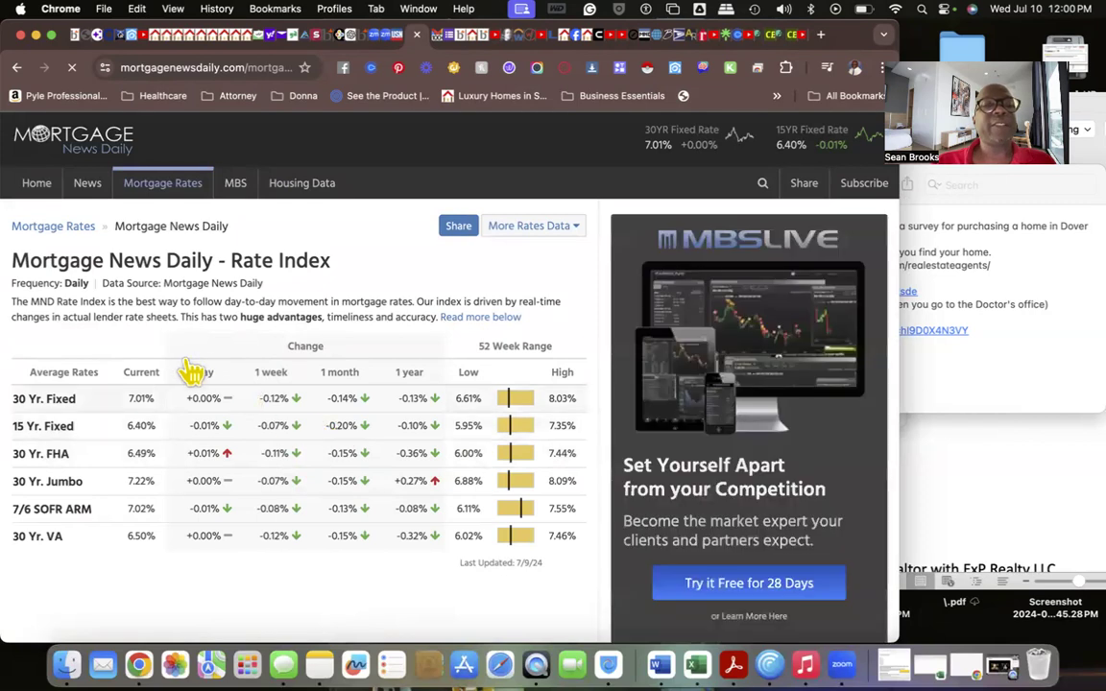
Position the page on the rate history chart from 1980 with its legend above the Historic Mortgage Rates table.
scroll("down", 3)
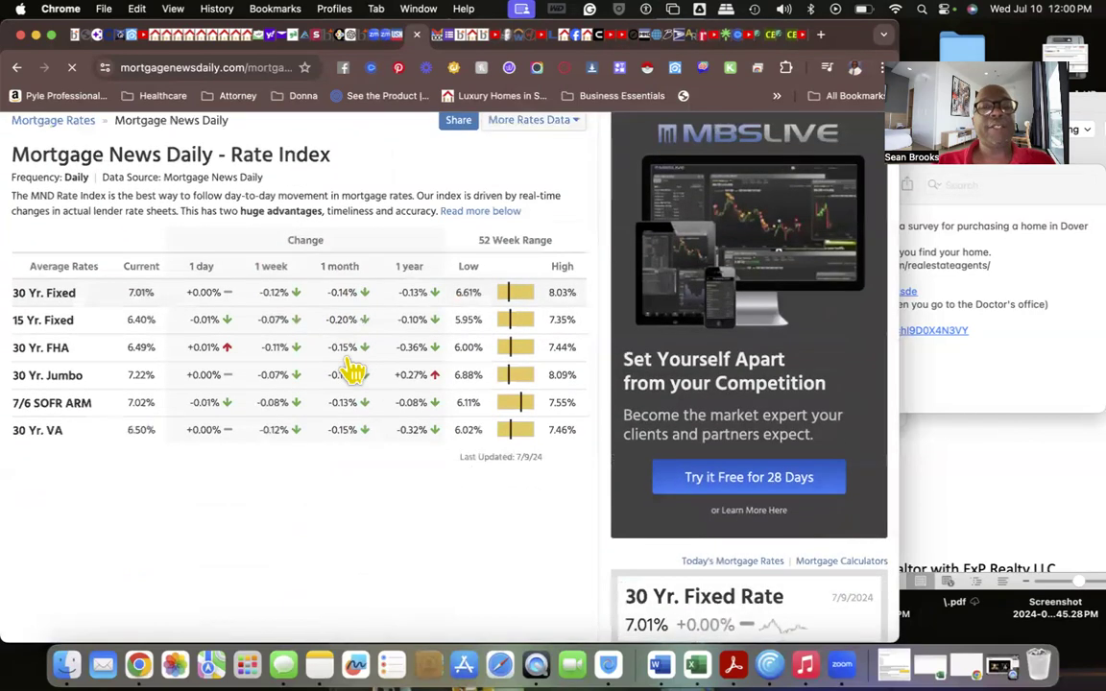
scroll("up", 3)
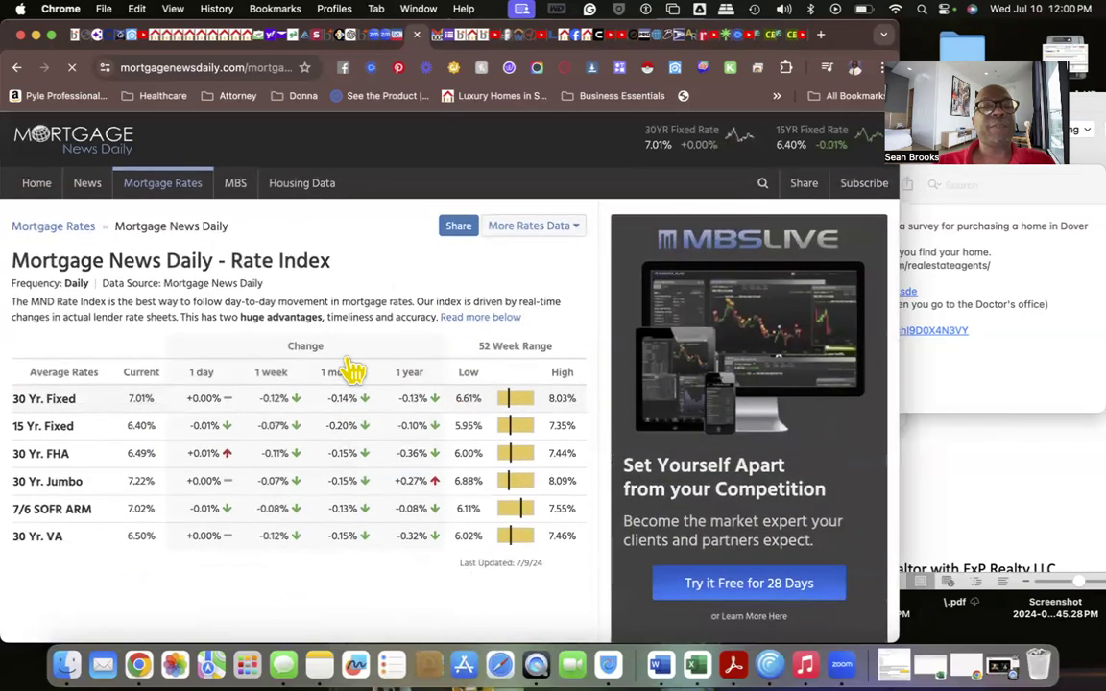
scroll("down", 3)
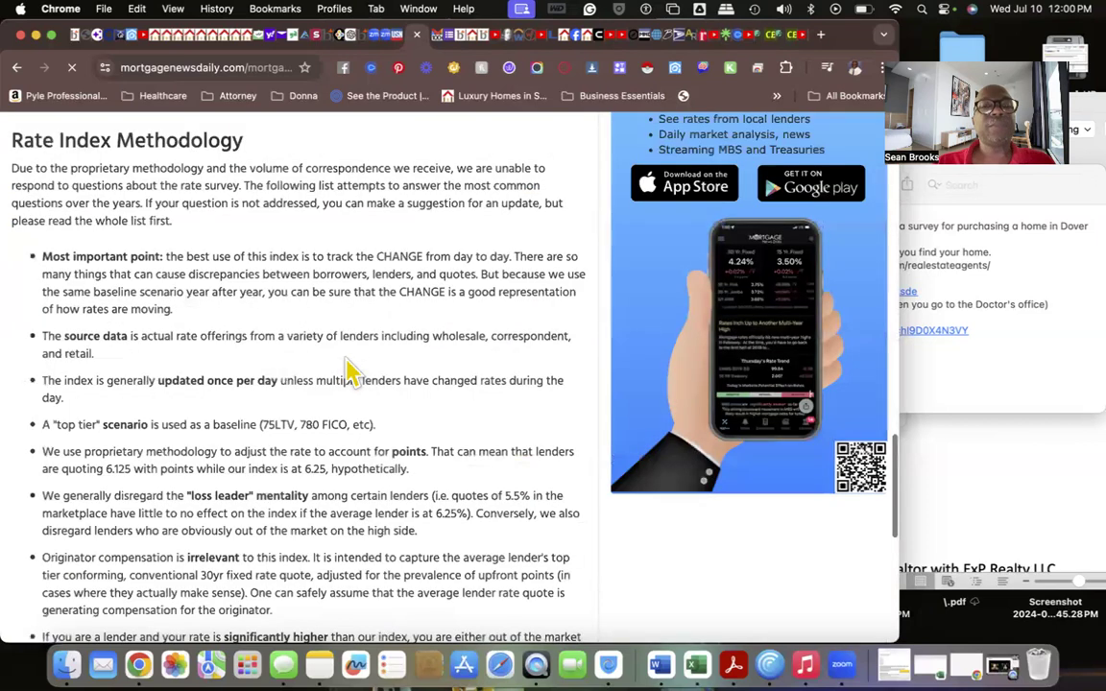
mouse_move(208, 383)
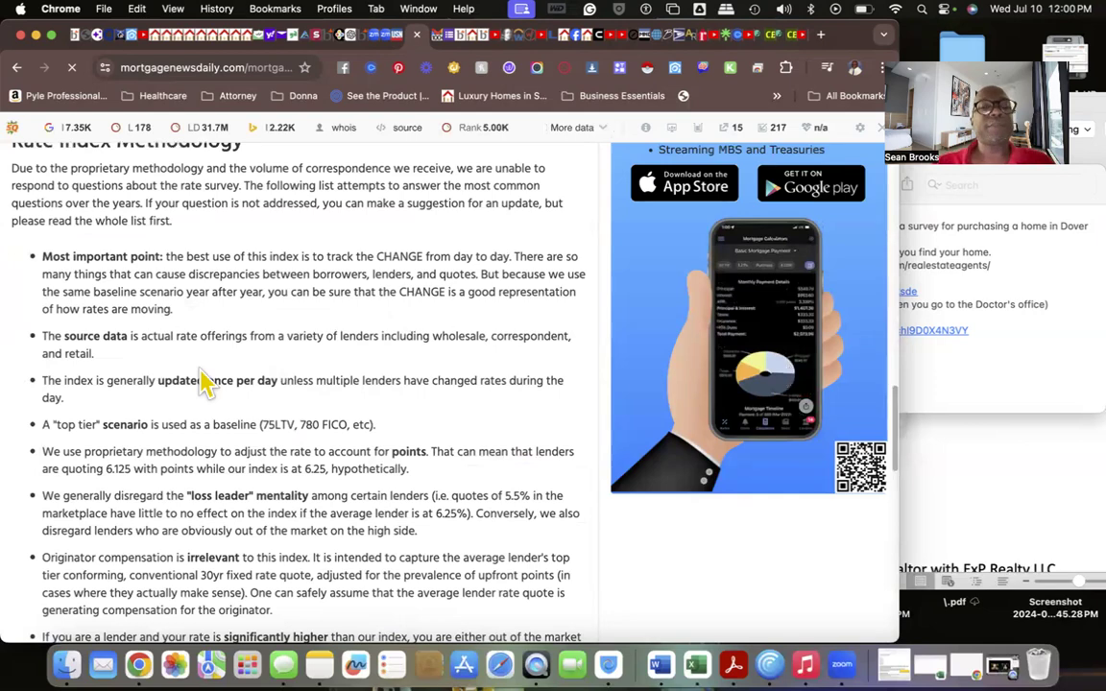
scroll("up", 3)
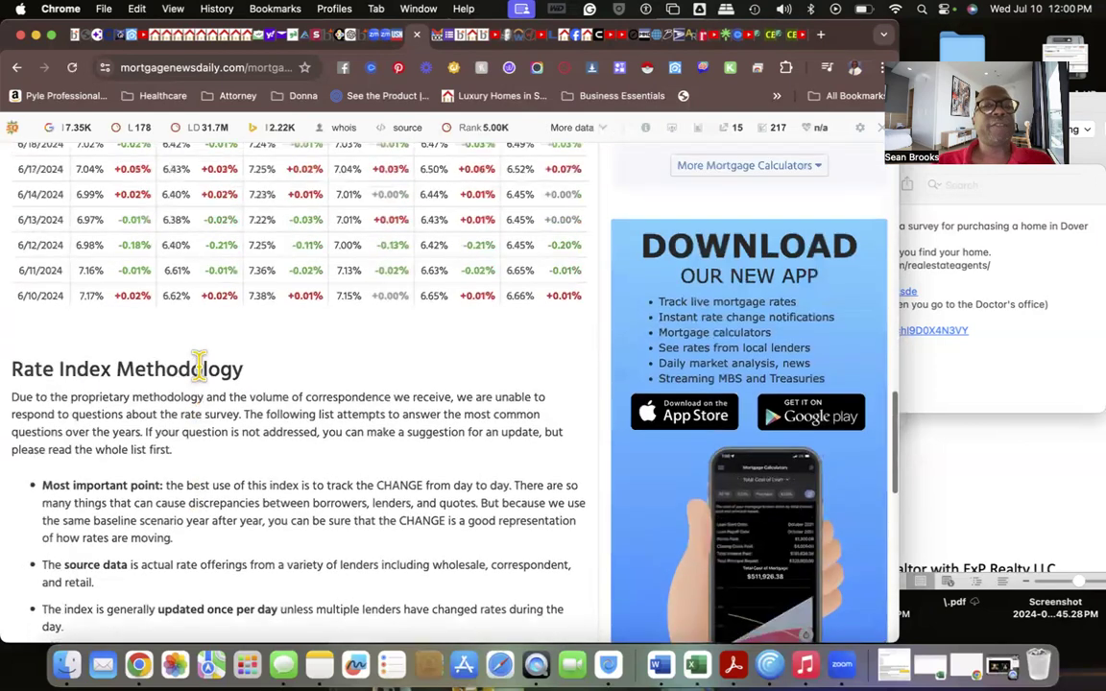
scroll("up", 3)
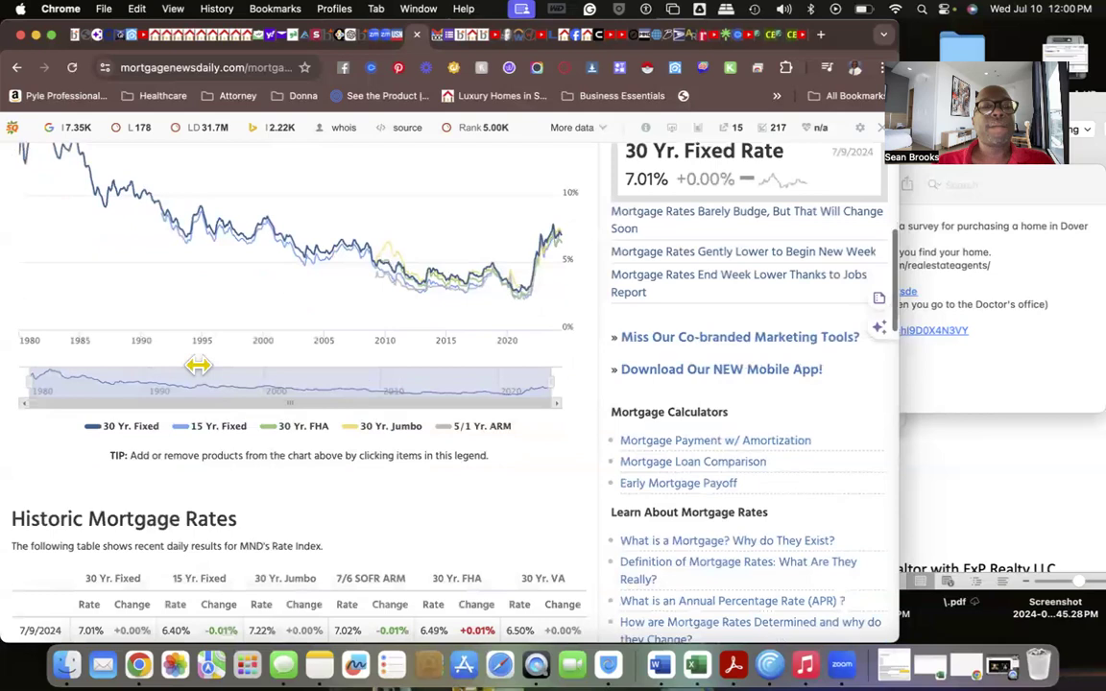
scroll("down", 3)
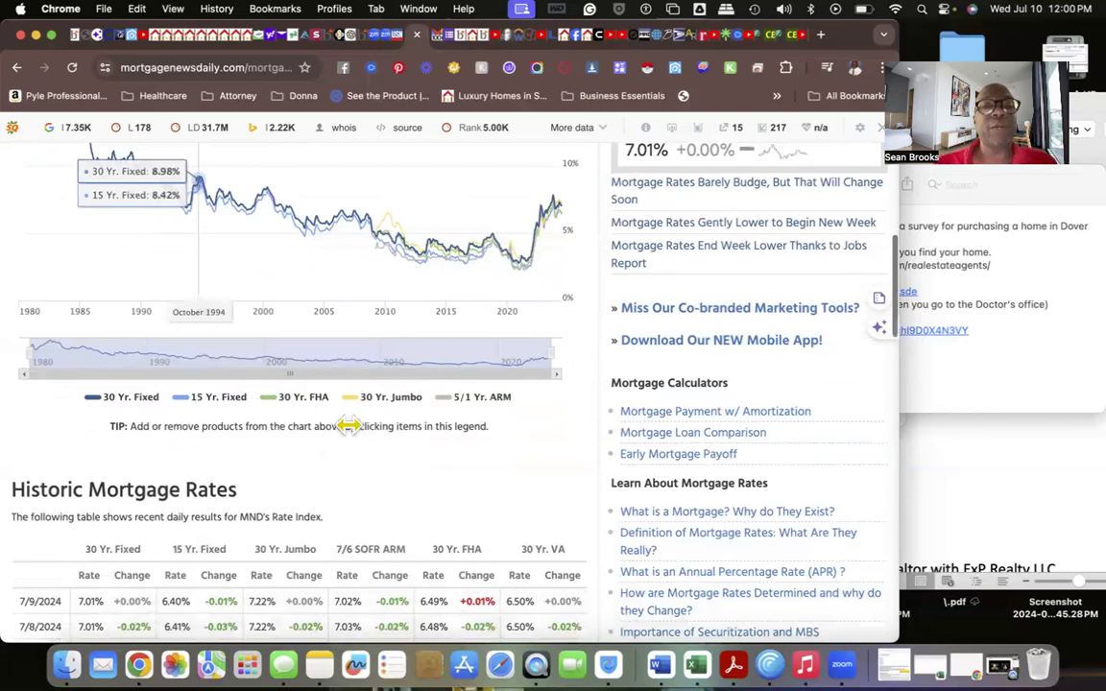
Review the top rows of the Historic Mortgage Rates daily table.
scroll("down", 3)
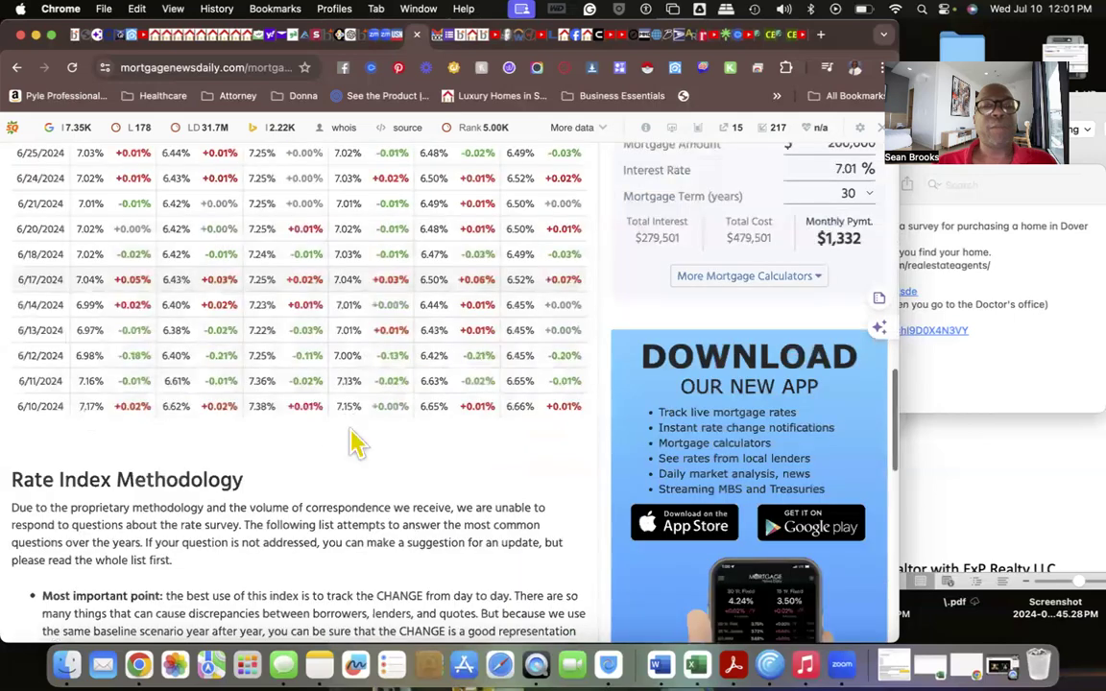
scroll("down", 3)
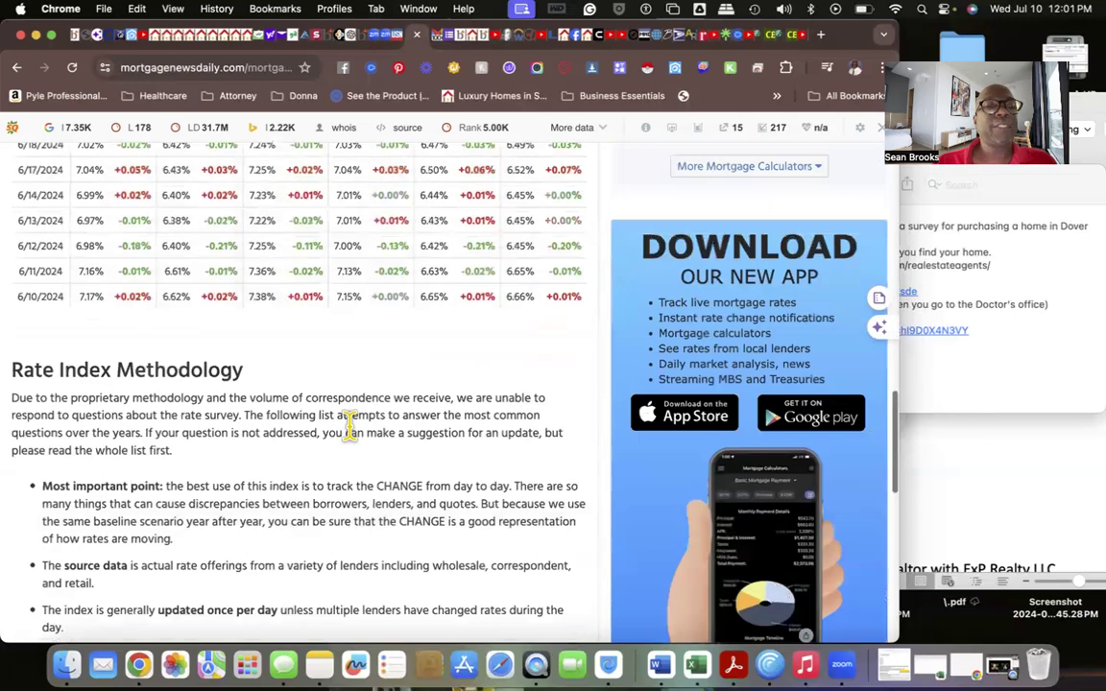
scroll("up", 3)
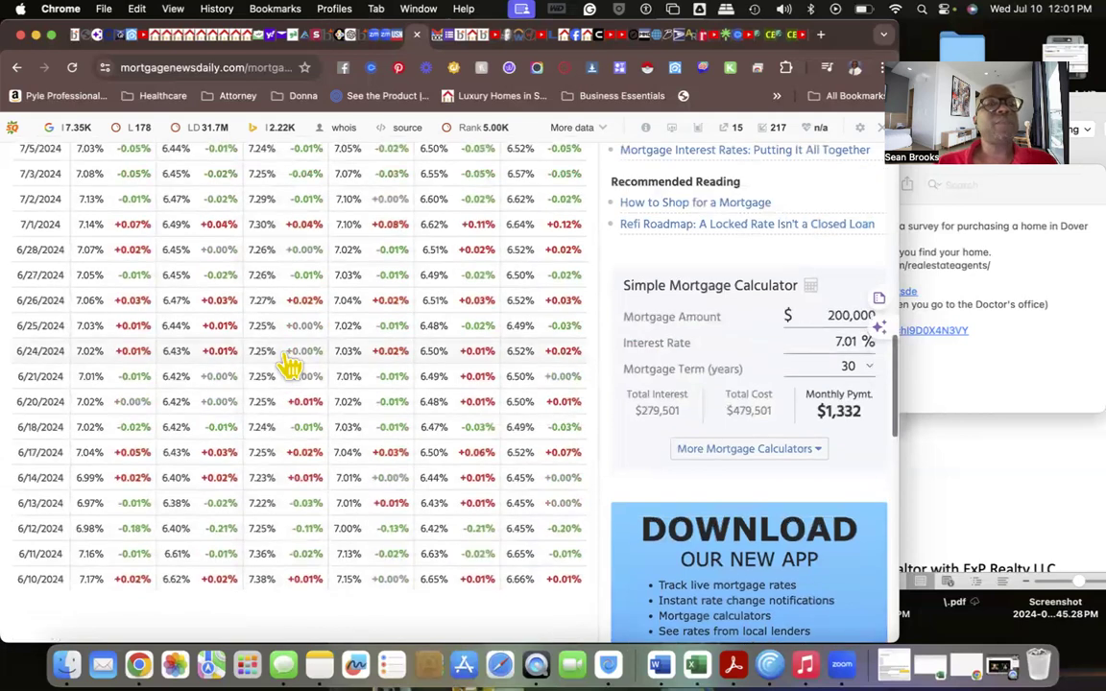
scroll("up", 3)
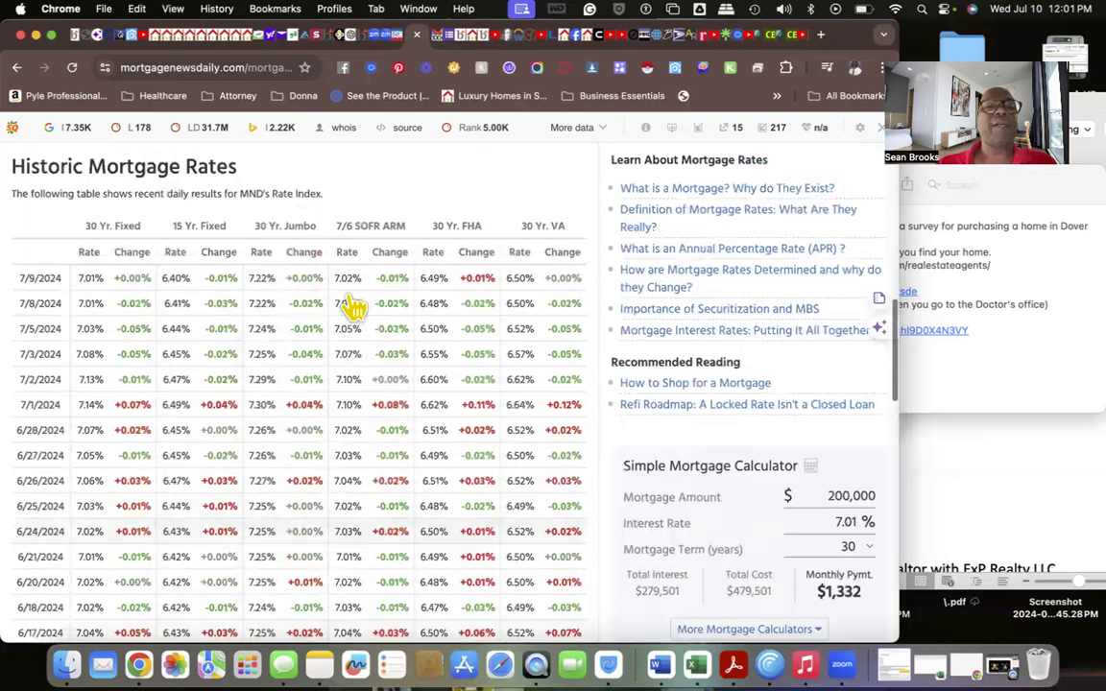
scroll("up", 3)
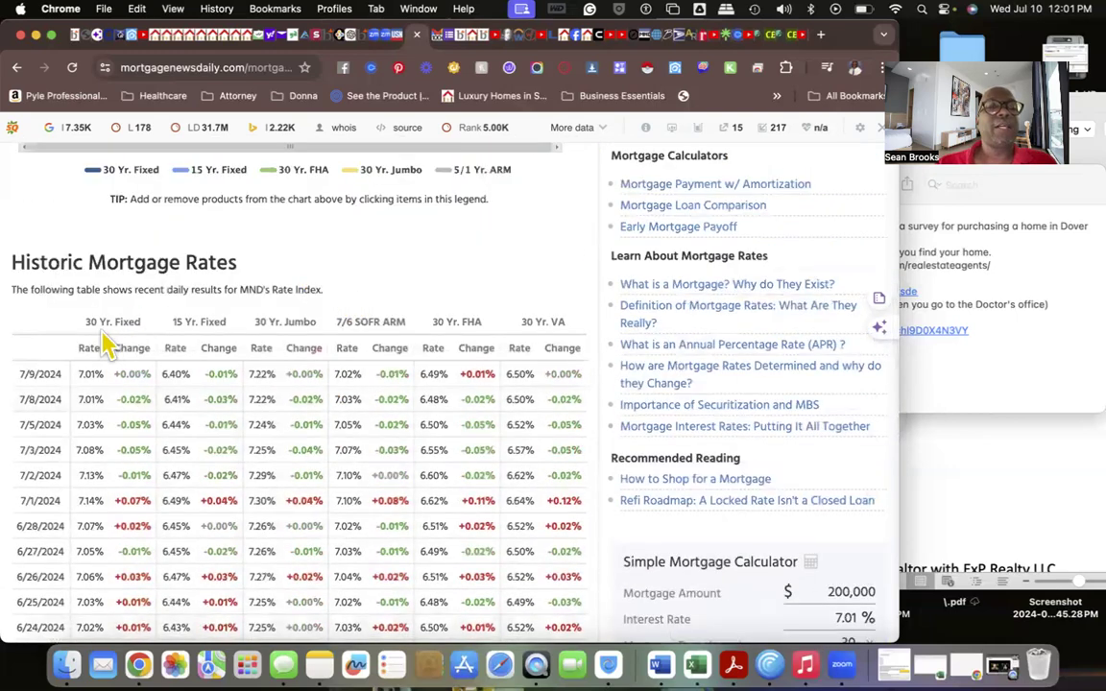
mouse_move(361, 323)
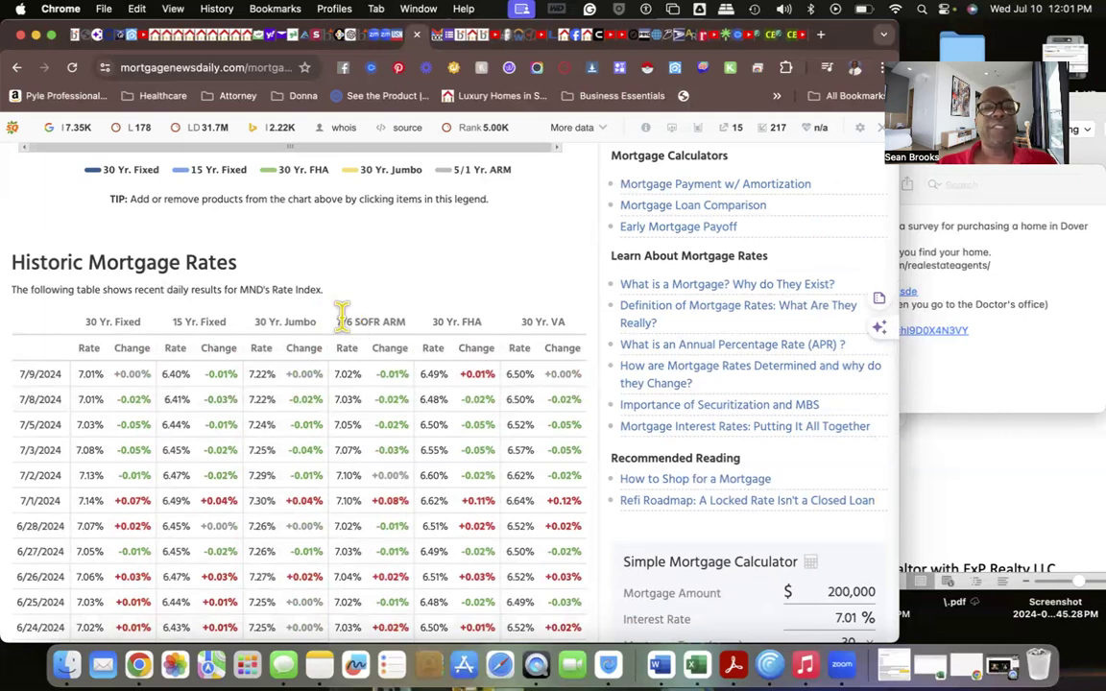
mouse_move(428, 321)
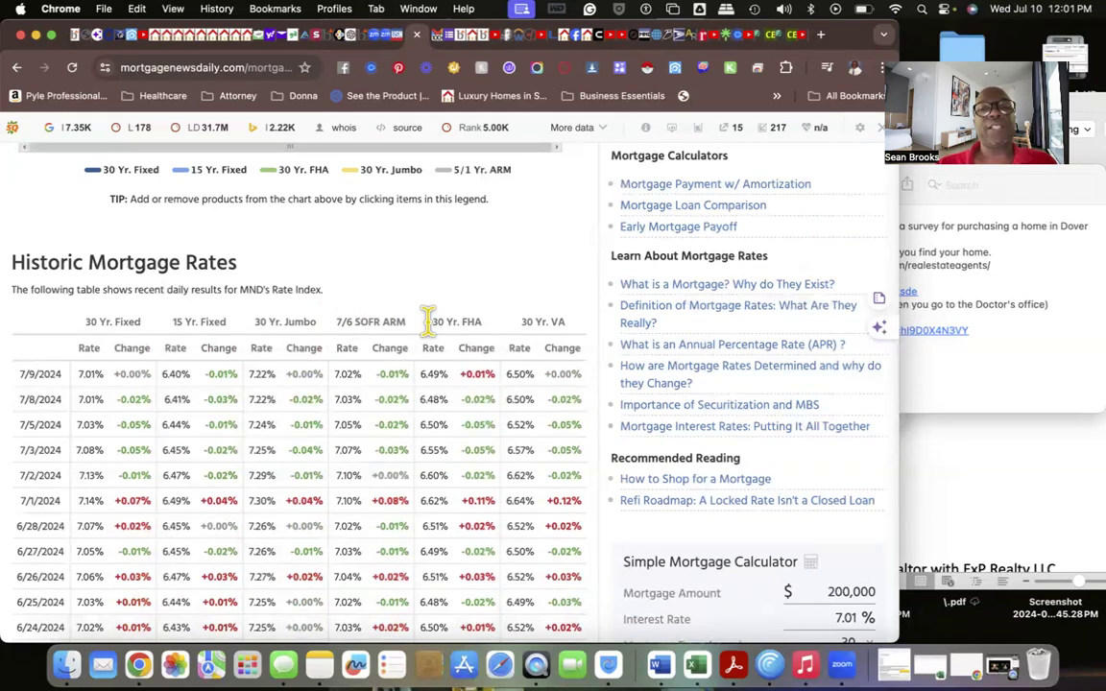
mouse_move(534, 336)
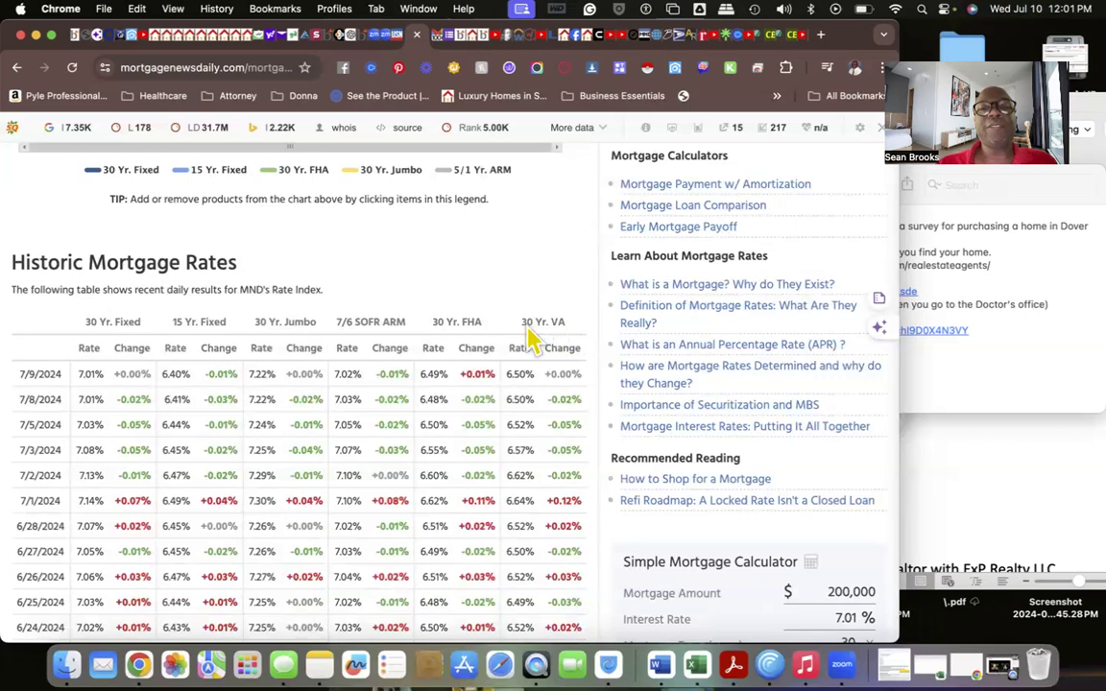
mouse_move(519, 336)
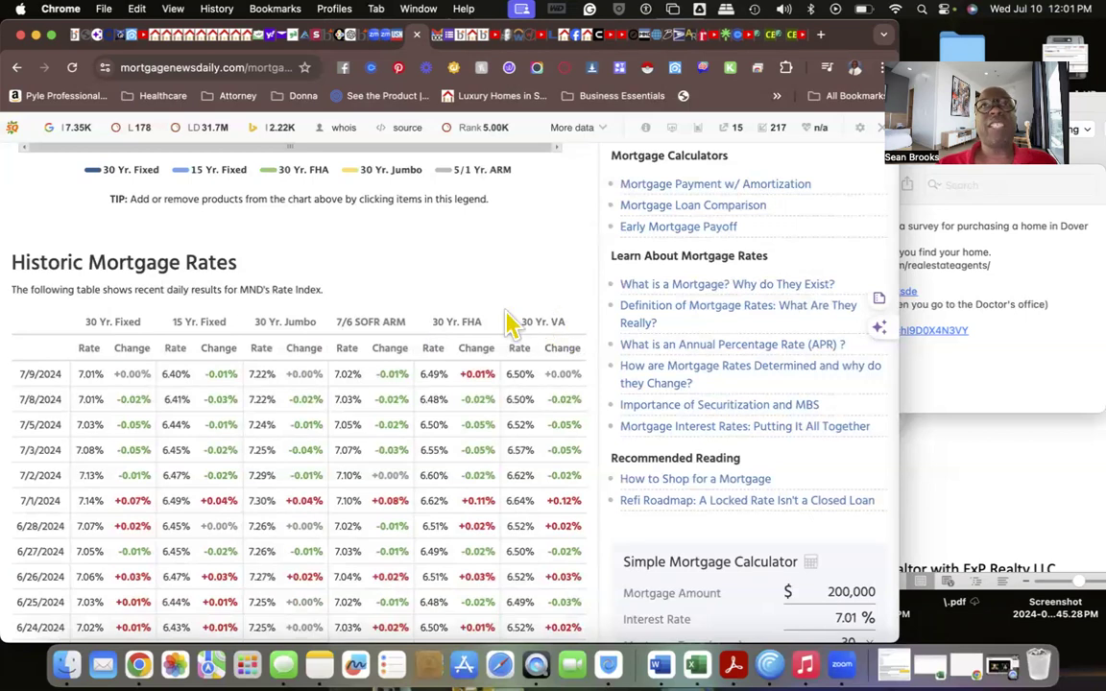
Continue through the daily rates back to June 10, 2024 and reach the Rate Index Methodology section.
scroll("down", 3)
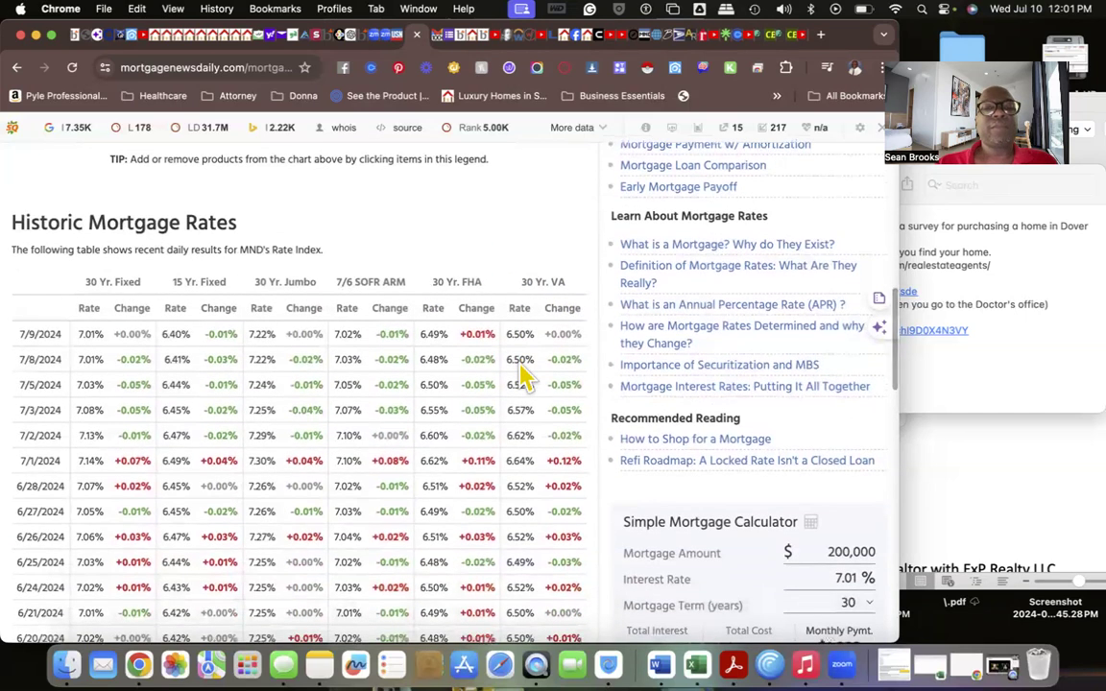
mouse_move(246, 345)
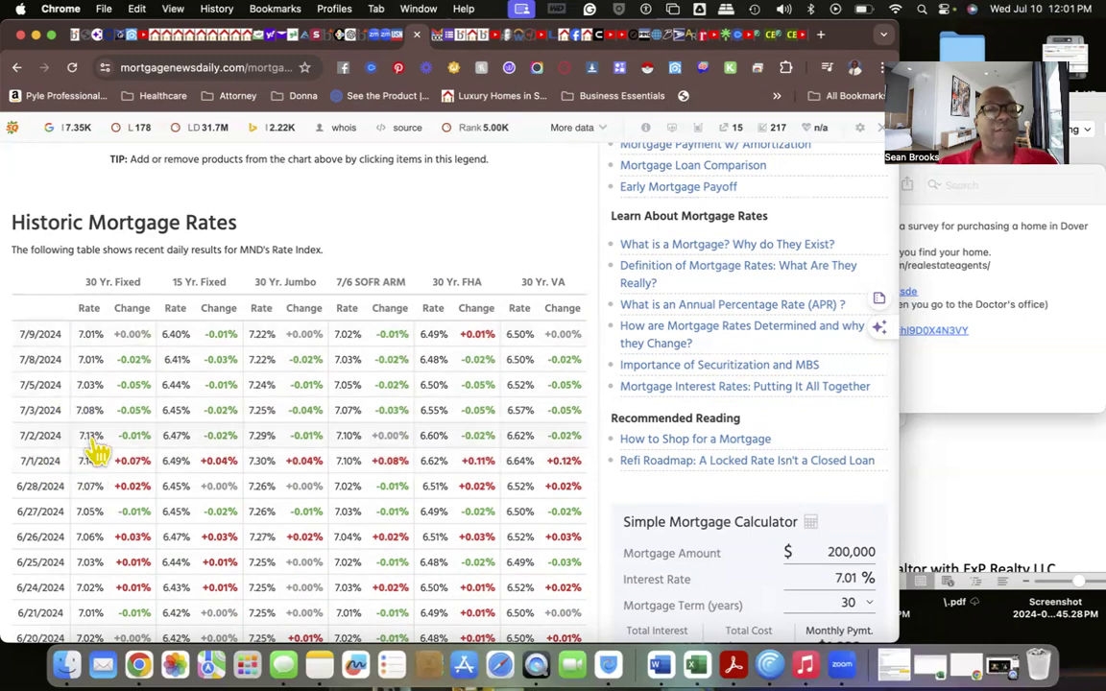
scroll("down", 3)
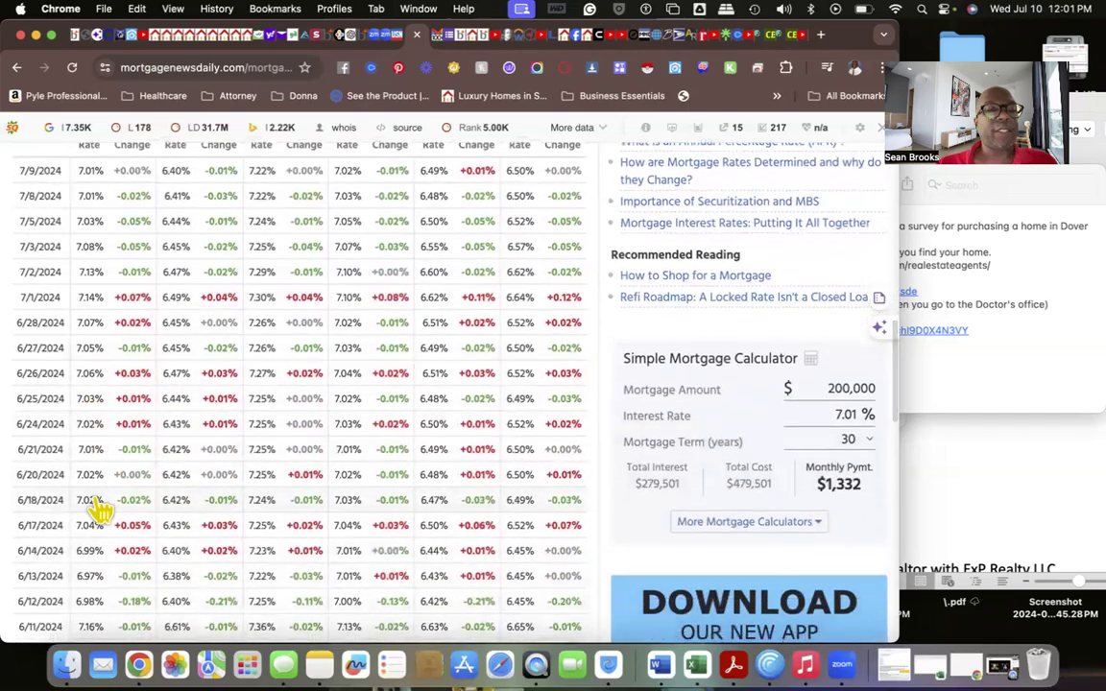
scroll("down", 3)
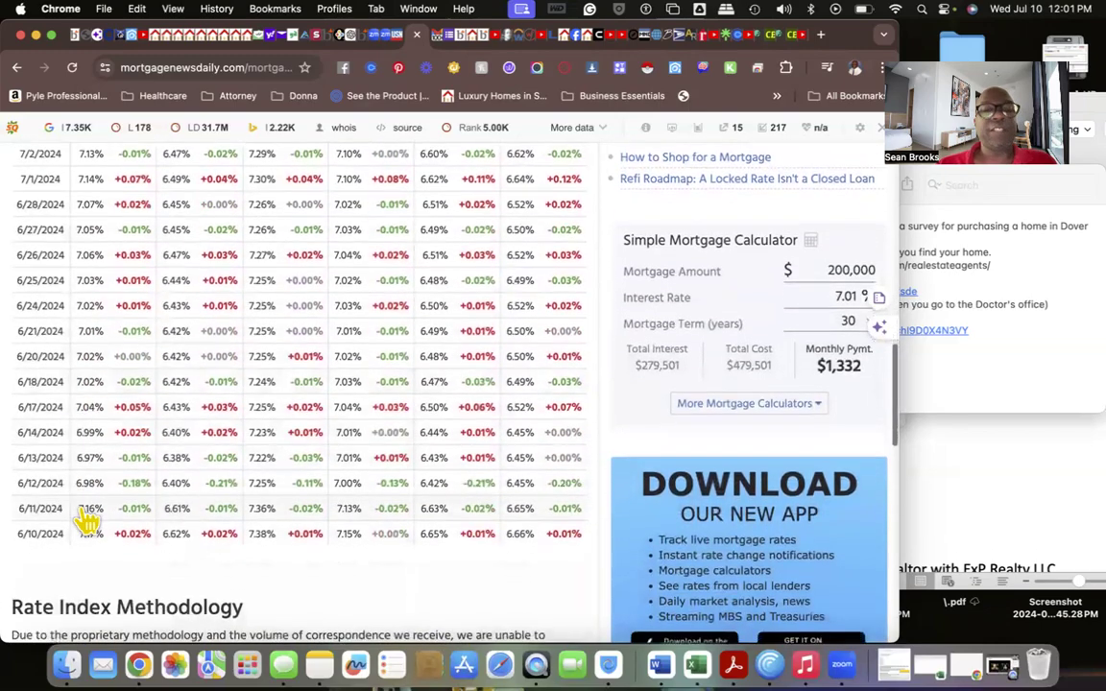
scroll("down", 3)
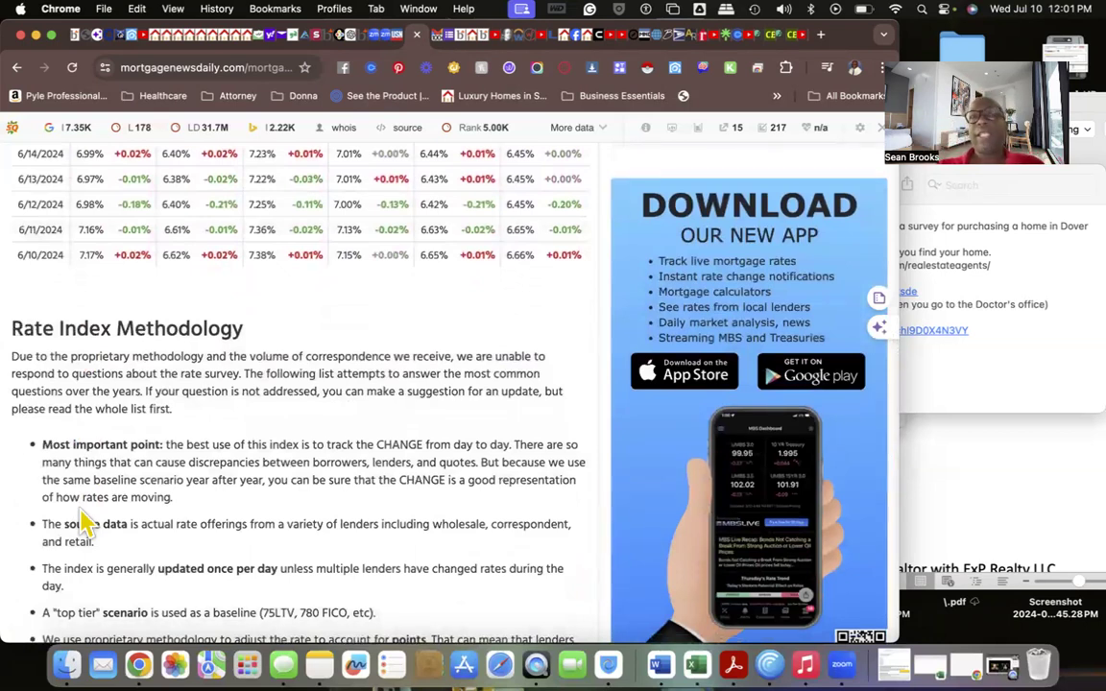
mouse_move(307, 434)
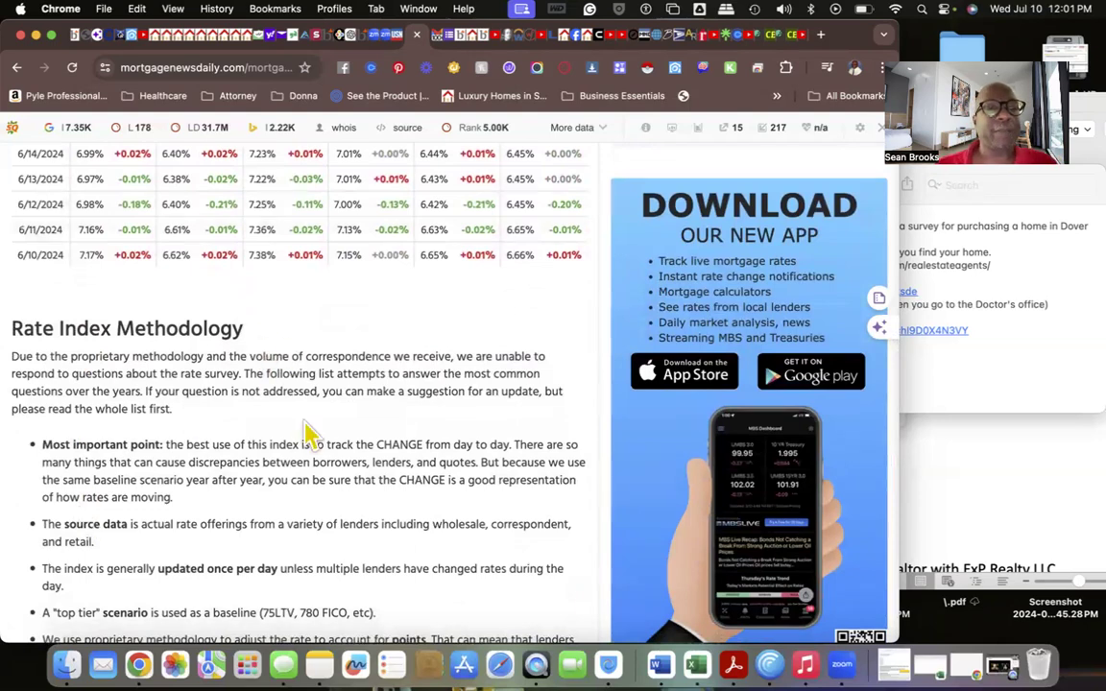
Read the methodology's 75% LTV, 780 FICO top-tier baseline and continue to the page footer.
scroll("down", 3)
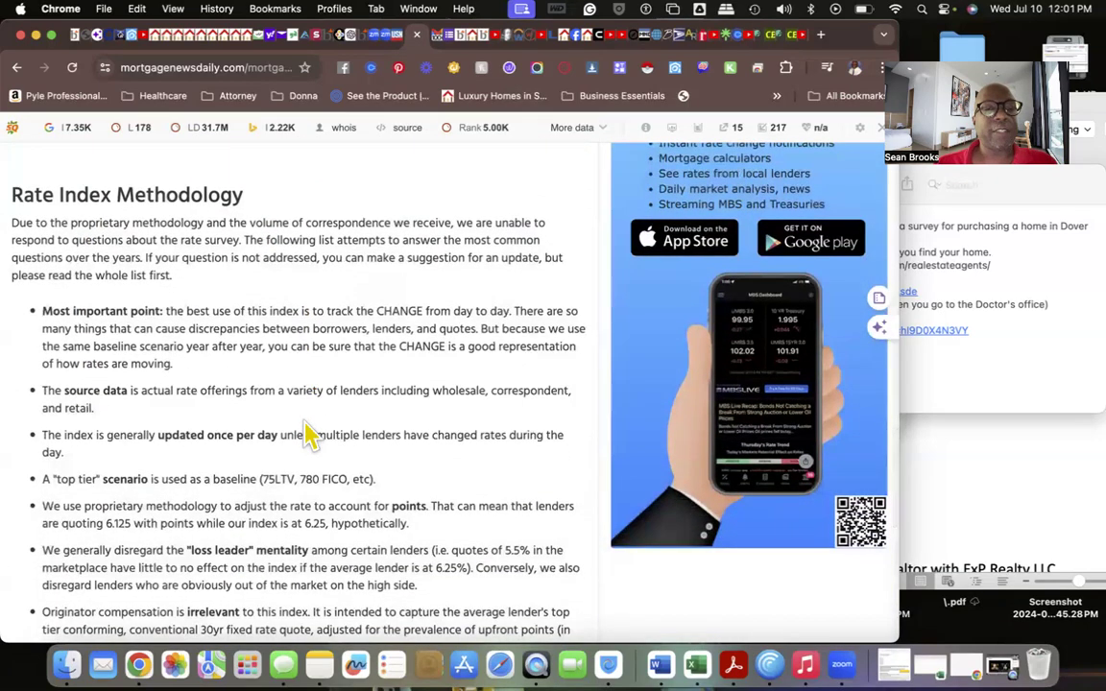
mouse_move(115, 422)
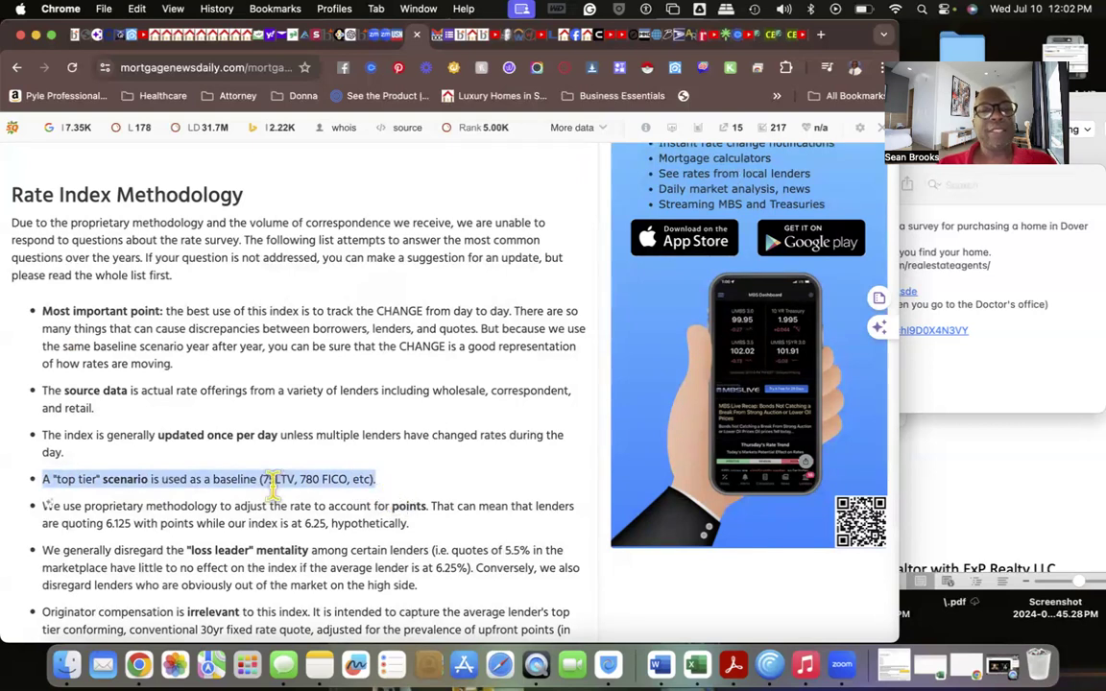
mouse_move(311, 484)
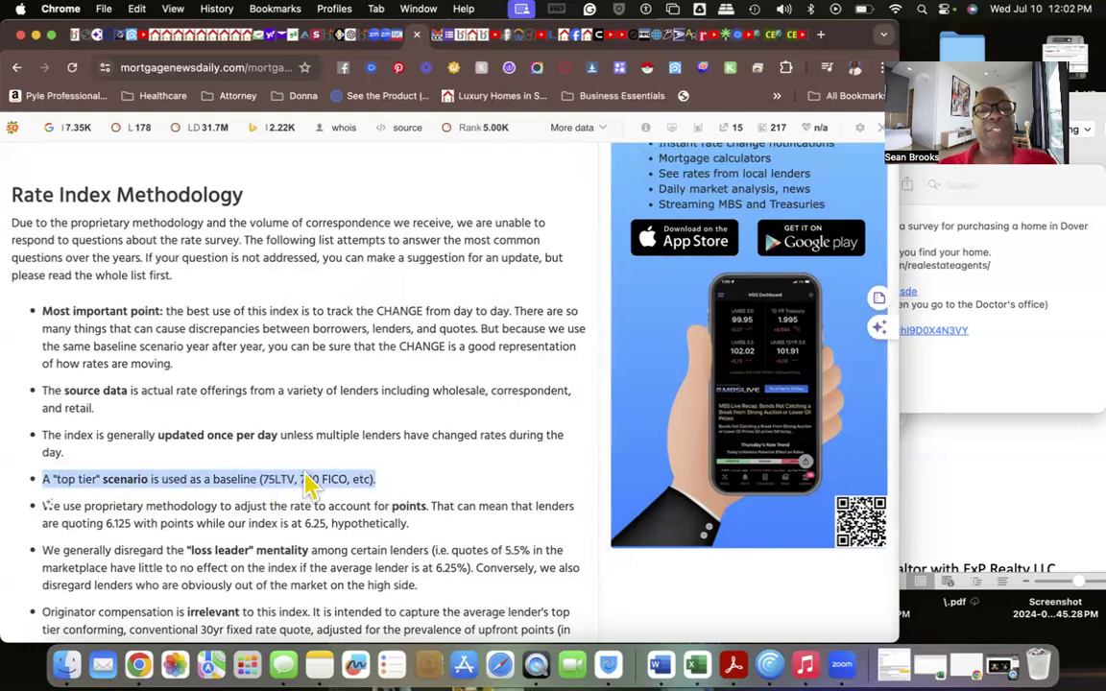
mouse_move(308, 487)
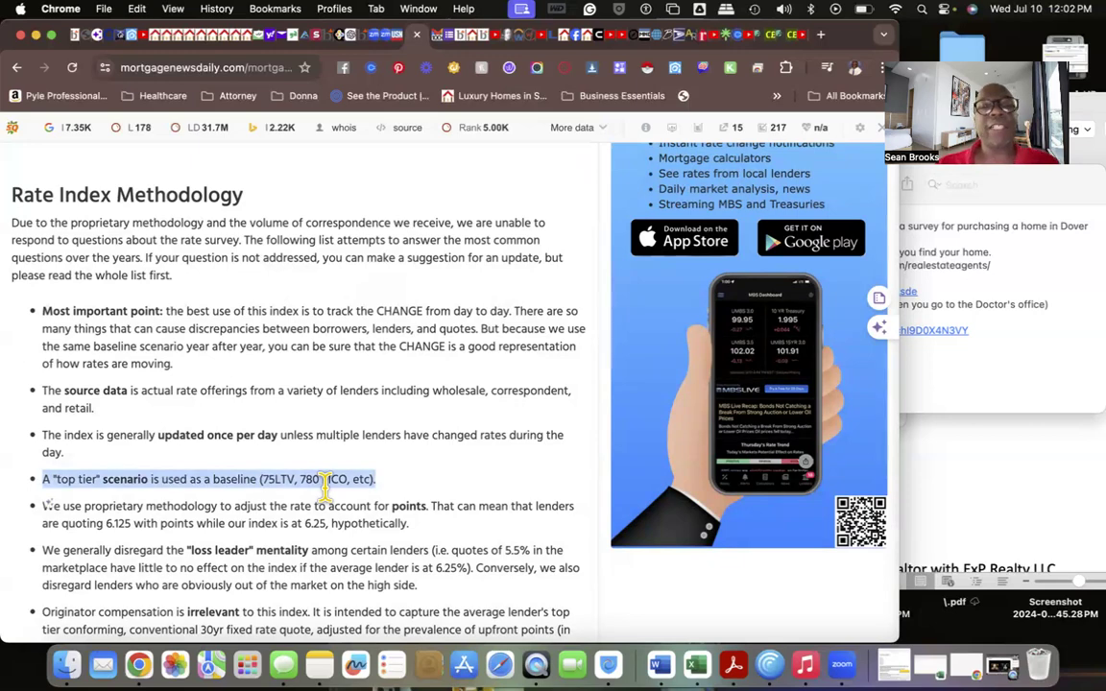
scroll("down", 3)
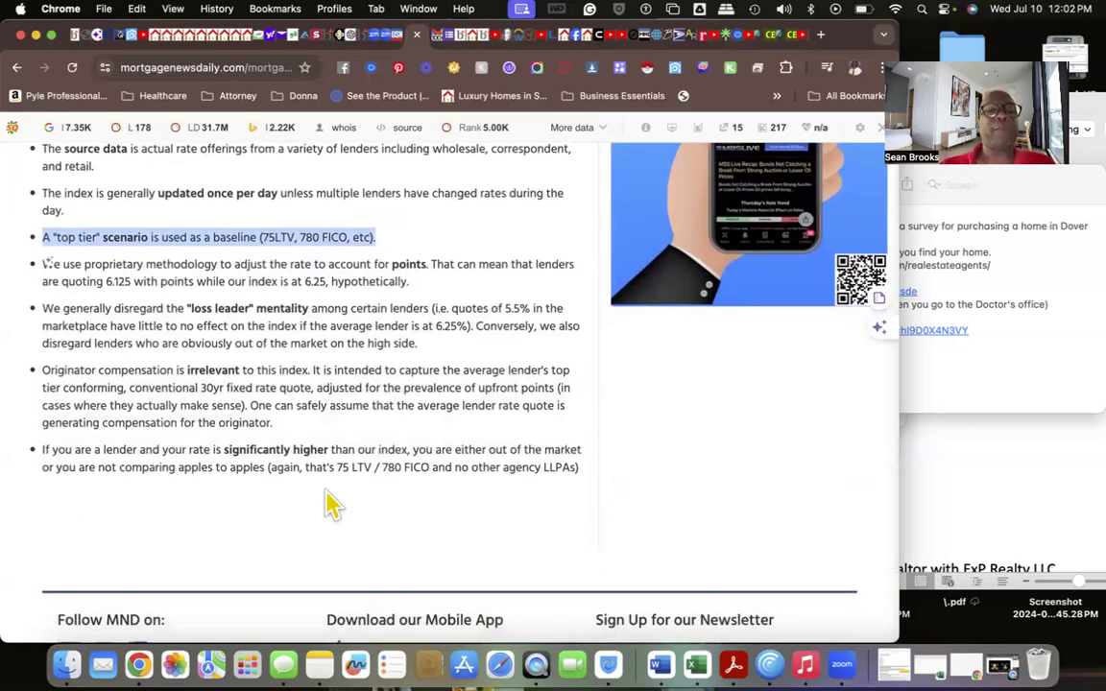
scroll("down", 3)
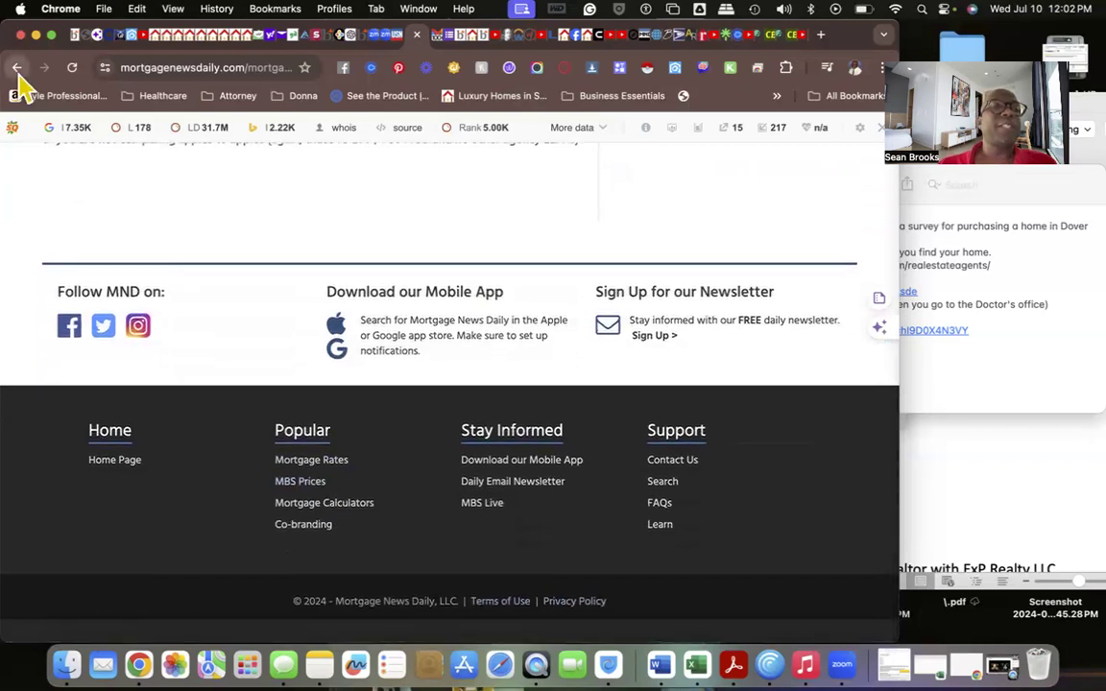
left_click(16, 67)
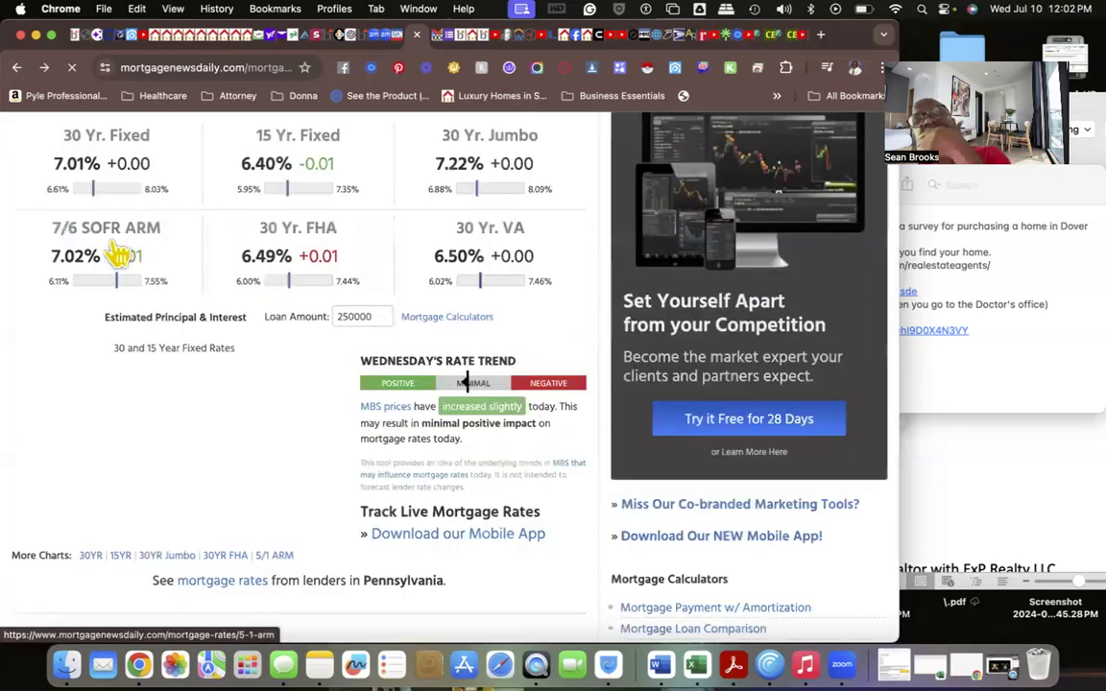
scroll("down", 3)
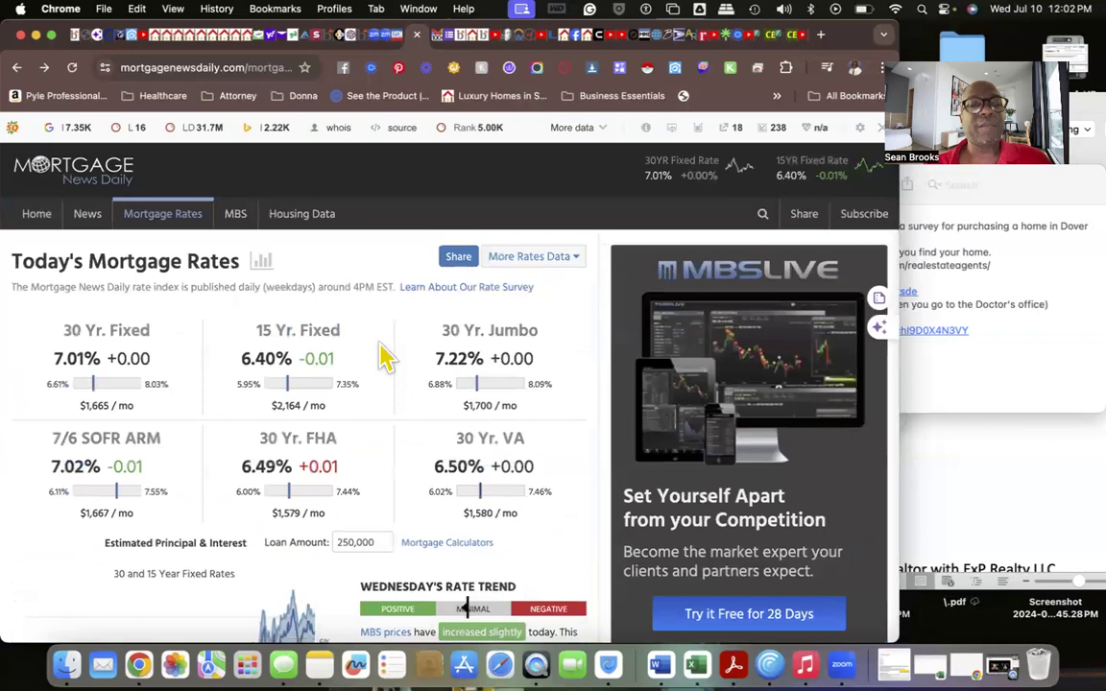
mouse_move(139, 461)
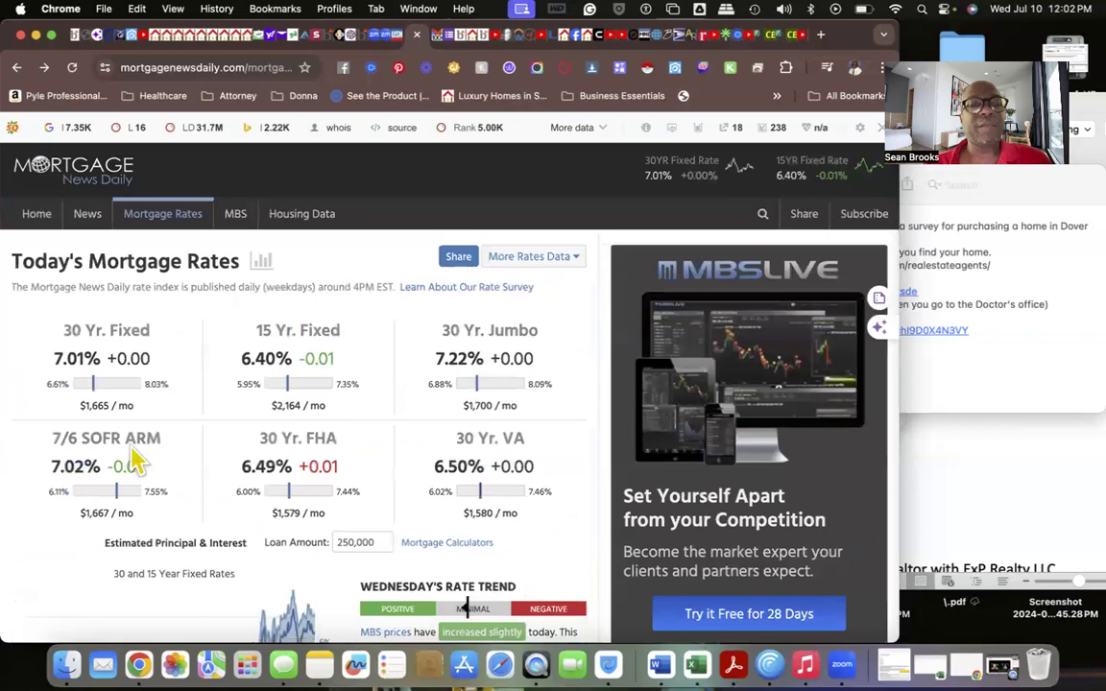
scroll("down", 3)
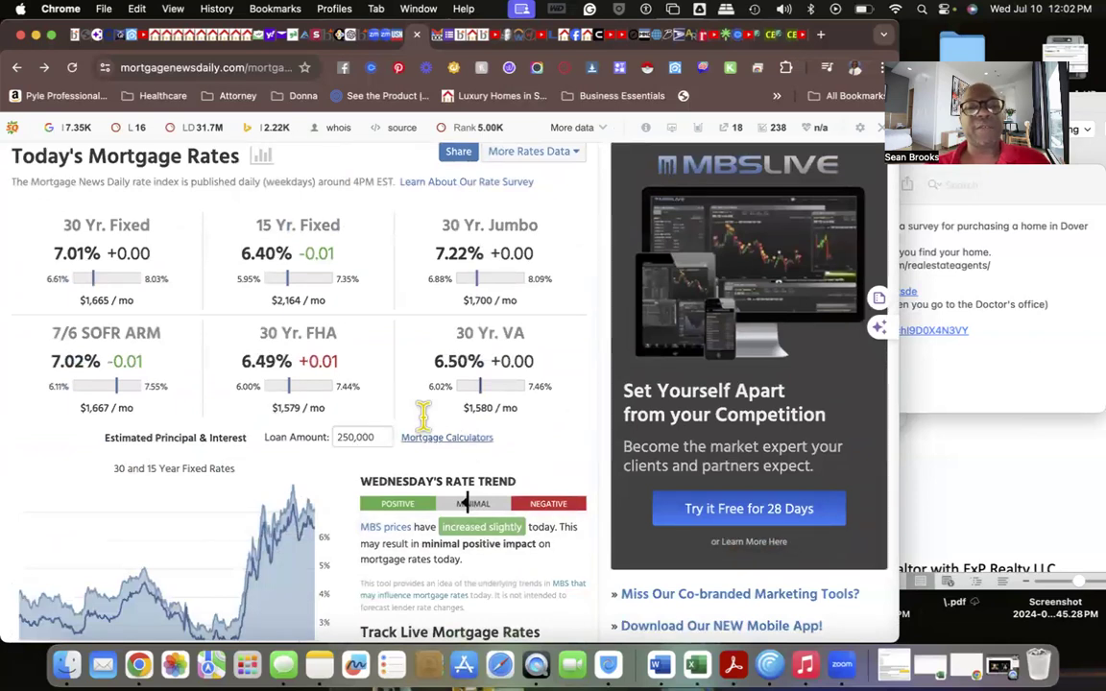
mouse_move(461, 457)
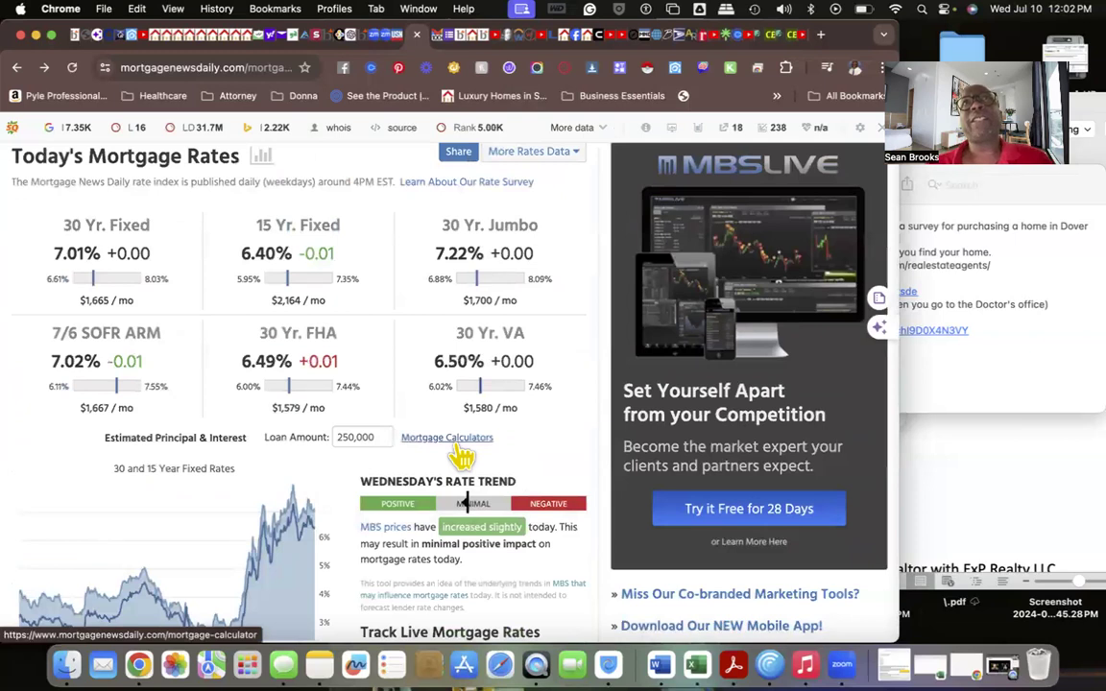
scroll("down", 3)
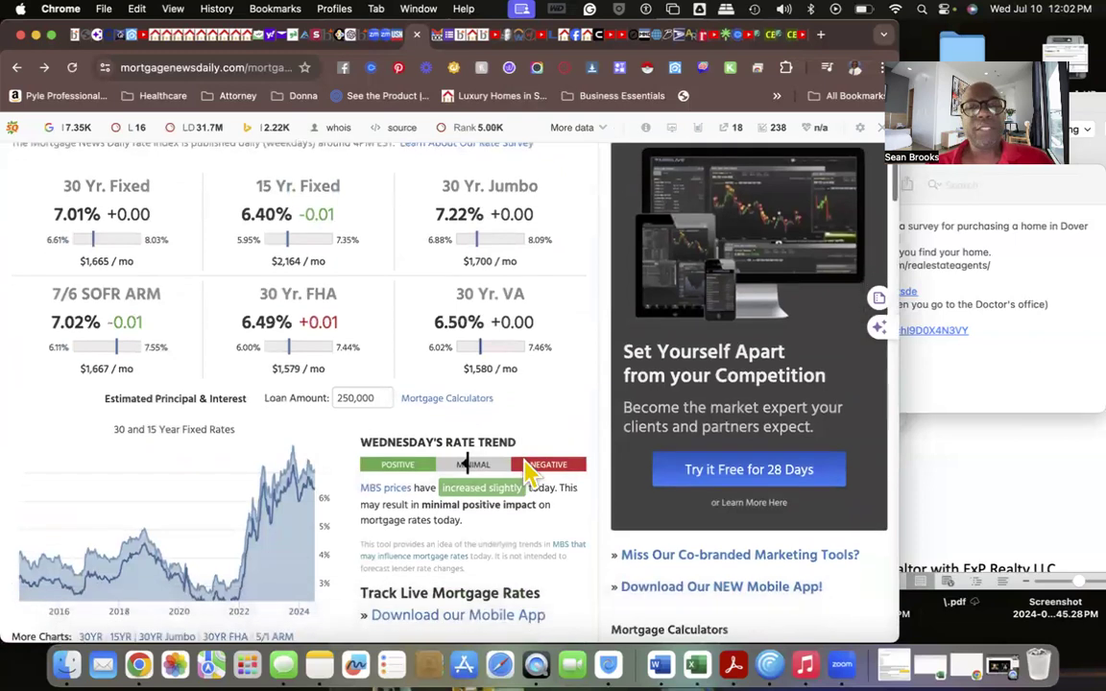
scroll("down", 3)
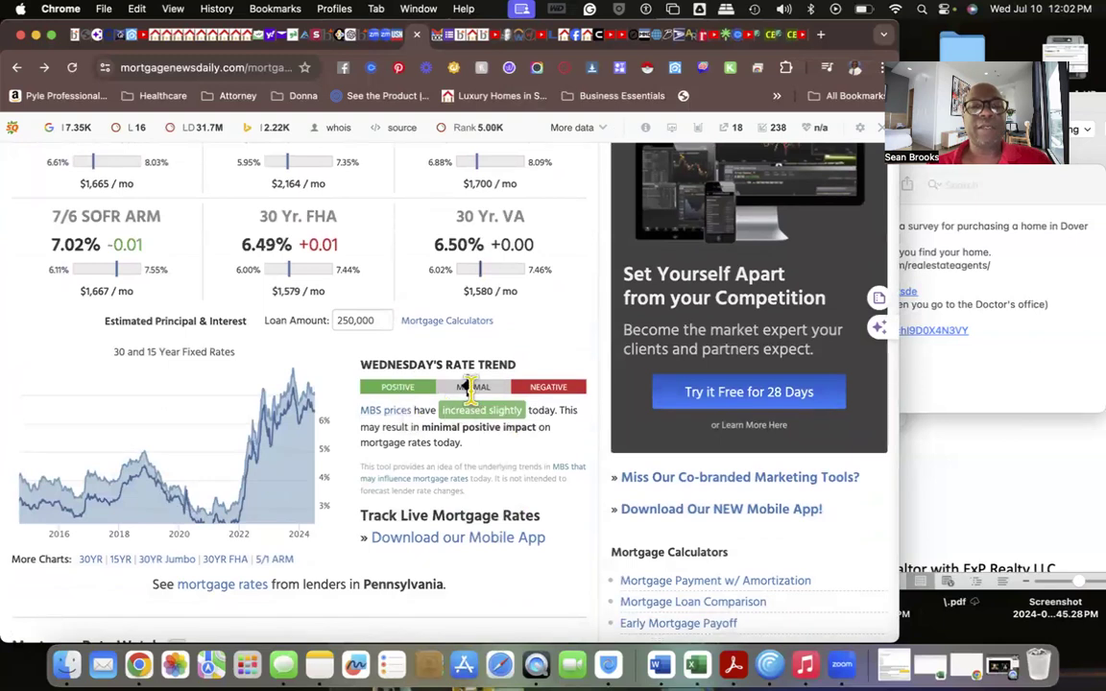
mouse_move(549, 386)
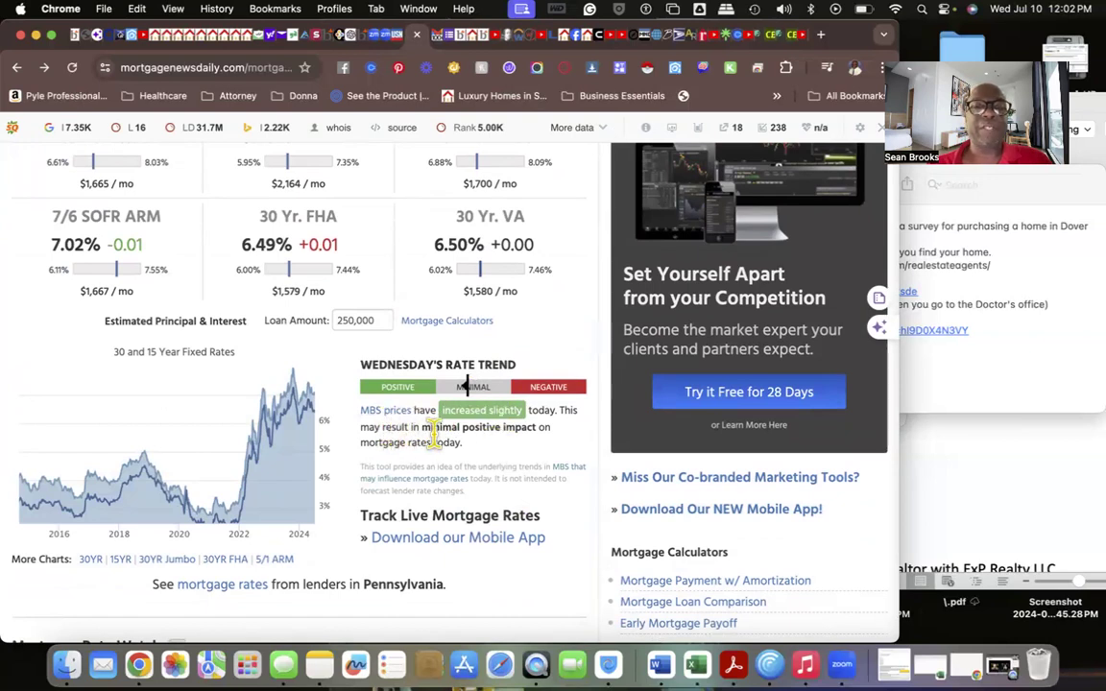
mouse_move(355, 461)
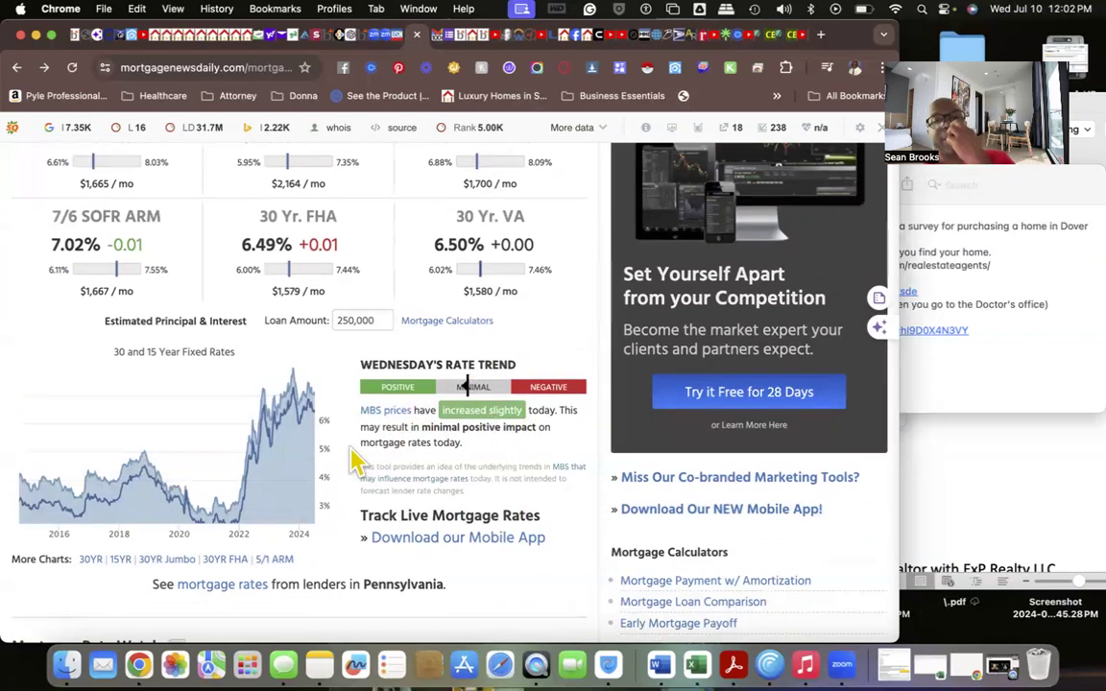
scroll("down", 3)
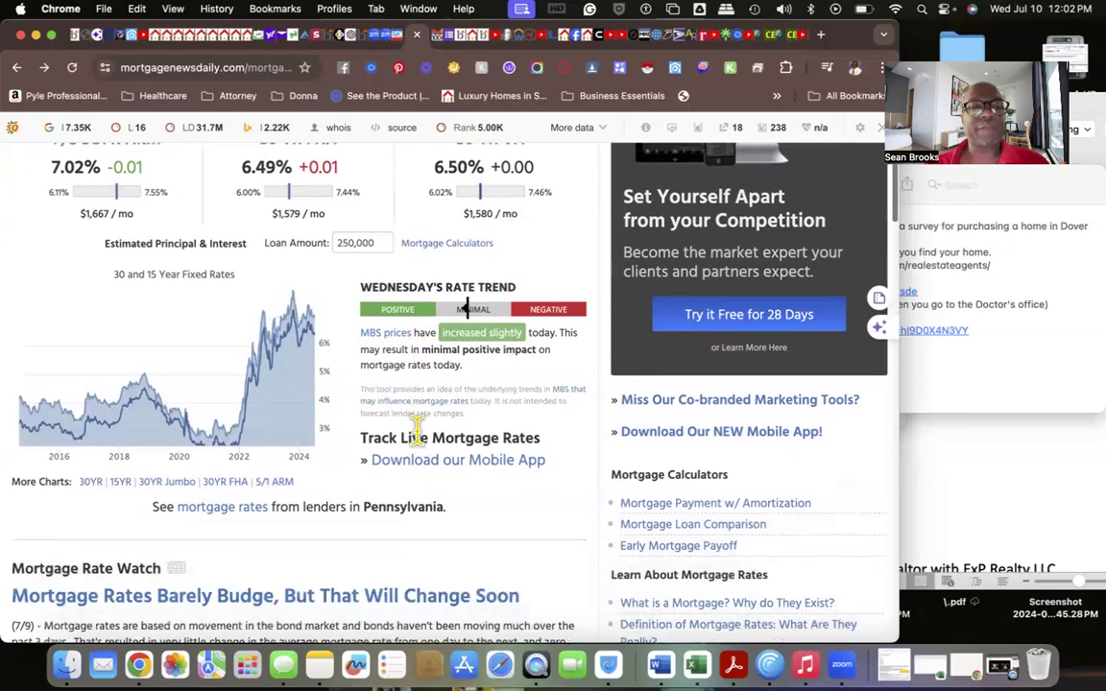
scroll("down", 3)
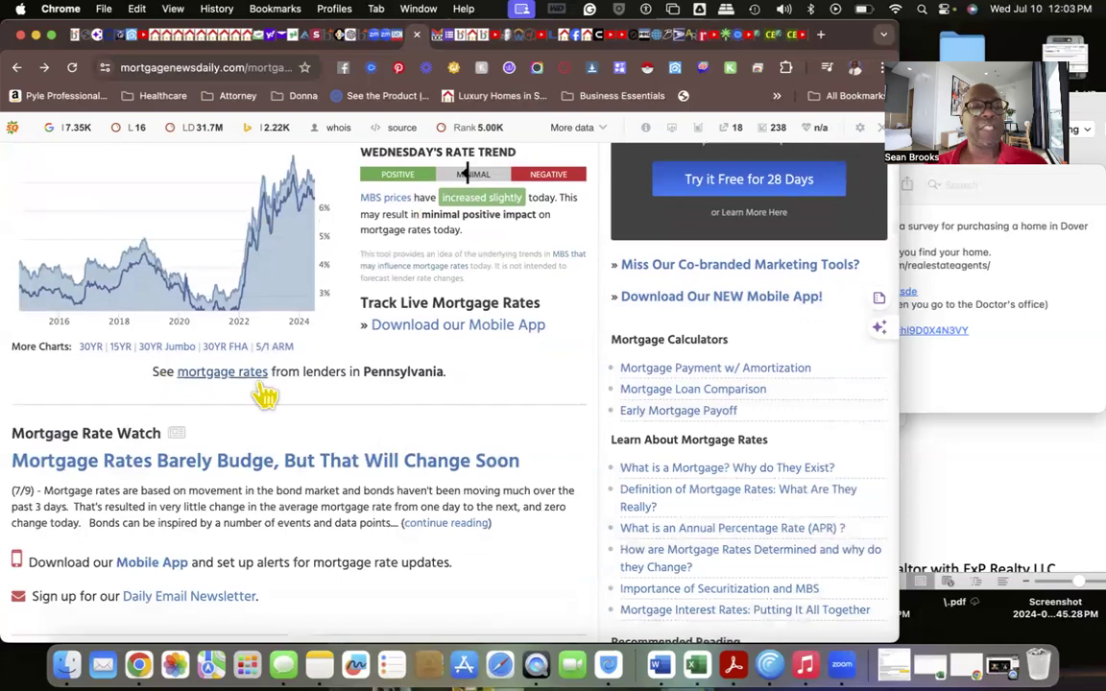
scroll("up", 3)
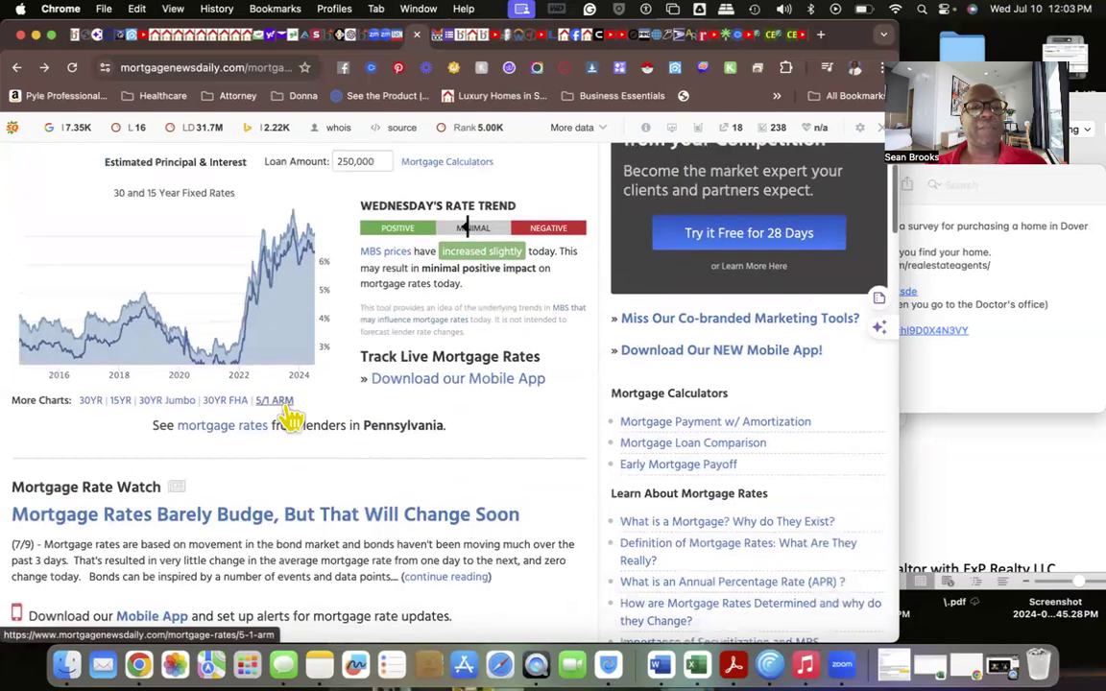
mouse_move(400, 430)
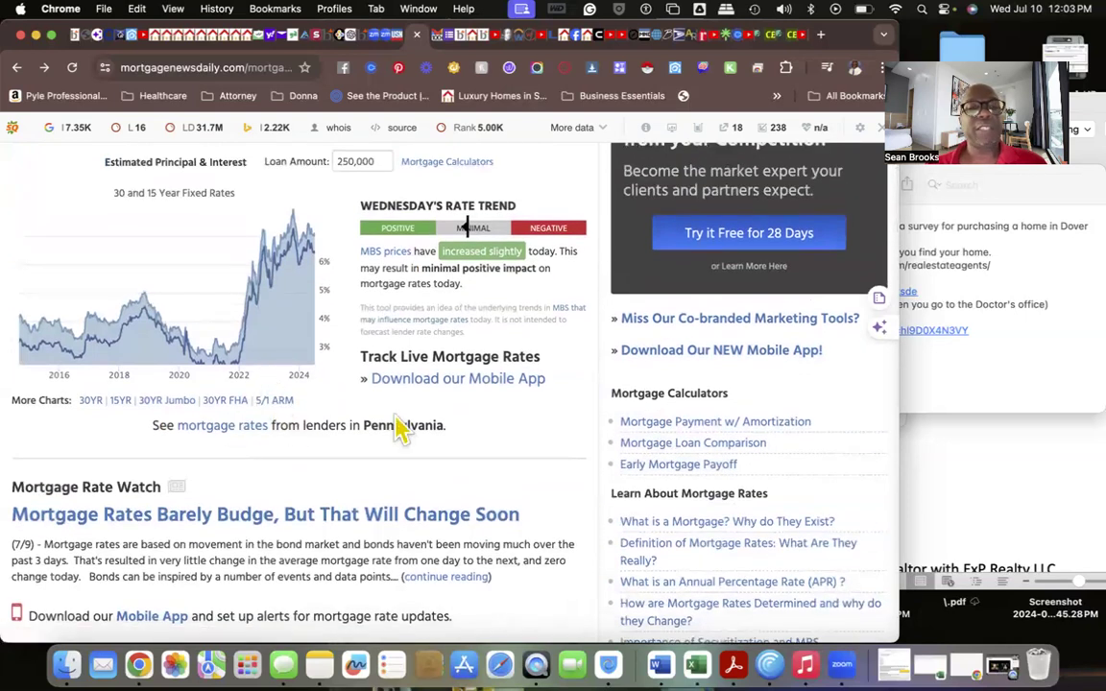
scroll("up", 3)
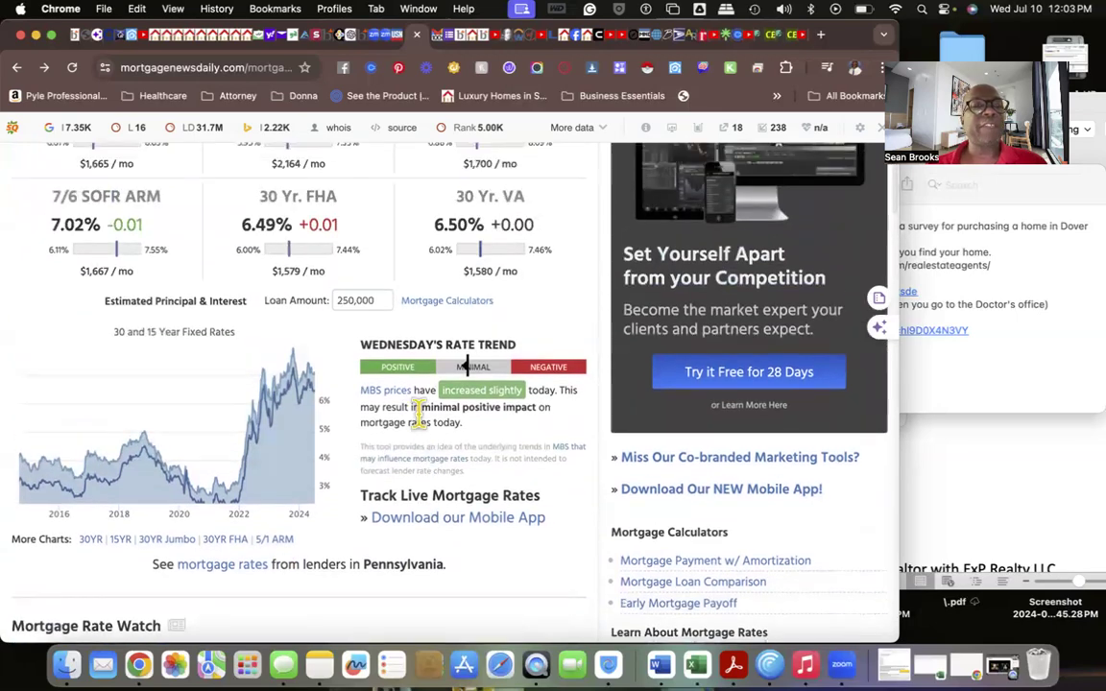
scroll("down", 3)
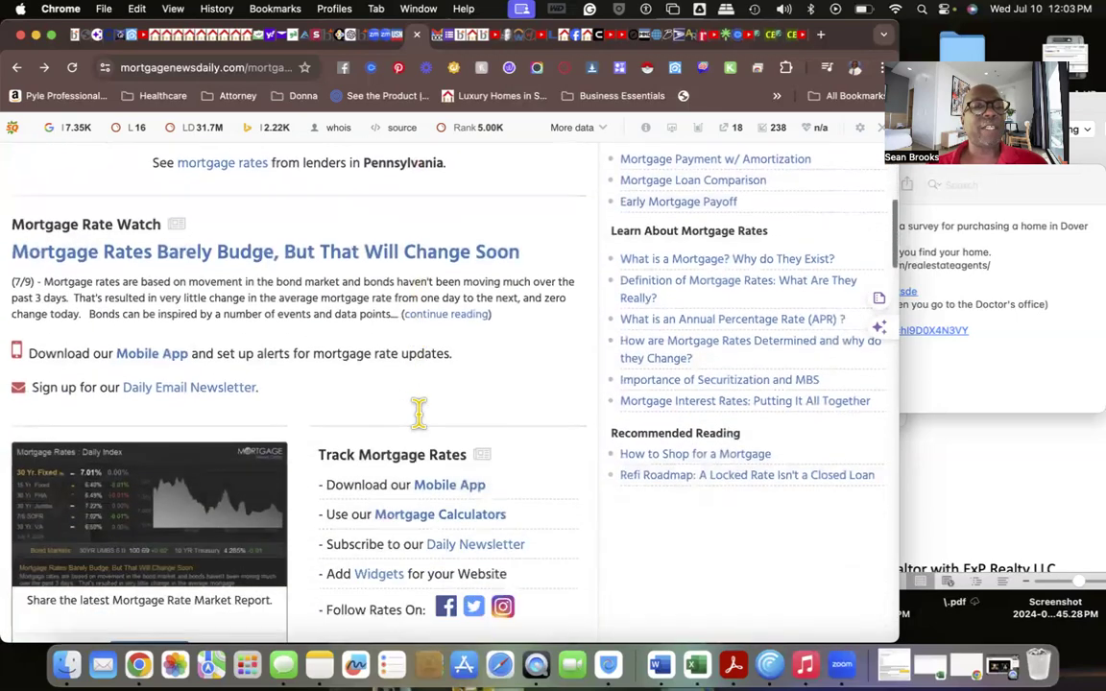
scroll("down", 3)
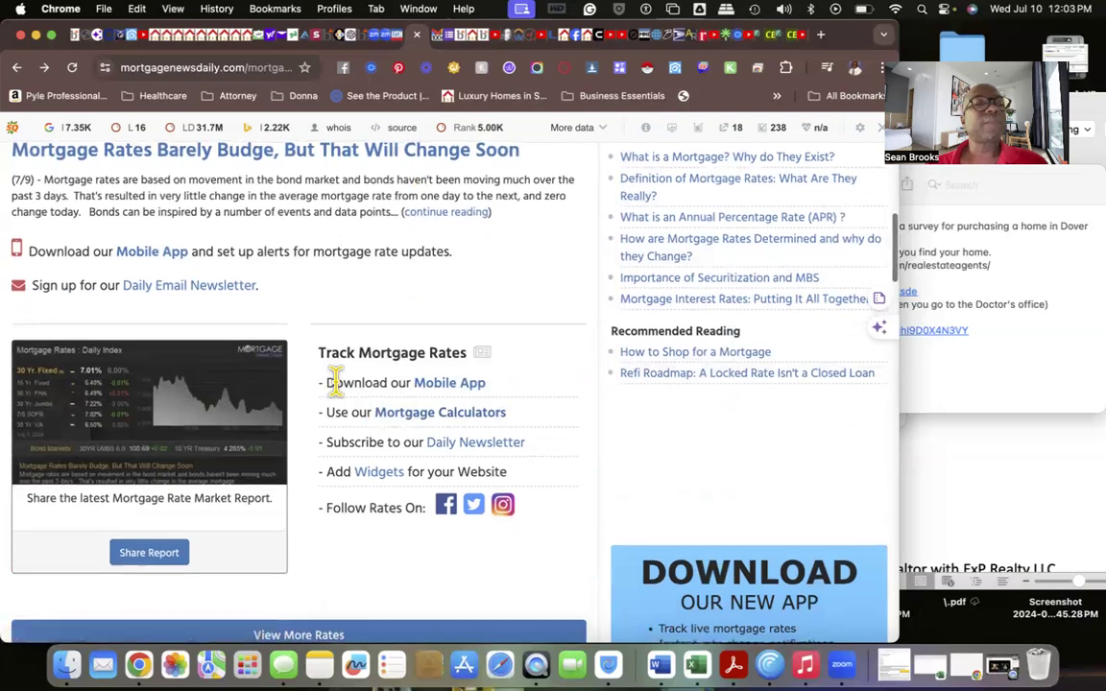
scroll("up", 3)
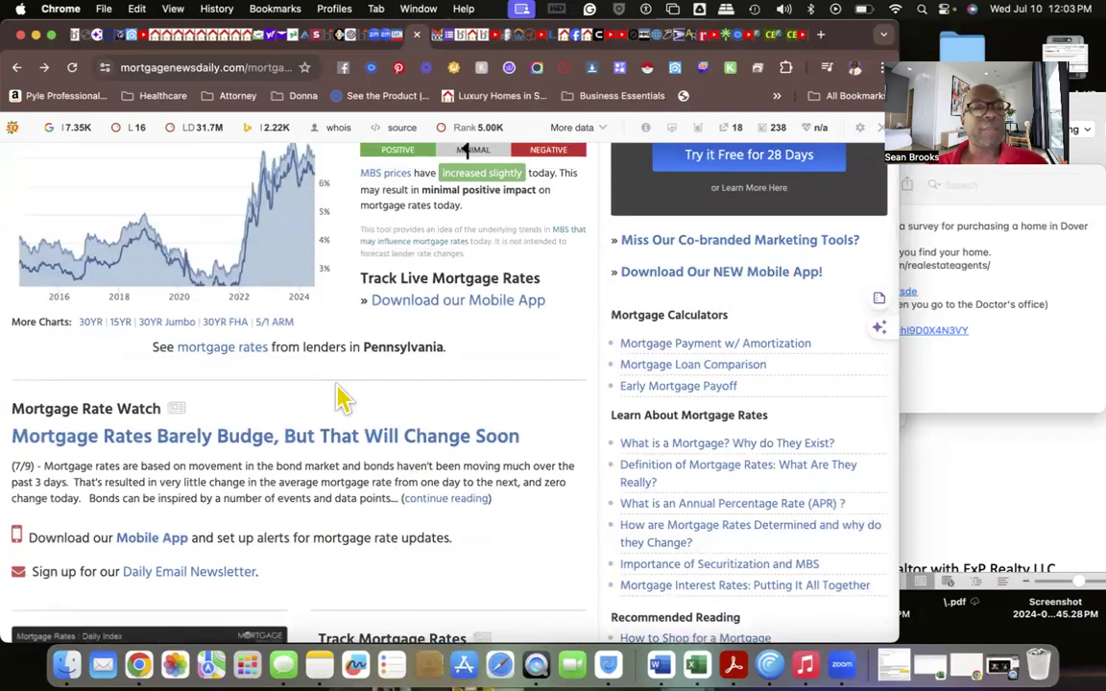
scroll("up", 3)
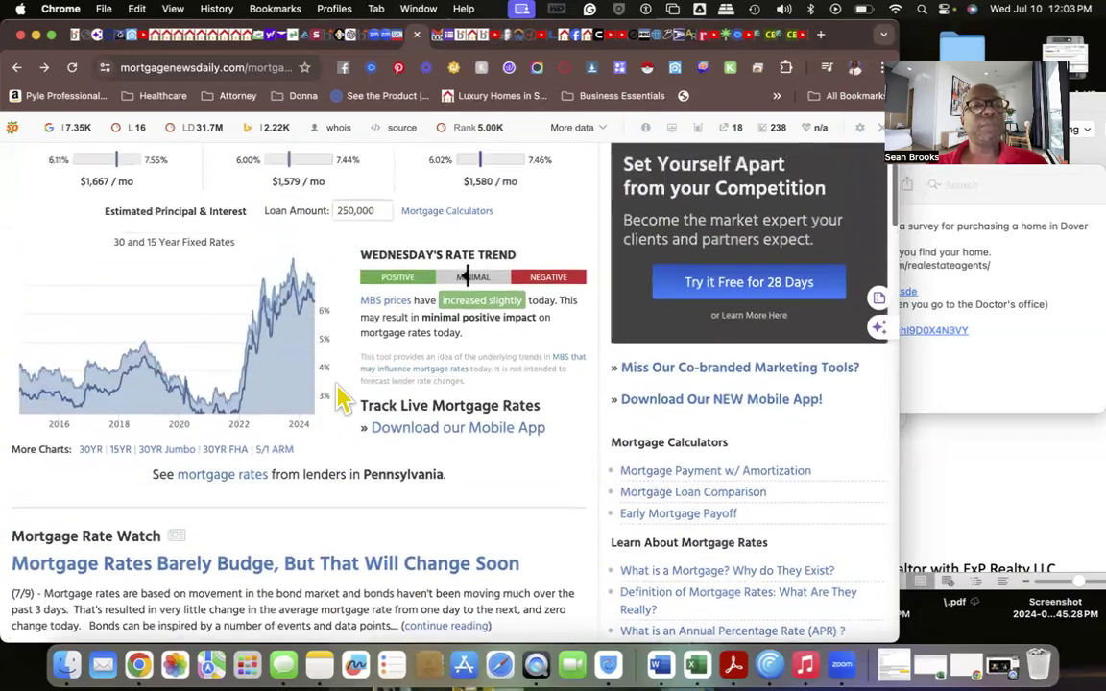
scroll("up", 3)
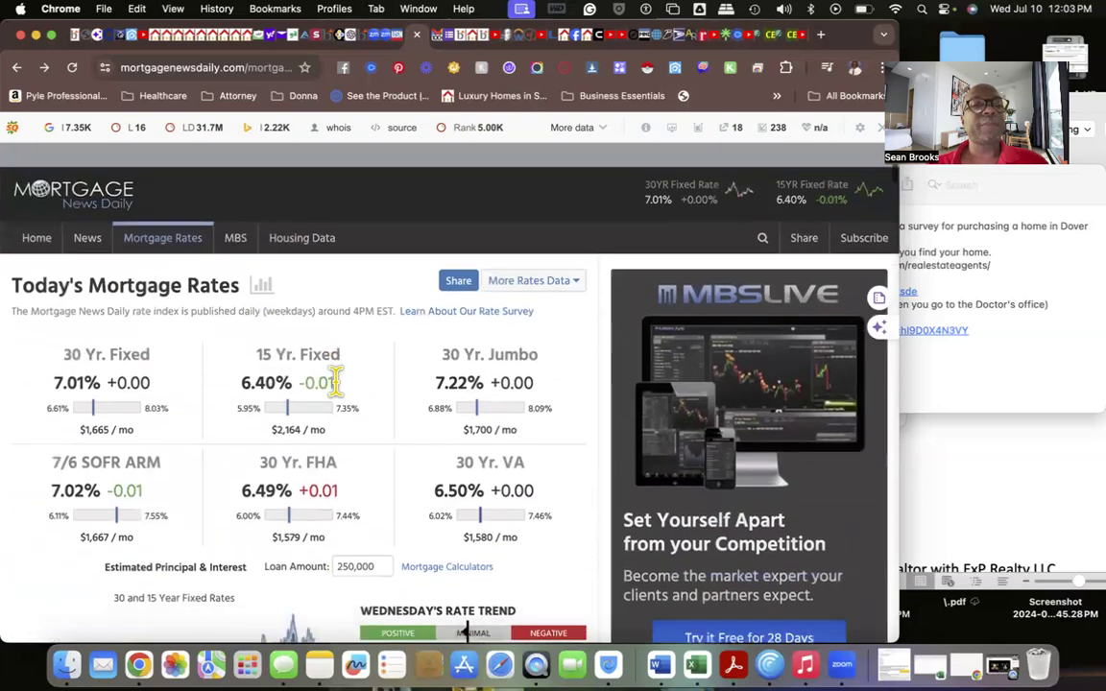
scroll("down", 3)
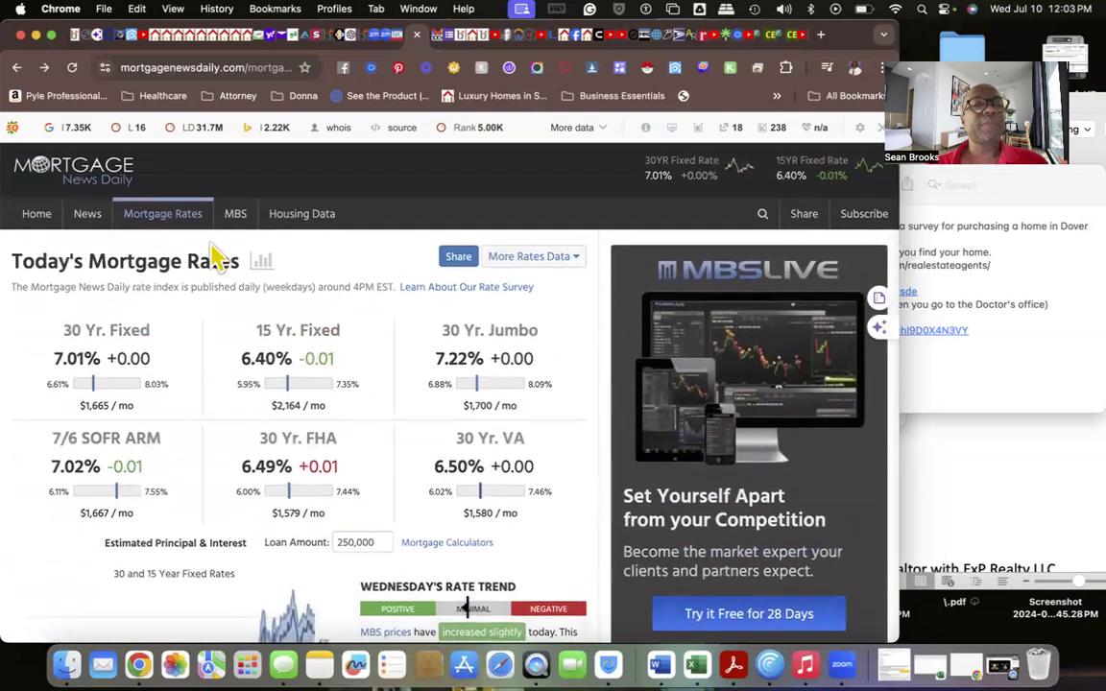
mouse_move(746, 219)
type("h")
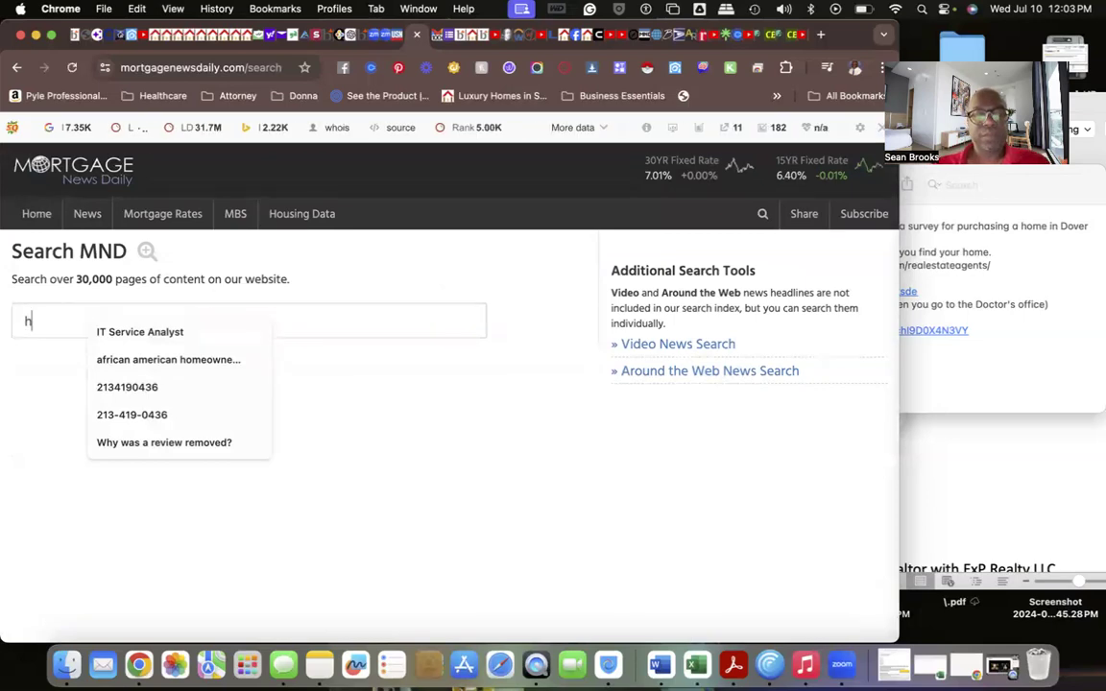
Run a site search for 'historical rates since 1970'.
type("istori")
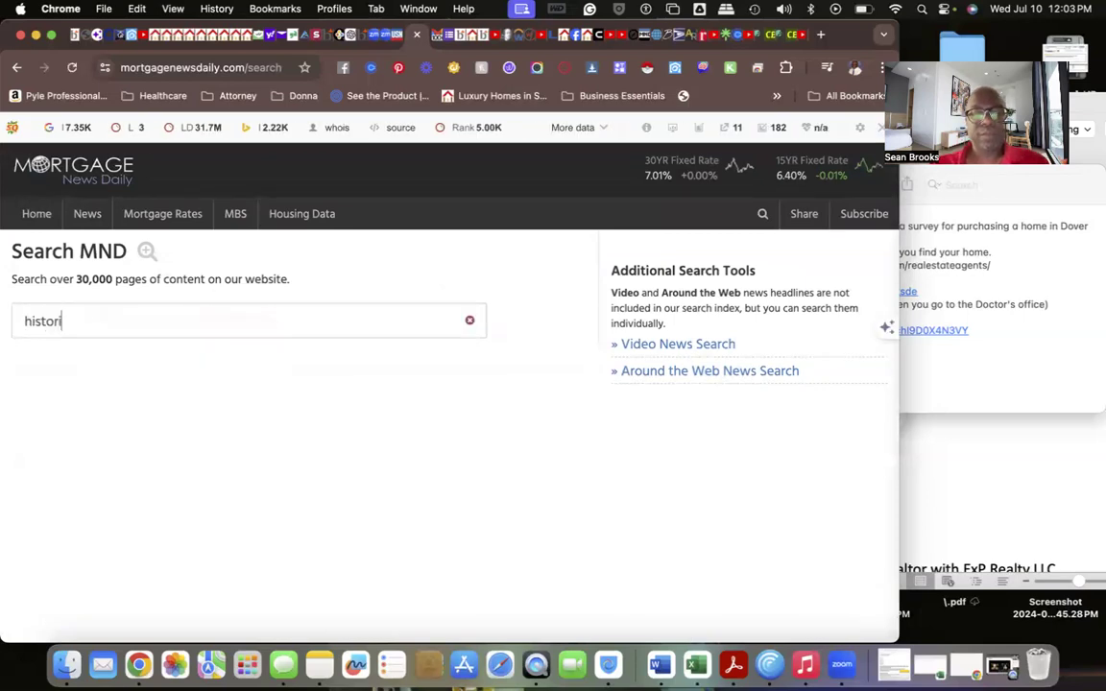
type("cal rt")
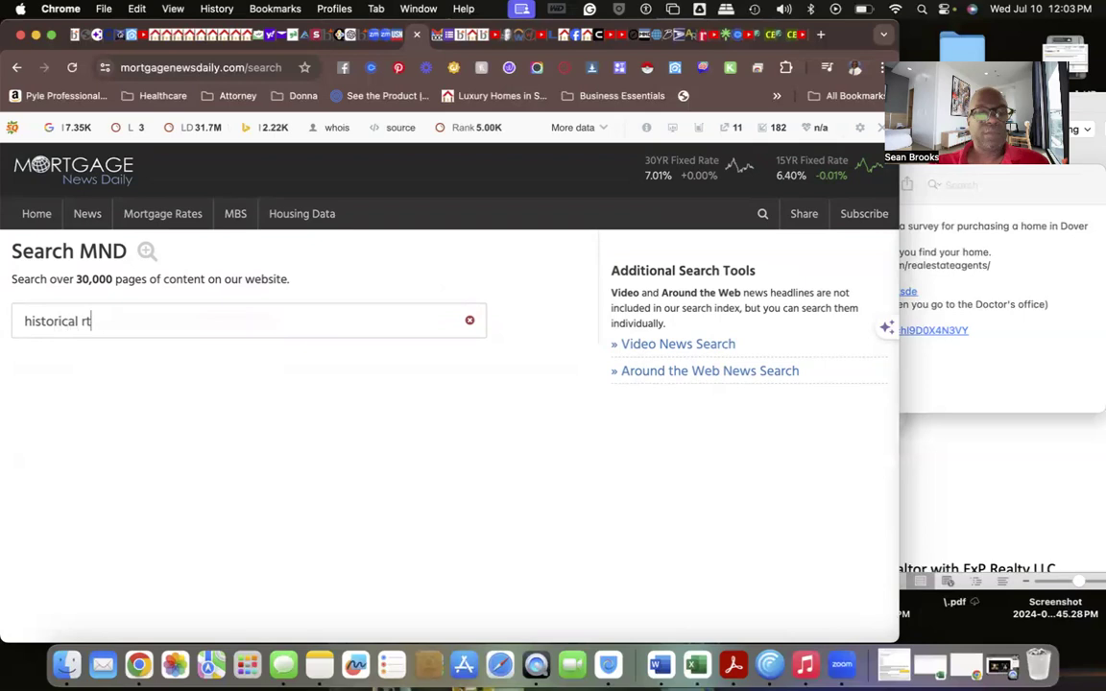
mouse_move(221, 305)
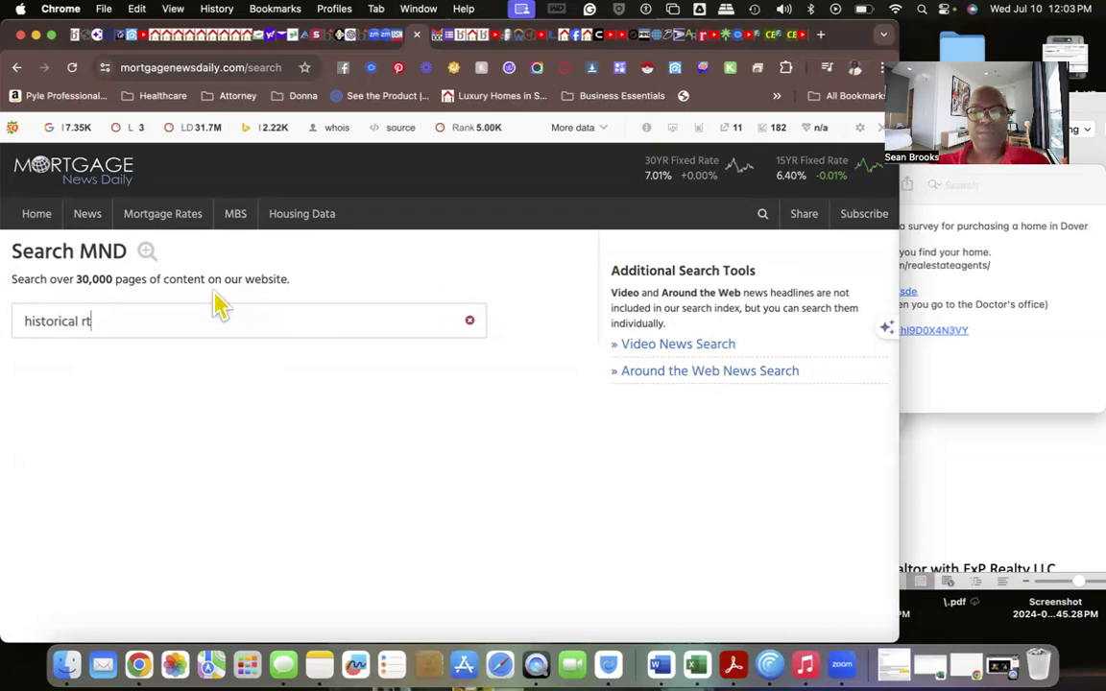
type("a")
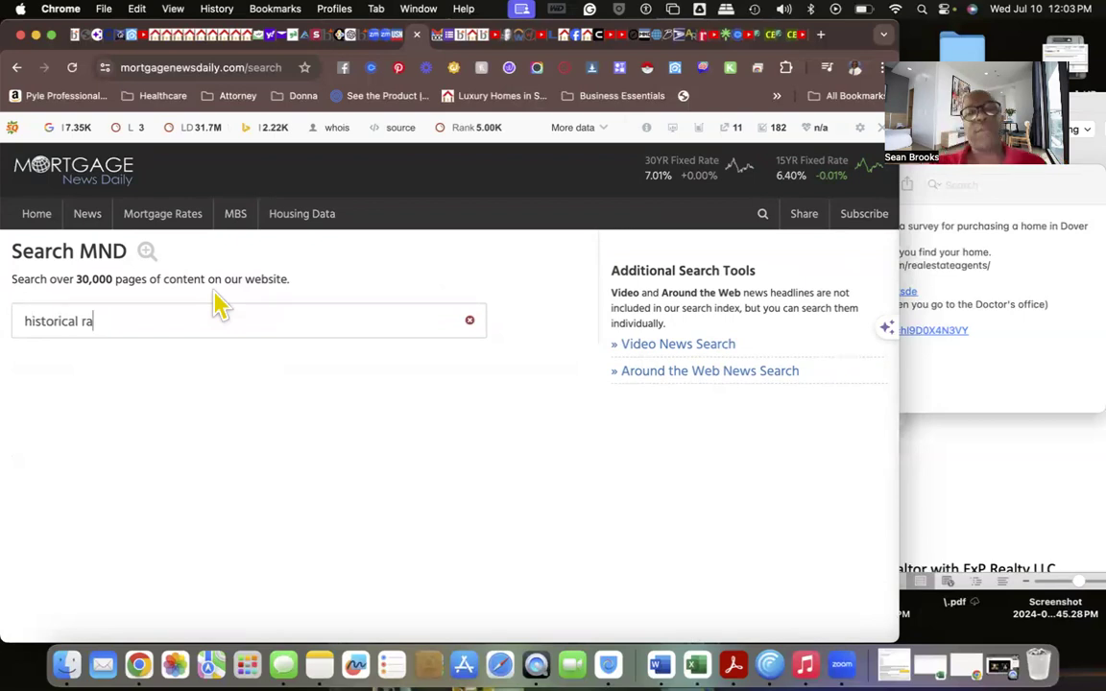
type("tes")
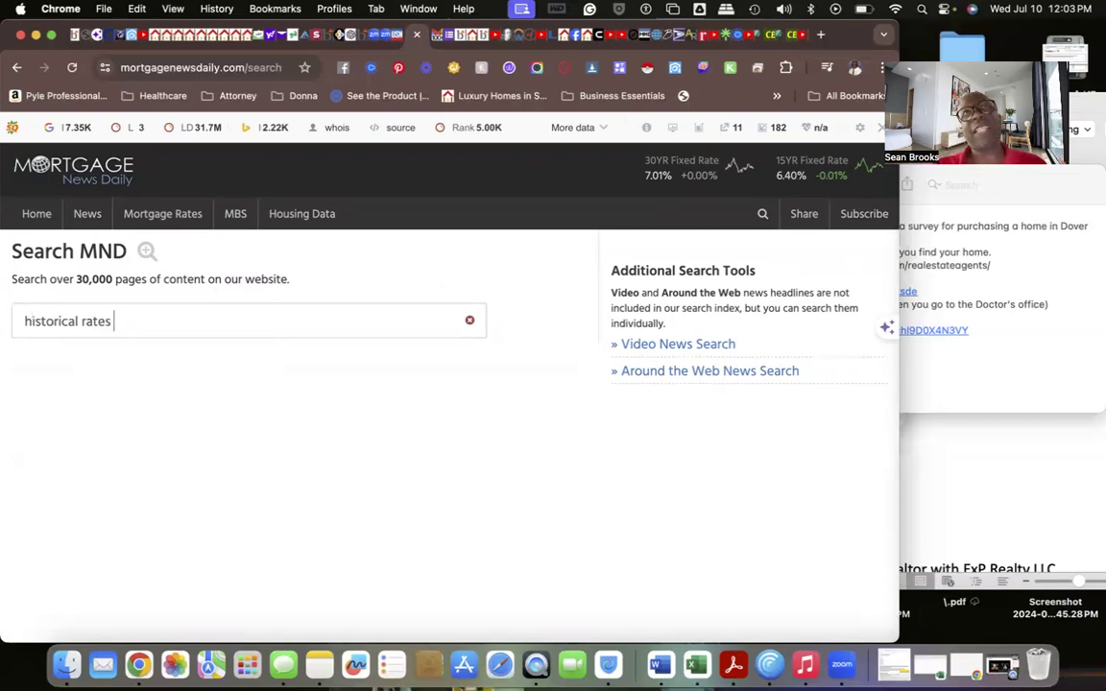
type("si")
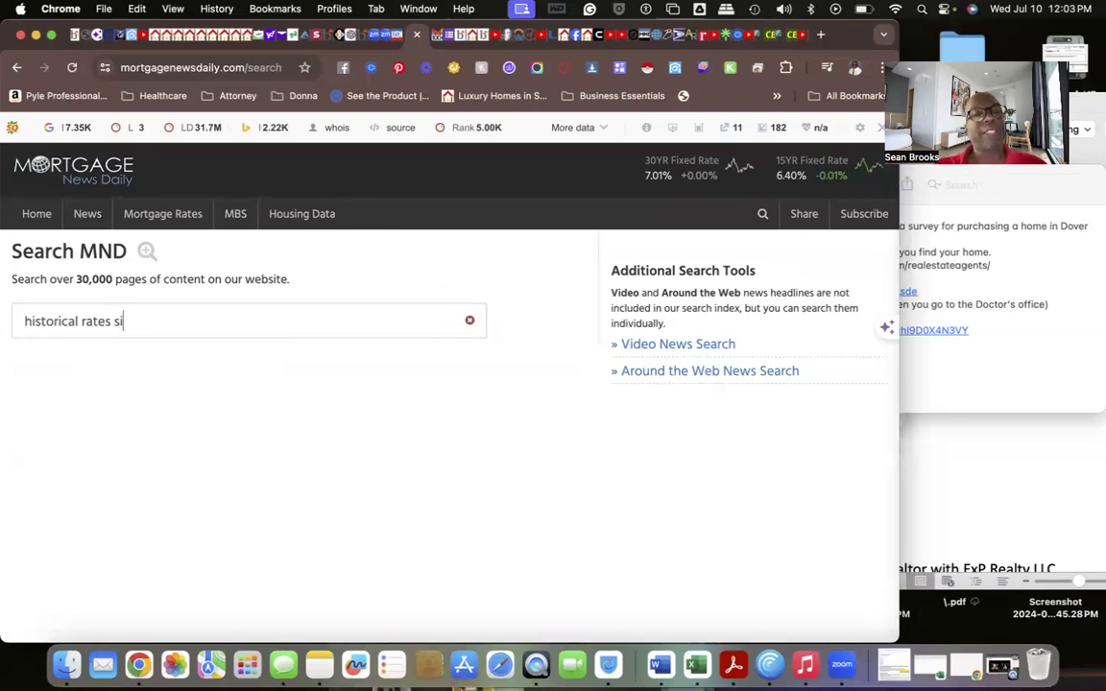
key("Return")
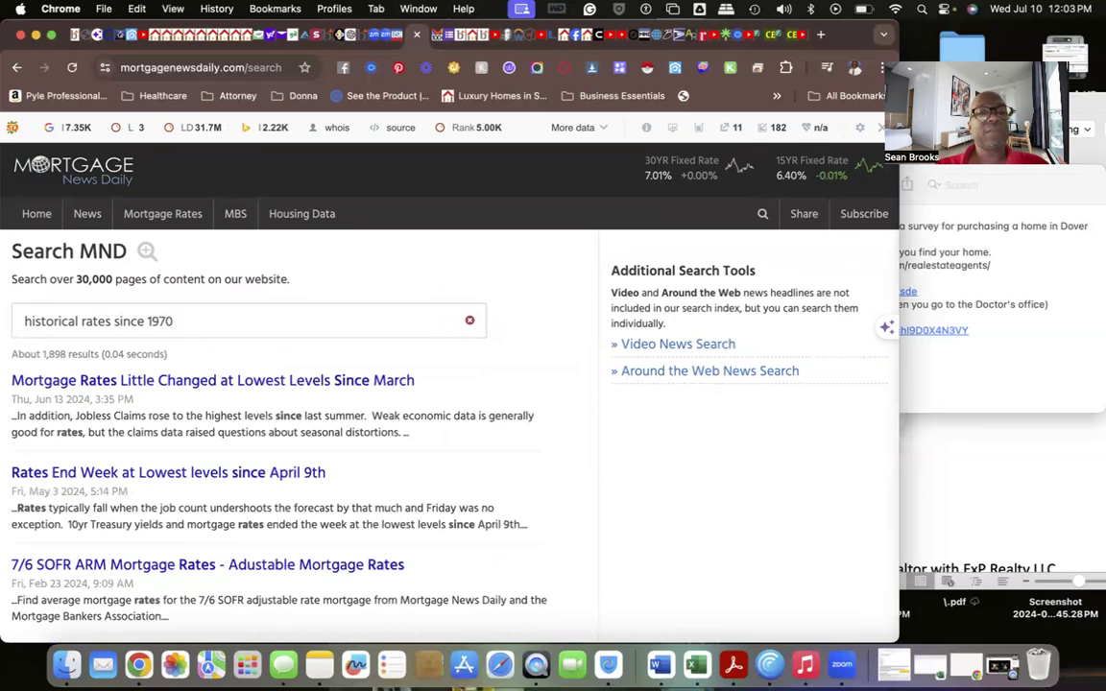
mouse_move(219, 306)
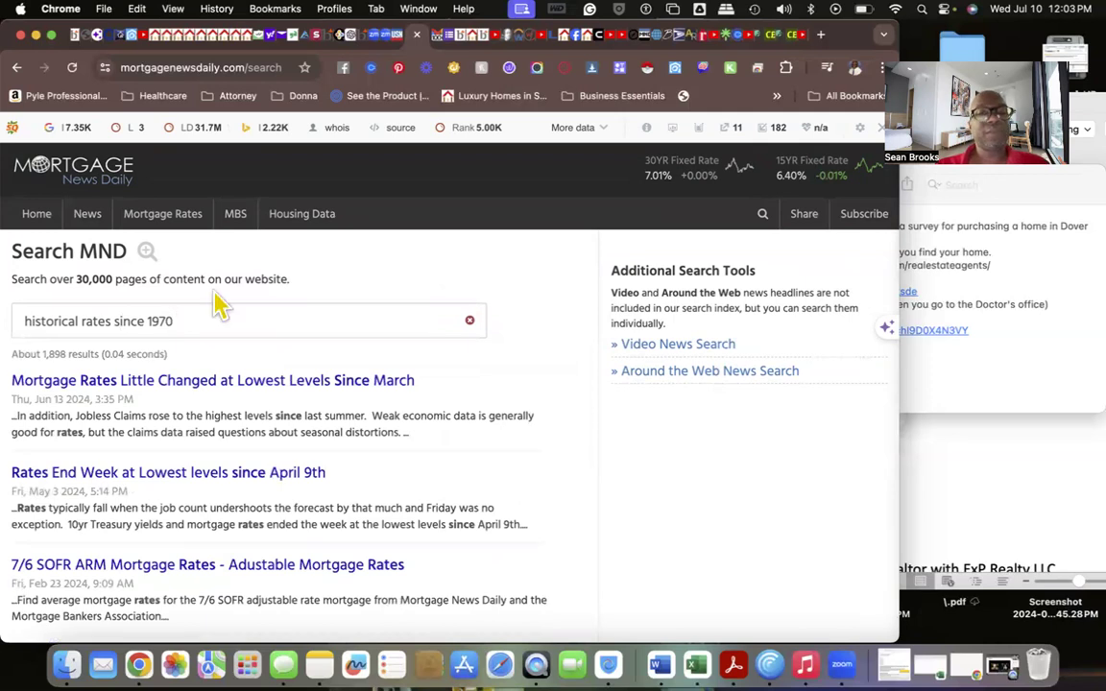
mouse_move(348, 334)
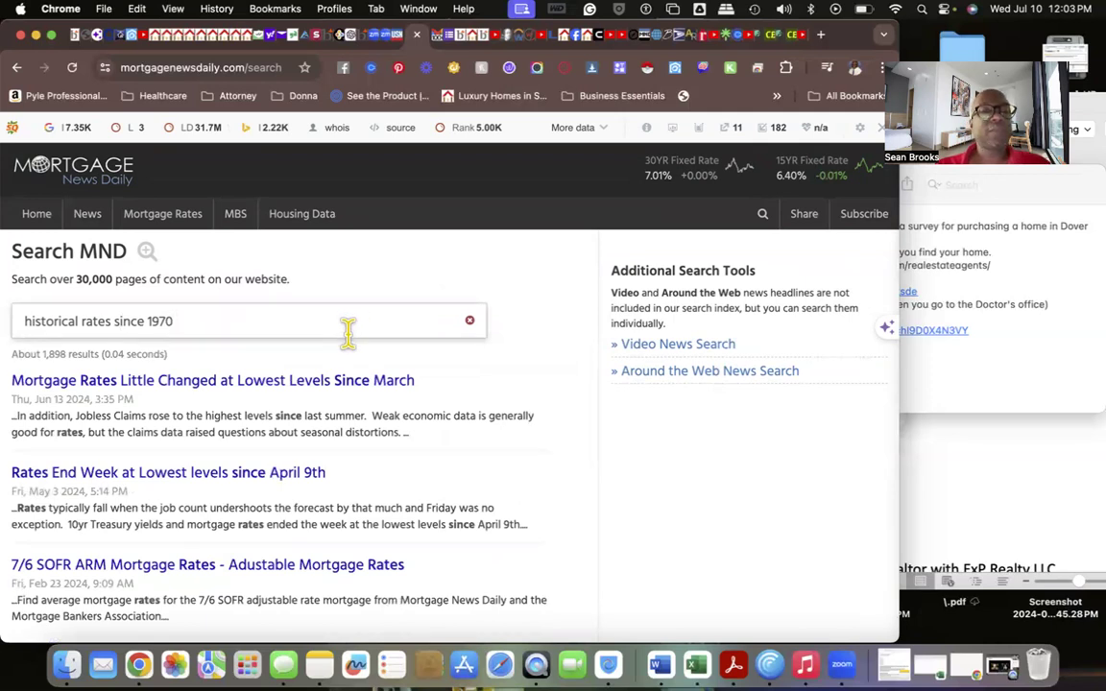
Look over the roughly 1,898 search results returned.
scroll("down", 3)
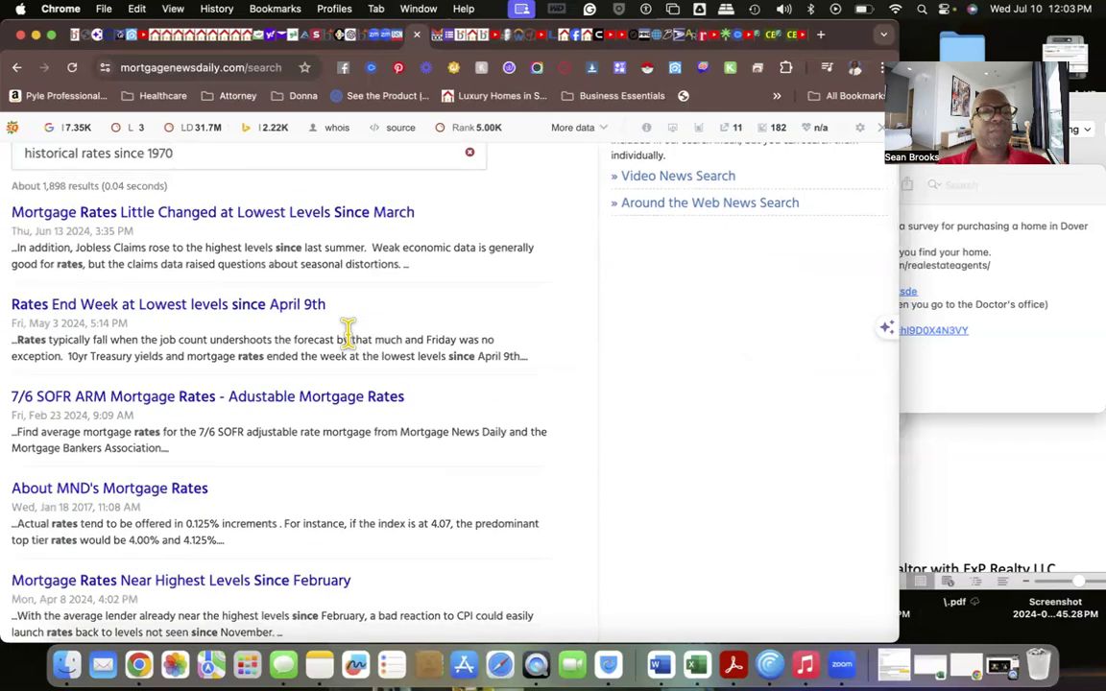
scroll("up", 3)
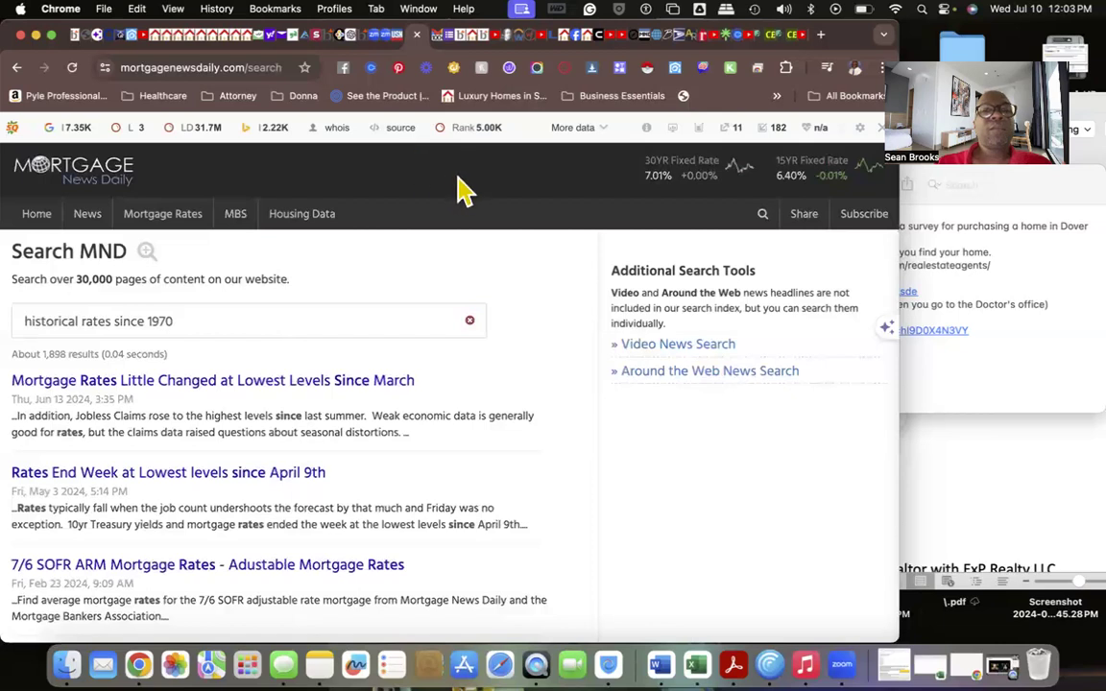
mouse_move(461, 204)
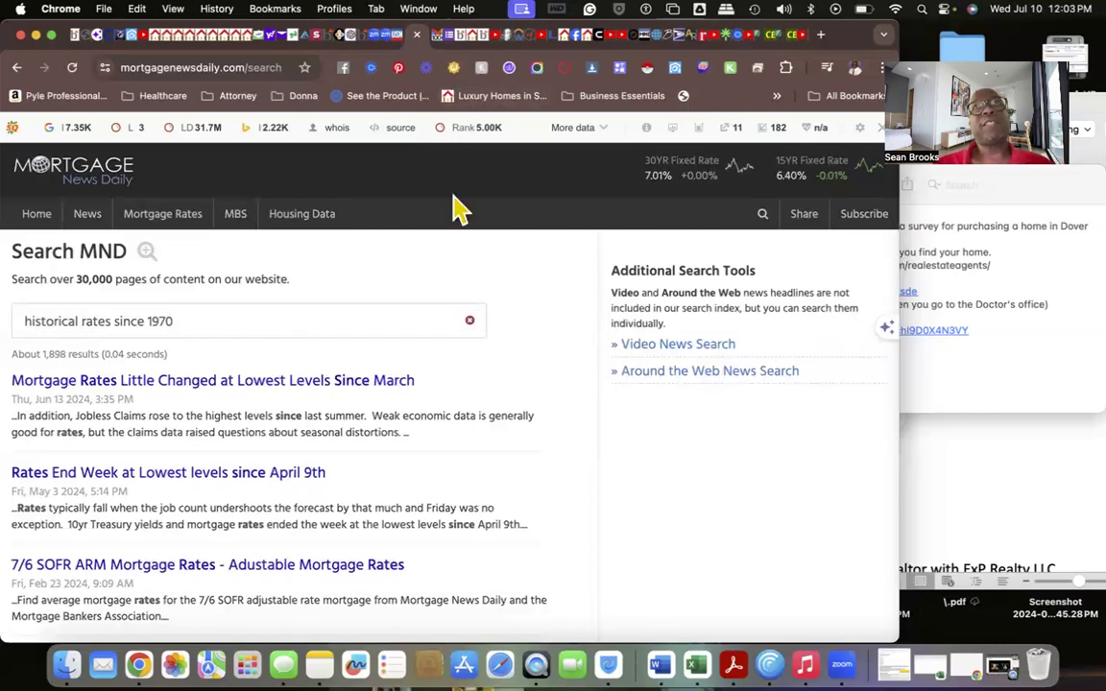
mouse_move(404, 245)
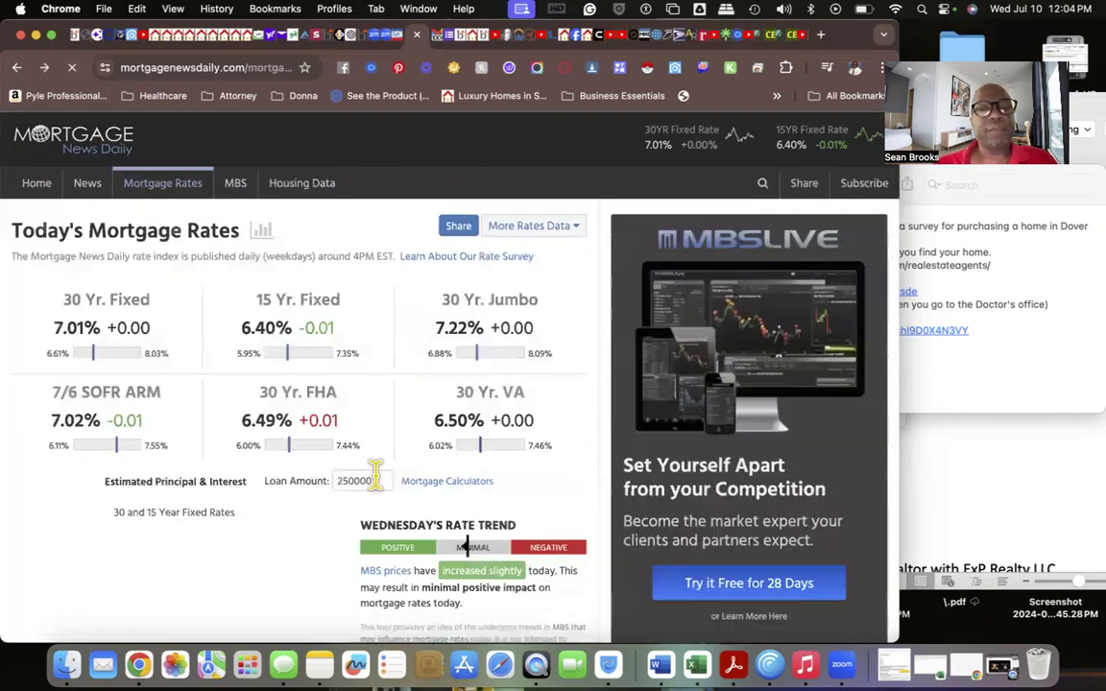
Review the July 10, 2024 rate comparison further down the Today's Mortgage Rates page and return to the top.
scroll("down", 3)
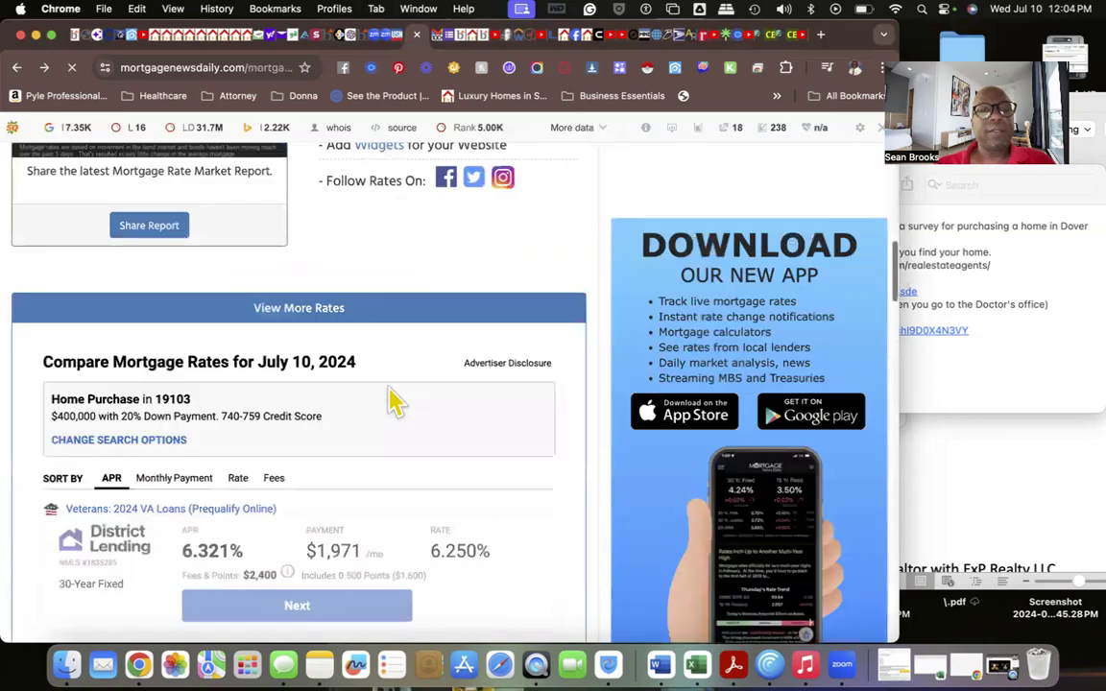
scroll("up", 3)
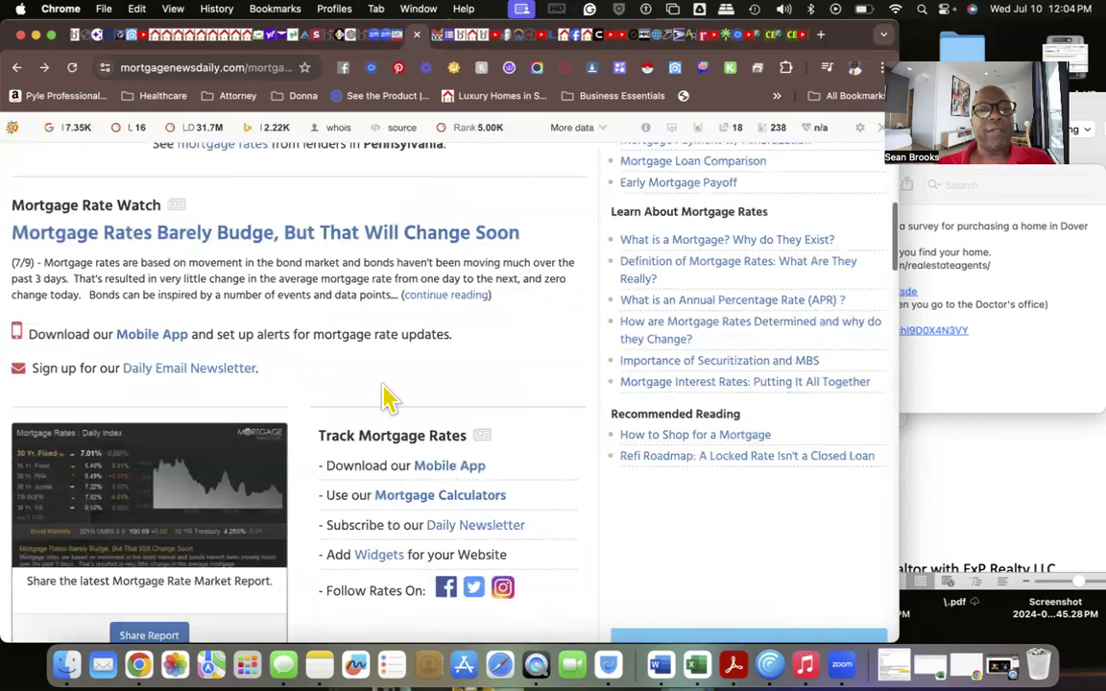
scroll("down", 3)
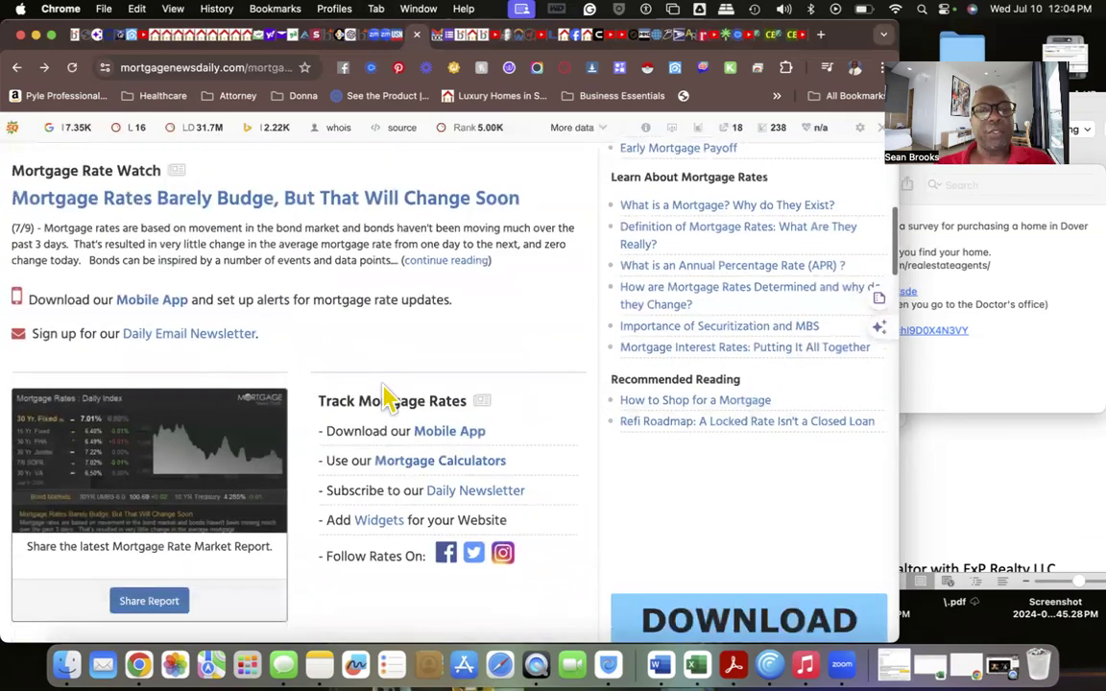
scroll("down", 3)
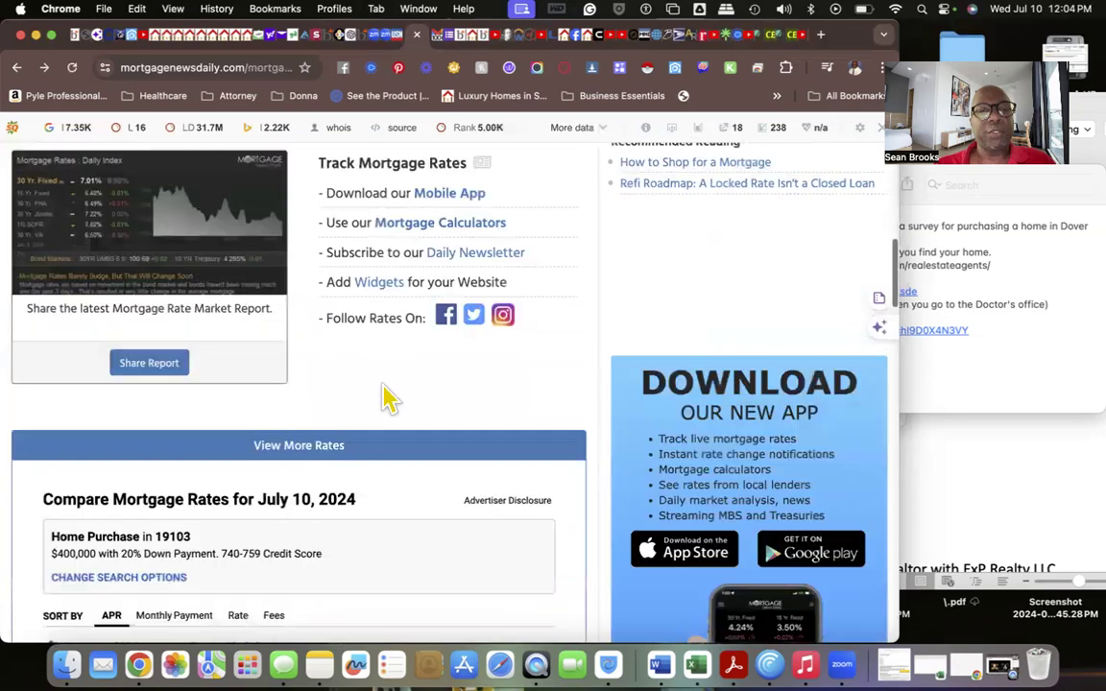
scroll("up", 3)
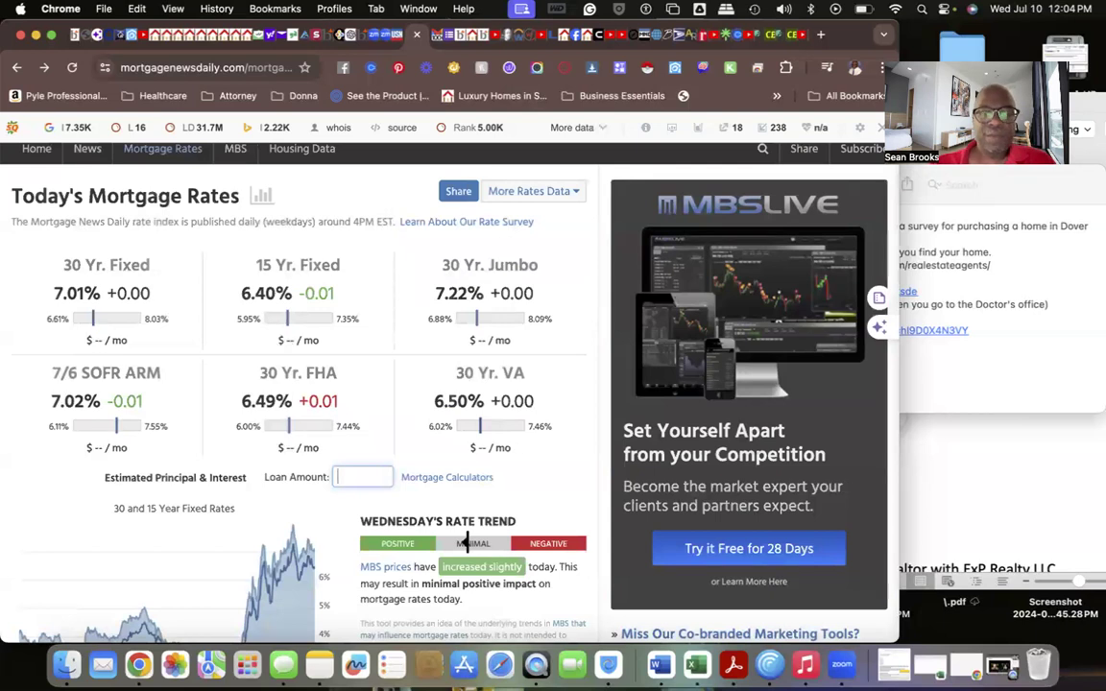
Set the Loan Amount to 400,000, then change it to 450,000 to compare estimated monthly payments.
type("400")
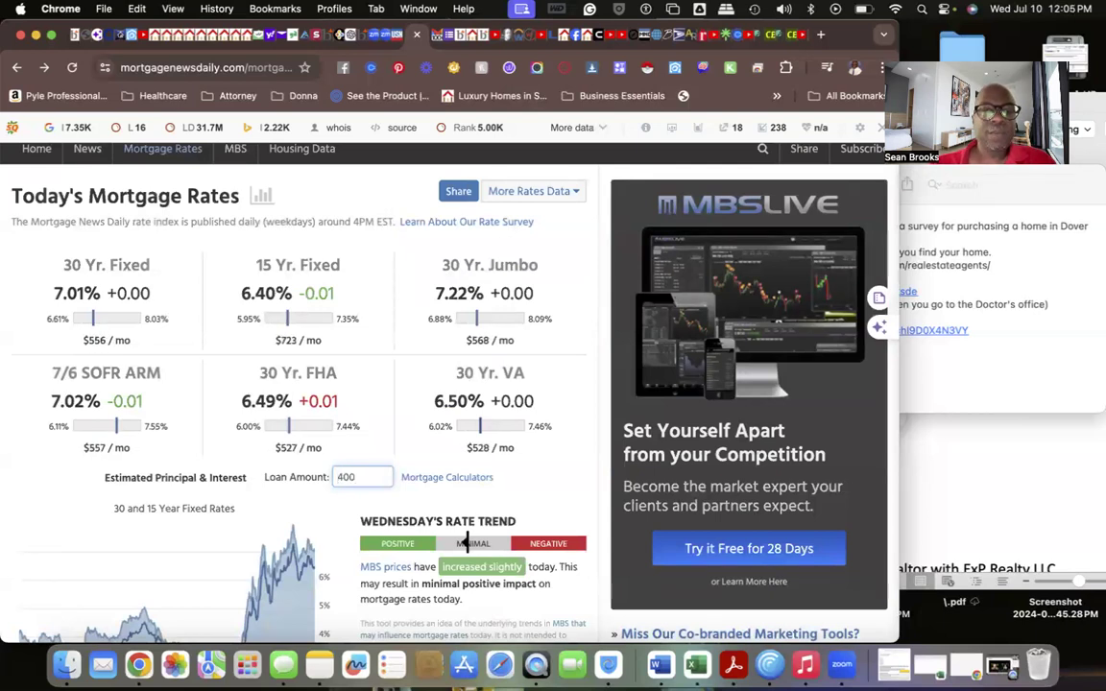
type("000")
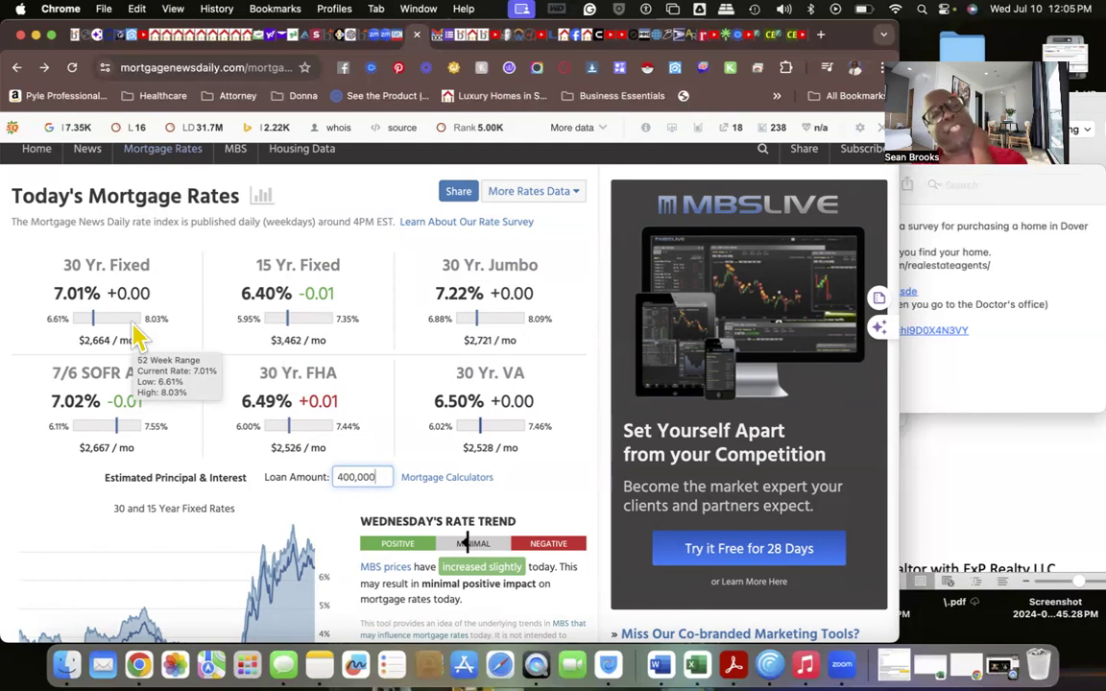
mouse_move(67, 296)
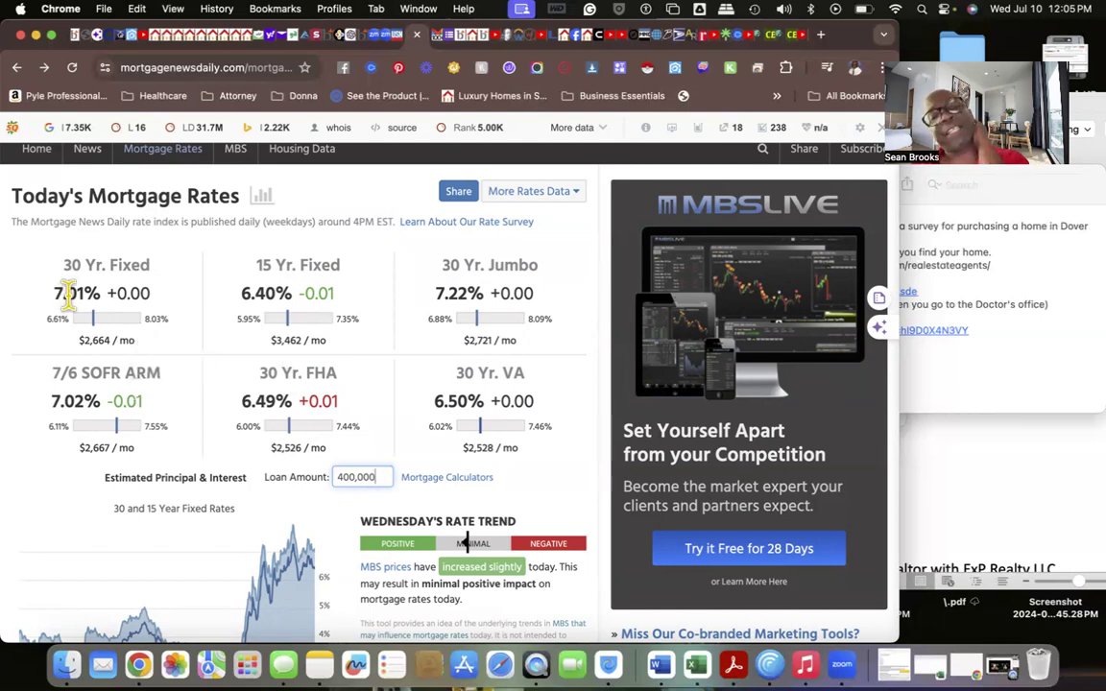
mouse_move(182, 297)
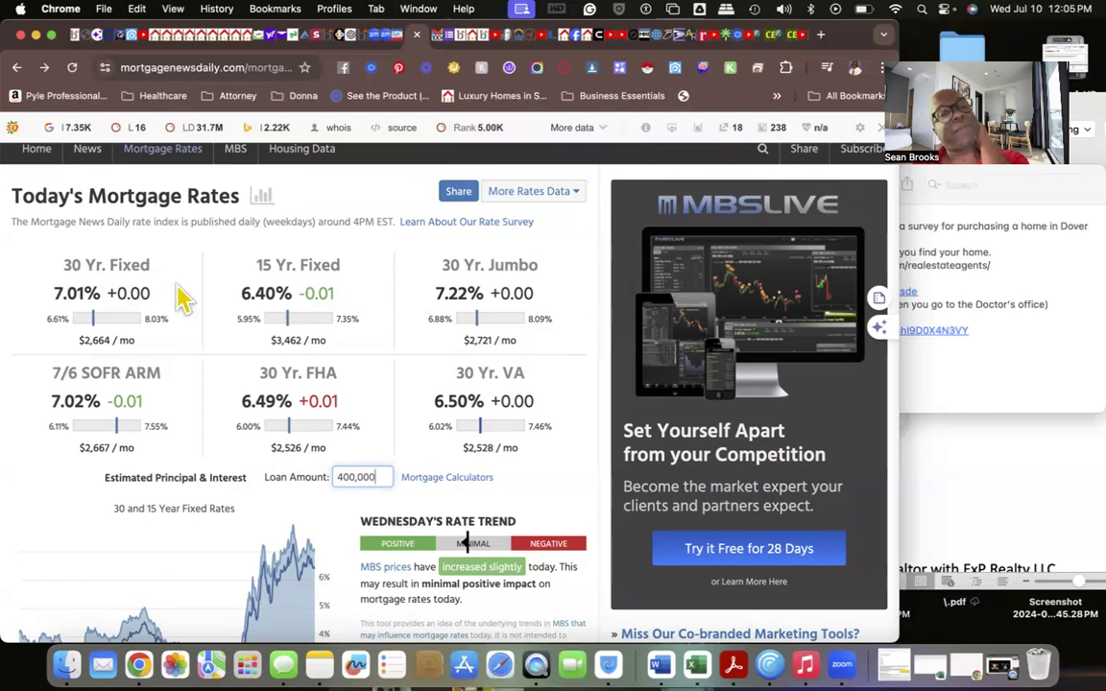
mouse_move(272, 297)
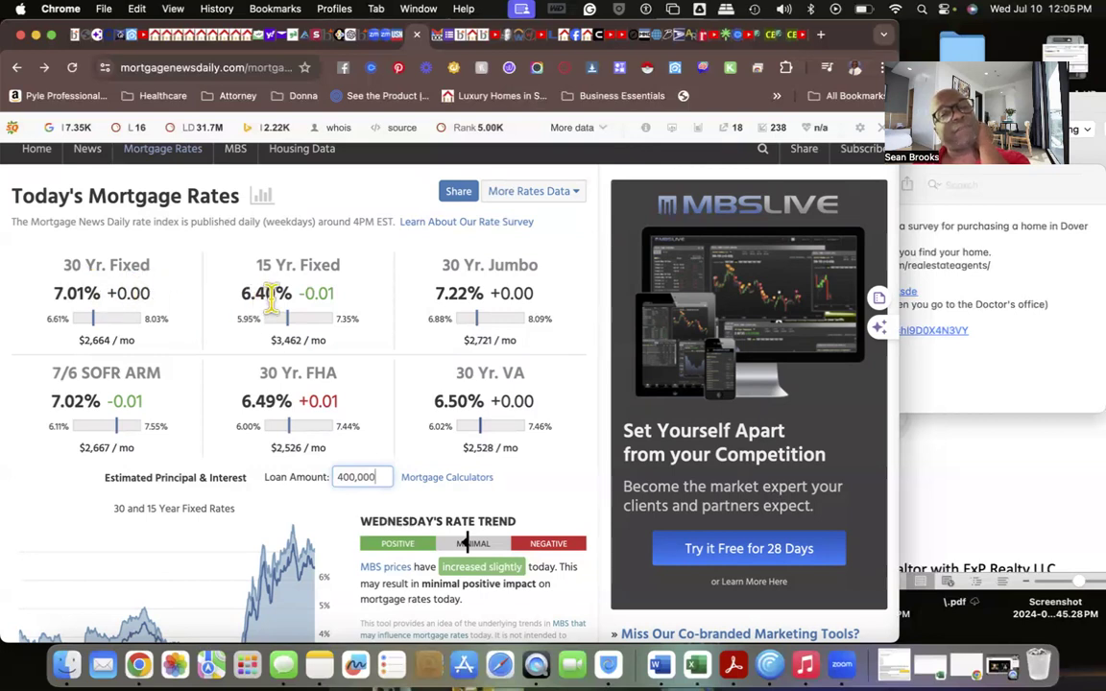
mouse_move(229, 357)
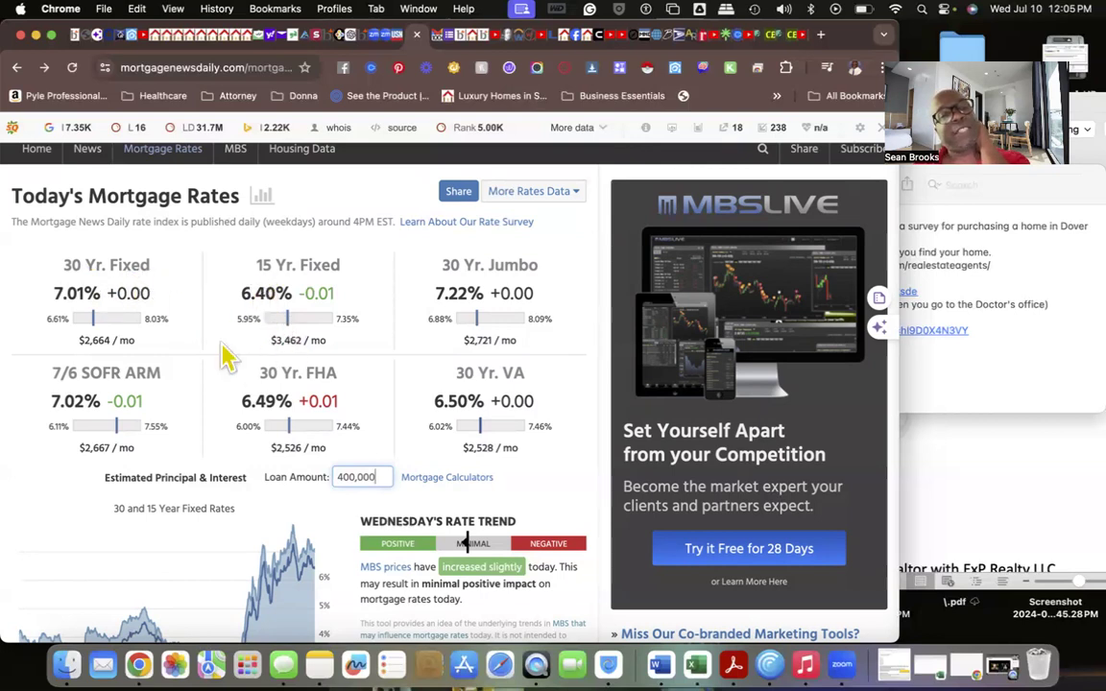
mouse_move(119, 336)
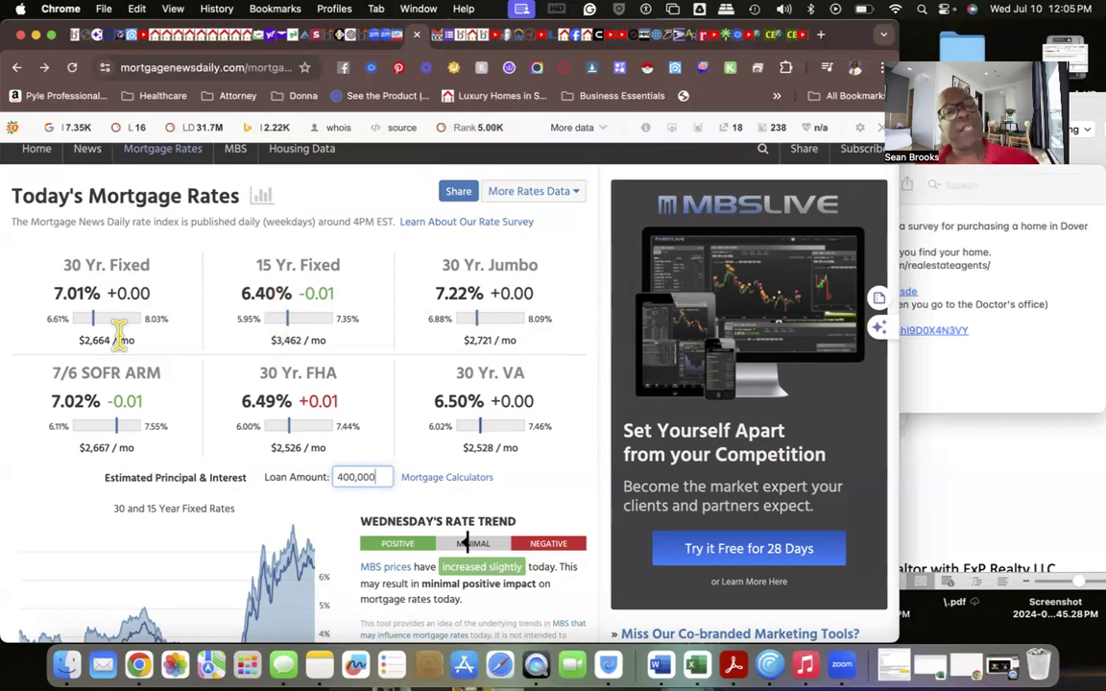
mouse_move(188, 369)
type("4")
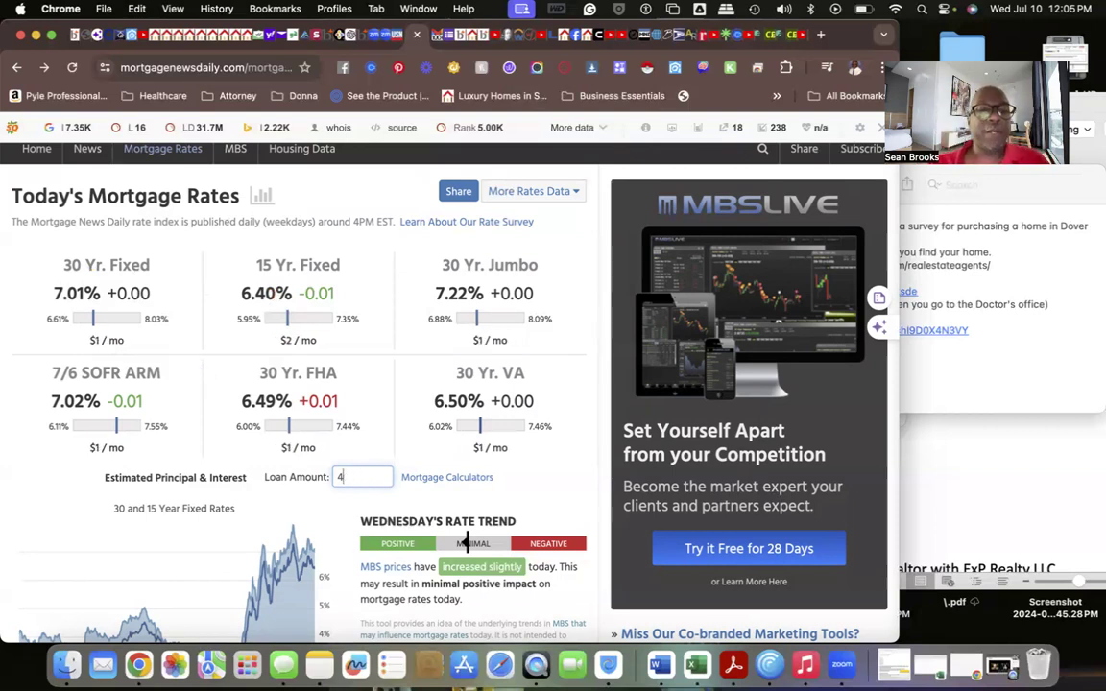
type("50,000")
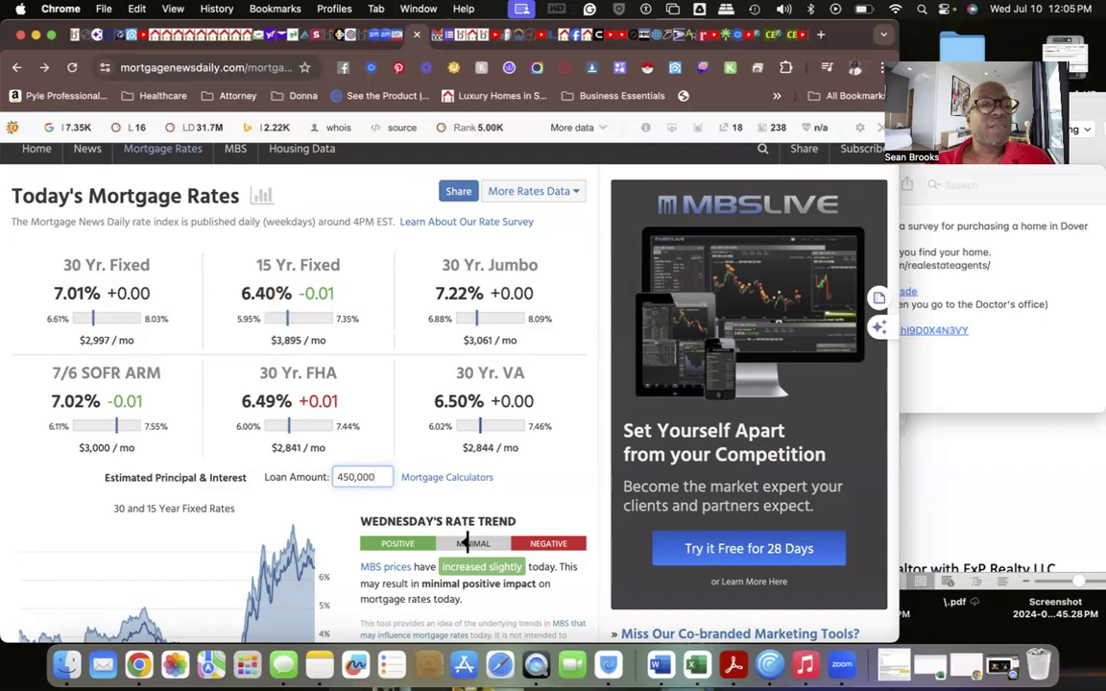
mouse_move(104, 365)
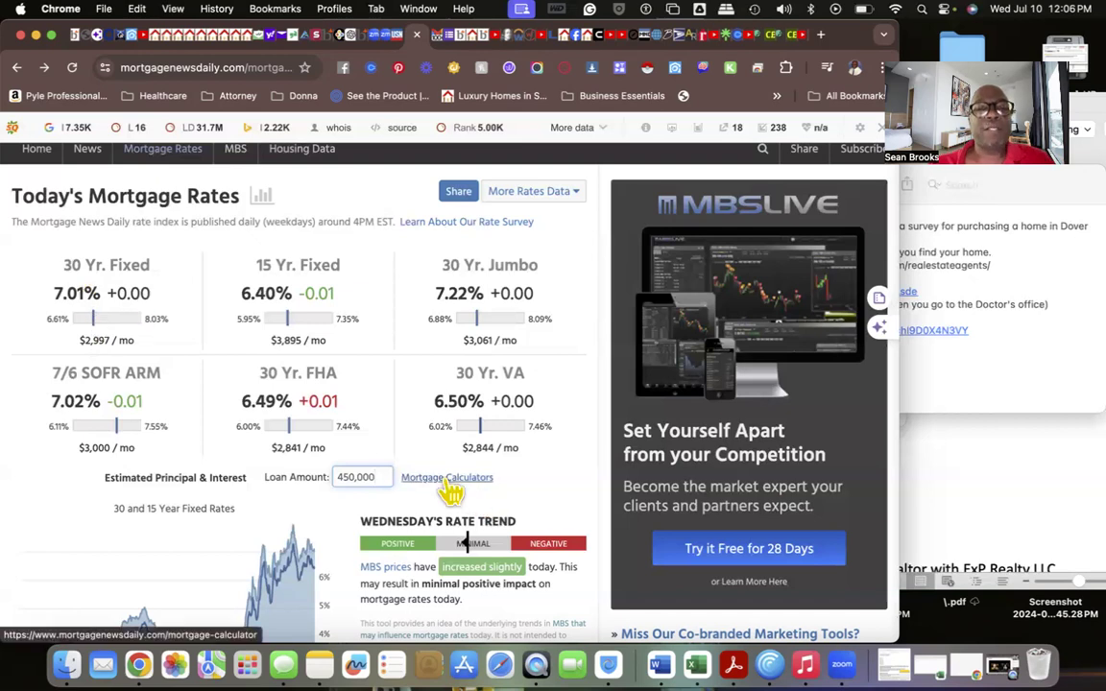
In the payment calculator, enter a 400000 home price and a 3.5% down payment.
left_click(446, 477)
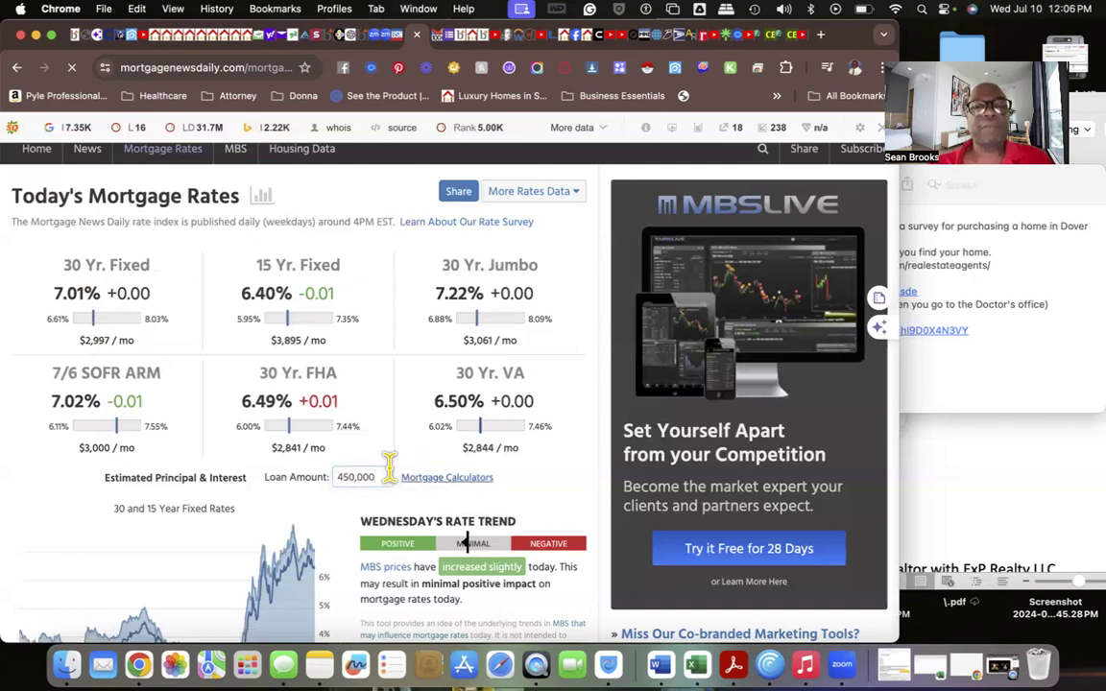
left_click(446, 476)
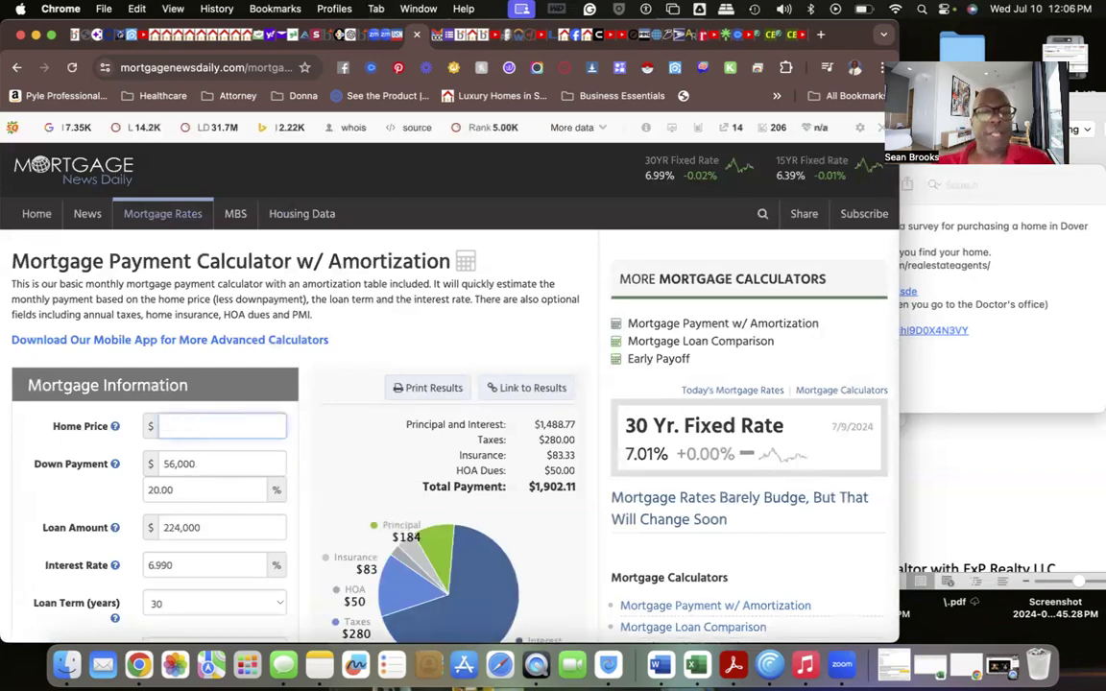
type("4")
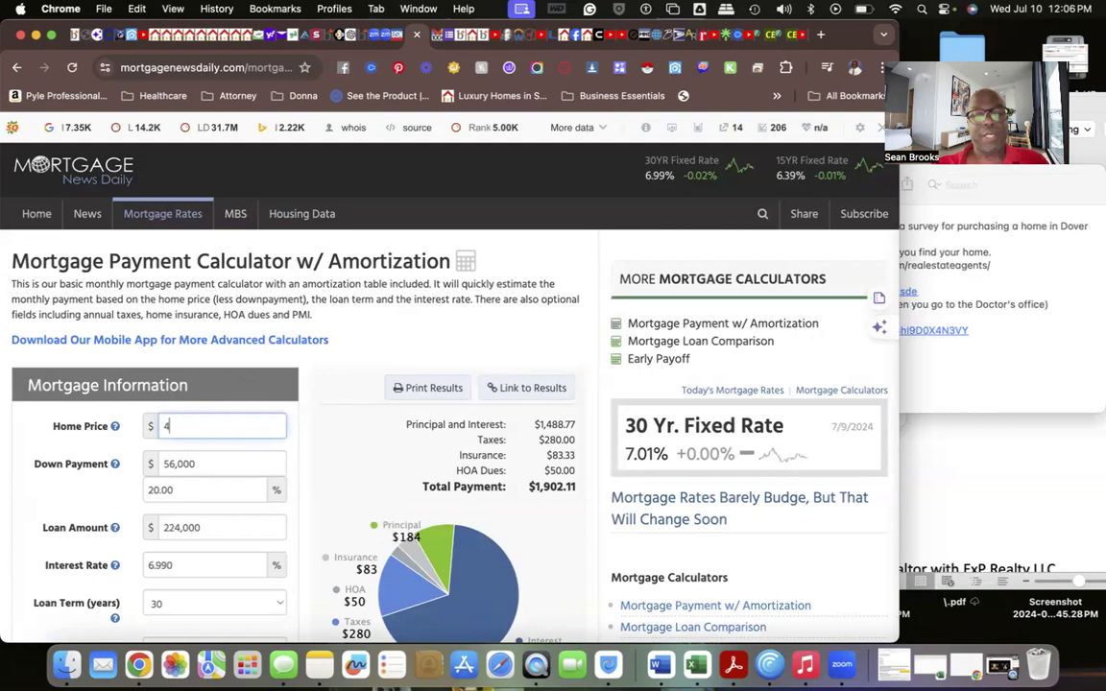
type("000000")
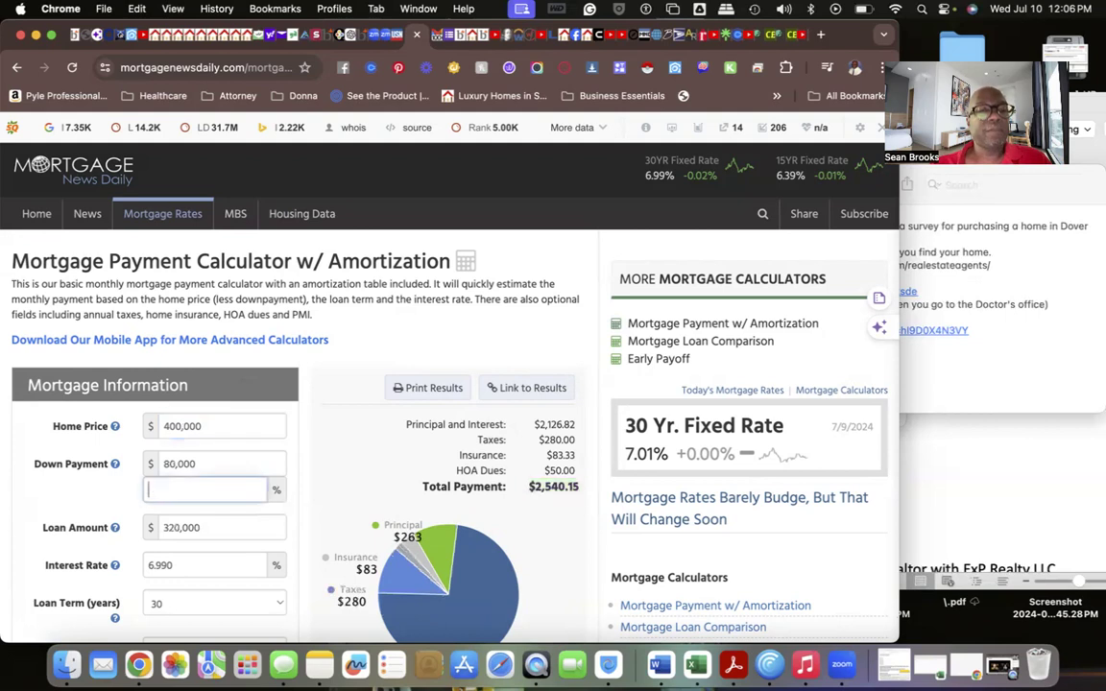
type("3")
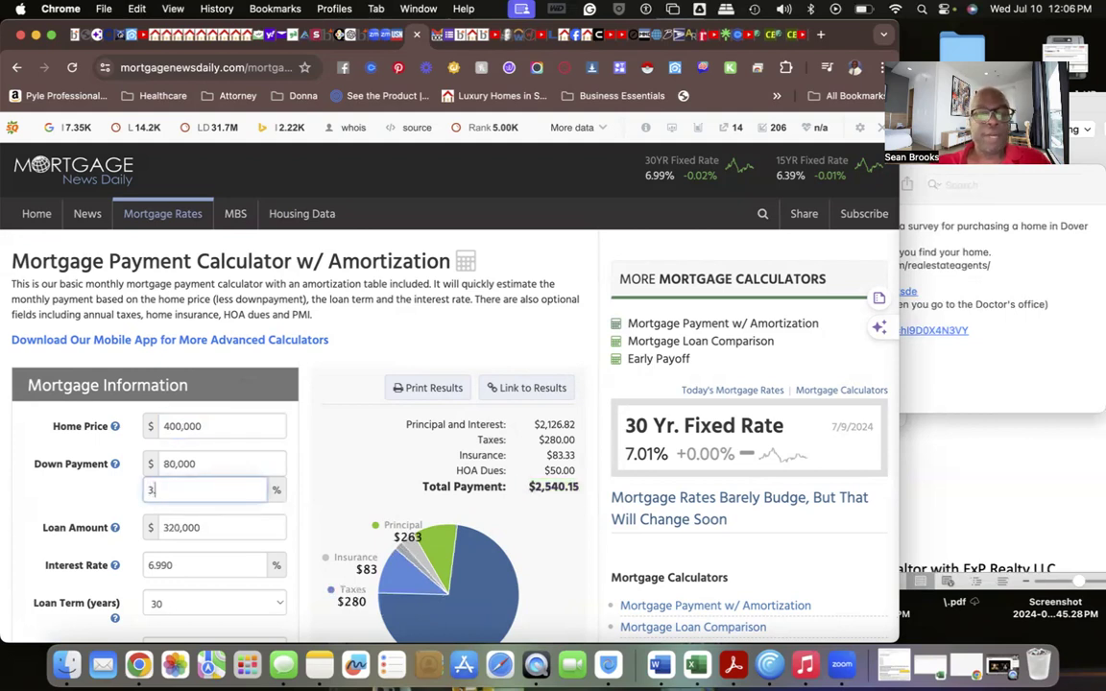
type(".5")
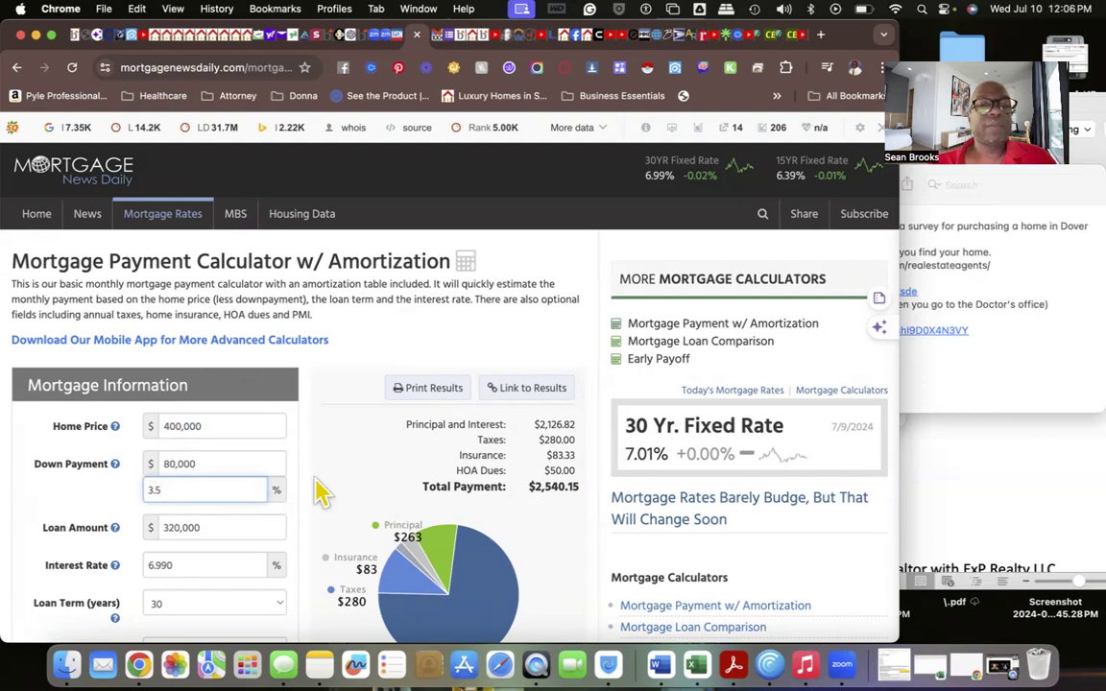
mouse_move(246, 526)
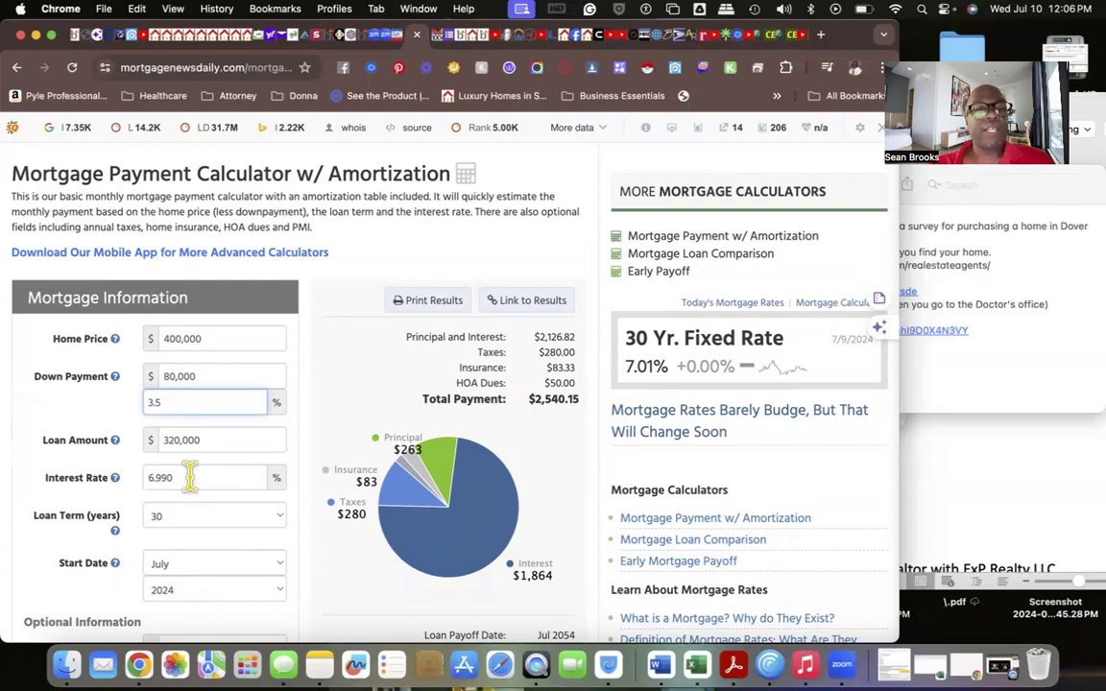
mouse_move(211, 528)
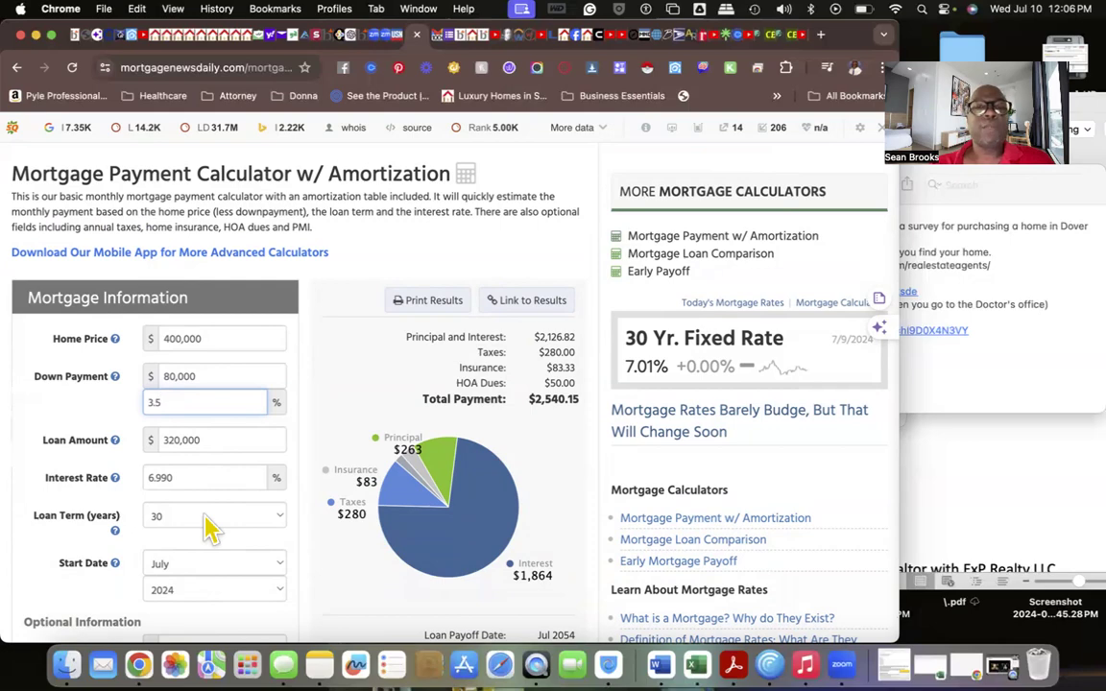
scroll("down", 3)
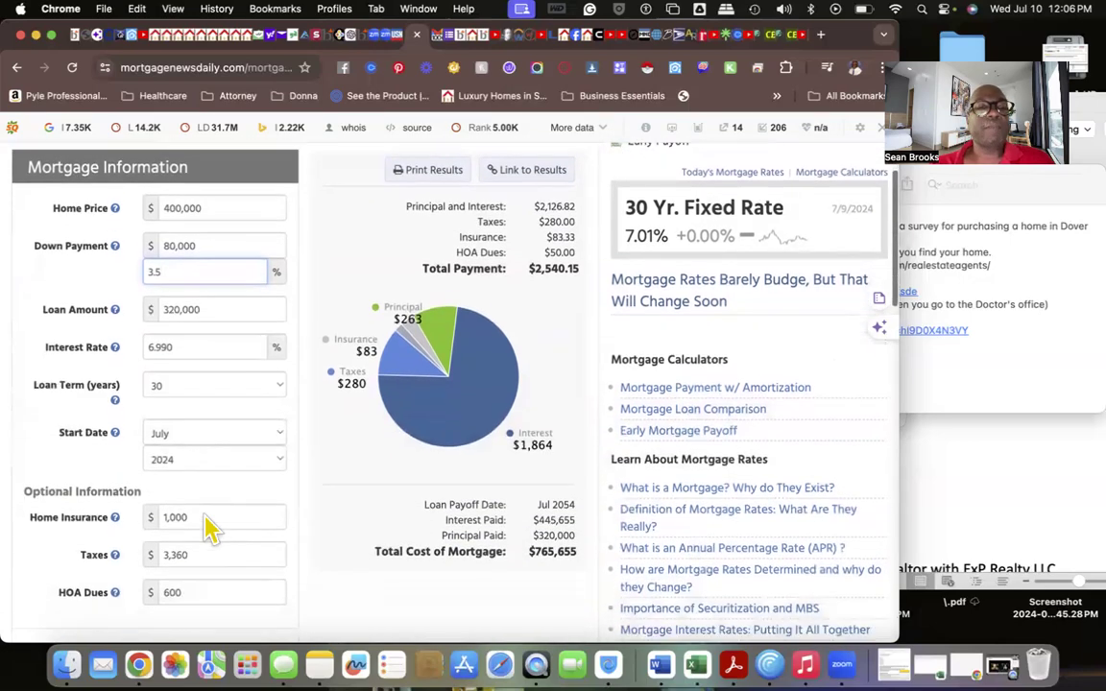
scroll("down", 3)
type("0")
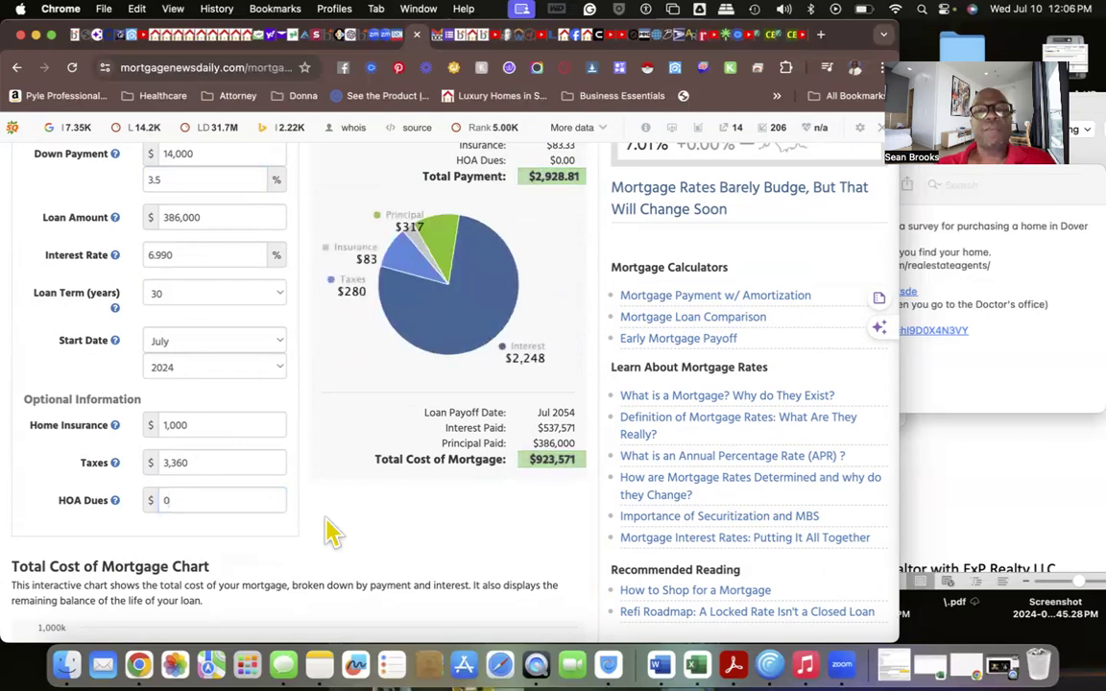
scroll("up", 3)
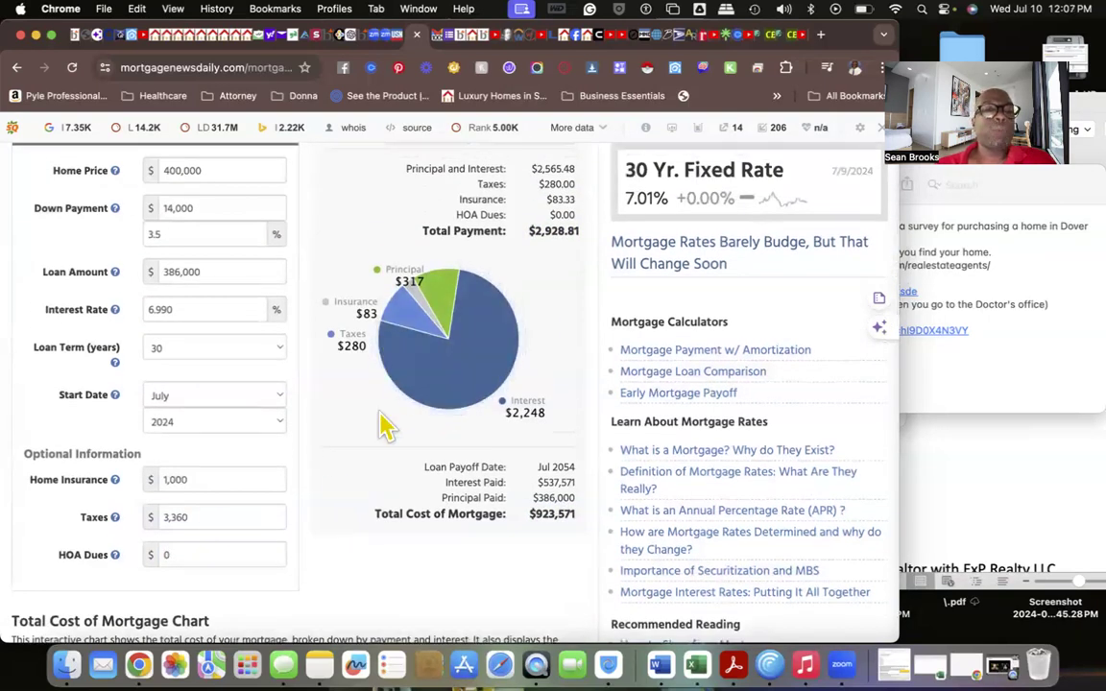
mouse_move(342, 391)
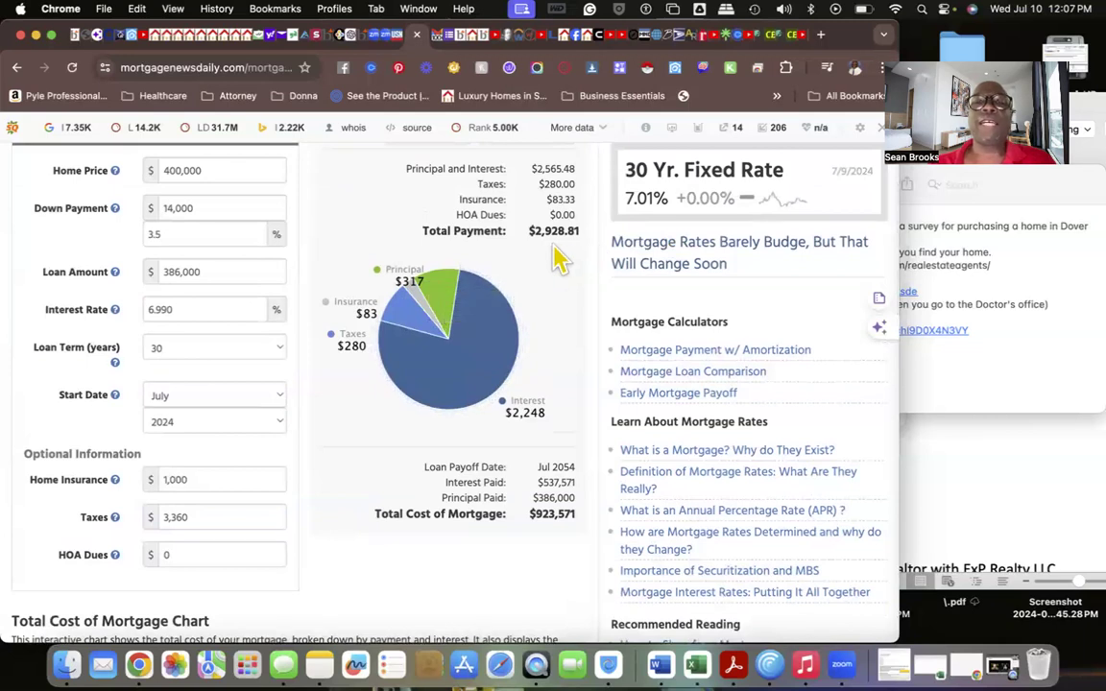
mouse_move(324, 215)
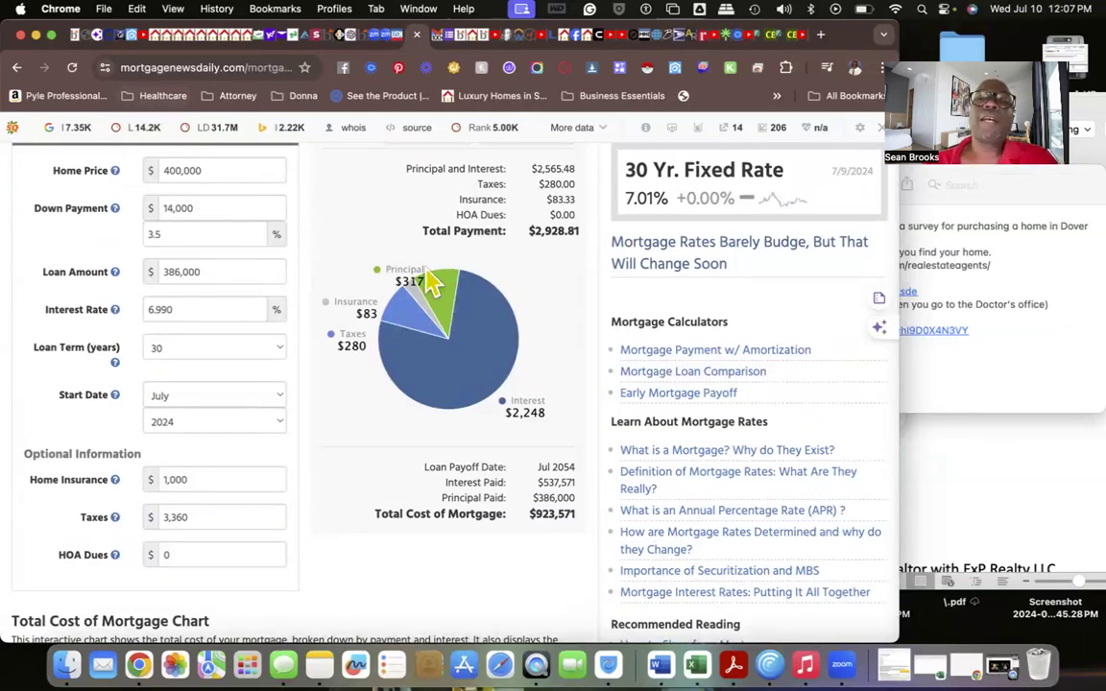
scroll("up", 3)
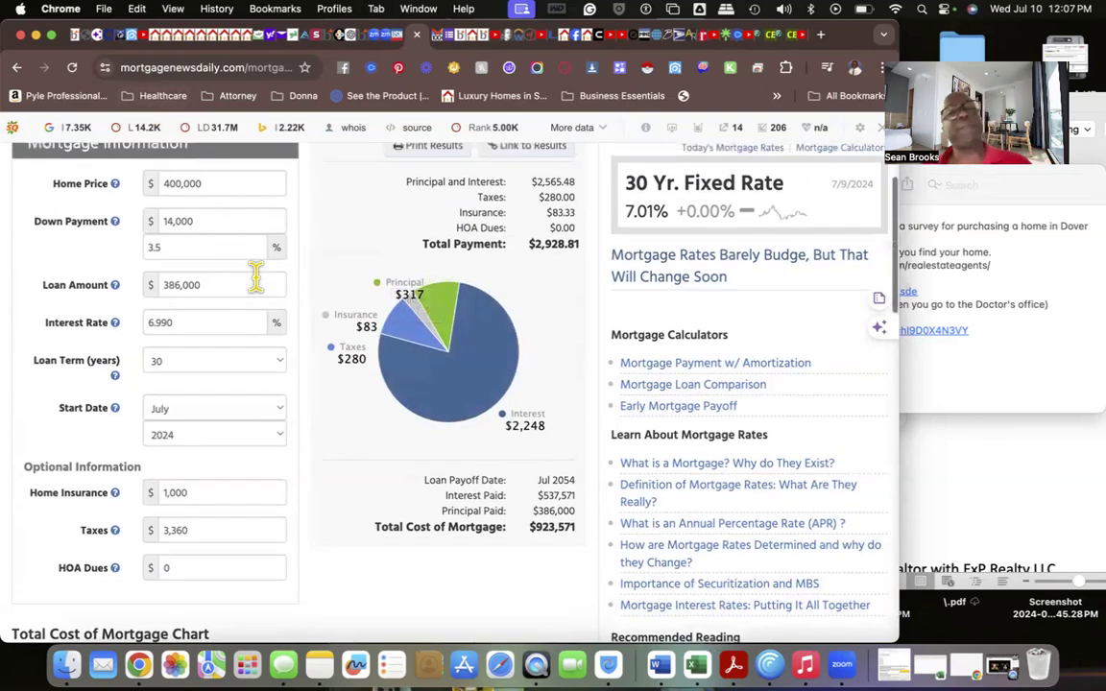
mouse_move(250, 273)
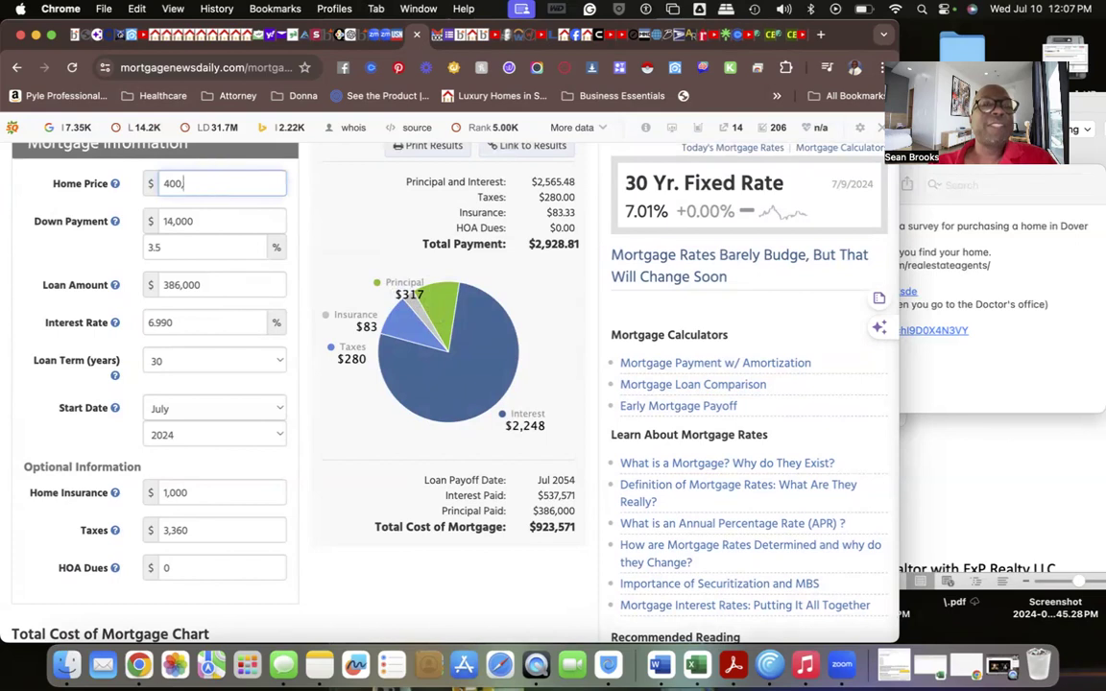
Enter 450000 as the home price, giving a $434,250 loan at $3,249.49 monthly.
type("450")
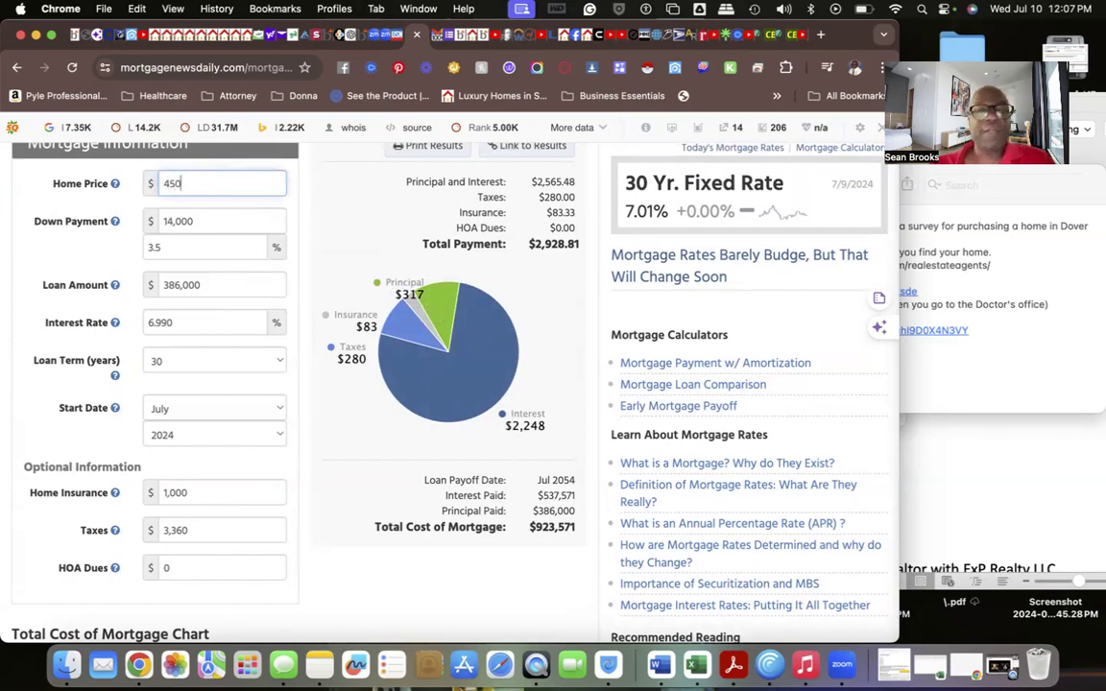
type("000")
left_click(205, 323)
type("5")
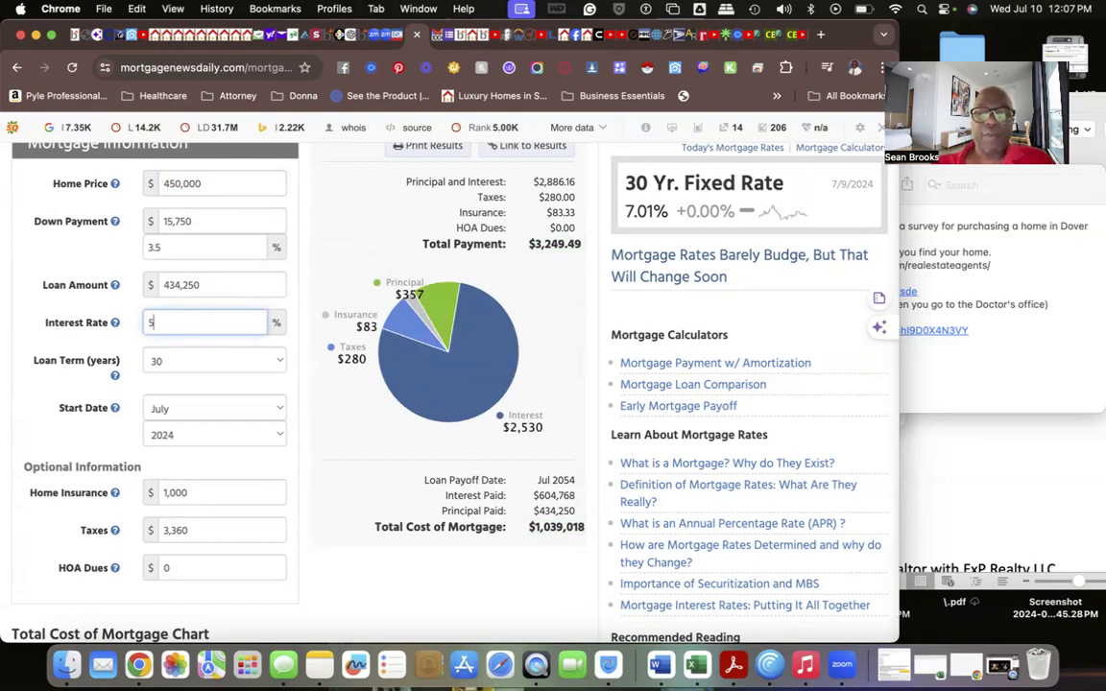
Set the interest rate to 5.95% on the $450,000 home.
type(".95")
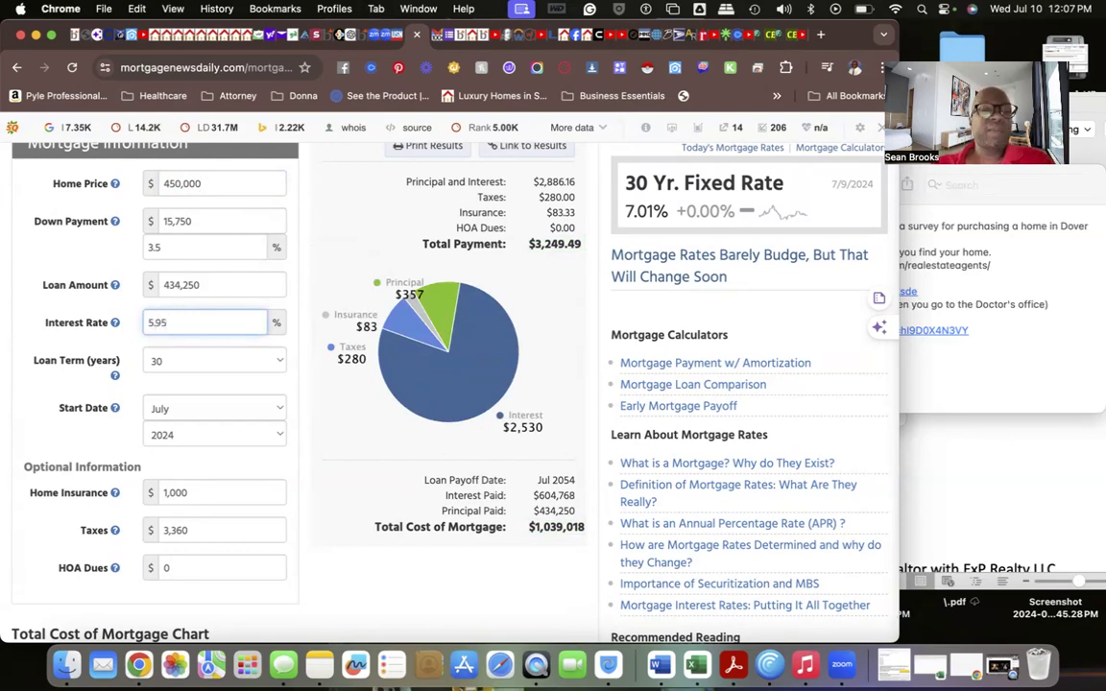
mouse_move(319, 422)
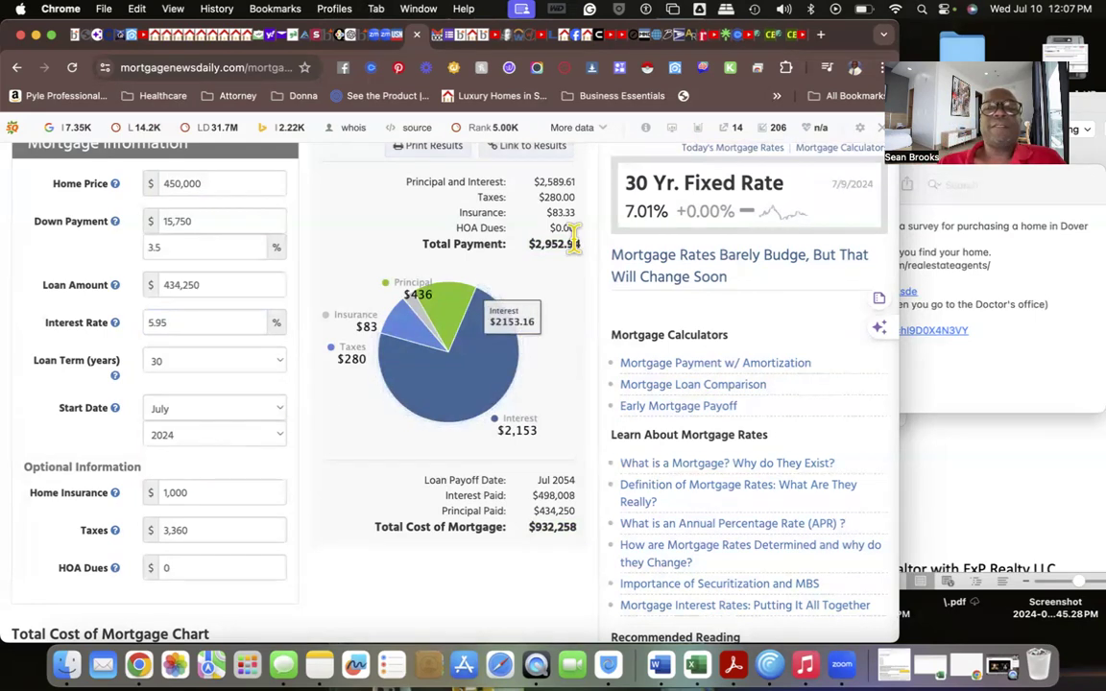
mouse_move(557, 279)
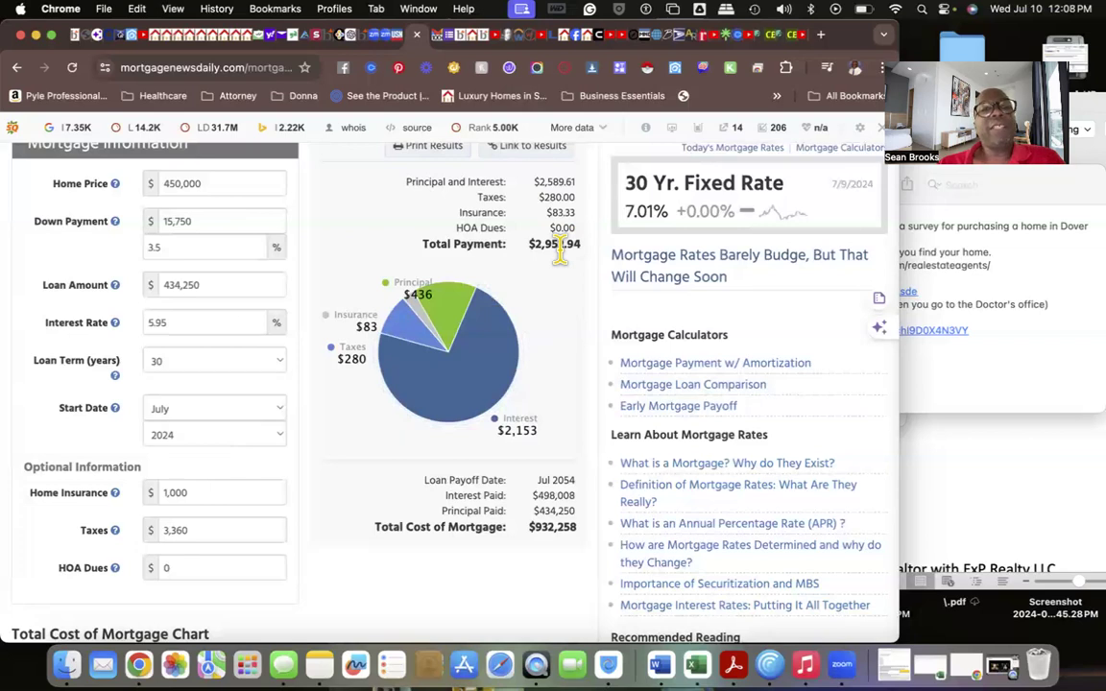
mouse_move(638, 342)
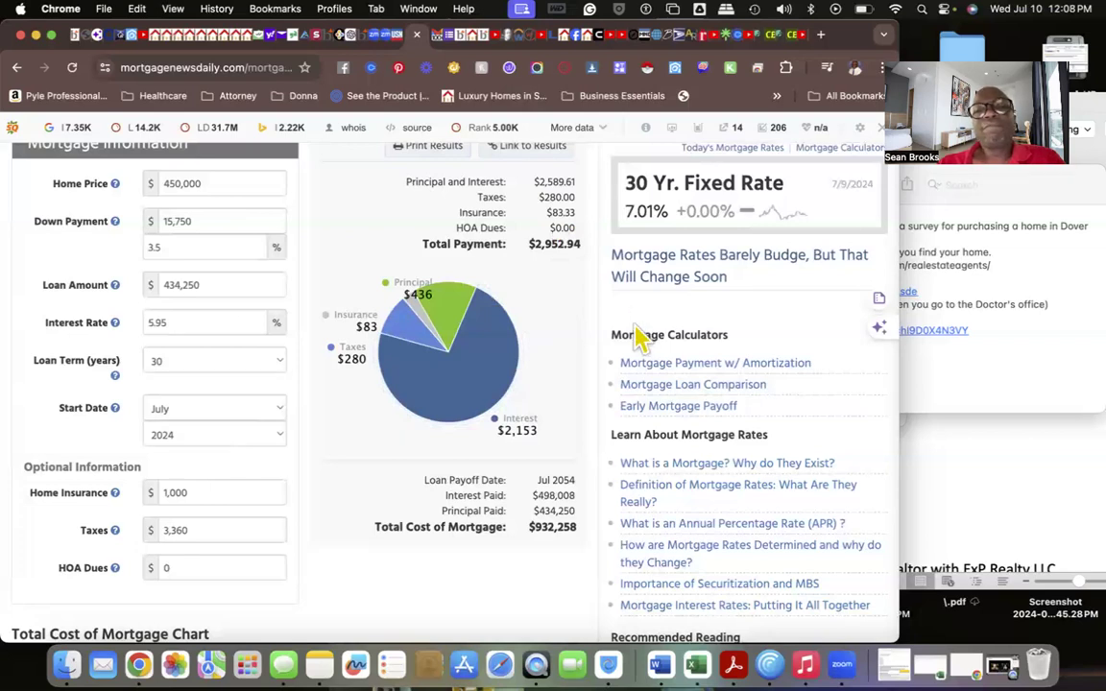
mouse_move(618, 328)
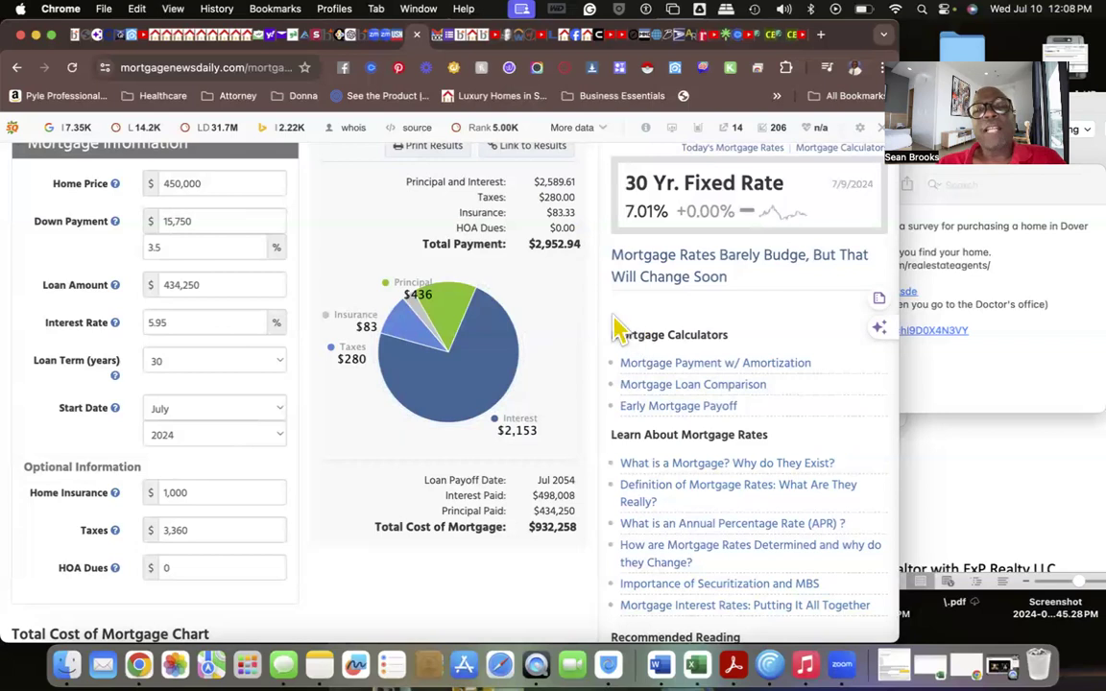
mouse_move(572, 312)
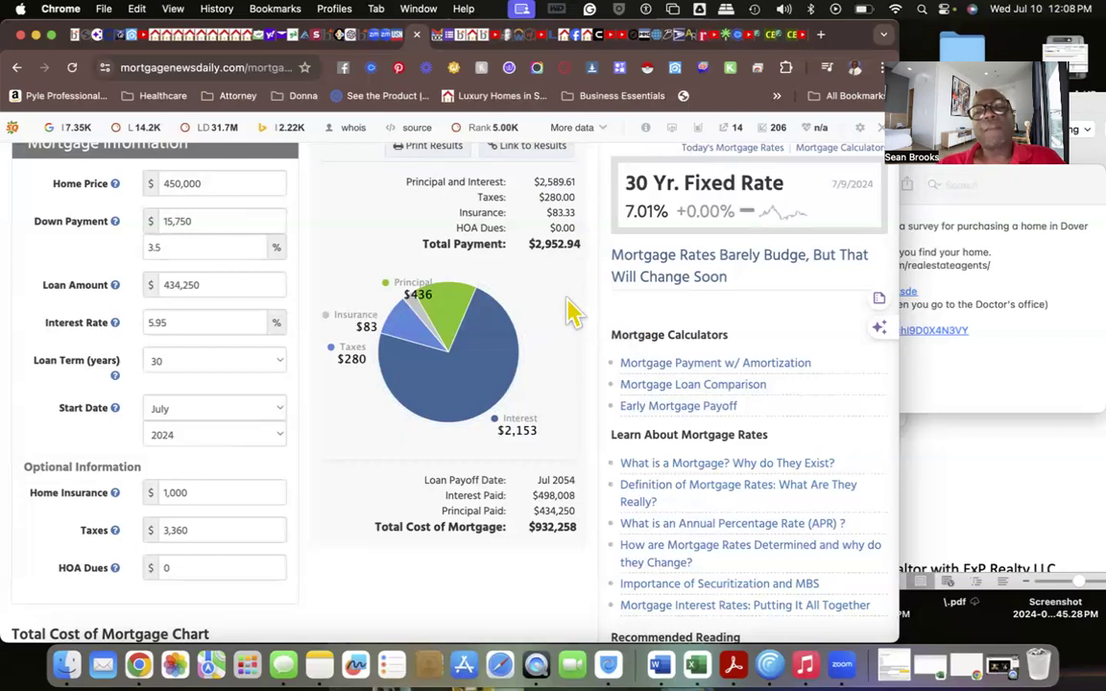
mouse_move(570, 277)
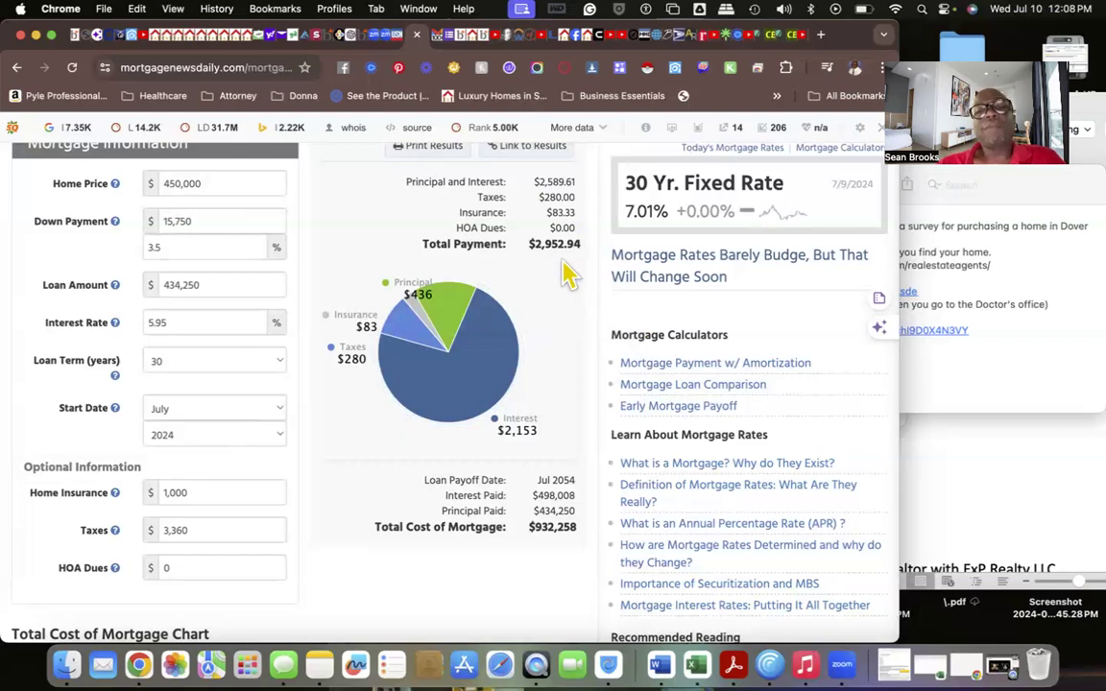
mouse_move(342, 330)
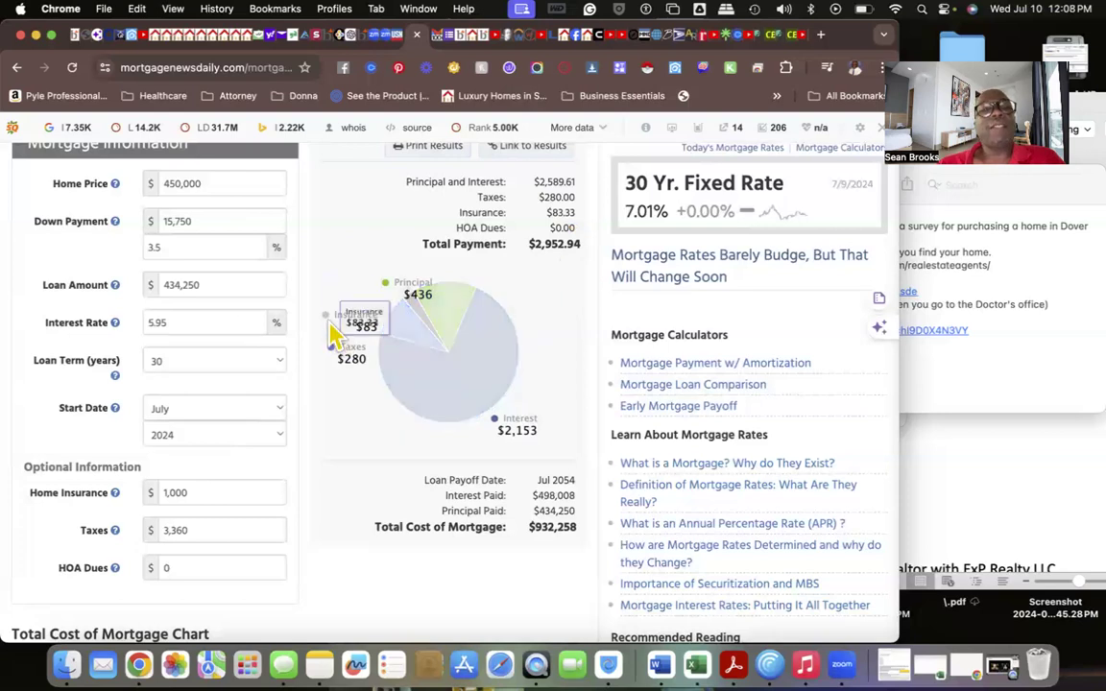
Price a $400,000 home at 6.69% interest, totaling $2,851.55 monthly.
left_click(223, 184)
type("4")
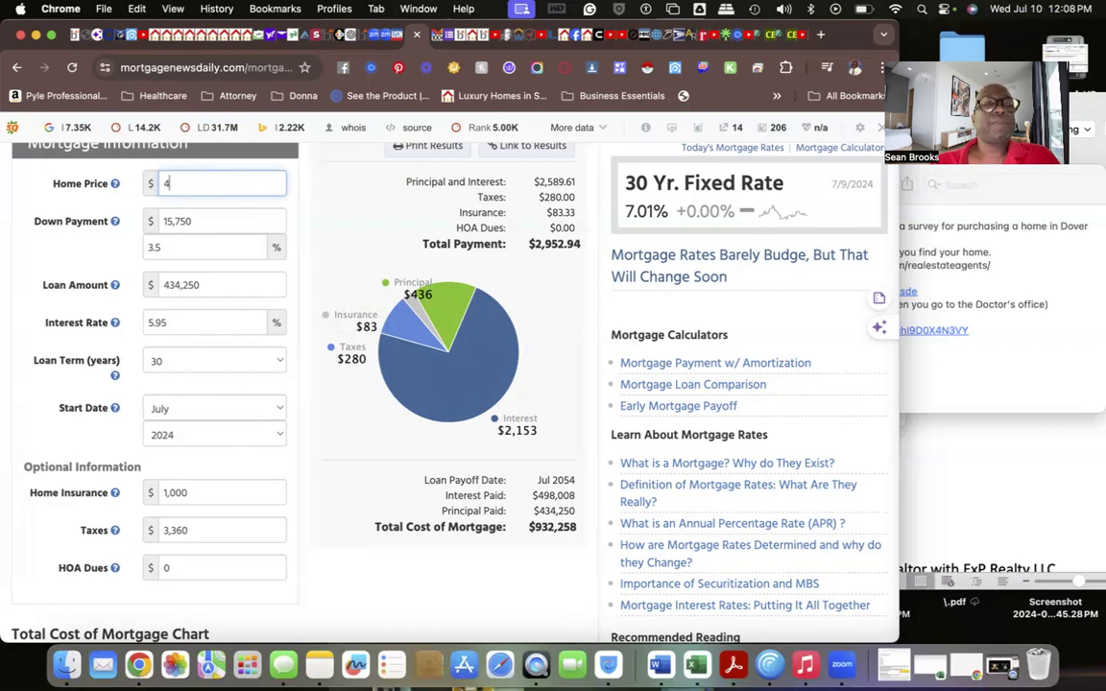
type("00,000")
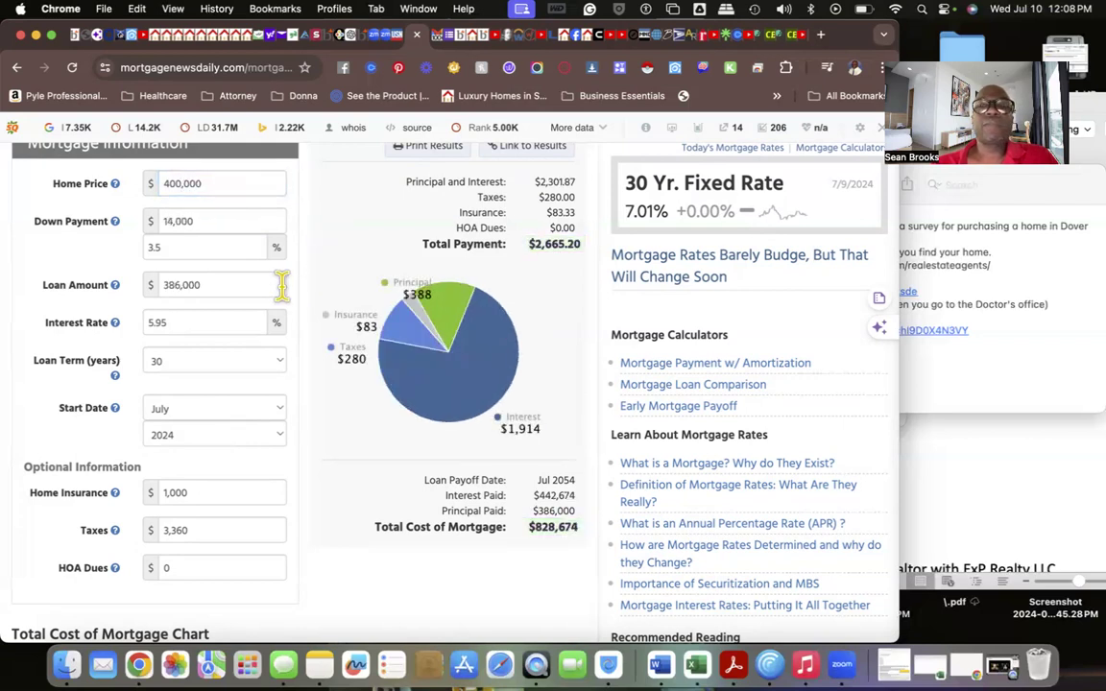
left_click(207, 323)
type("6.69")
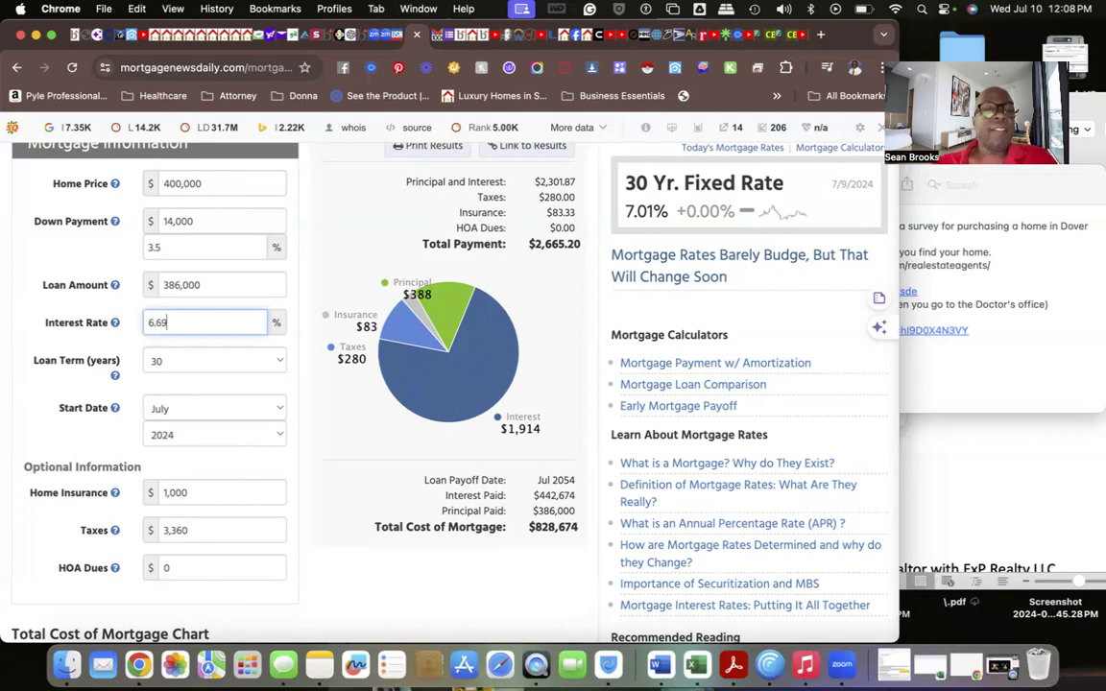
mouse_move(331, 424)
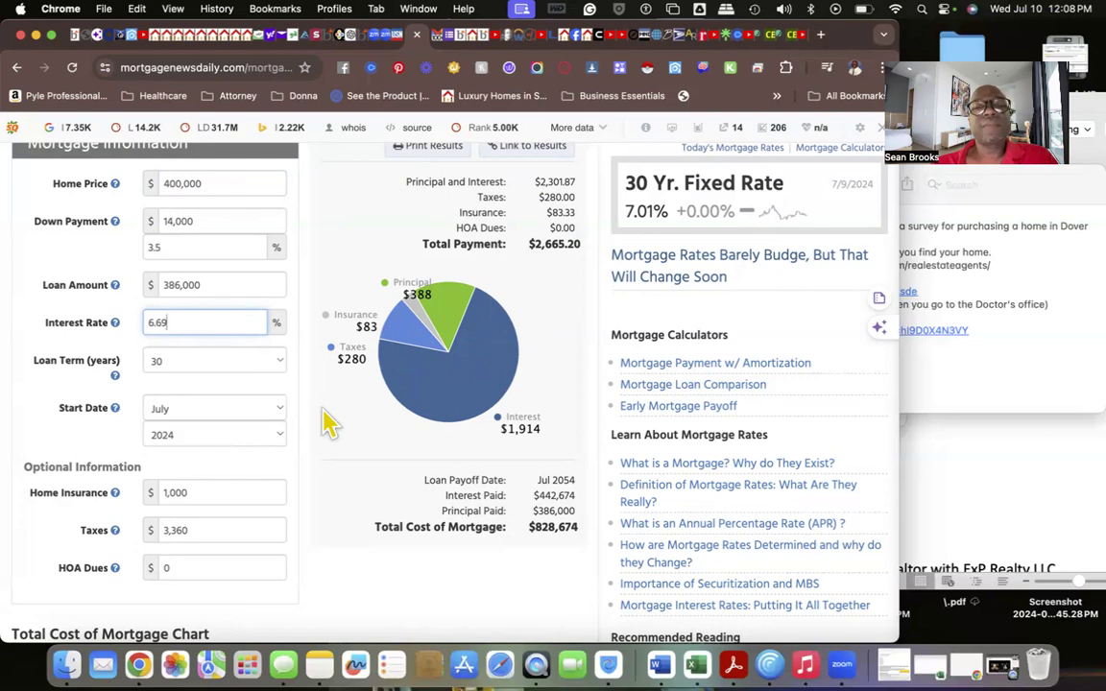
mouse_move(215, 238)
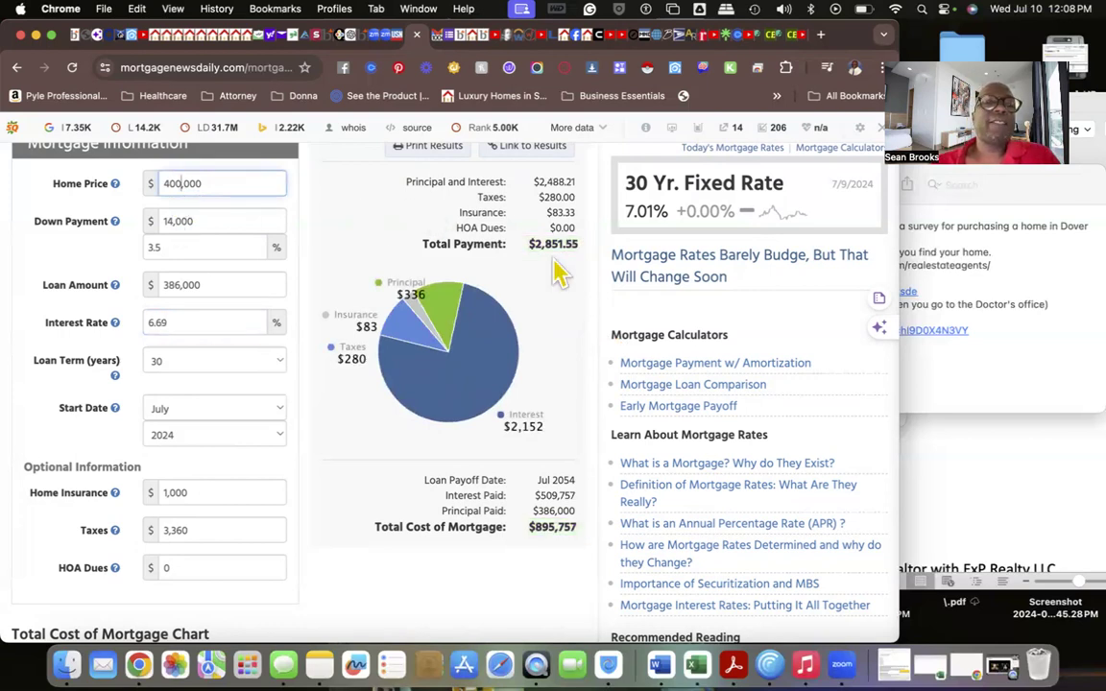
mouse_move(377, 267)
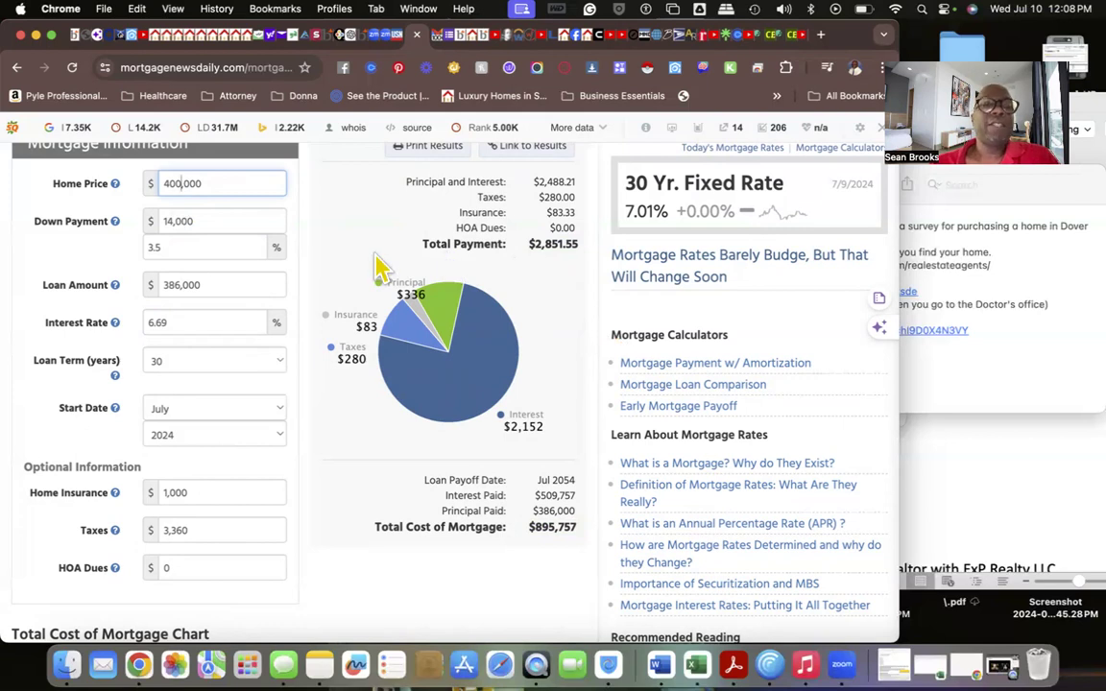
left_click(182, 323)
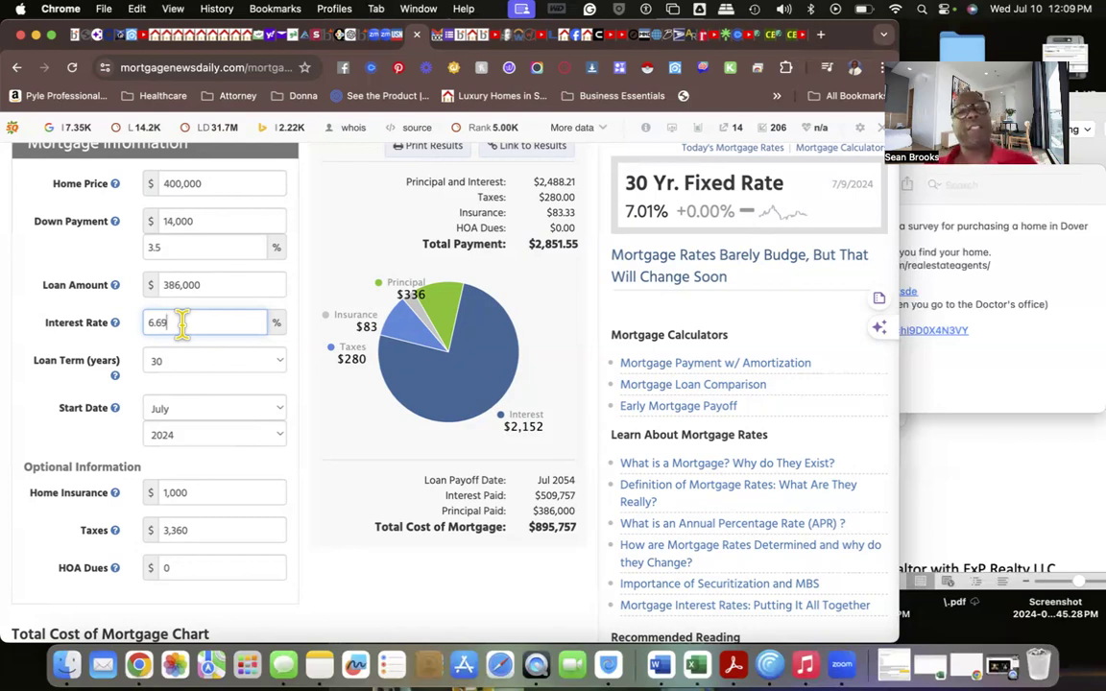
mouse_move(227, 258)
type("4")
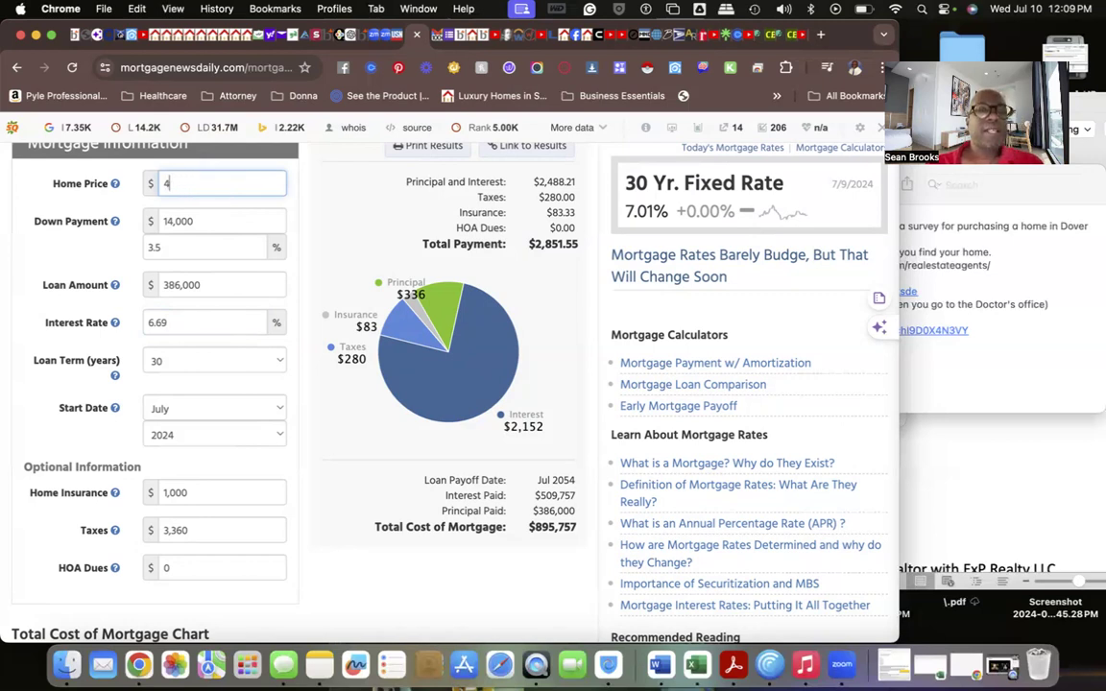
Enter a $350,000 home price ($2,540.52 monthly), then a 5.99% interest rate.
type("50,000")
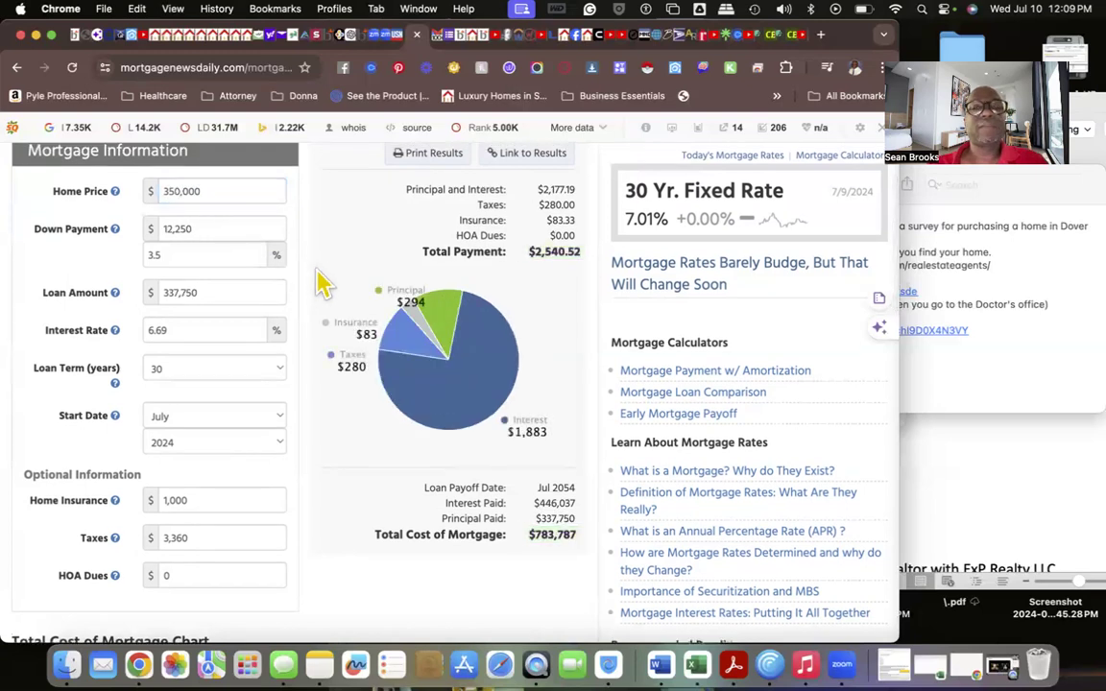
mouse_move(561, 284)
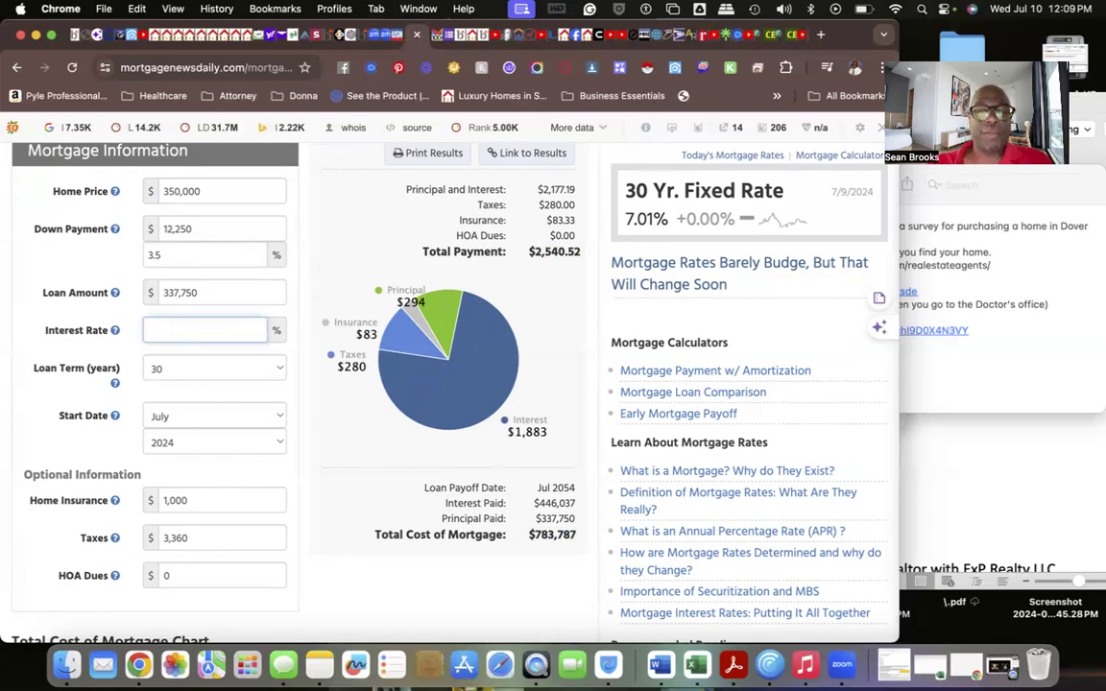
type("5.99")
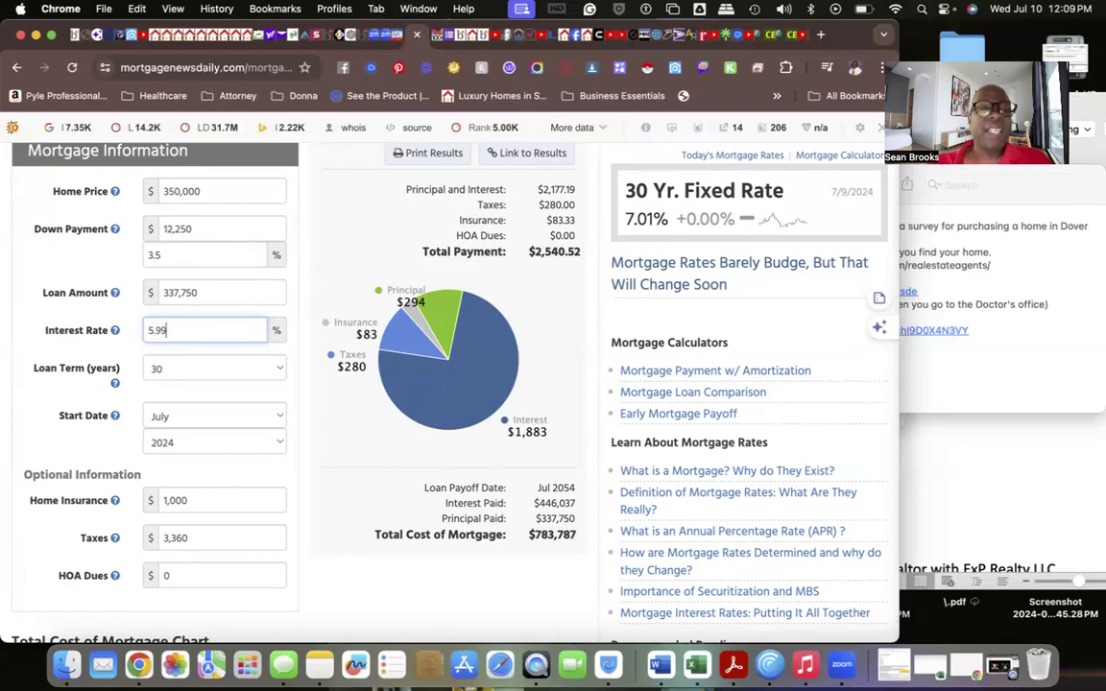
mouse_move(347, 420)
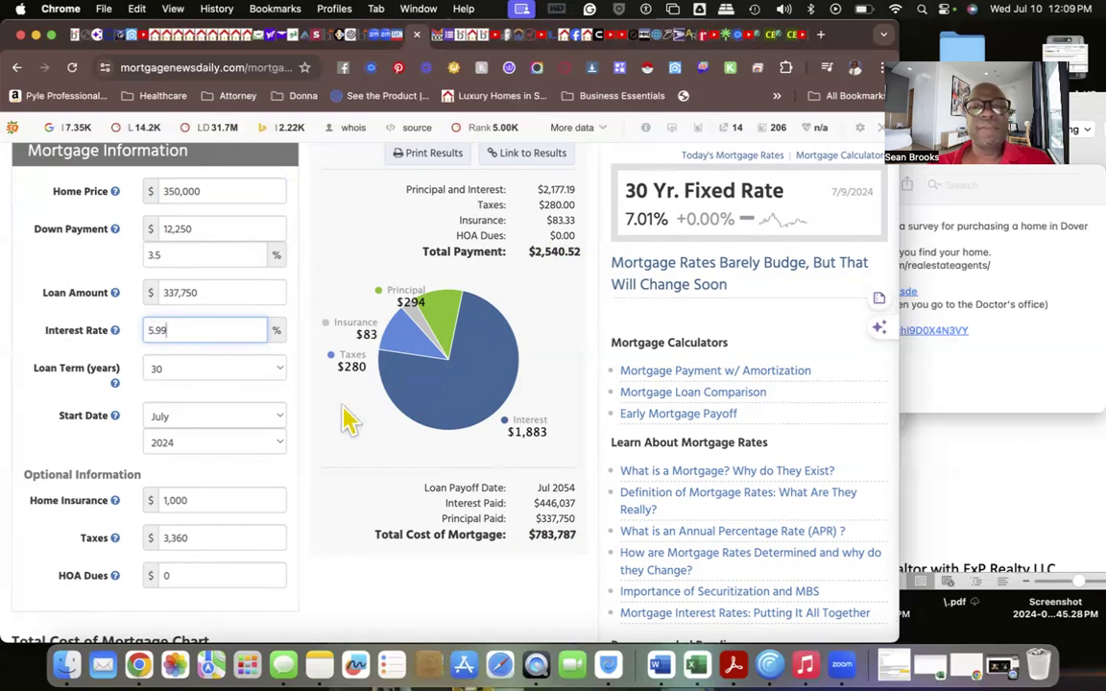
mouse_move(306, 363)
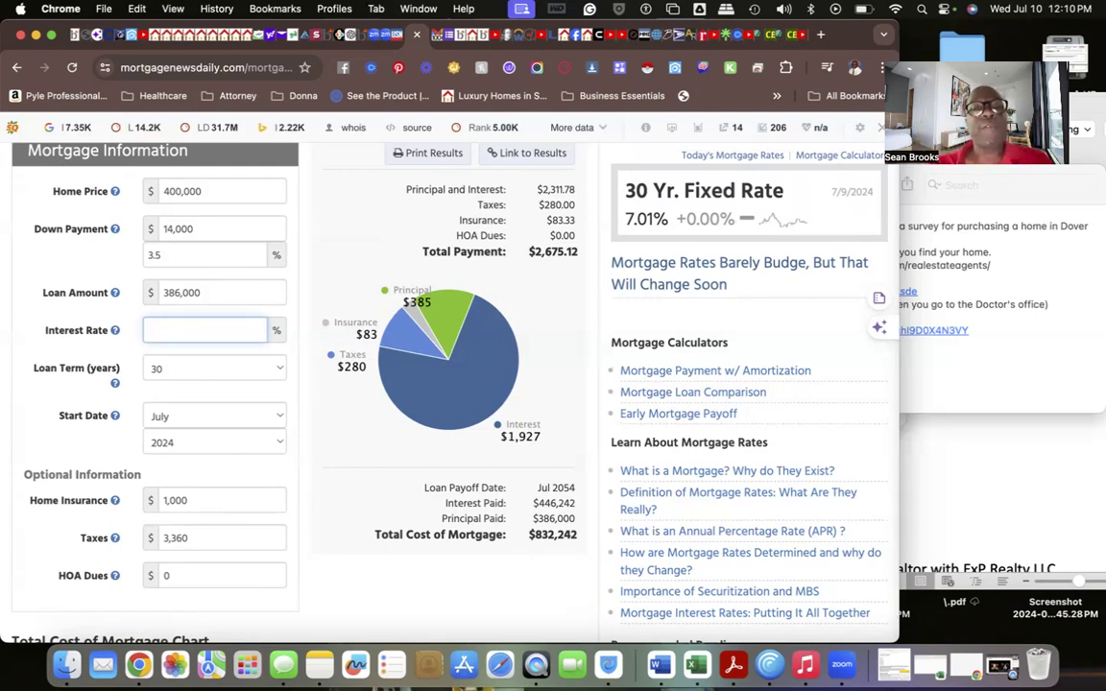
Apply a 6.69% rate to the $450,000 home, giving $3,162.57 monthly.
type("6")
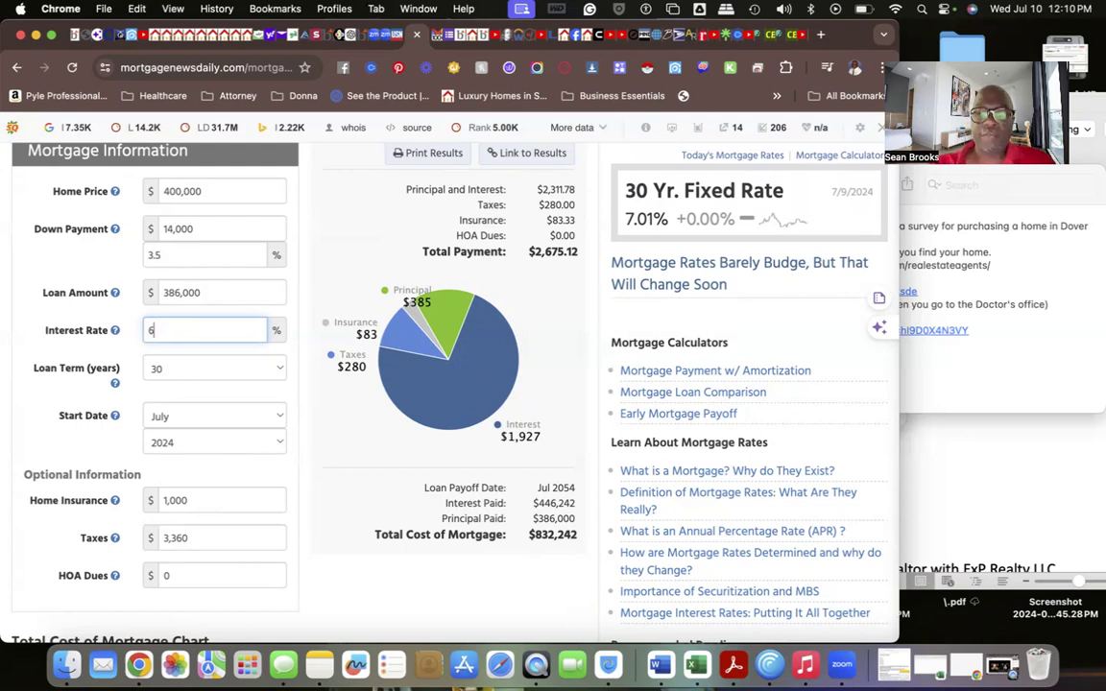
type(".69")
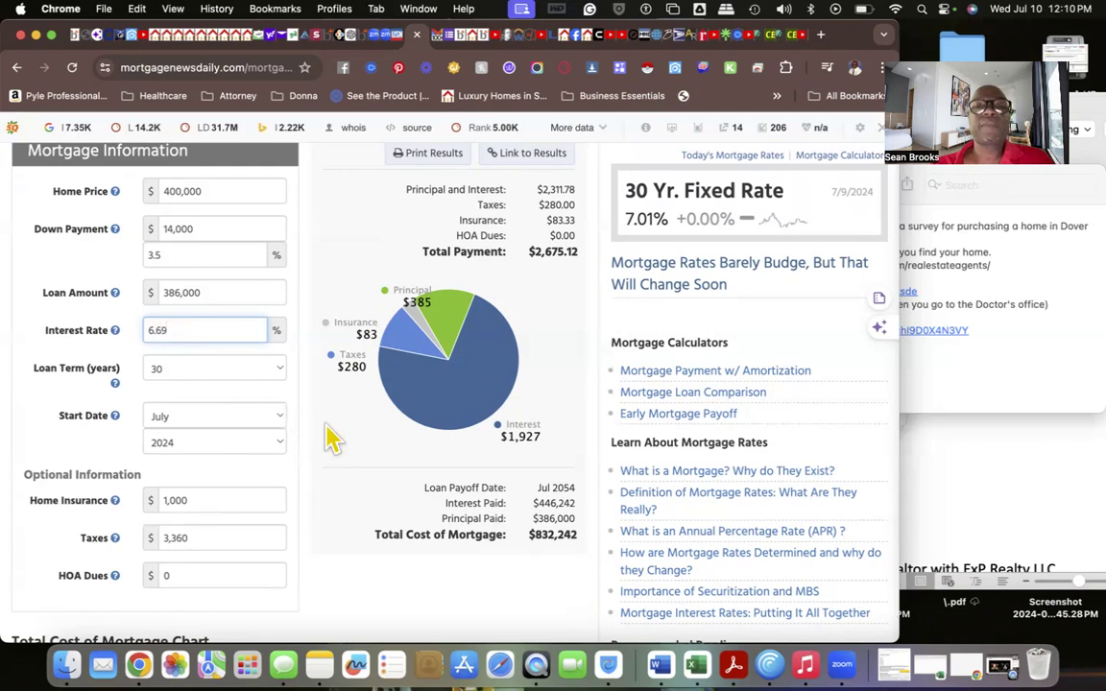
left_click(203, 330)
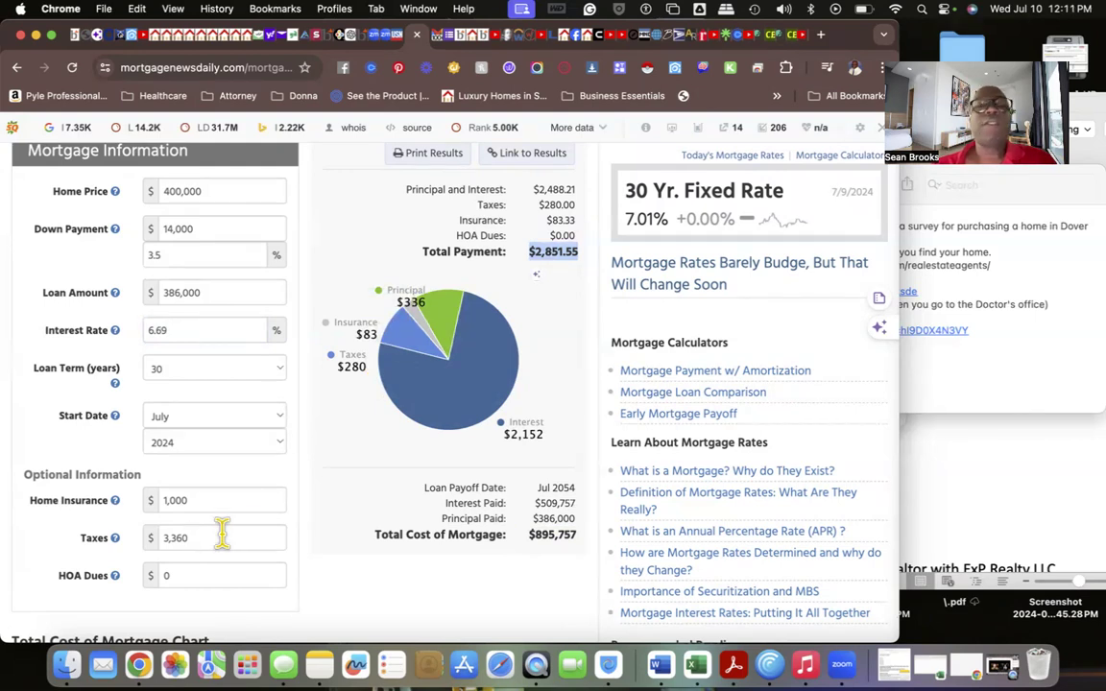
left_click(202, 192)
type("450,000")
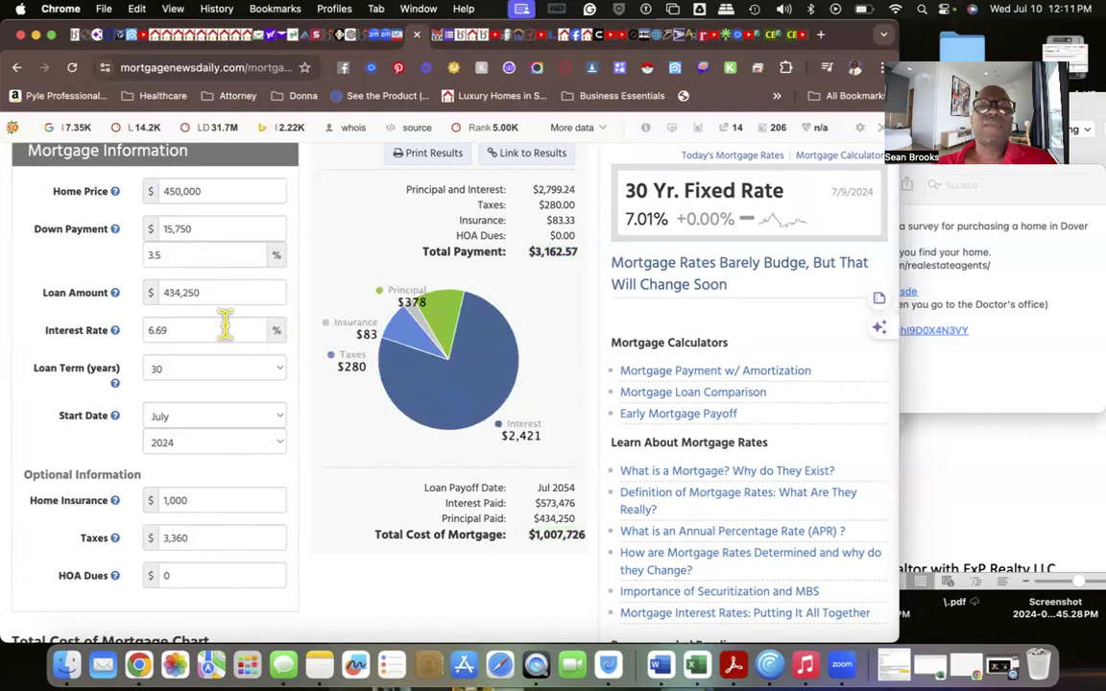
mouse_move(365, 307)
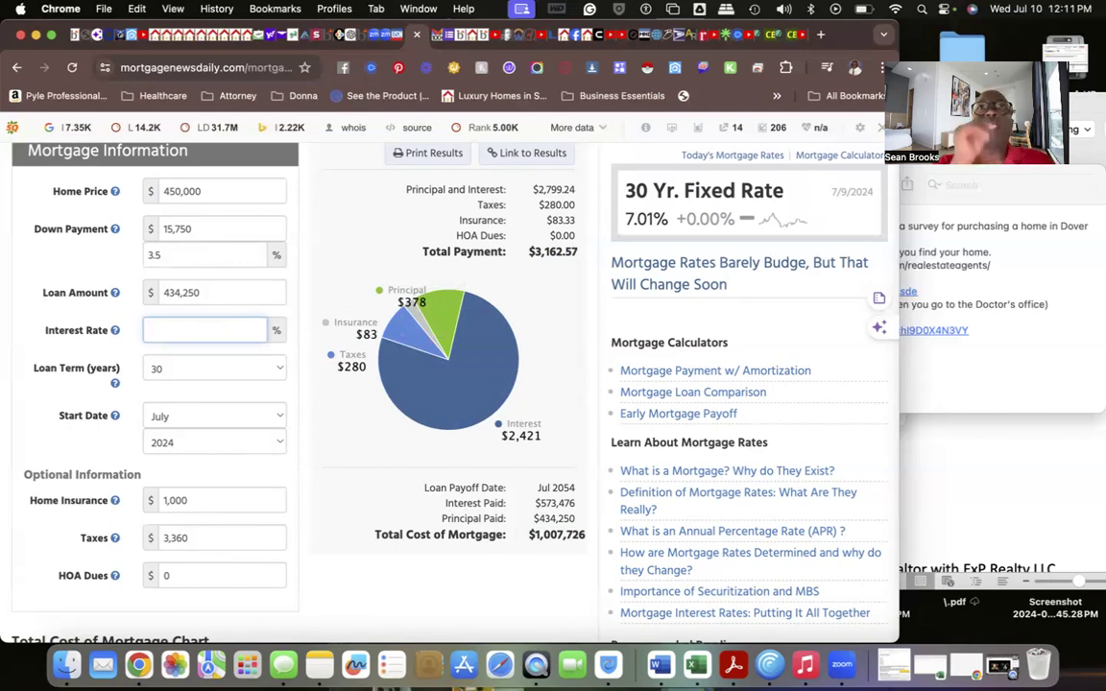
Enter a 5.99% interest rate for the $450,000 home.
type("5.")
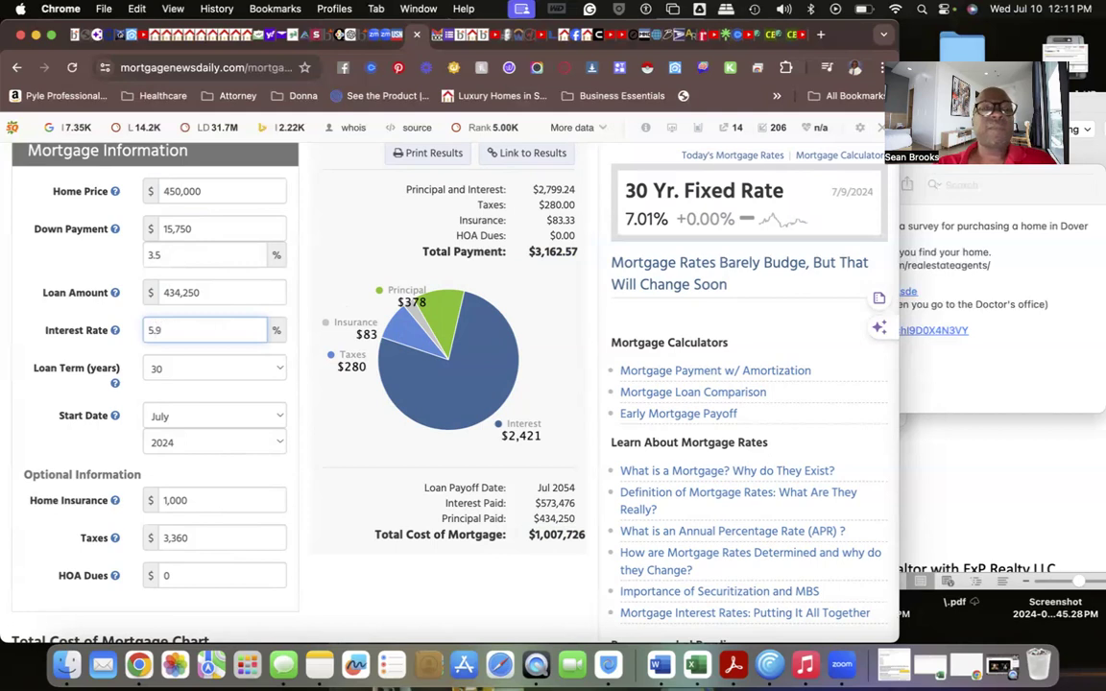
type("9")
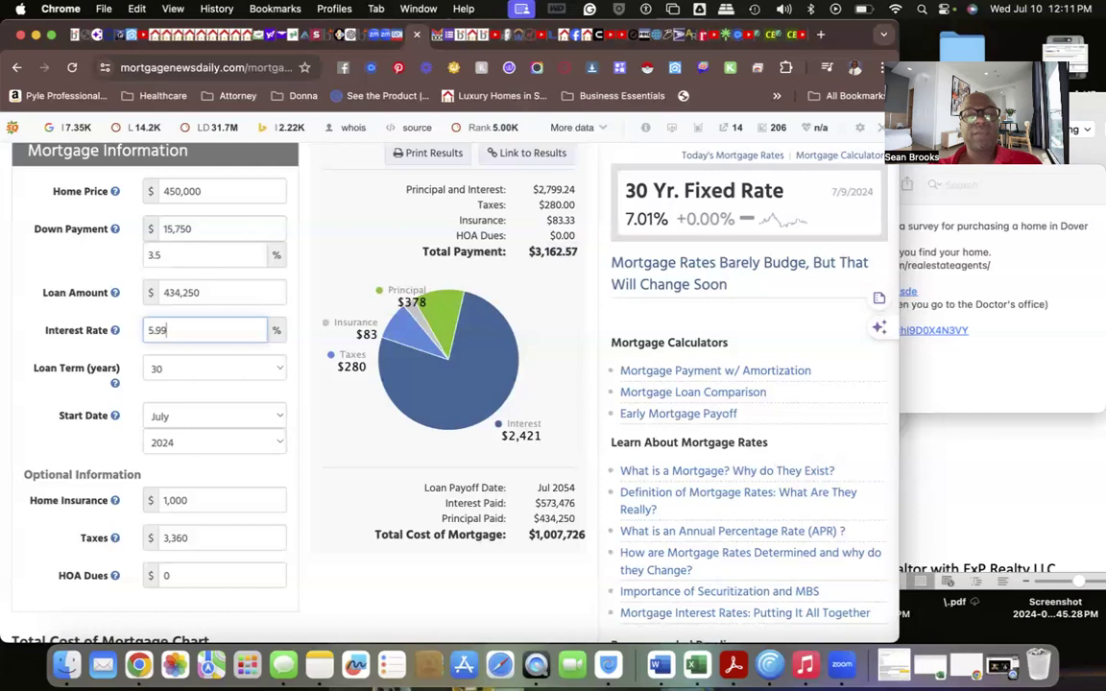
mouse_move(411, 285)
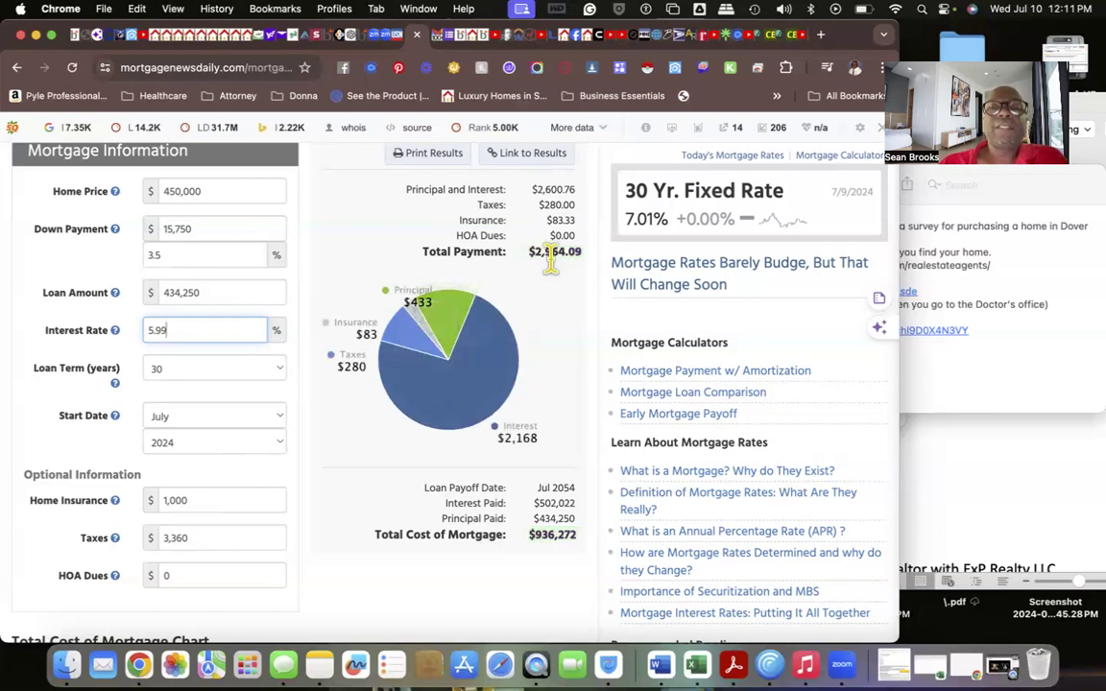
mouse_move(526, 286)
type("5")
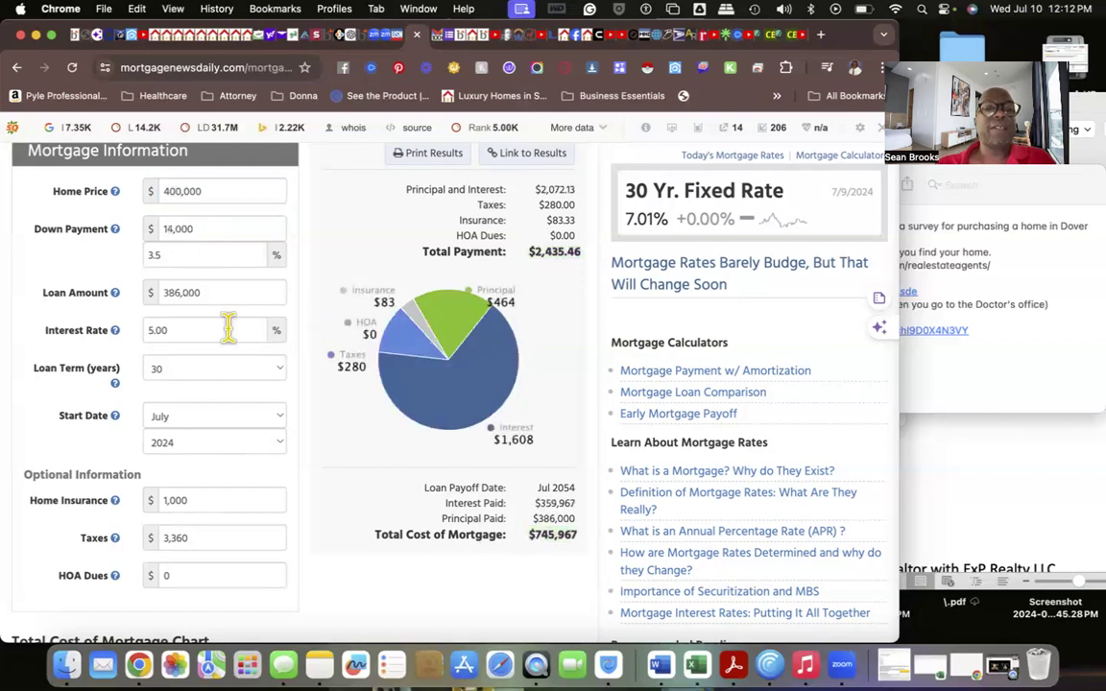
Replace the 5% rate with 6.69% on the $400,000 home and revisit the home price.
triple_click(204, 330)
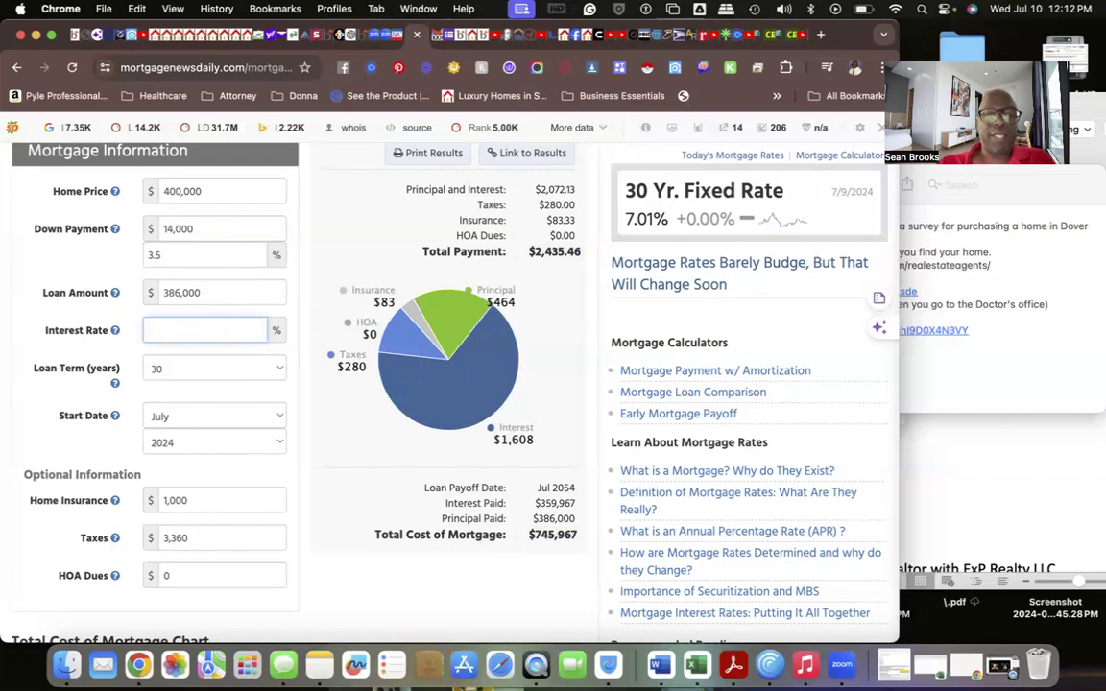
type("6.69")
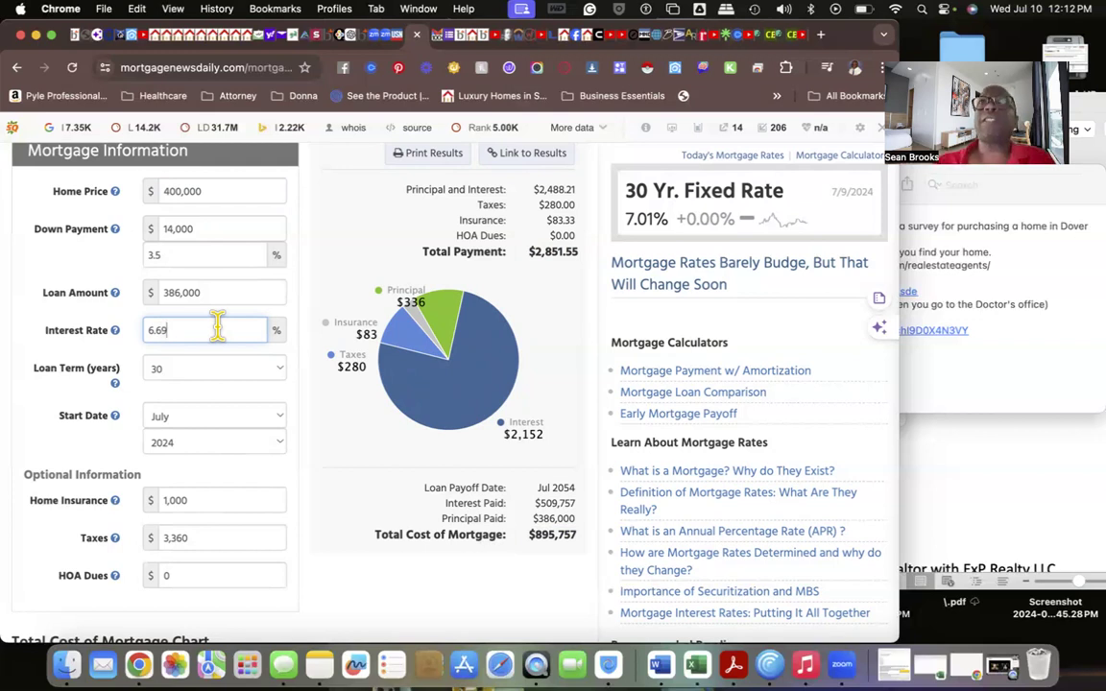
left_click(219, 192)
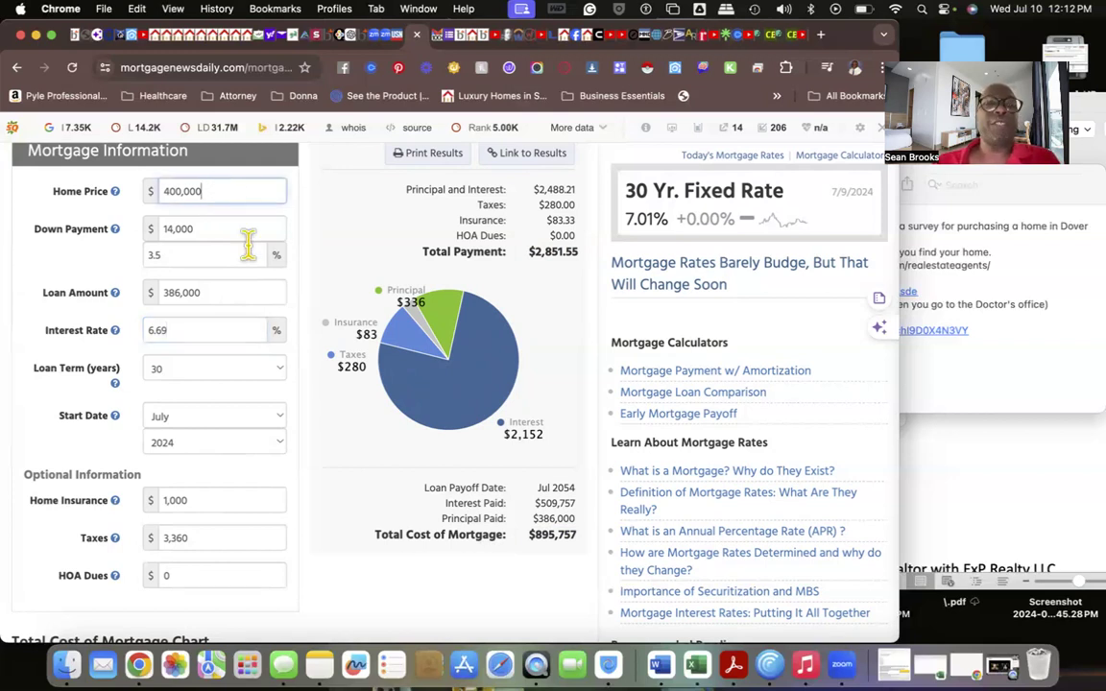
mouse_move(210, 373)
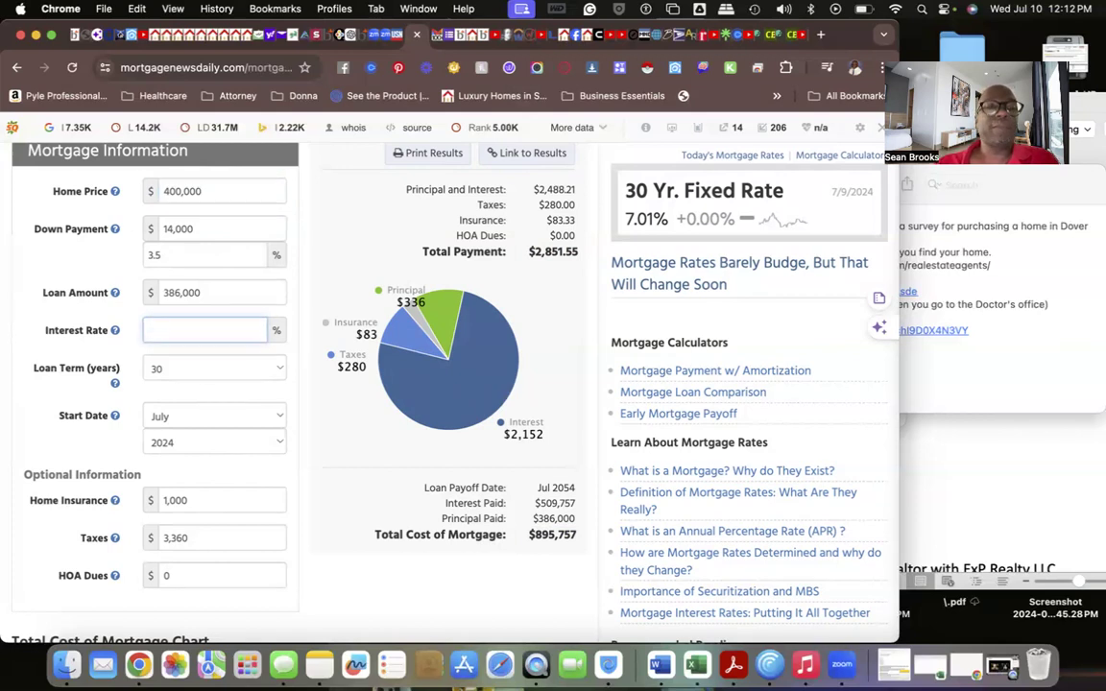
type("5")
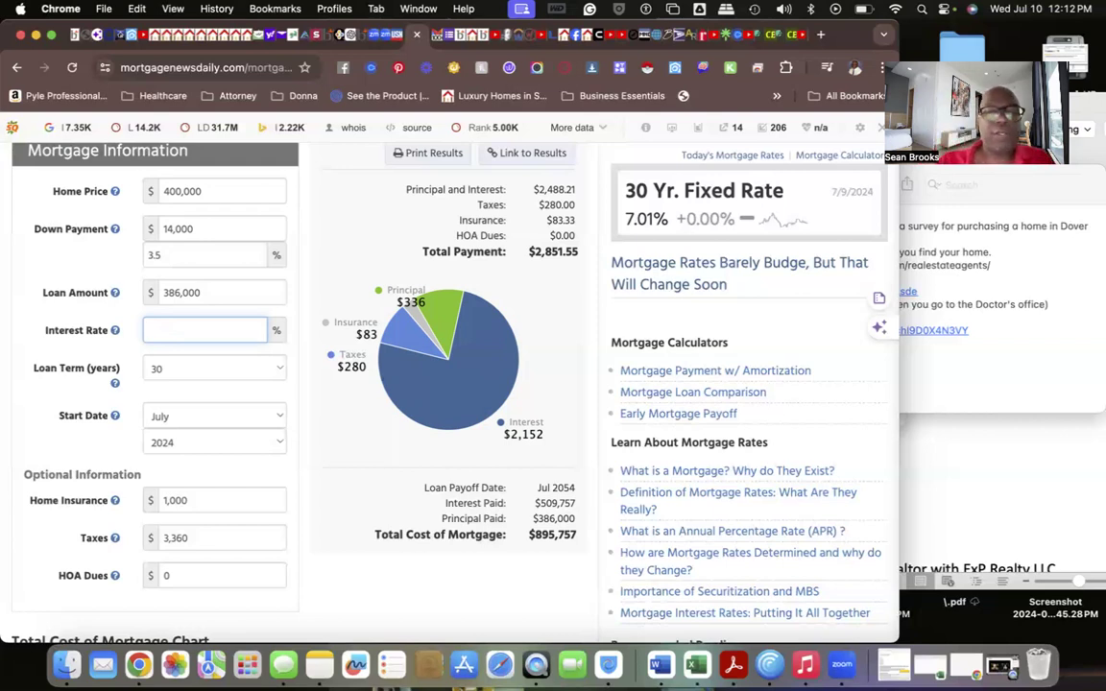
Try 6.11% and 5.25% ($2,494.84), then return to 6.69% for $2,851.55 monthly.
type("6.11")
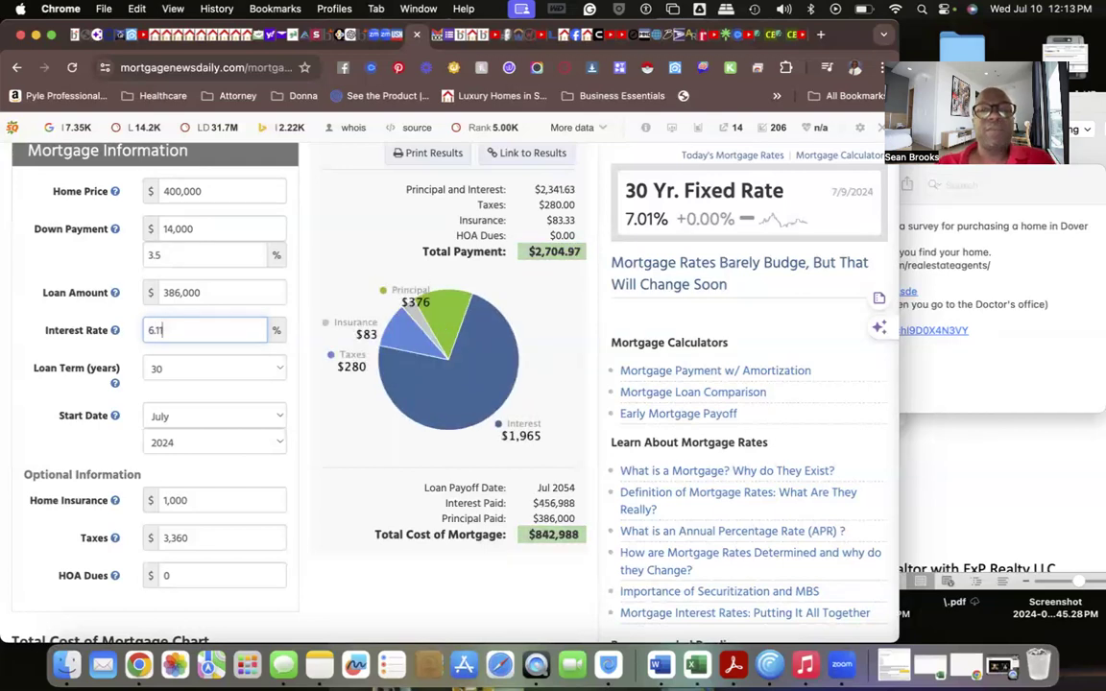
mouse_move(503, 398)
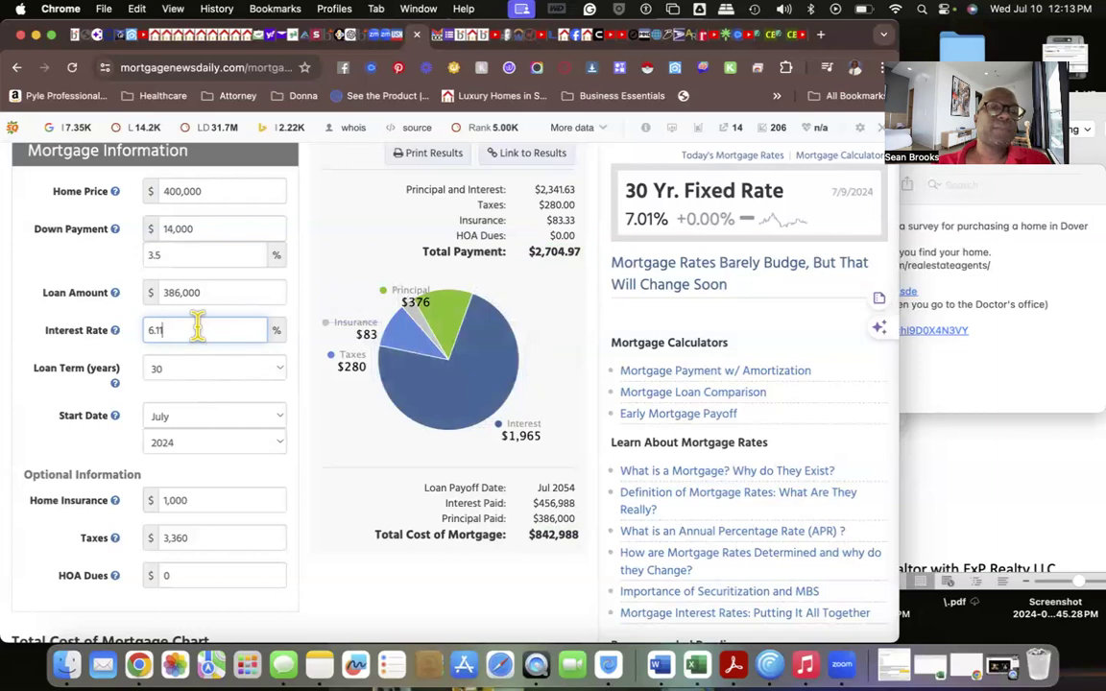
key("backspace")
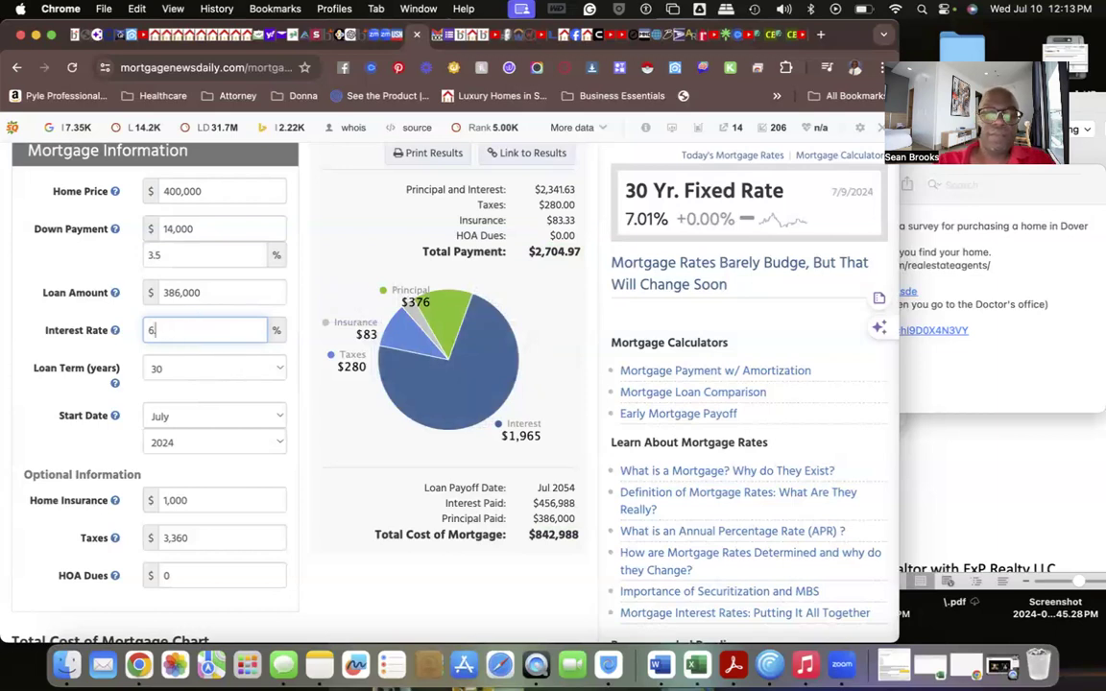
type(".69")
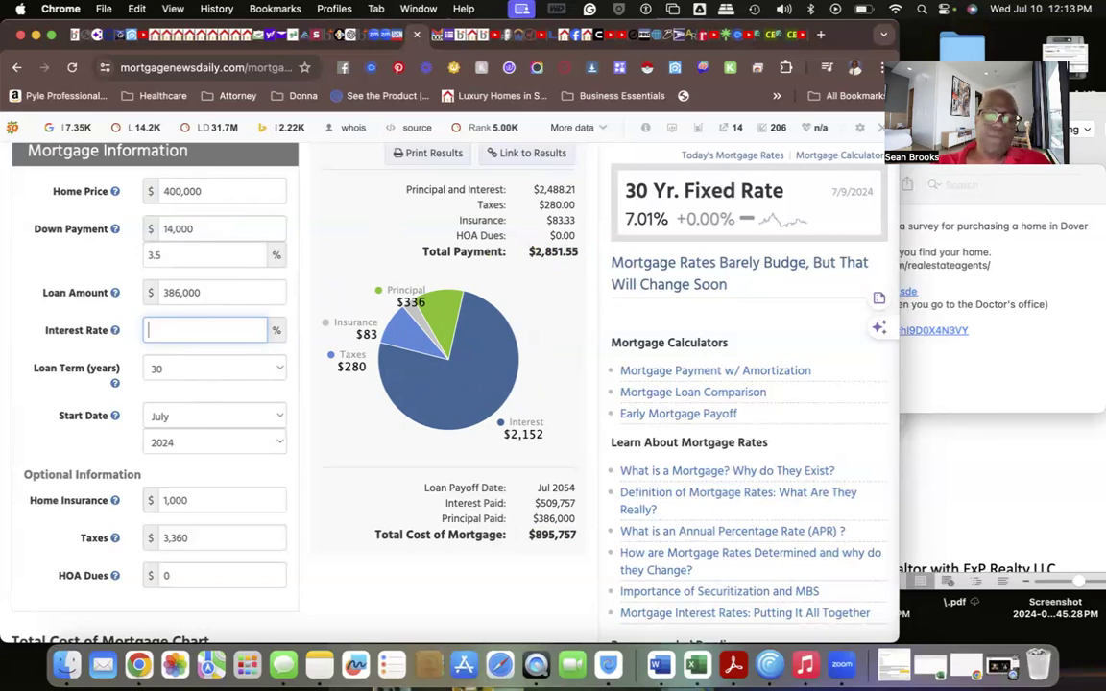
type("6.11")
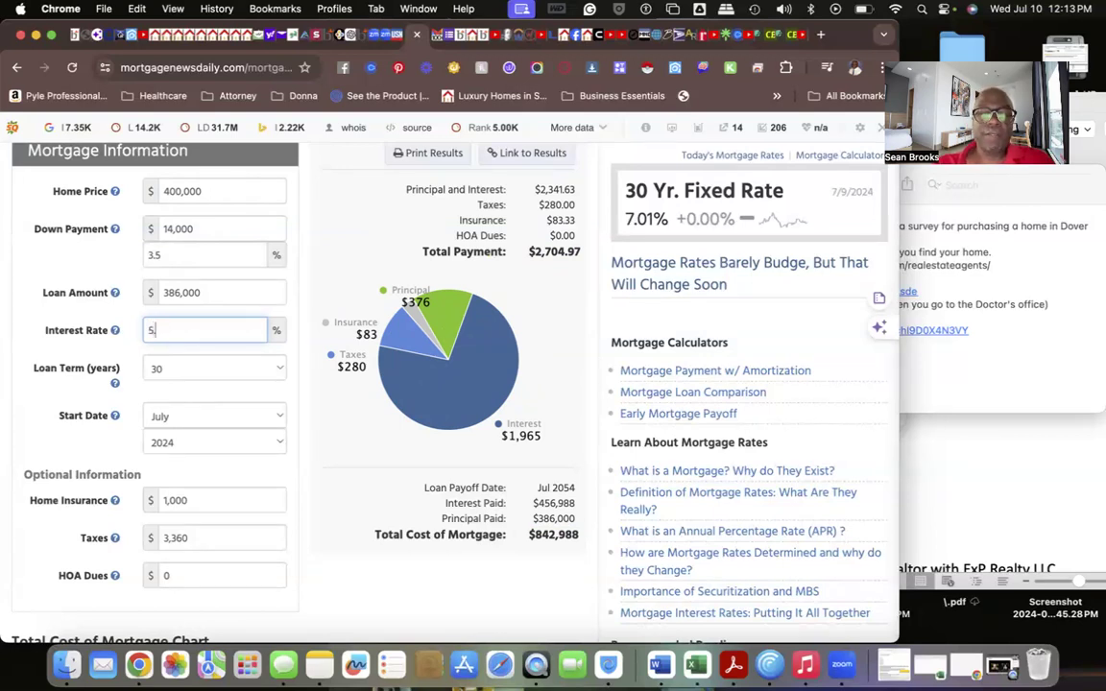
type(".25")
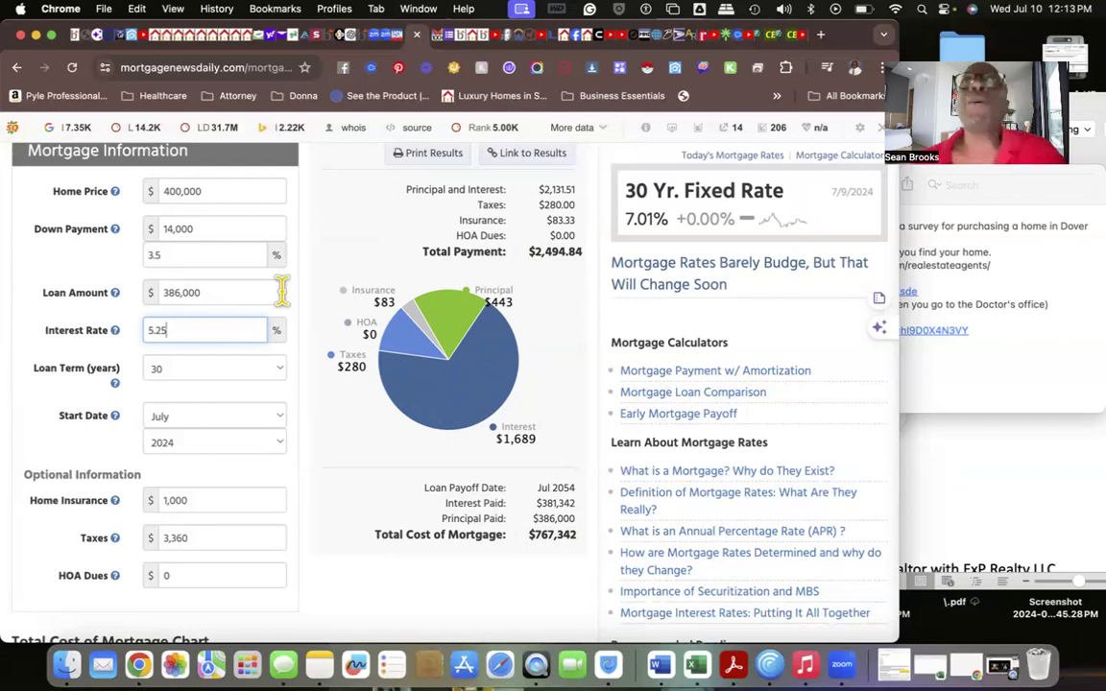
mouse_move(292, 303)
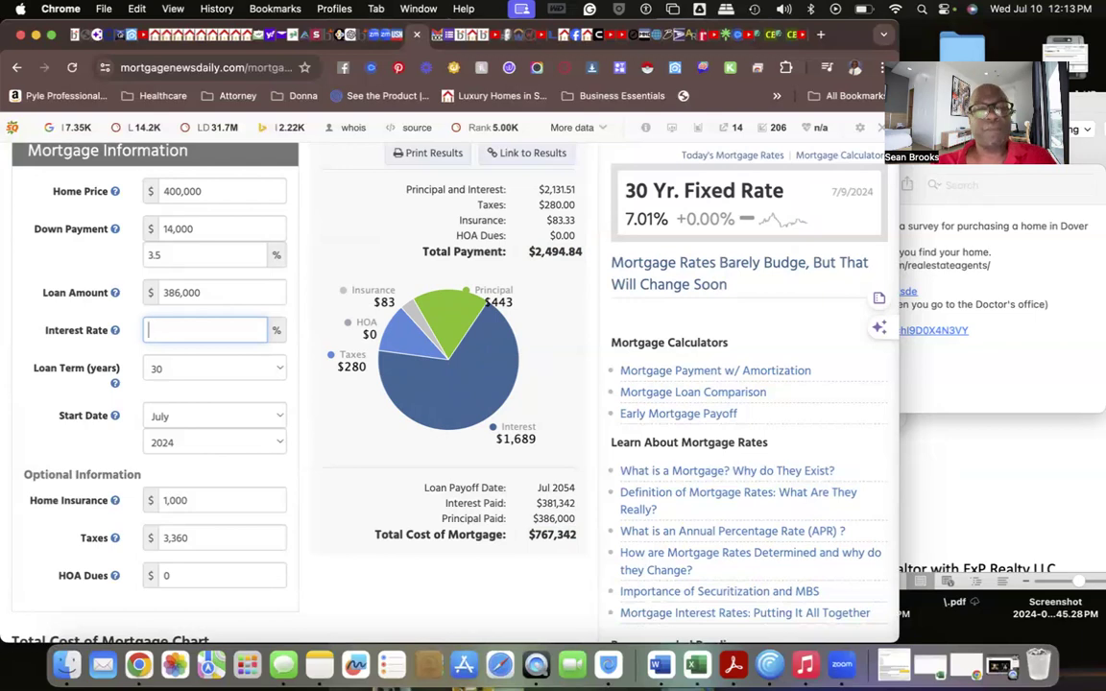
type("6.")
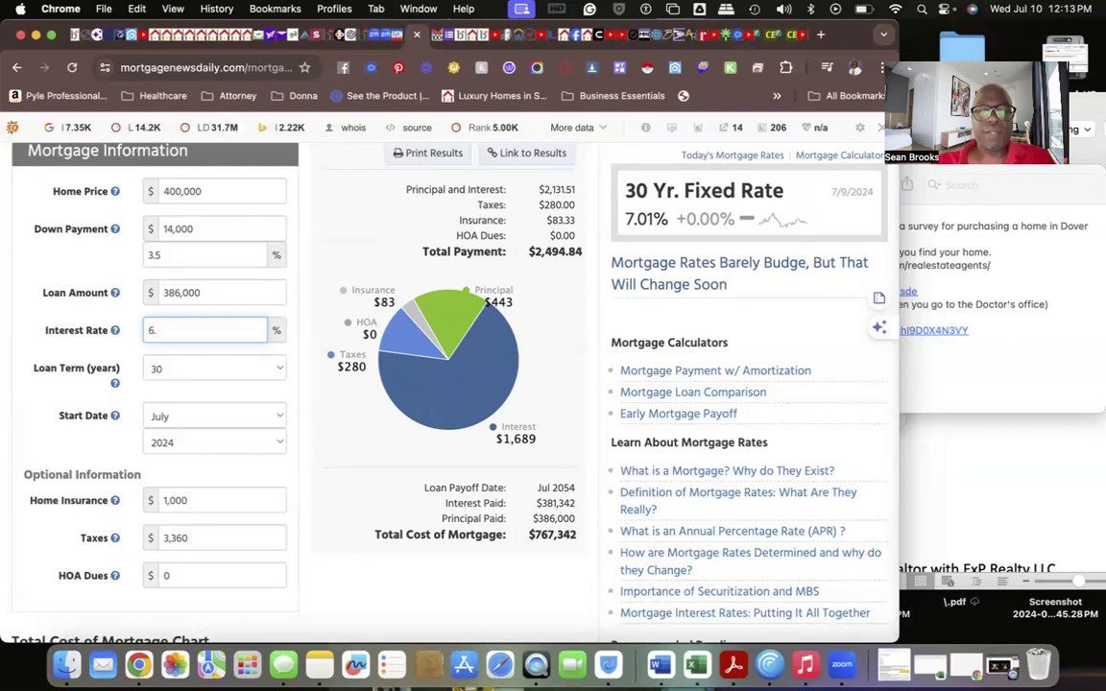
type("69")
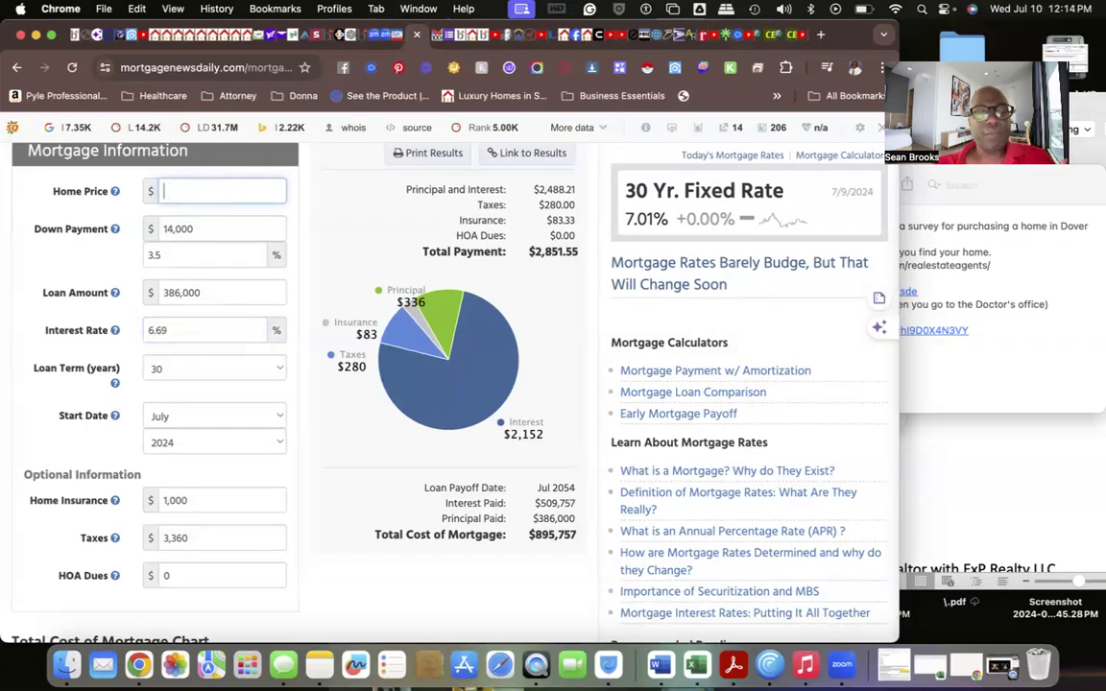
Lower the home price to $360,000, a $347,400 loan at $2,602.73 monthly.
type("3")
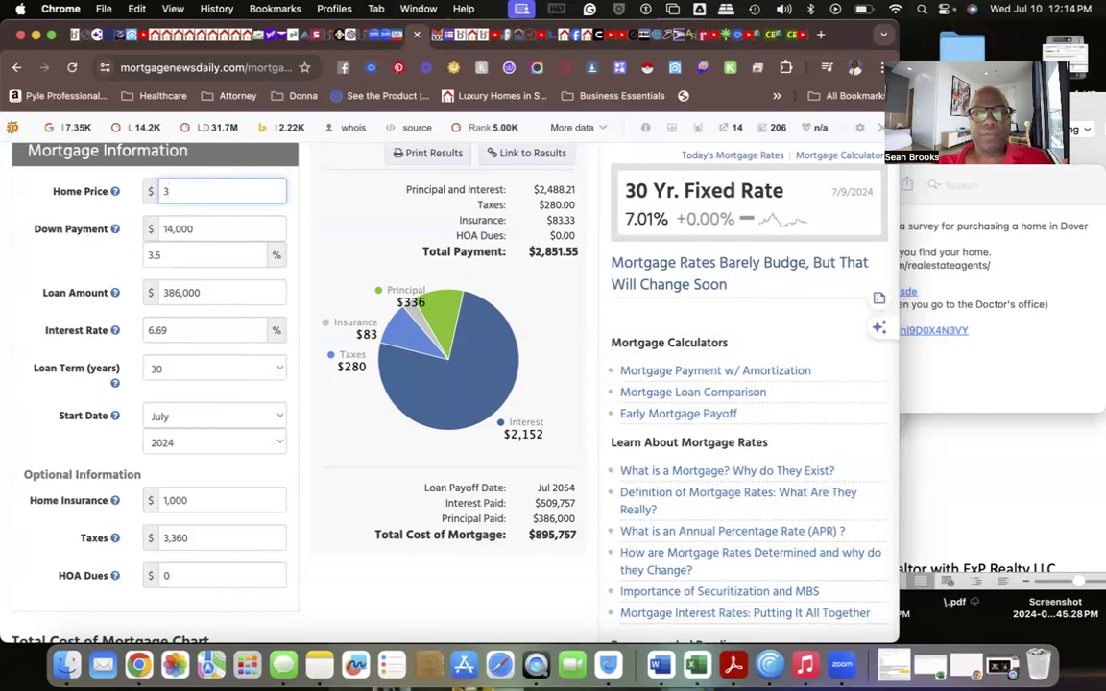
type("60")
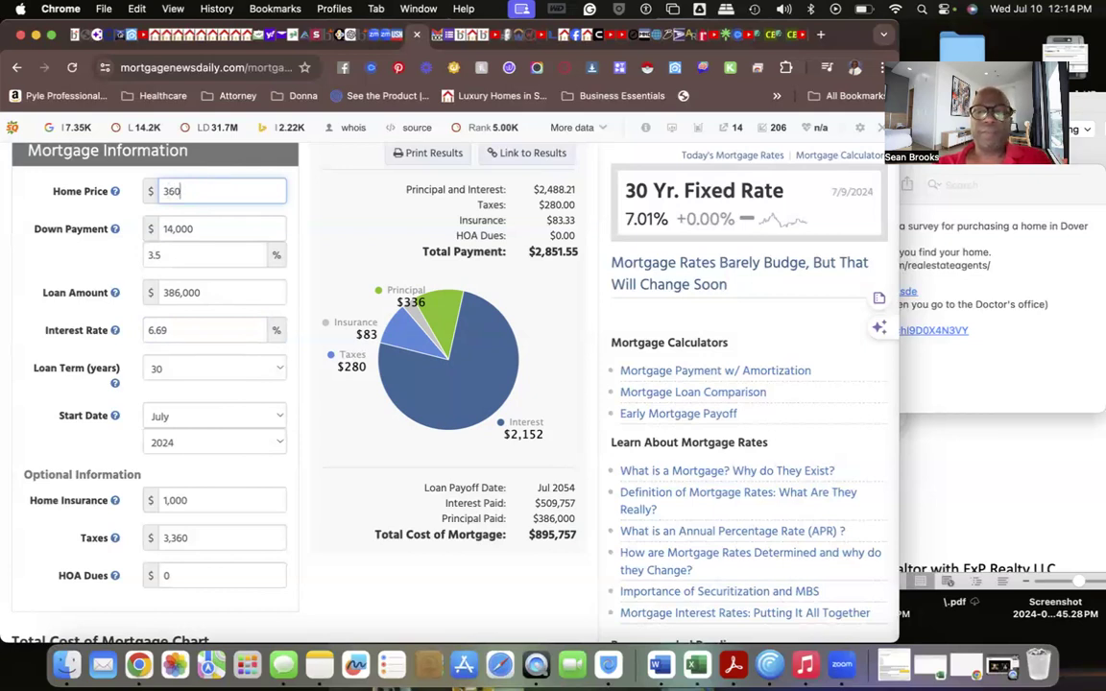
type("000")
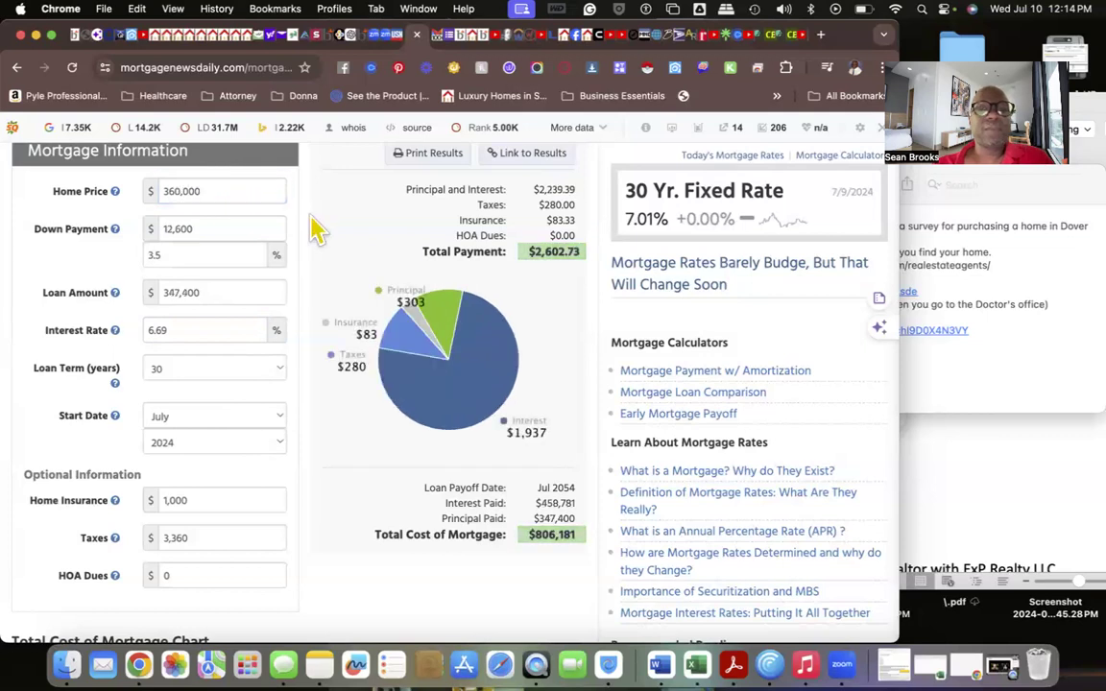
mouse_move(528, 292)
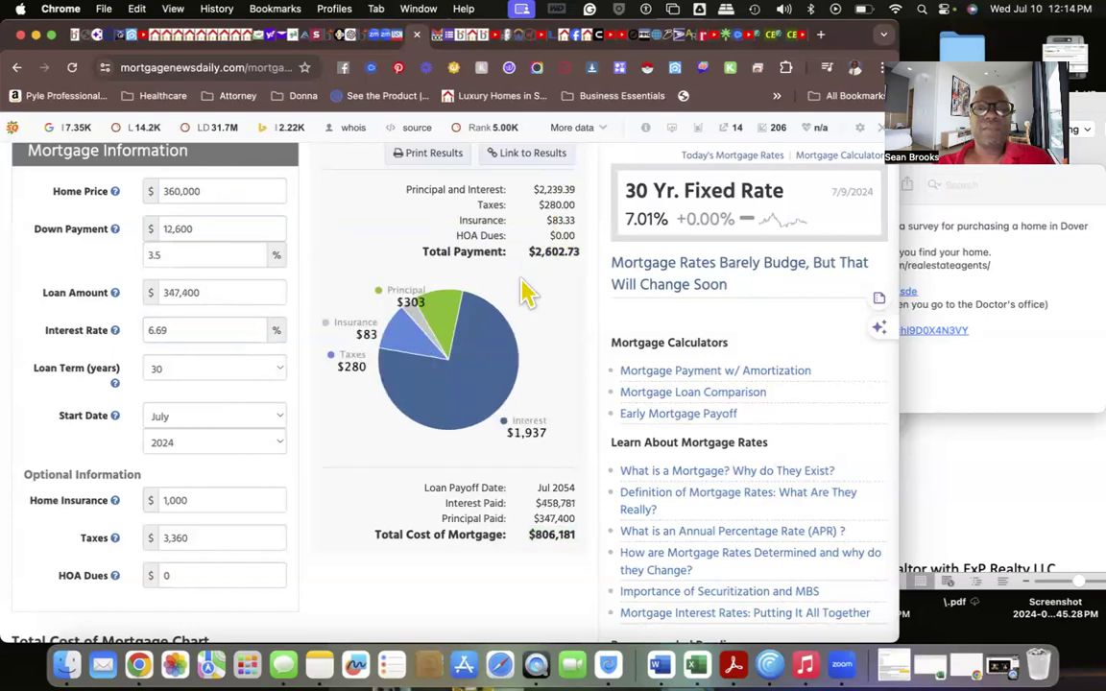
mouse_move(336, 279)
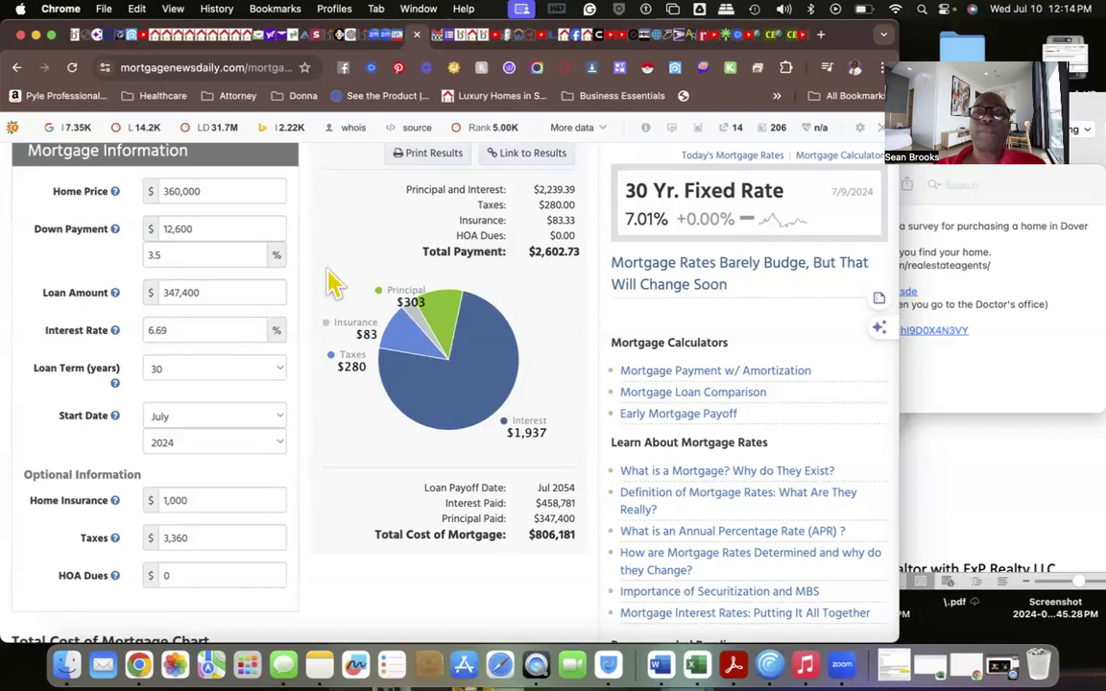
mouse_move(15, 105)
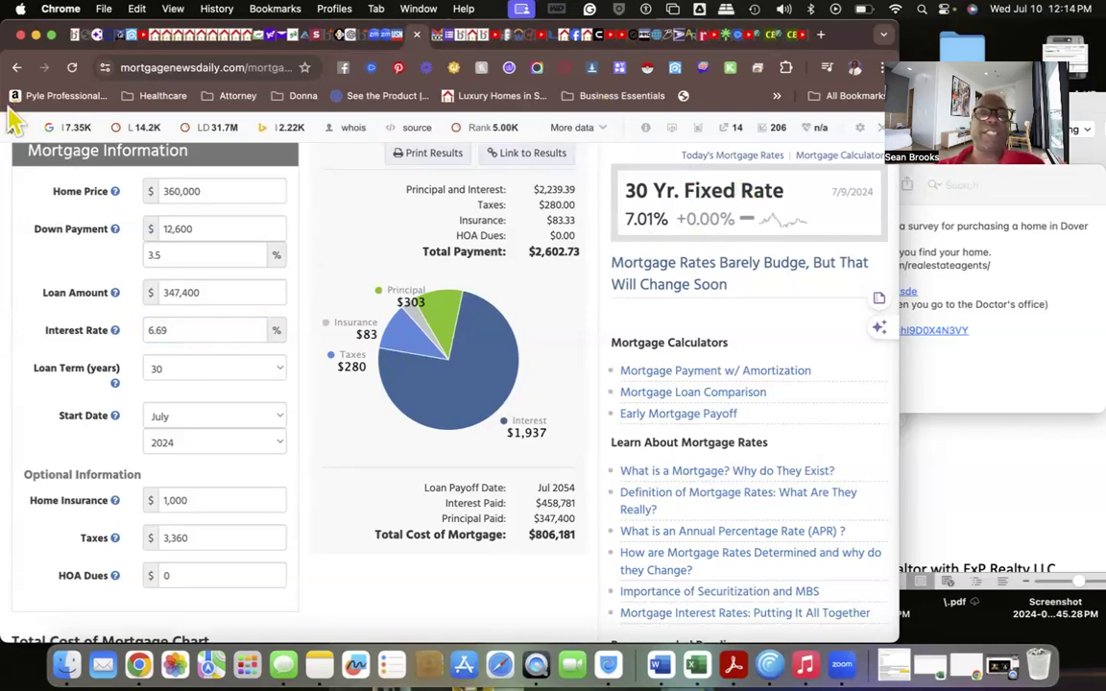
Scroll the page to review the $2,602.73 payment for the $360,000 home.
scroll("up", 3)
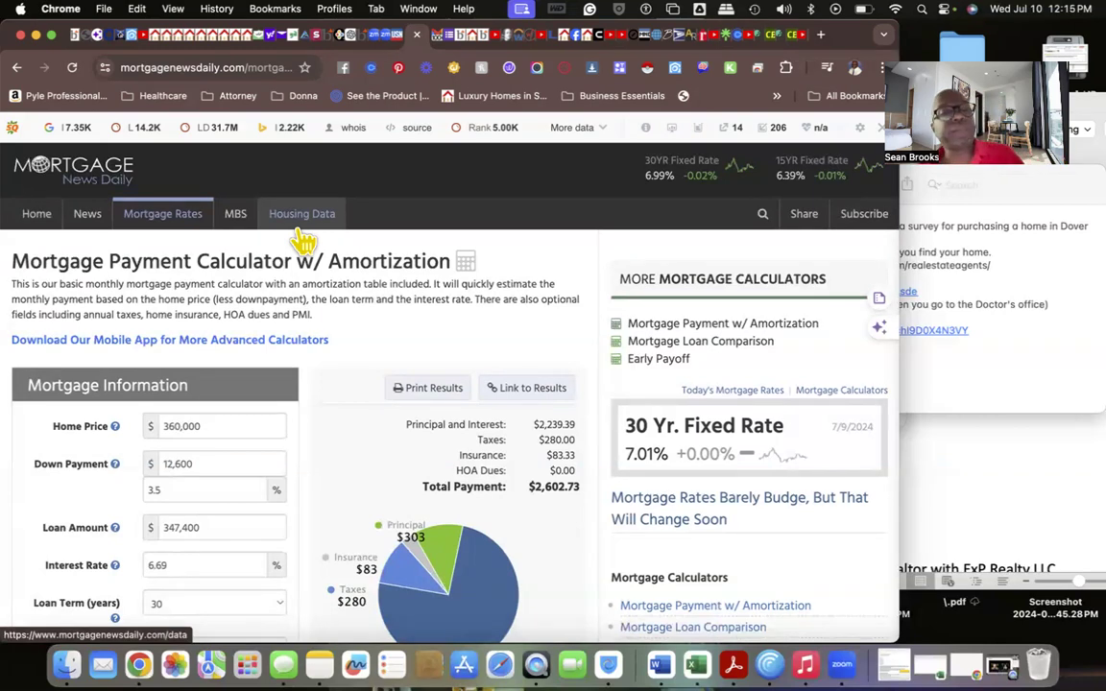
scroll("down", 3)
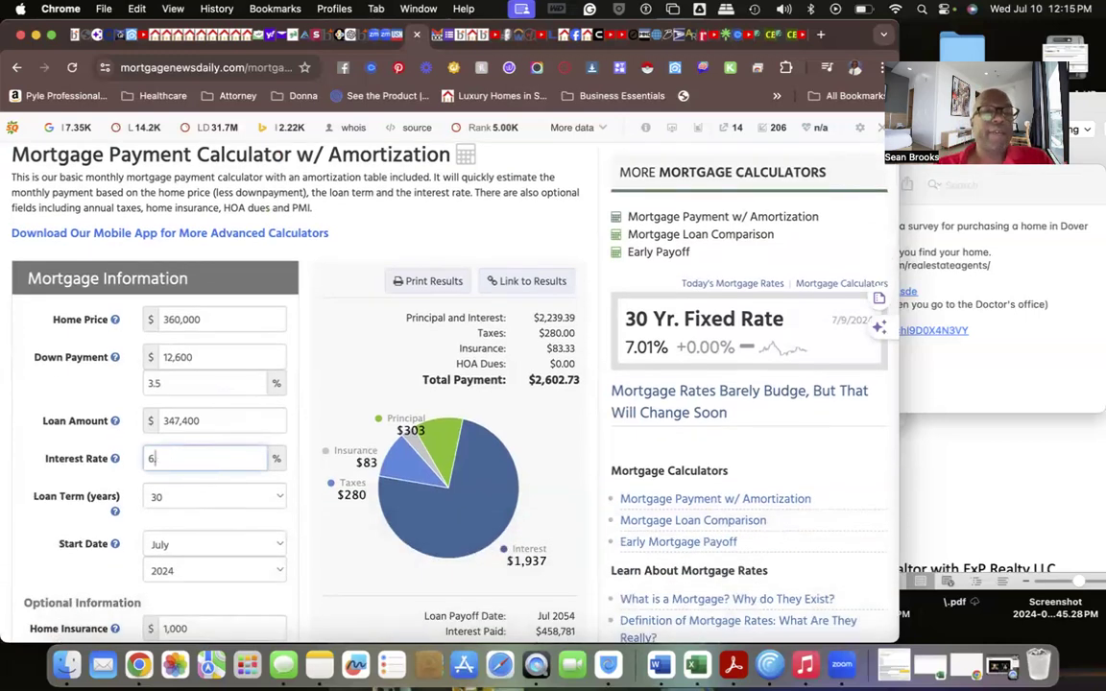
Change the rate to 6.50%, then price a $390,000 home at $2,742.12 monthly.
type(".50")
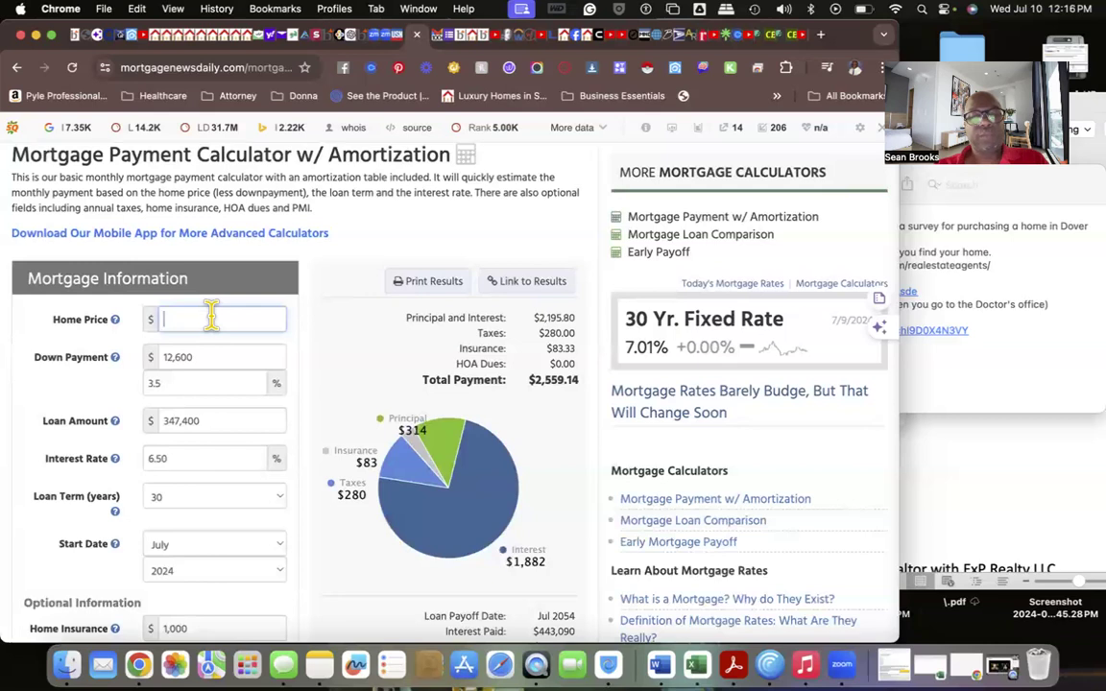
type("3900000")
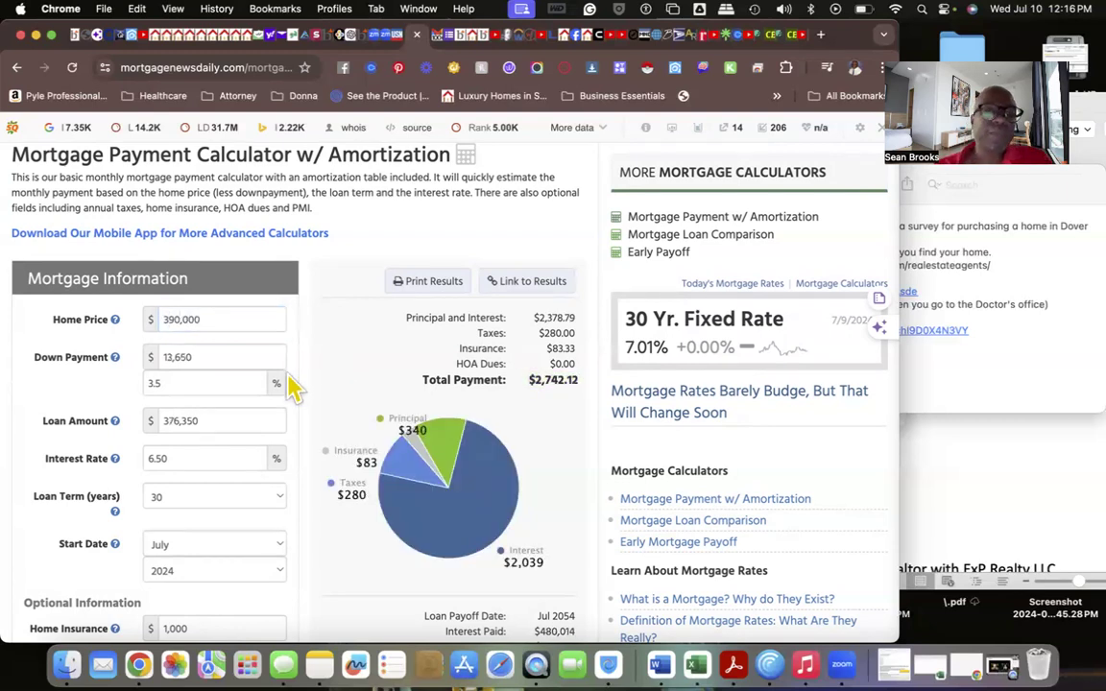
mouse_move(215, 454)
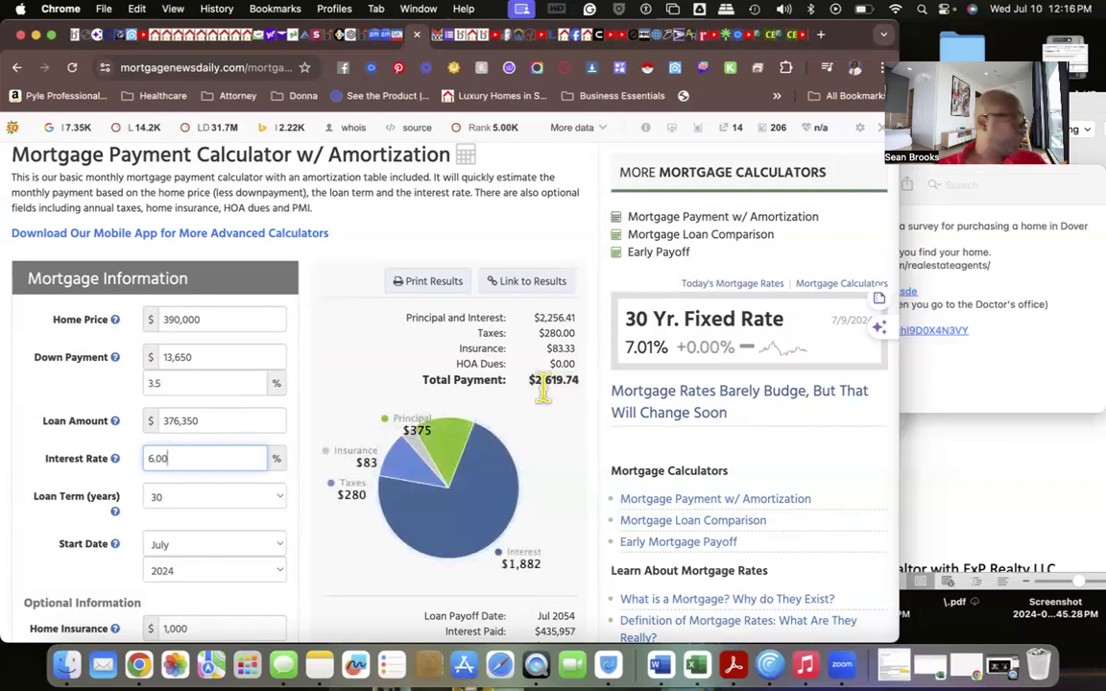
mouse_move(504, 415)
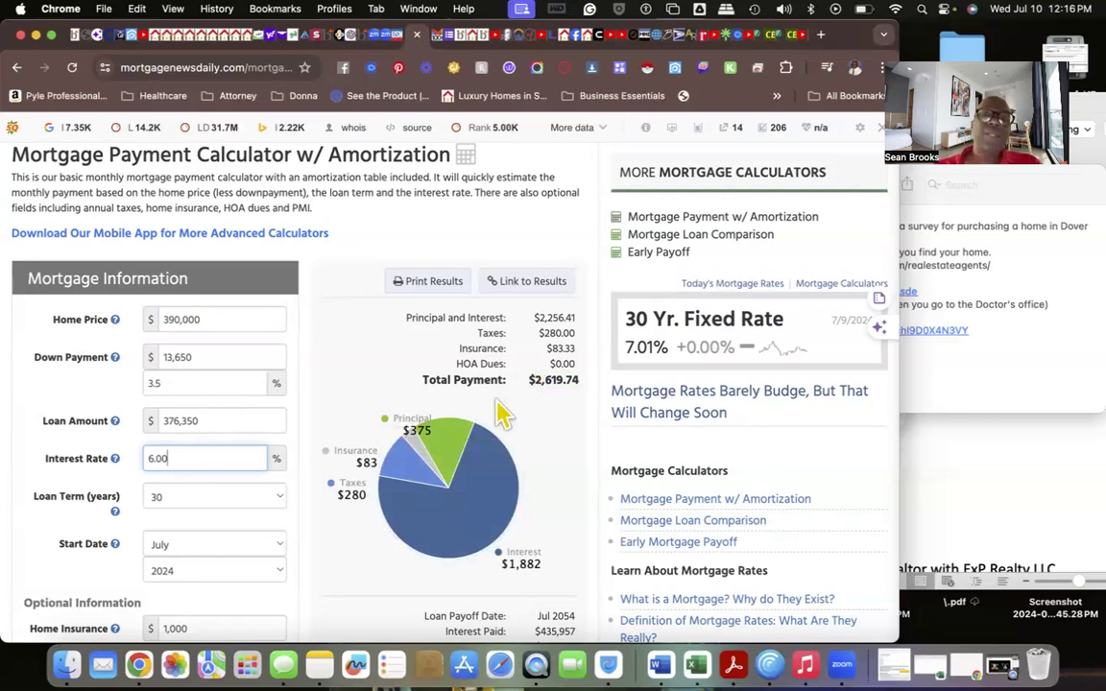
mouse_move(557, 415)
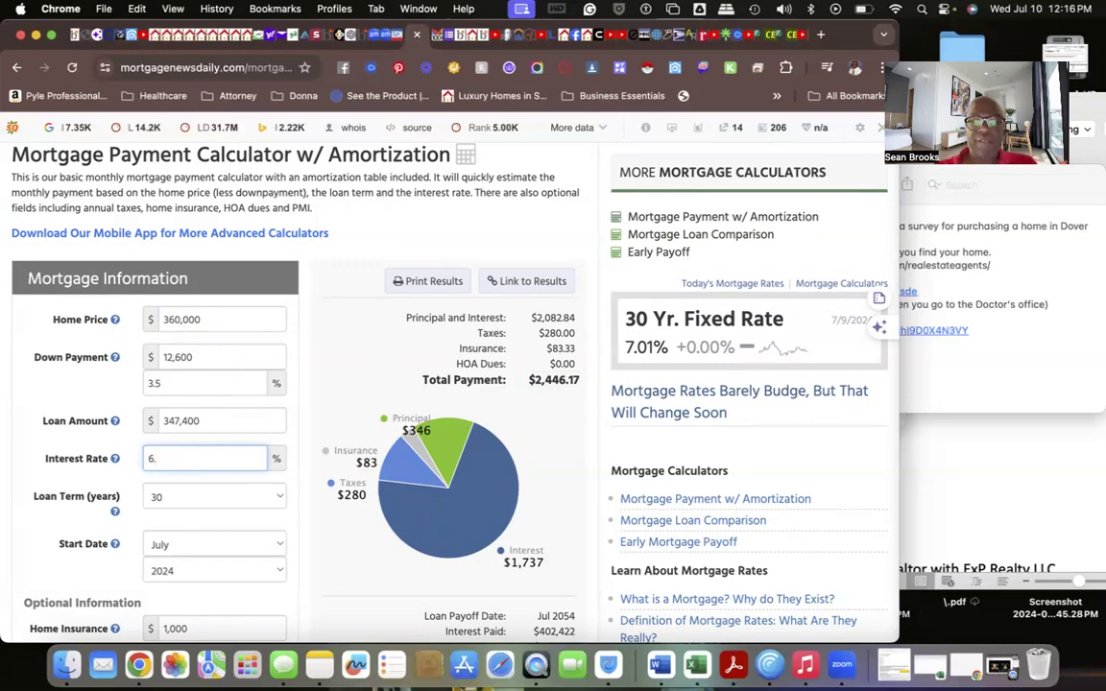
Recheck the $360,000 home at 6.50%, giving a $2,559.14 monthly payment.
type("50")
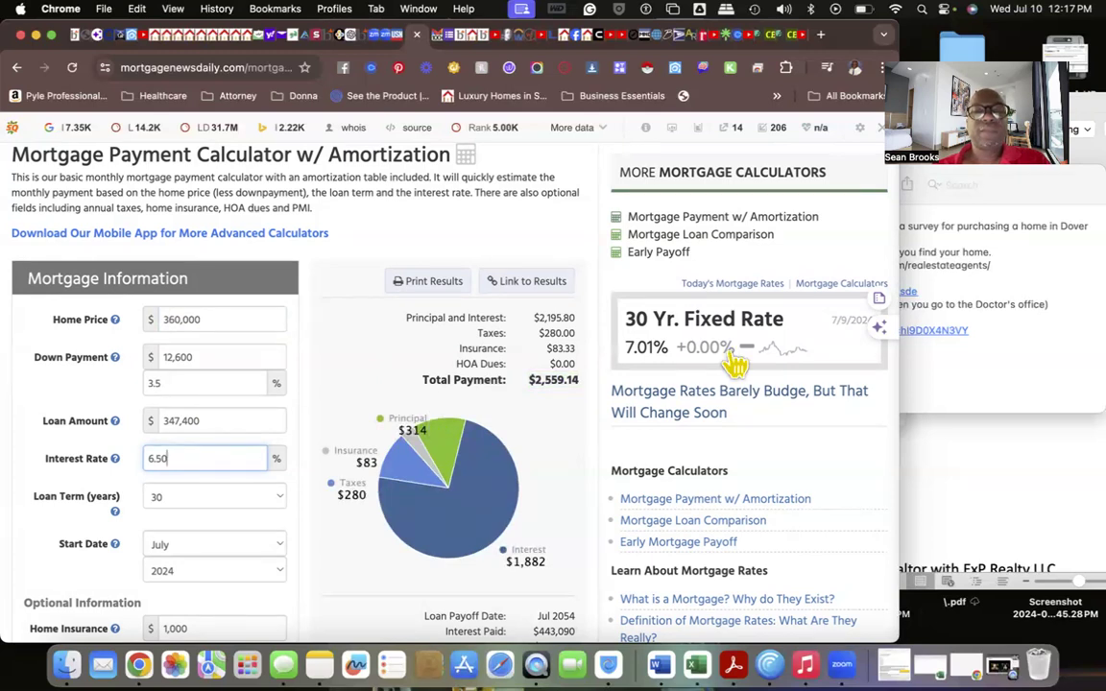
mouse_move(547, 388)
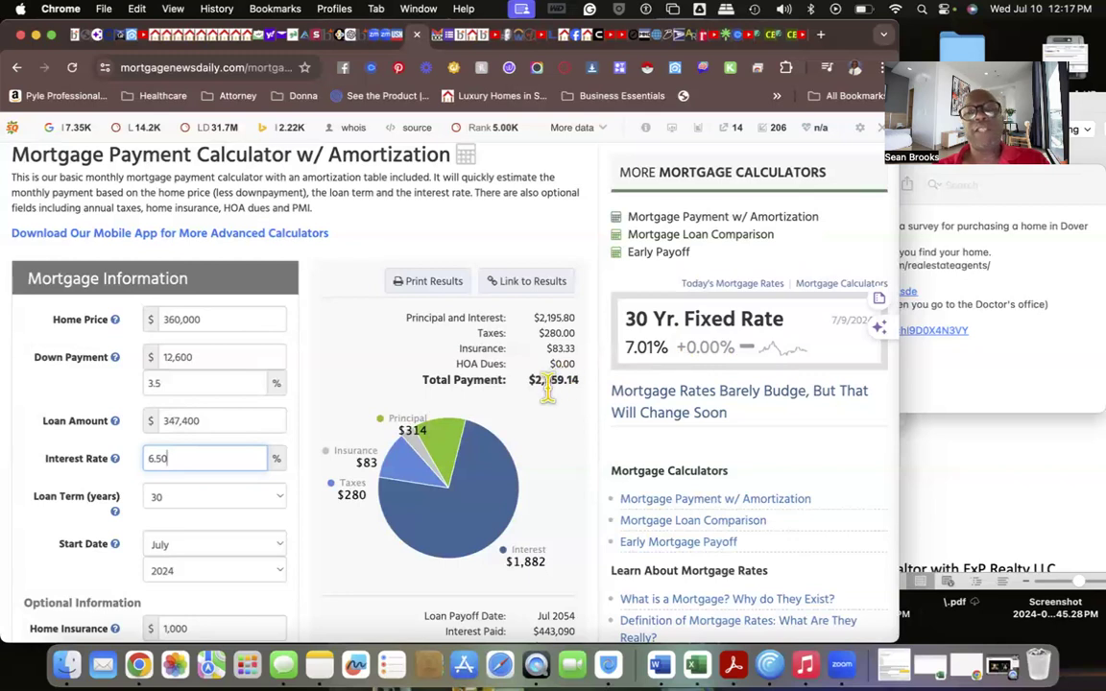
mouse_move(183, 319)
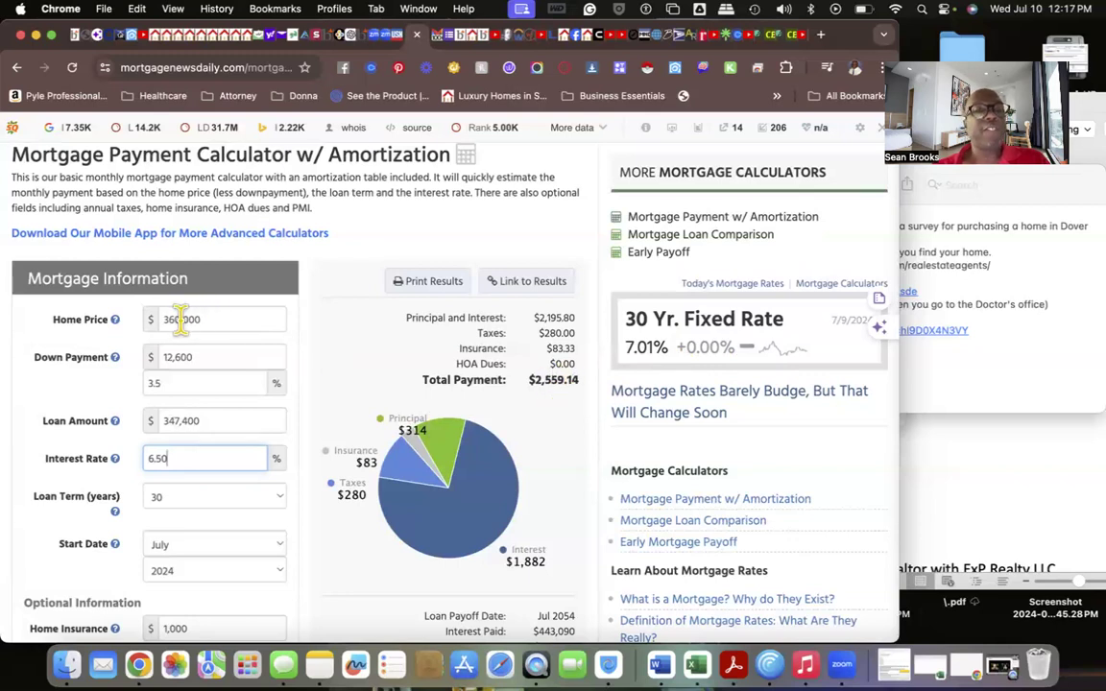
Price a $390,000 home at 6.00% for $2,619.74 monthly with a $374.66 principal share.
left_click(215, 319)
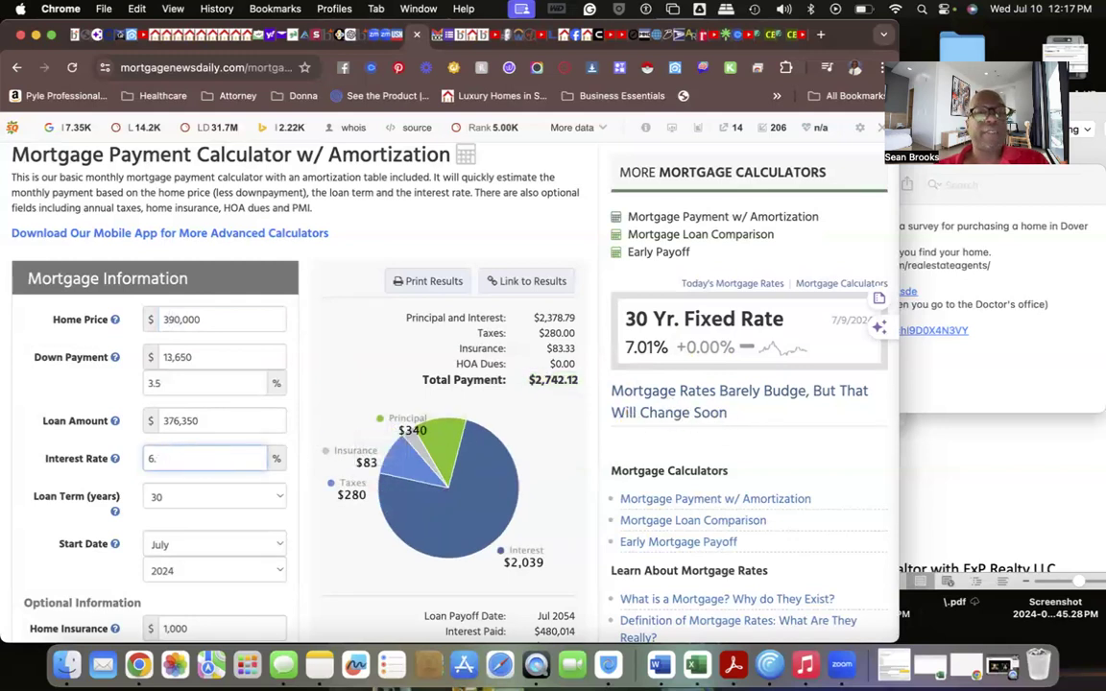
type("00")
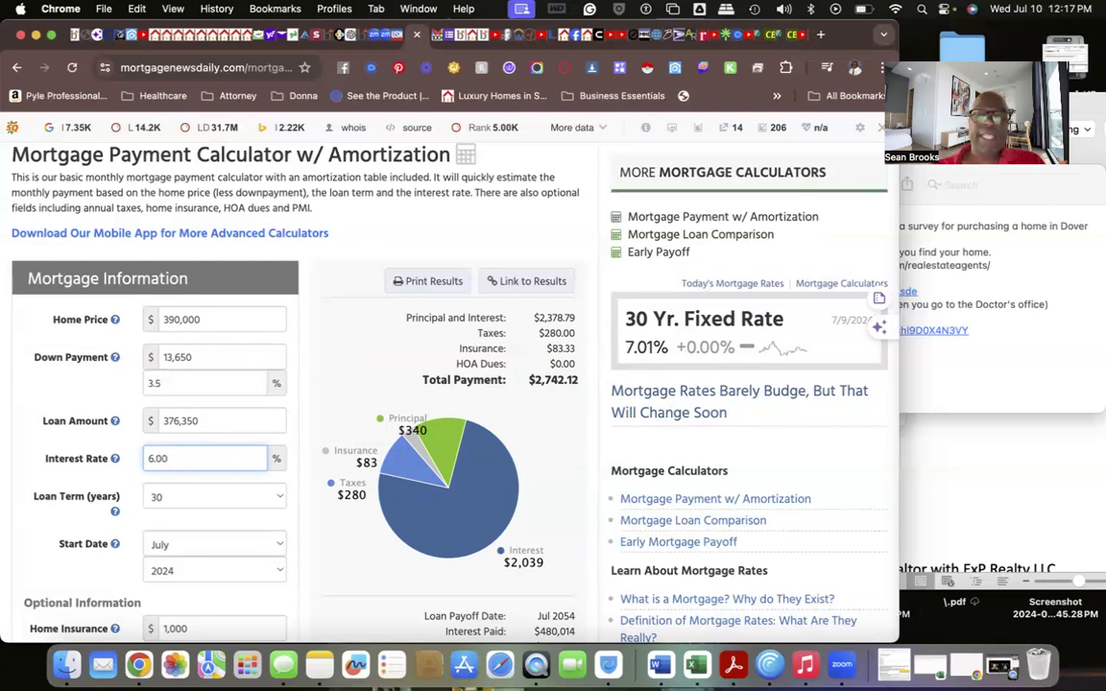
left_click(204, 457)
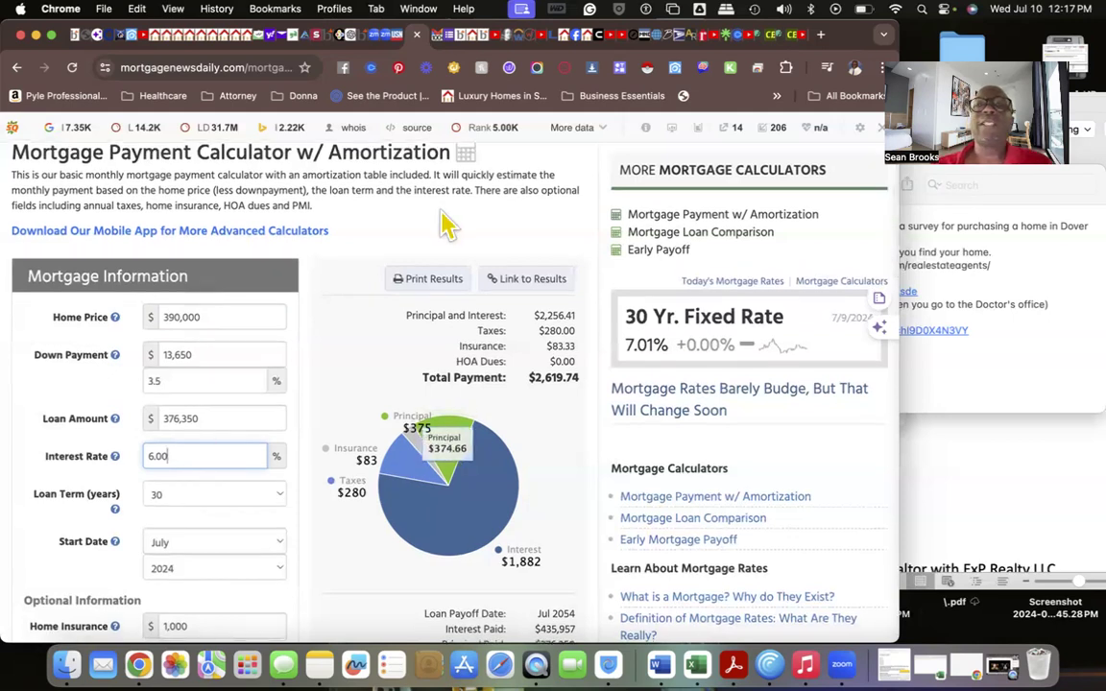
mouse_move(515, 219)
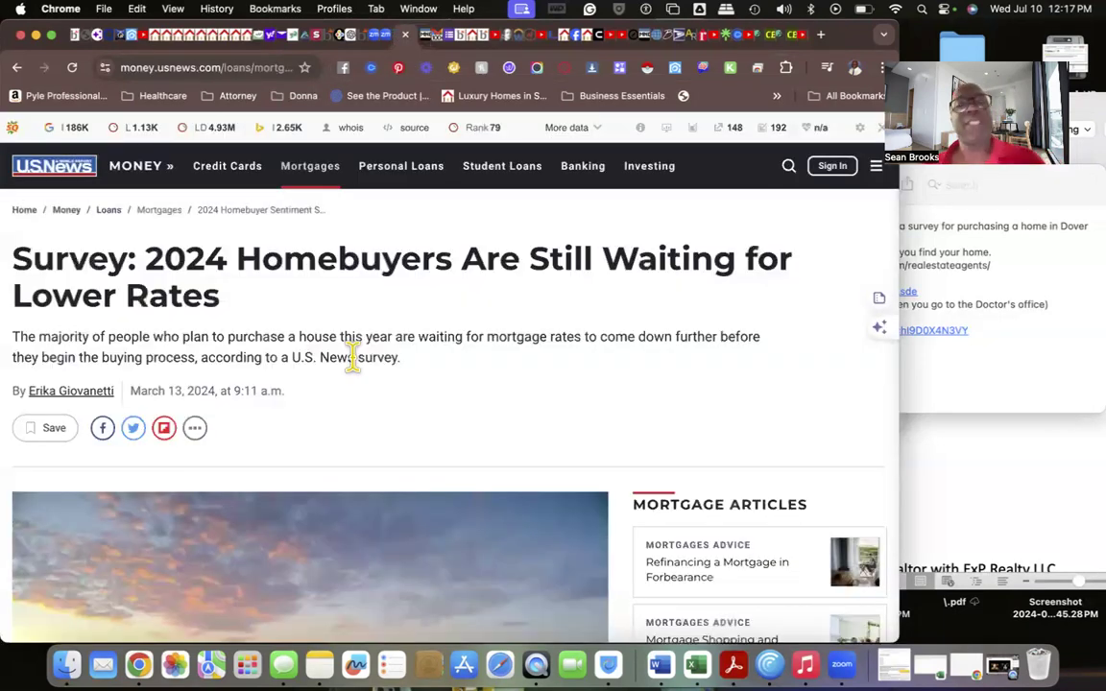
mouse_move(196, 298)
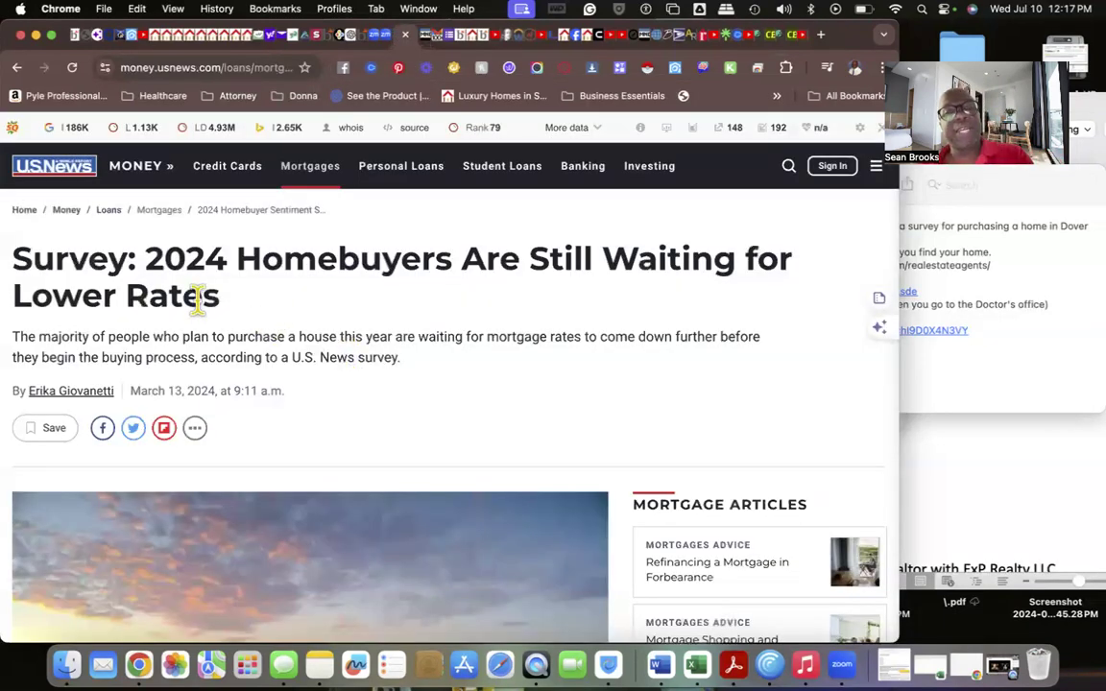
Scroll past the survey article's photo to its opening paragraphs on rate hikes.
scroll("down", 3)
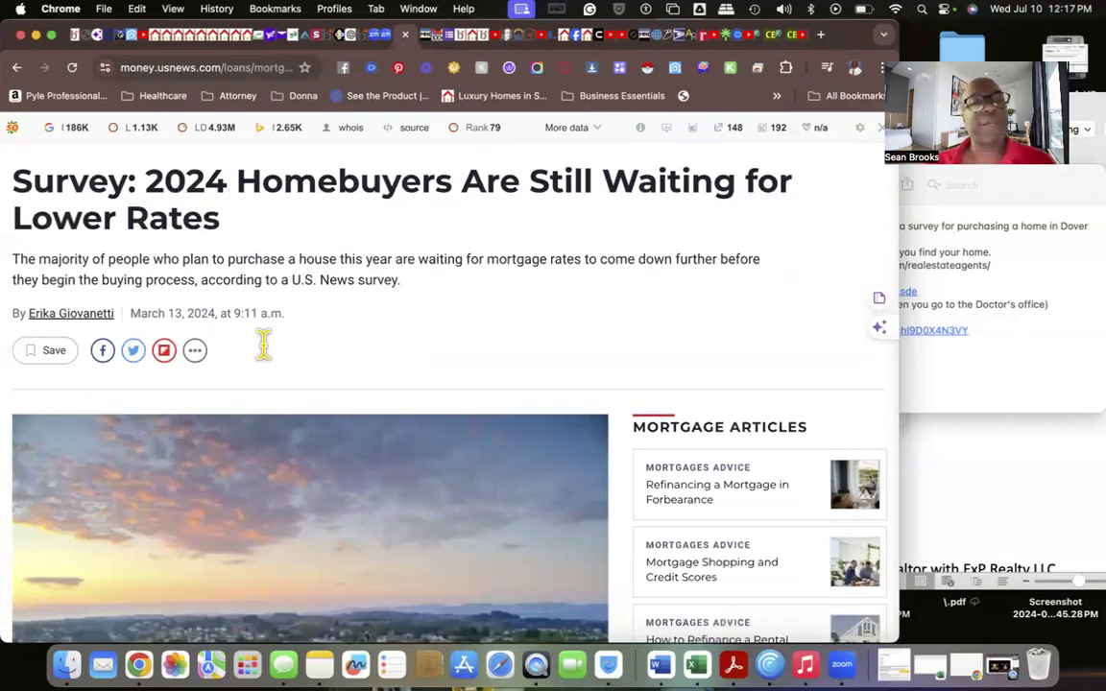
scroll("down", 3)
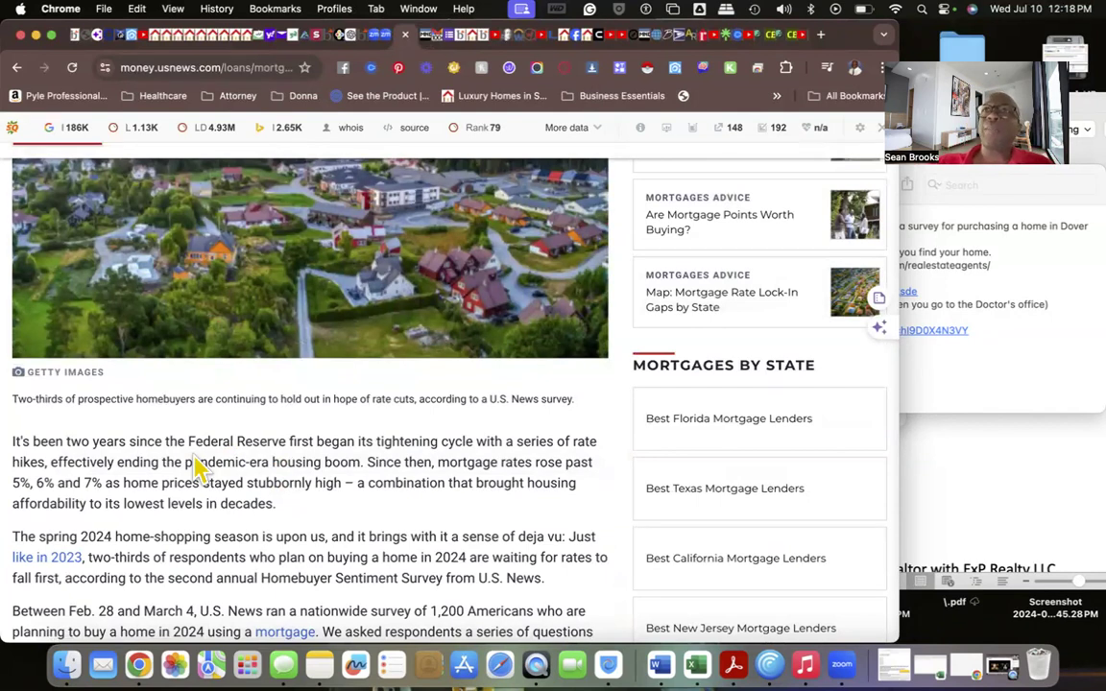
mouse_move(509, 157)
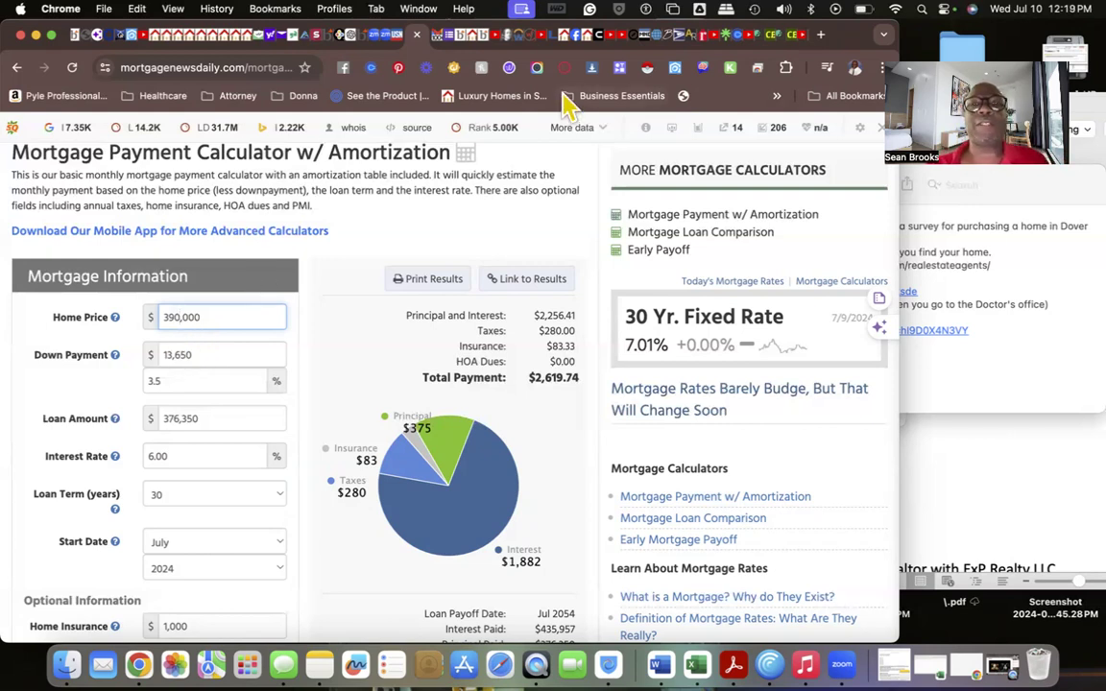
mouse_move(471, 149)
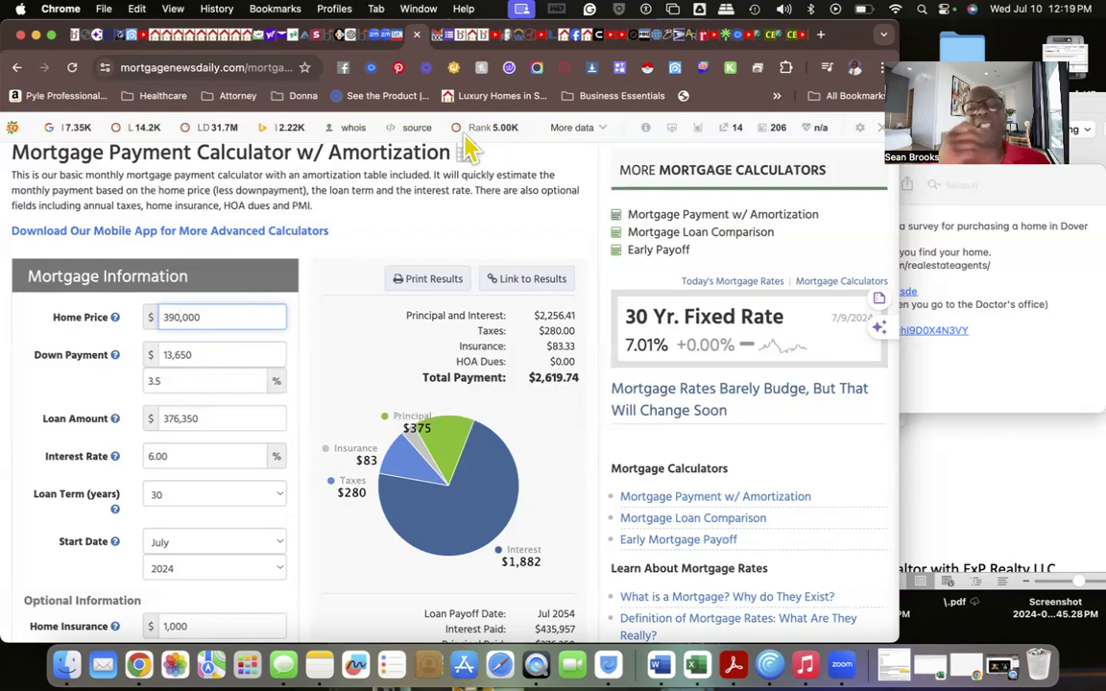
mouse_move(434, 242)
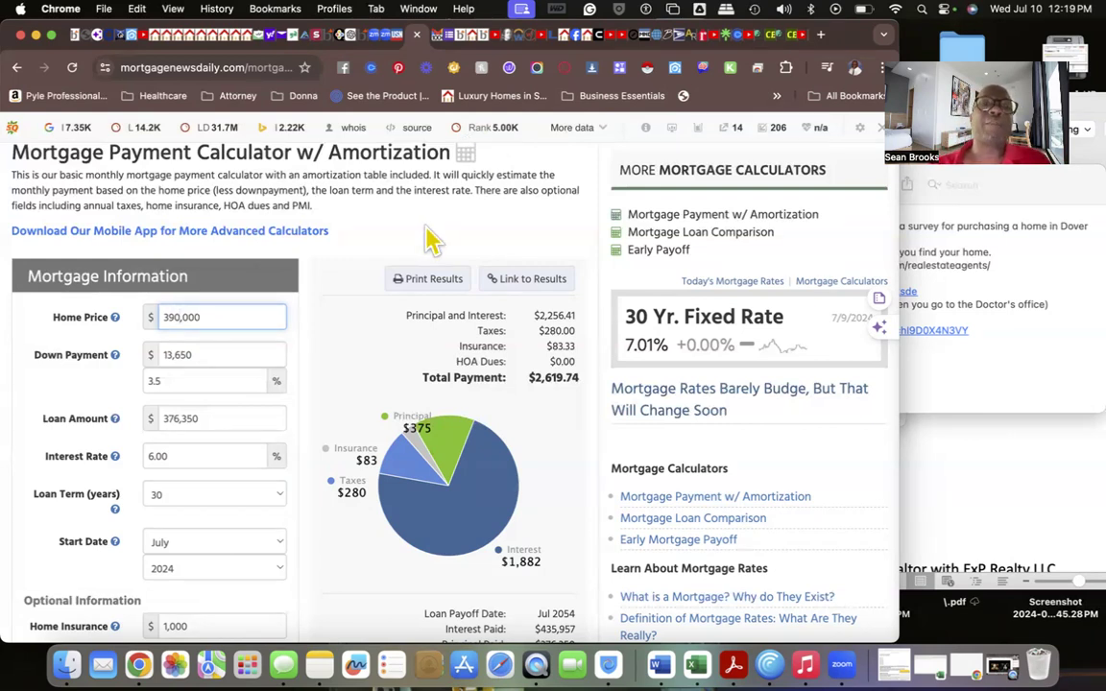
mouse_move(527, 284)
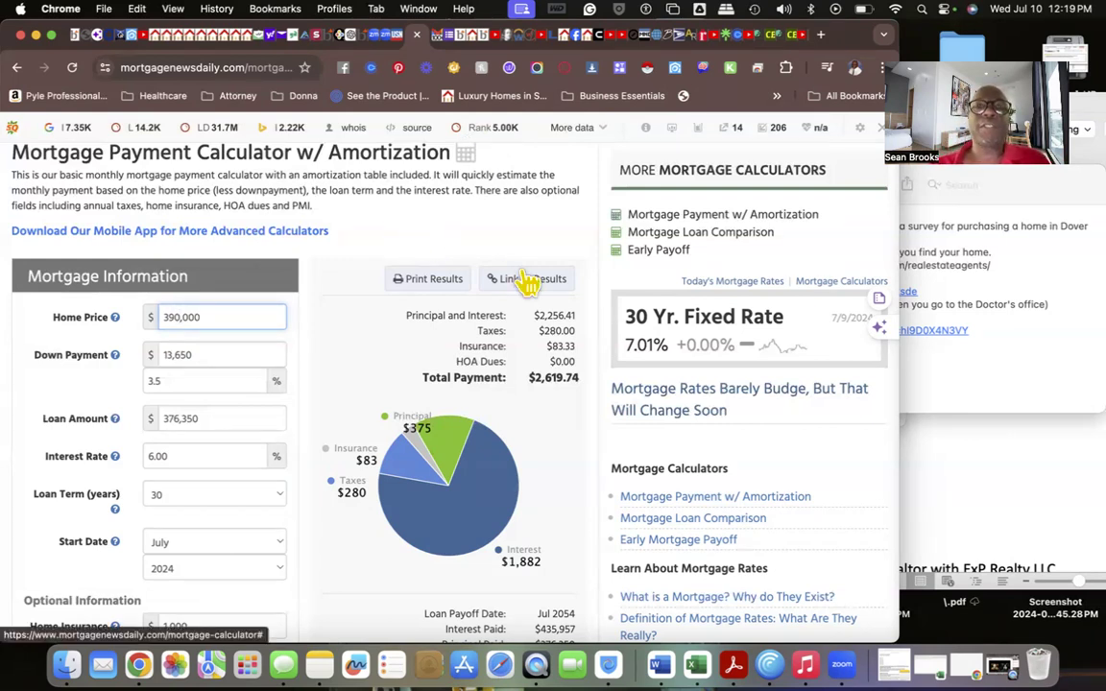
Scroll back to the top of the calculator showing $390,000 at 6.00% ($2,619.74).
scroll("up", 3)
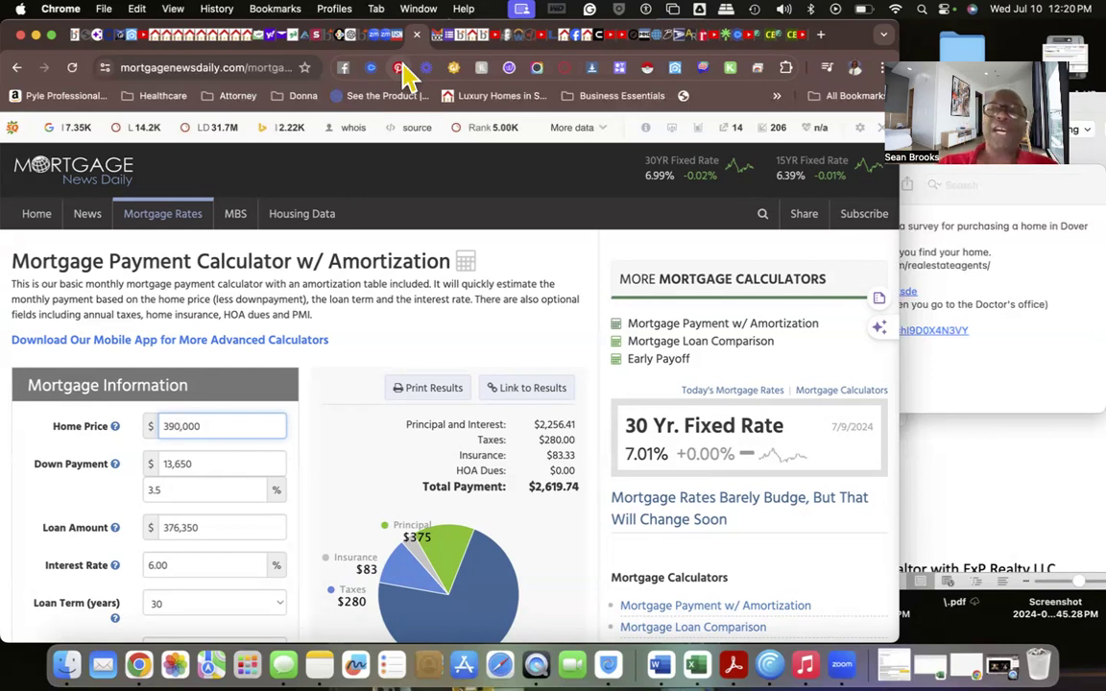
mouse_move(547, 188)
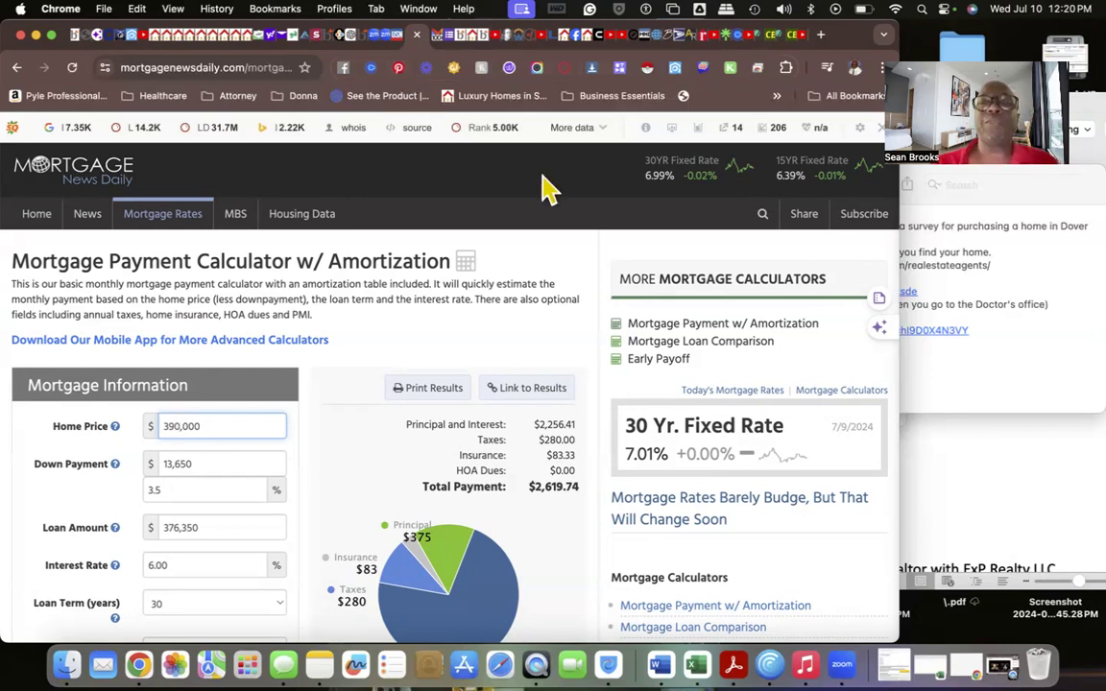
mouse_move(585, 259)
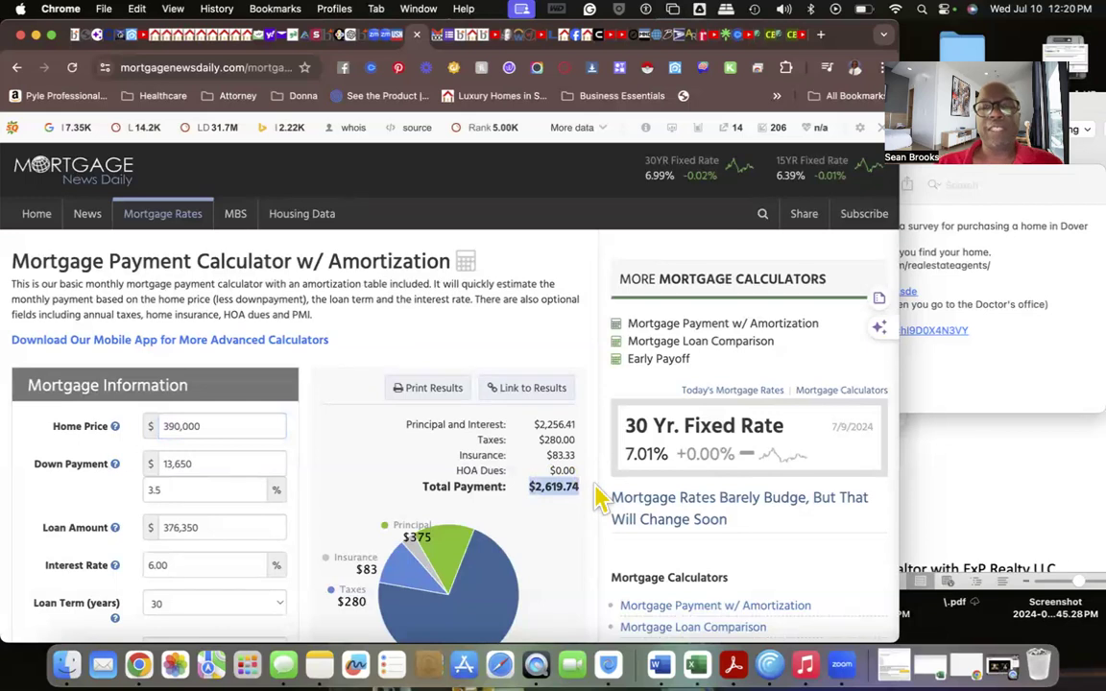
mouse_move(526, 499)
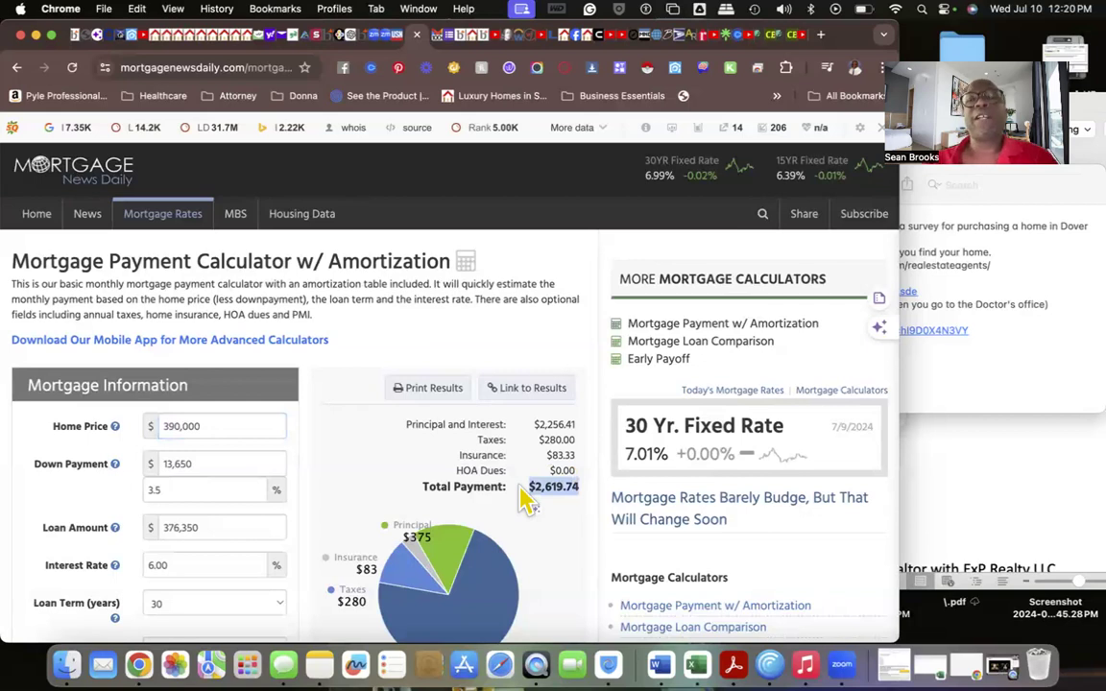
mouse_move(464, 157)
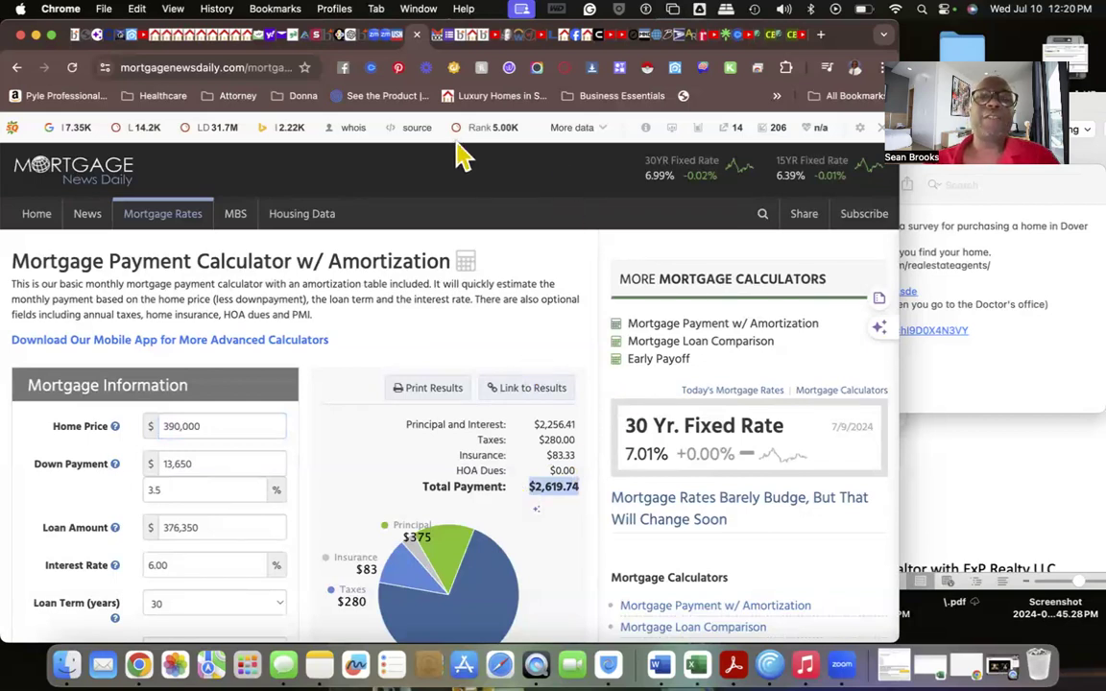